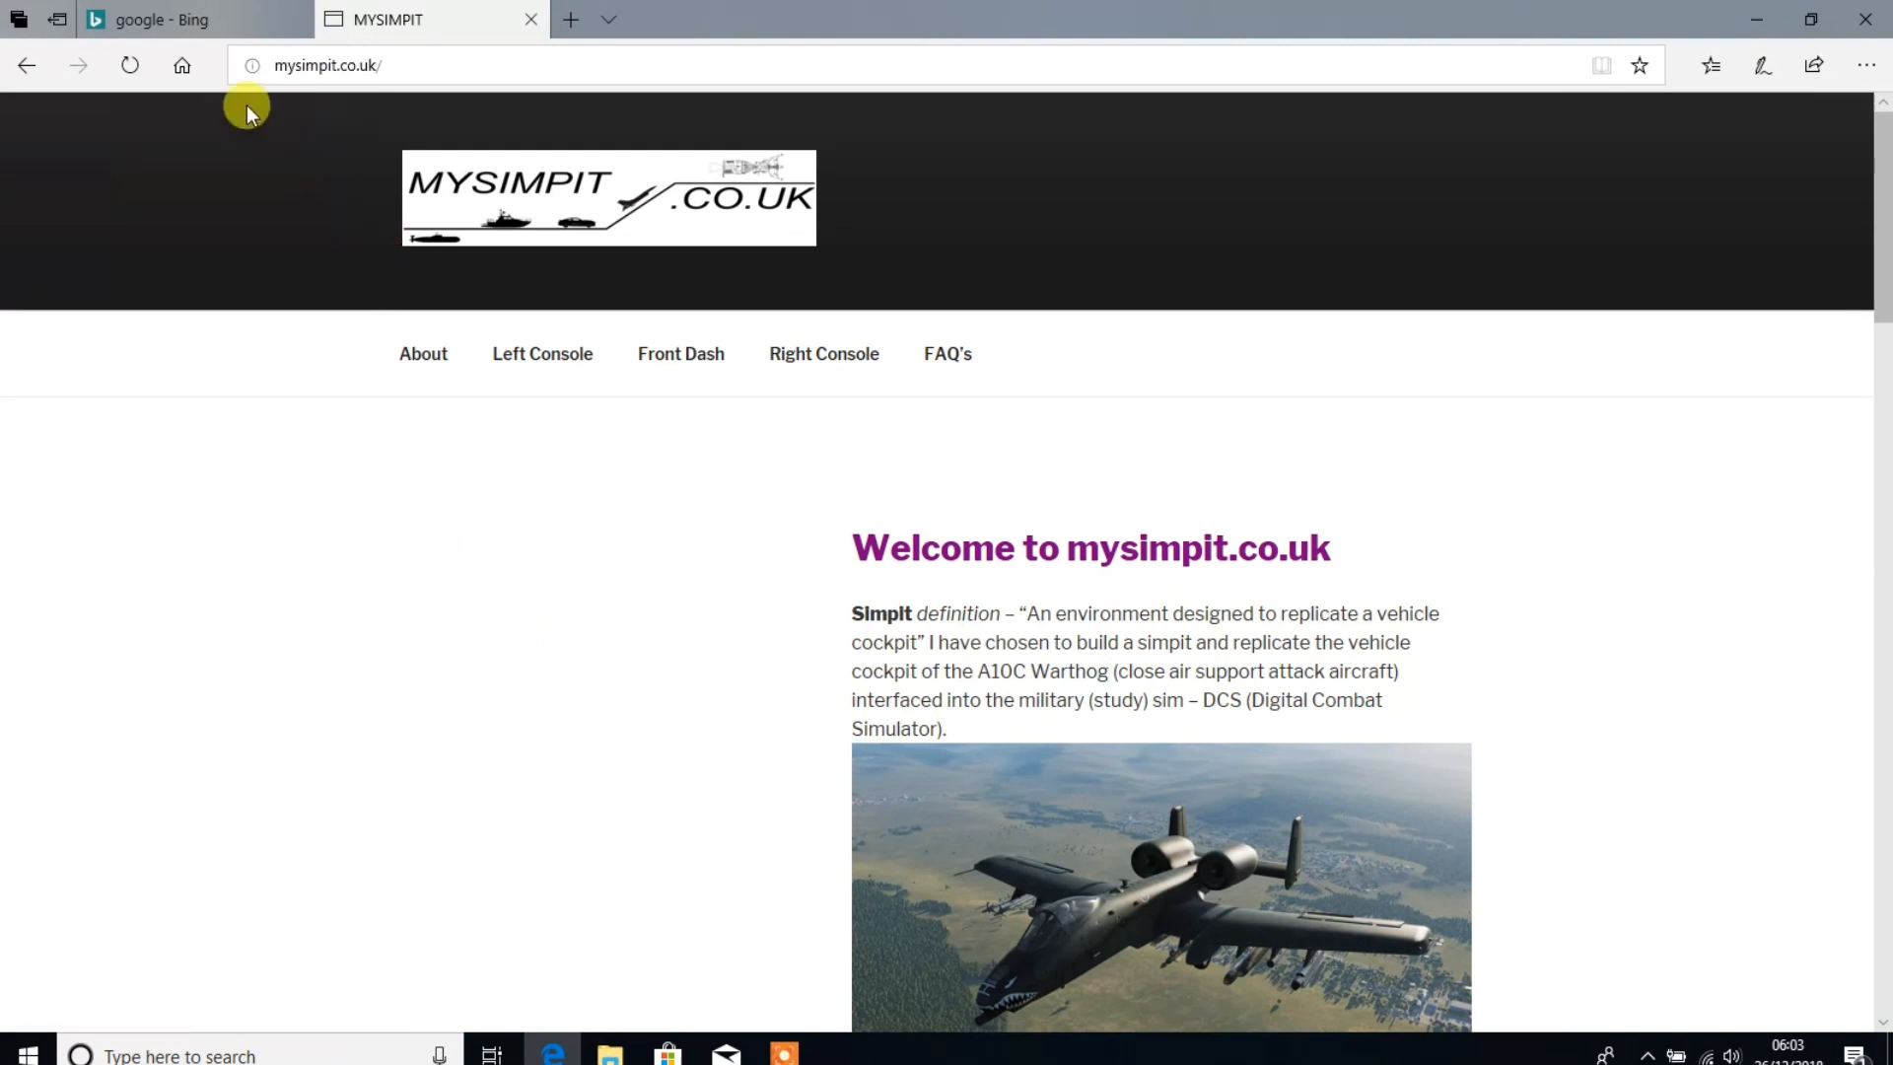
Search Bing for 'dimebug a10c plans'.
click(168, 19)
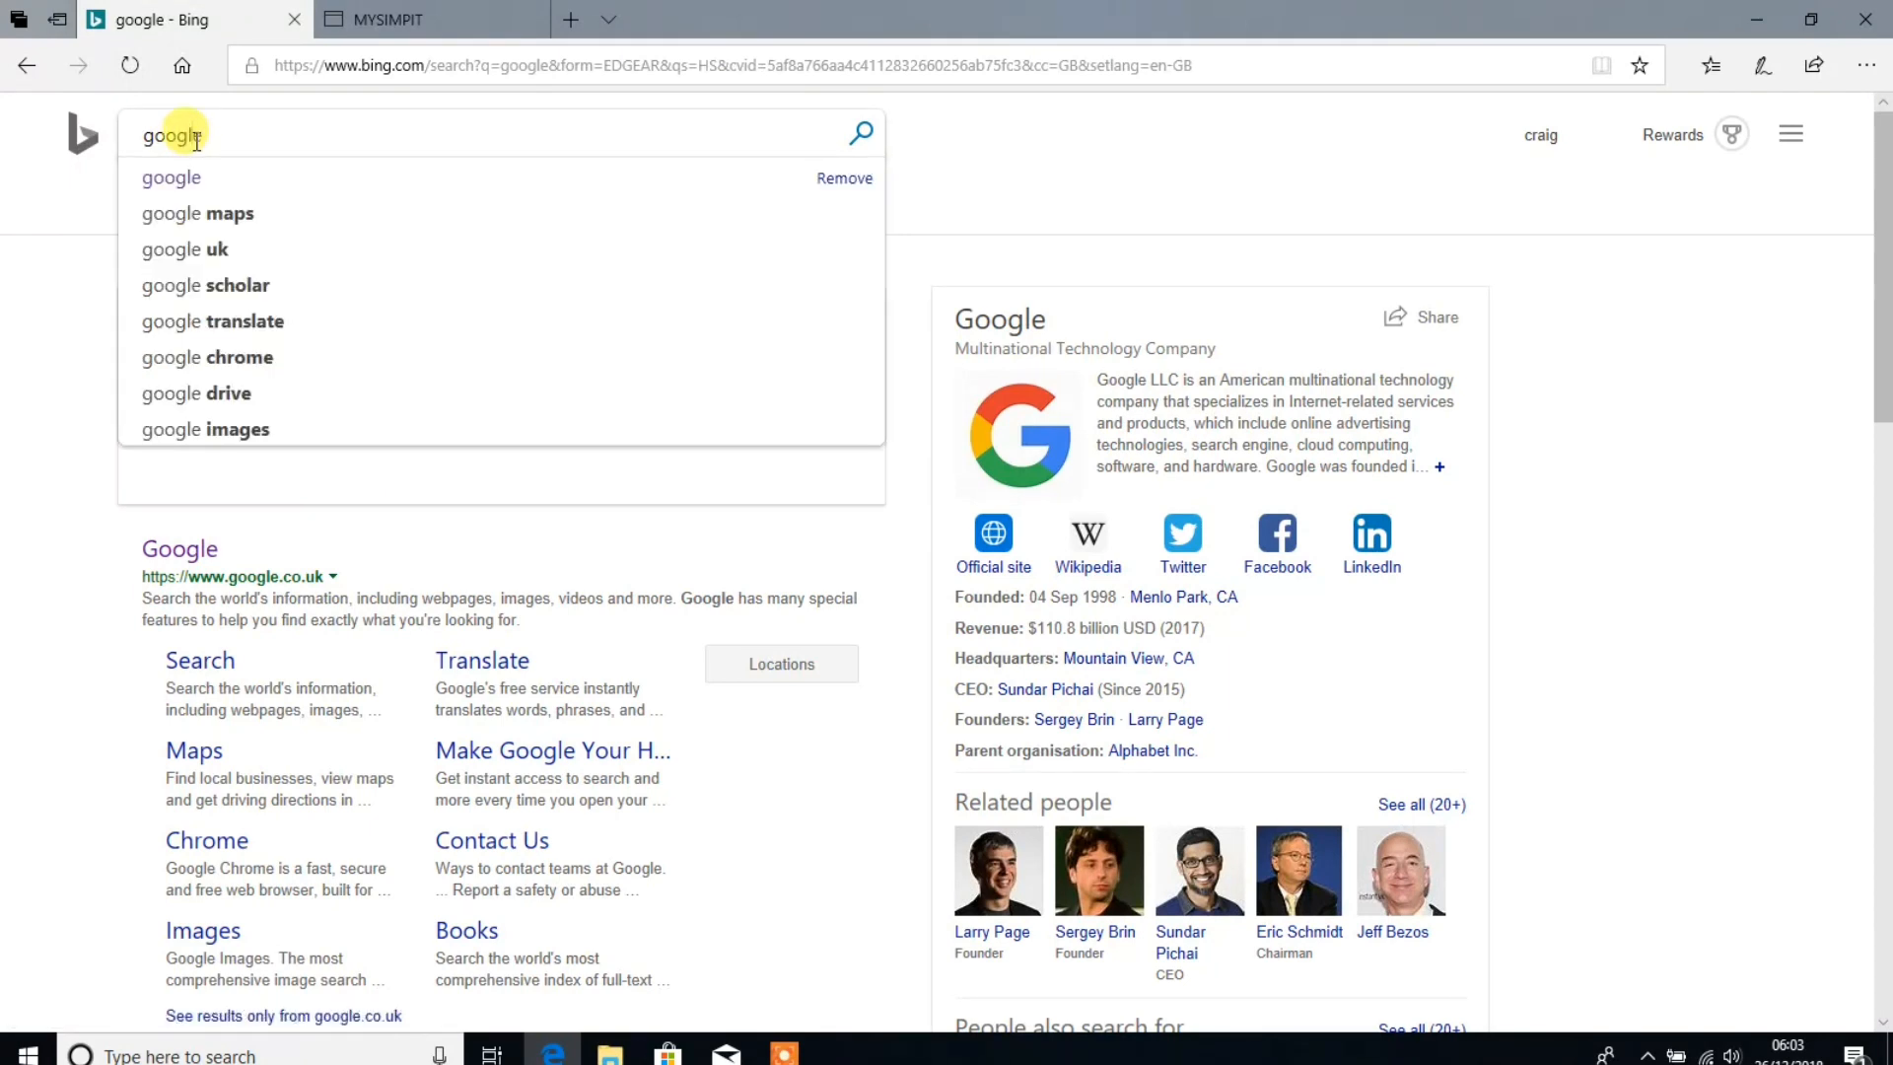
text(dimebug a)
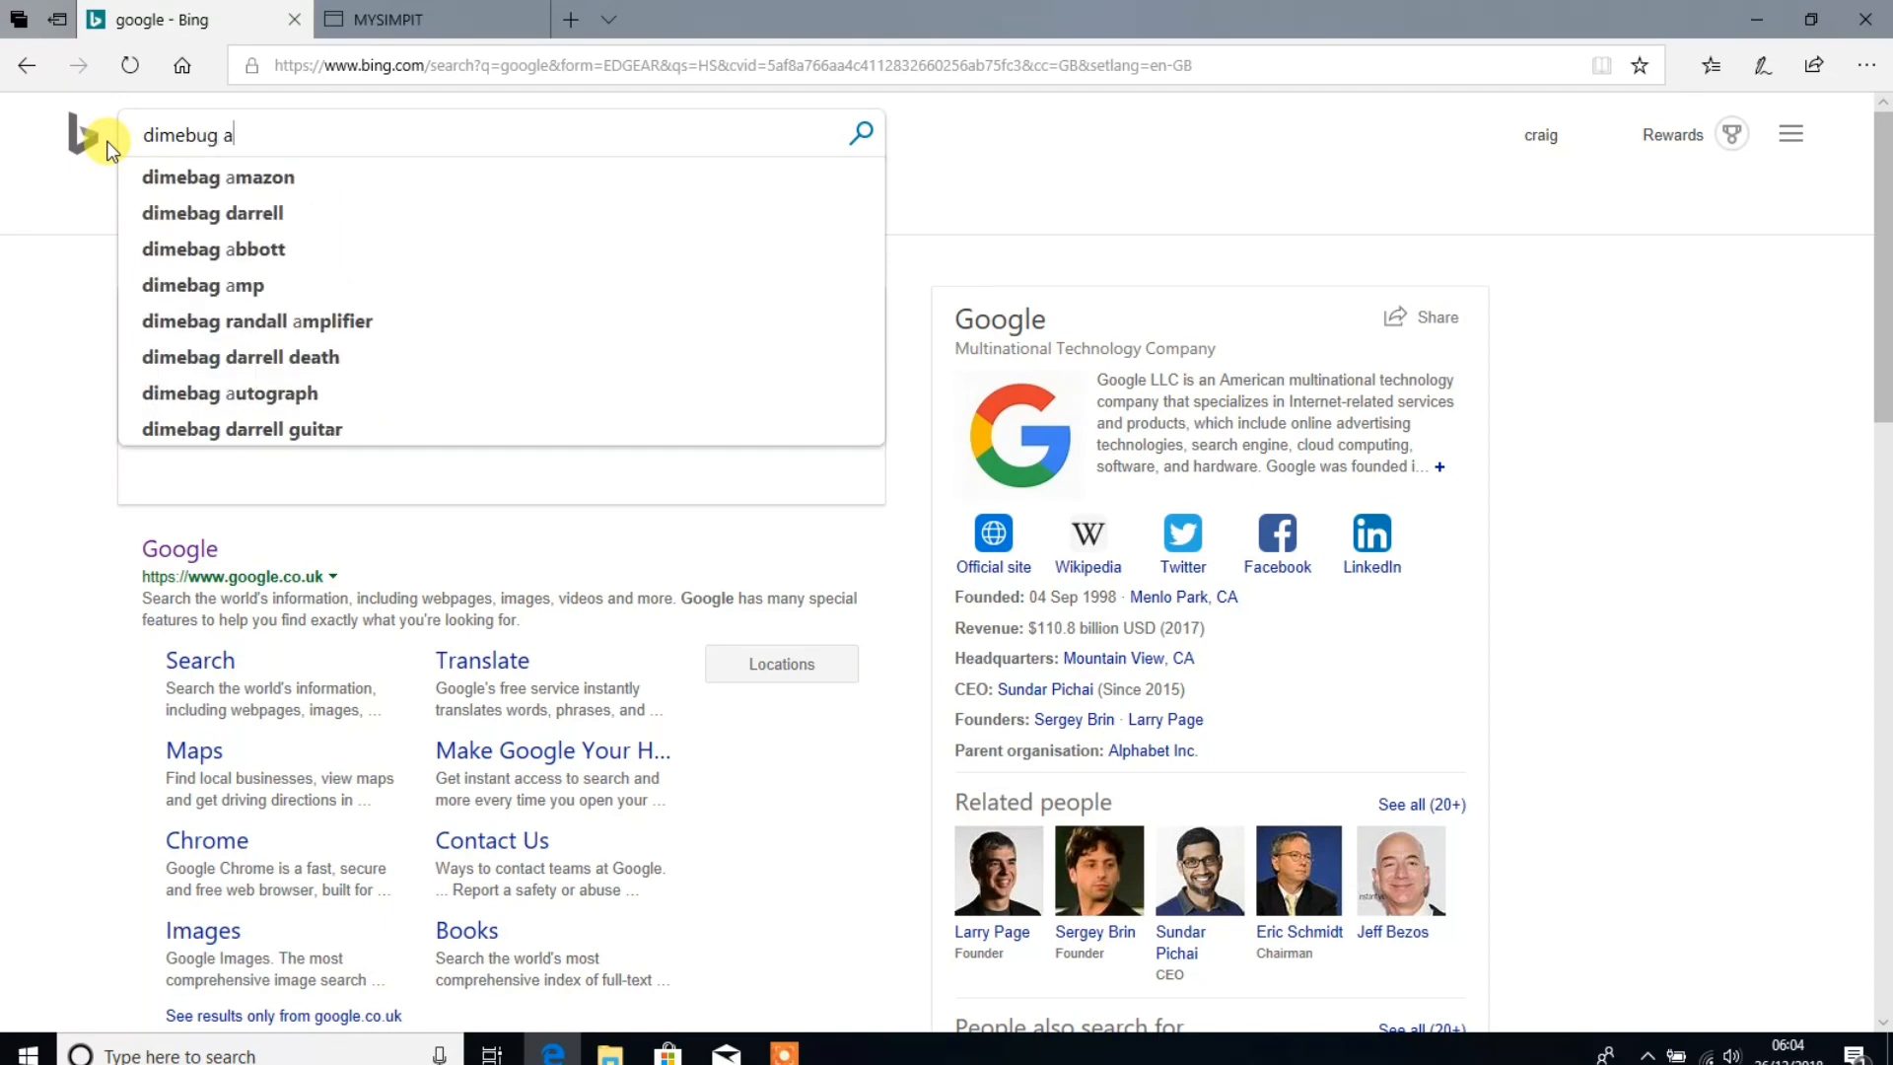
text(10c)
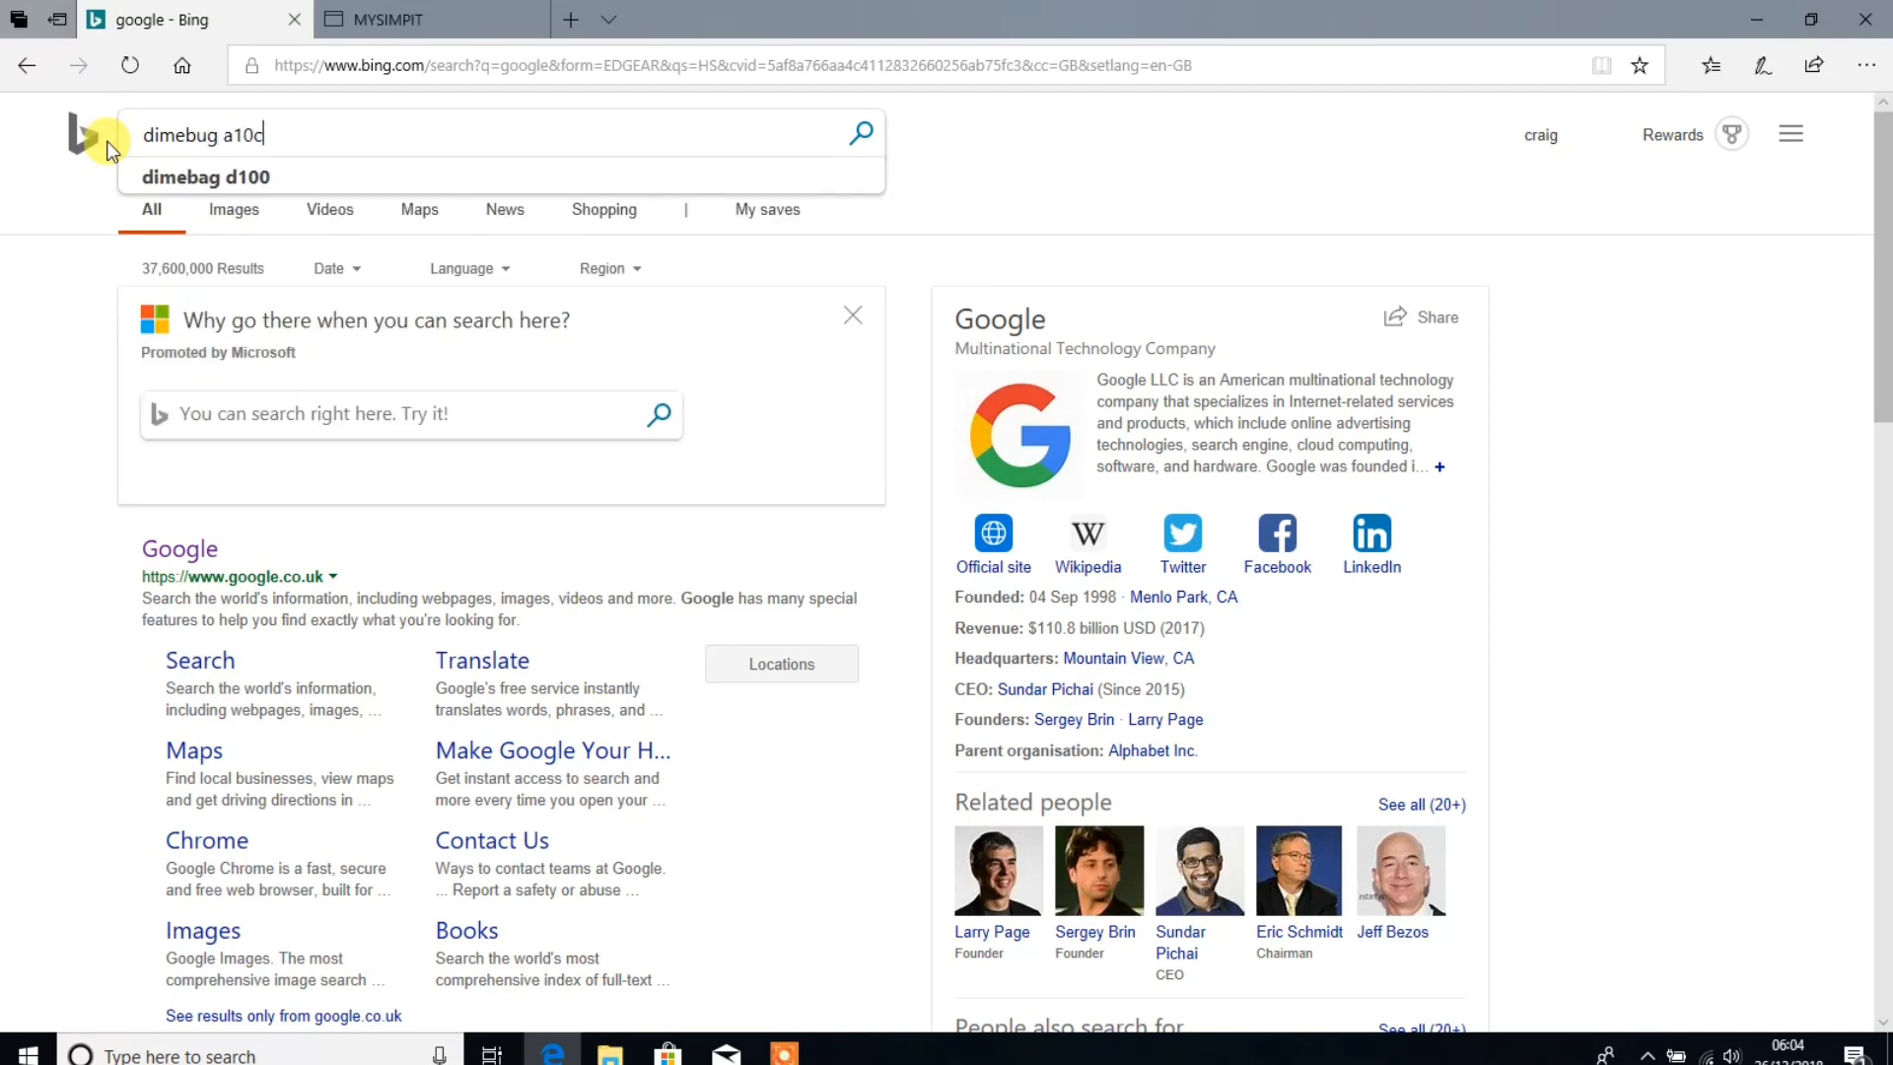
text(plans)
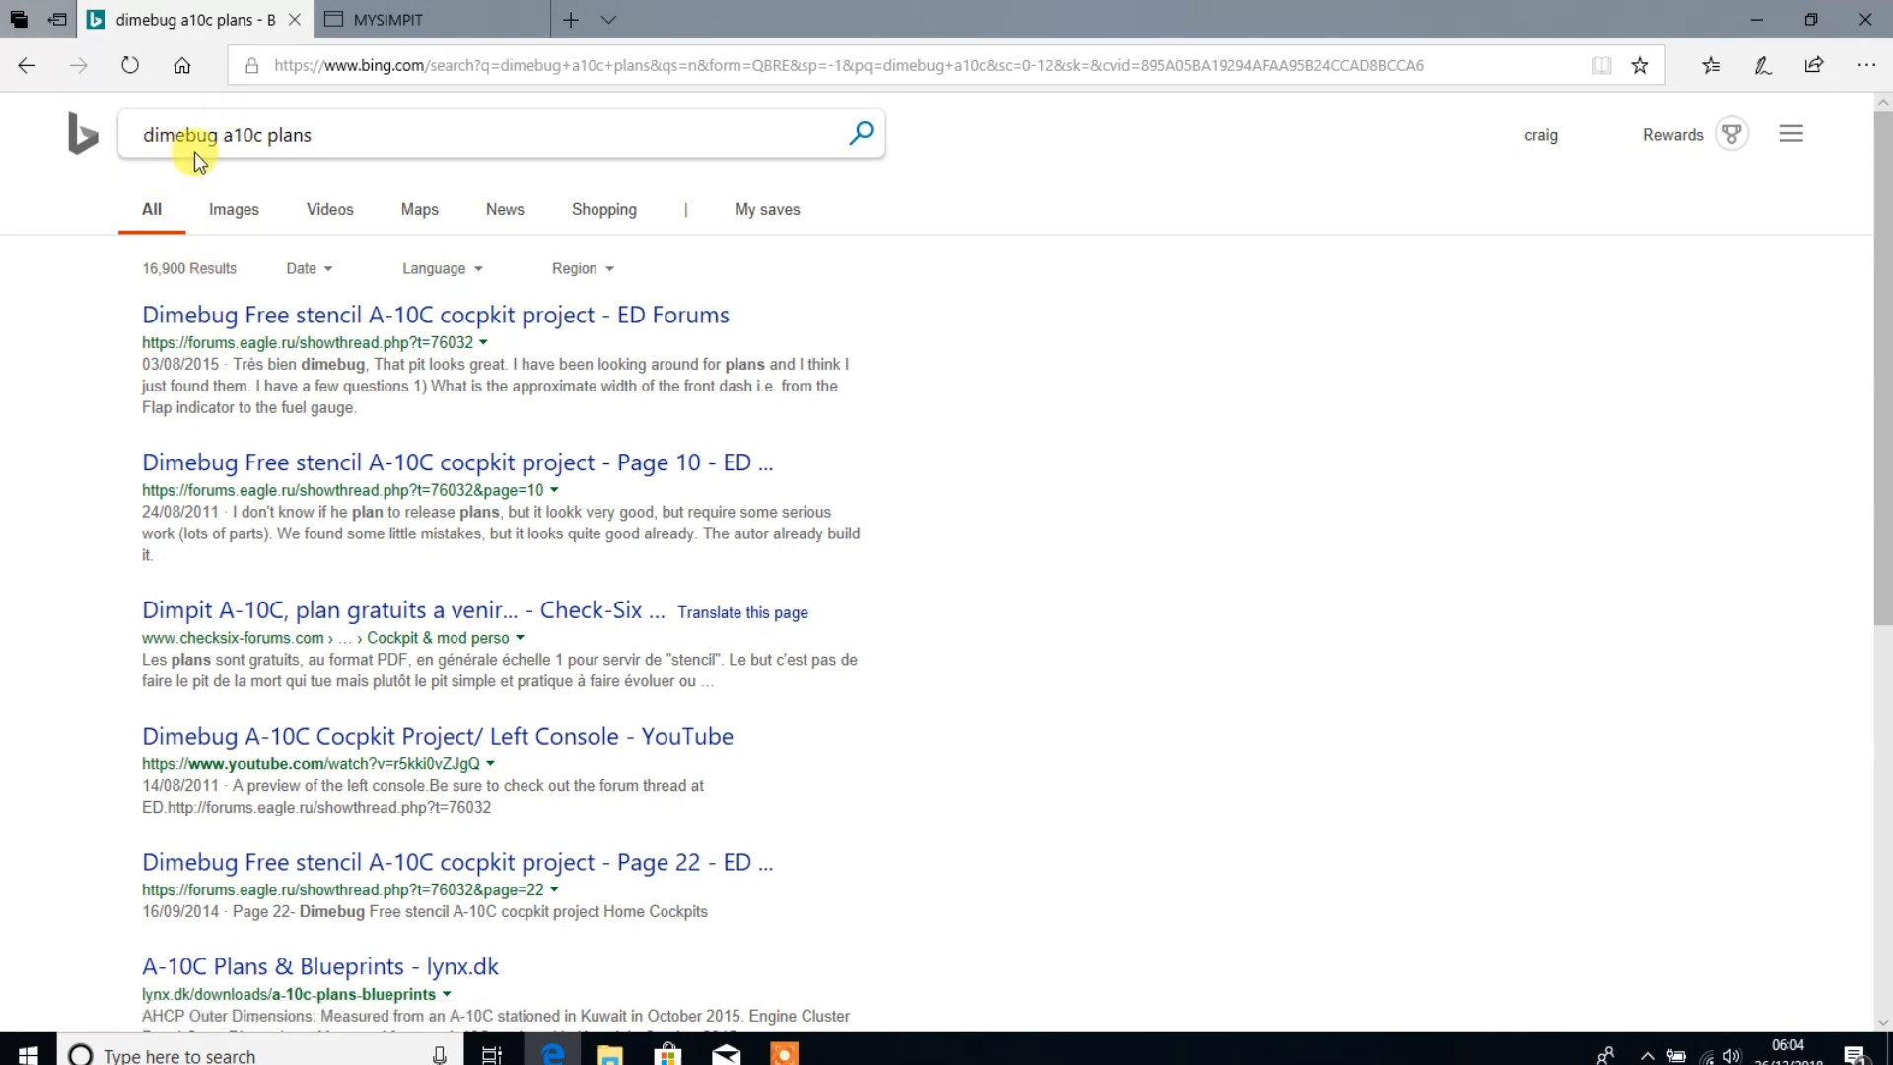
mouse_move(951, 612)
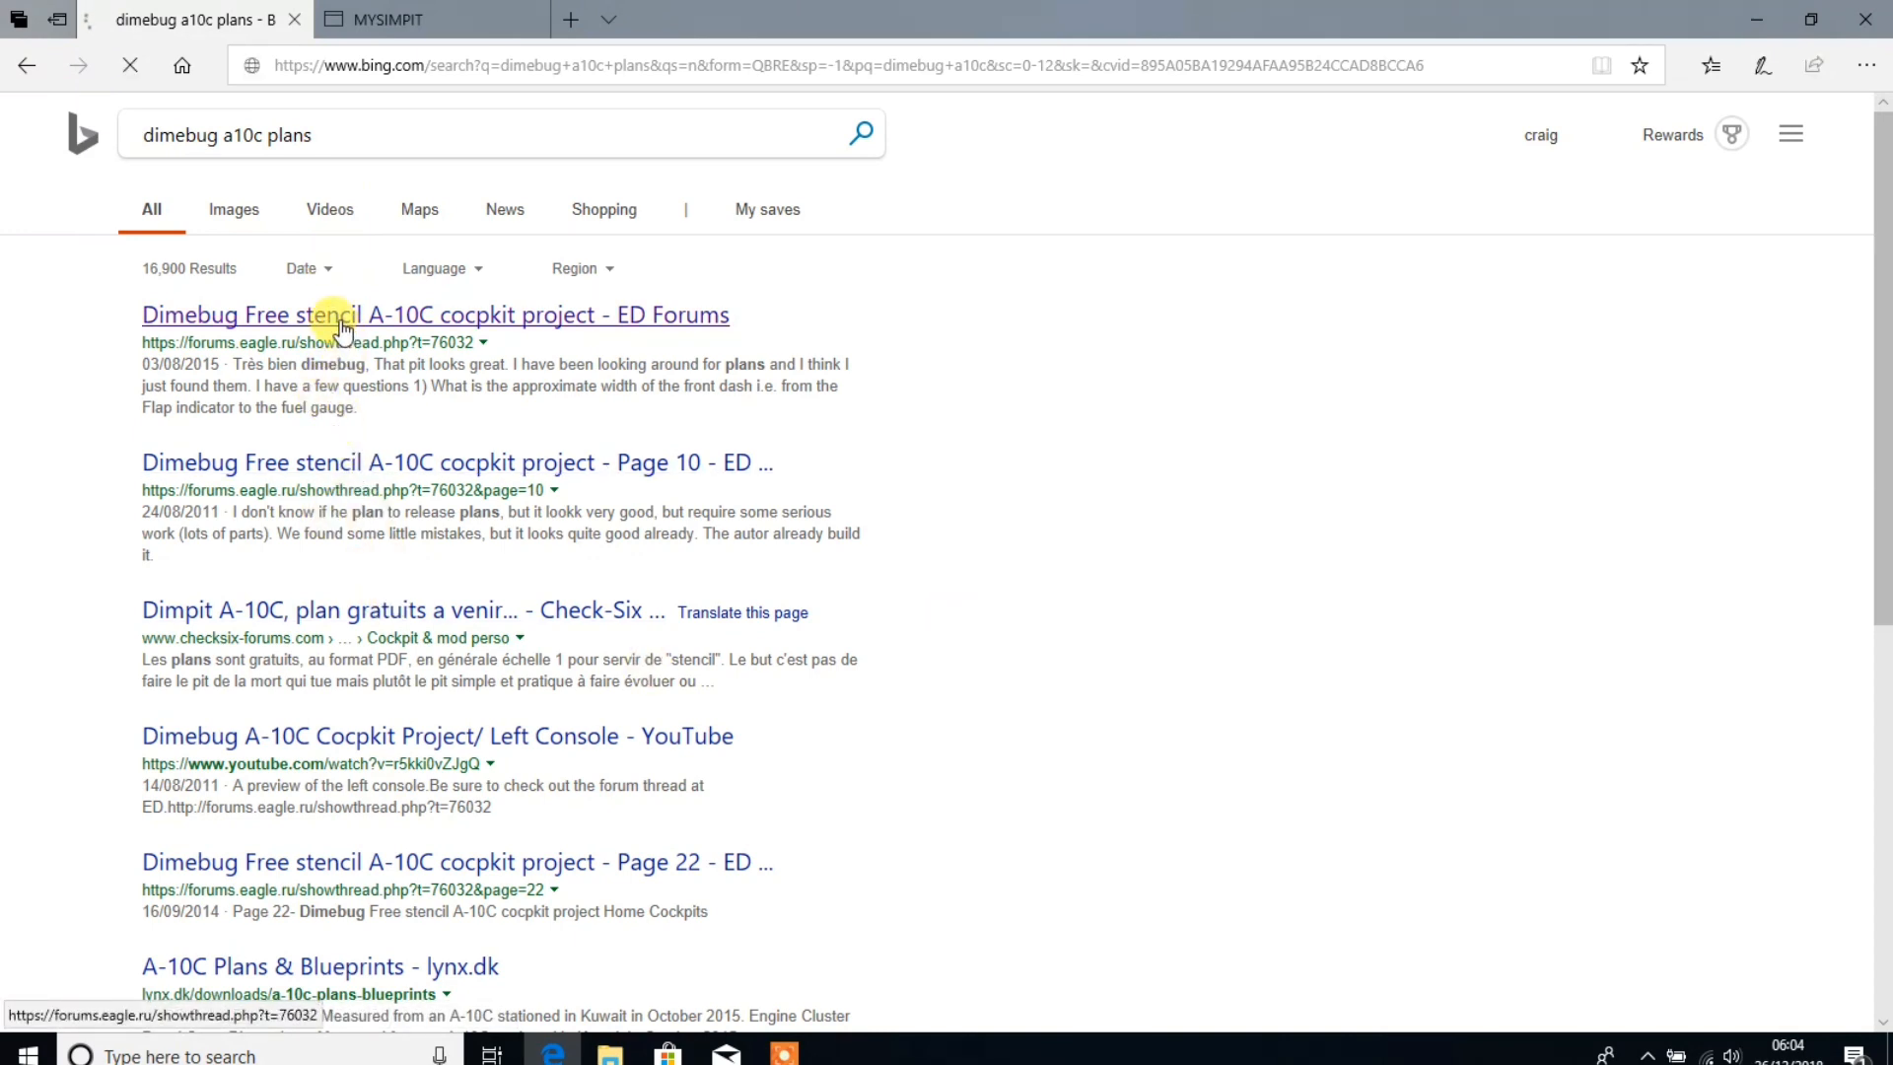
Open the ED Forums Dimebug A-10C thread and save the center console zip C6_1412409587.zip.
click(435, 314)
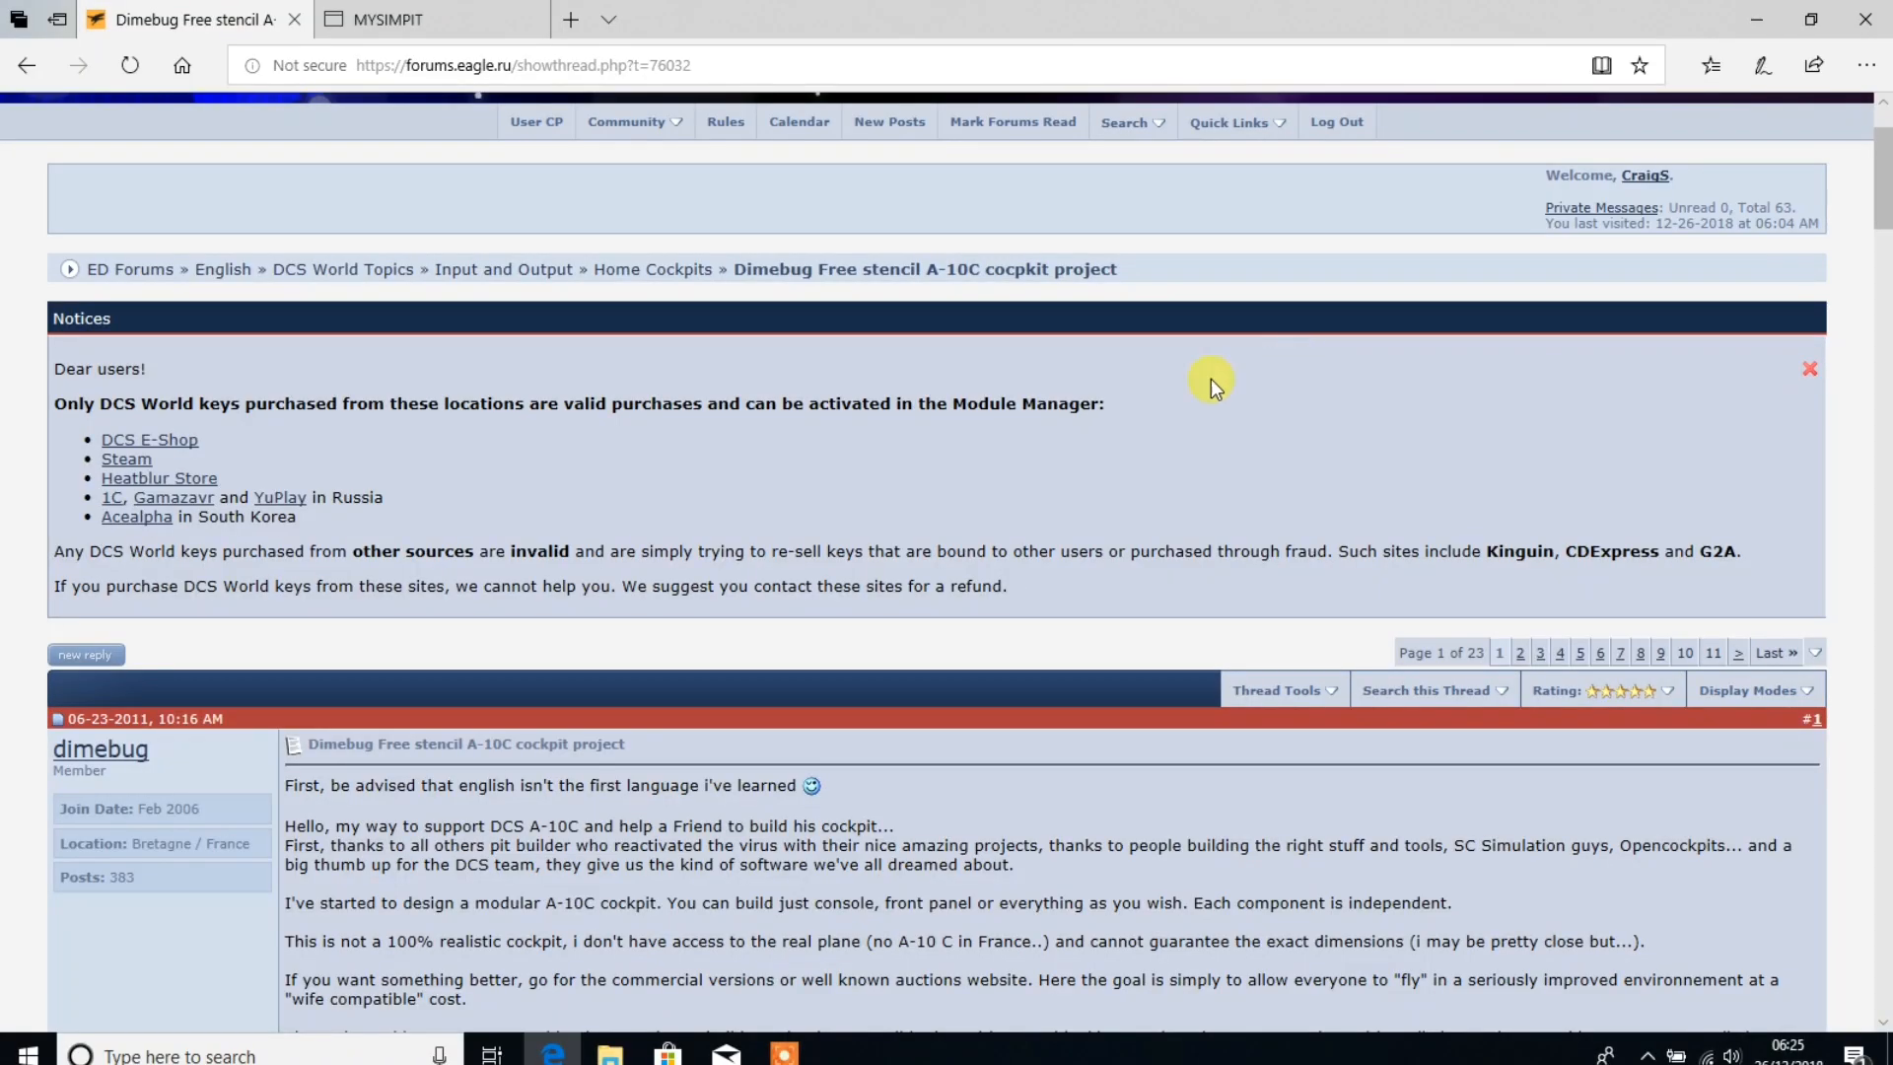
mouse_move(773, 294)
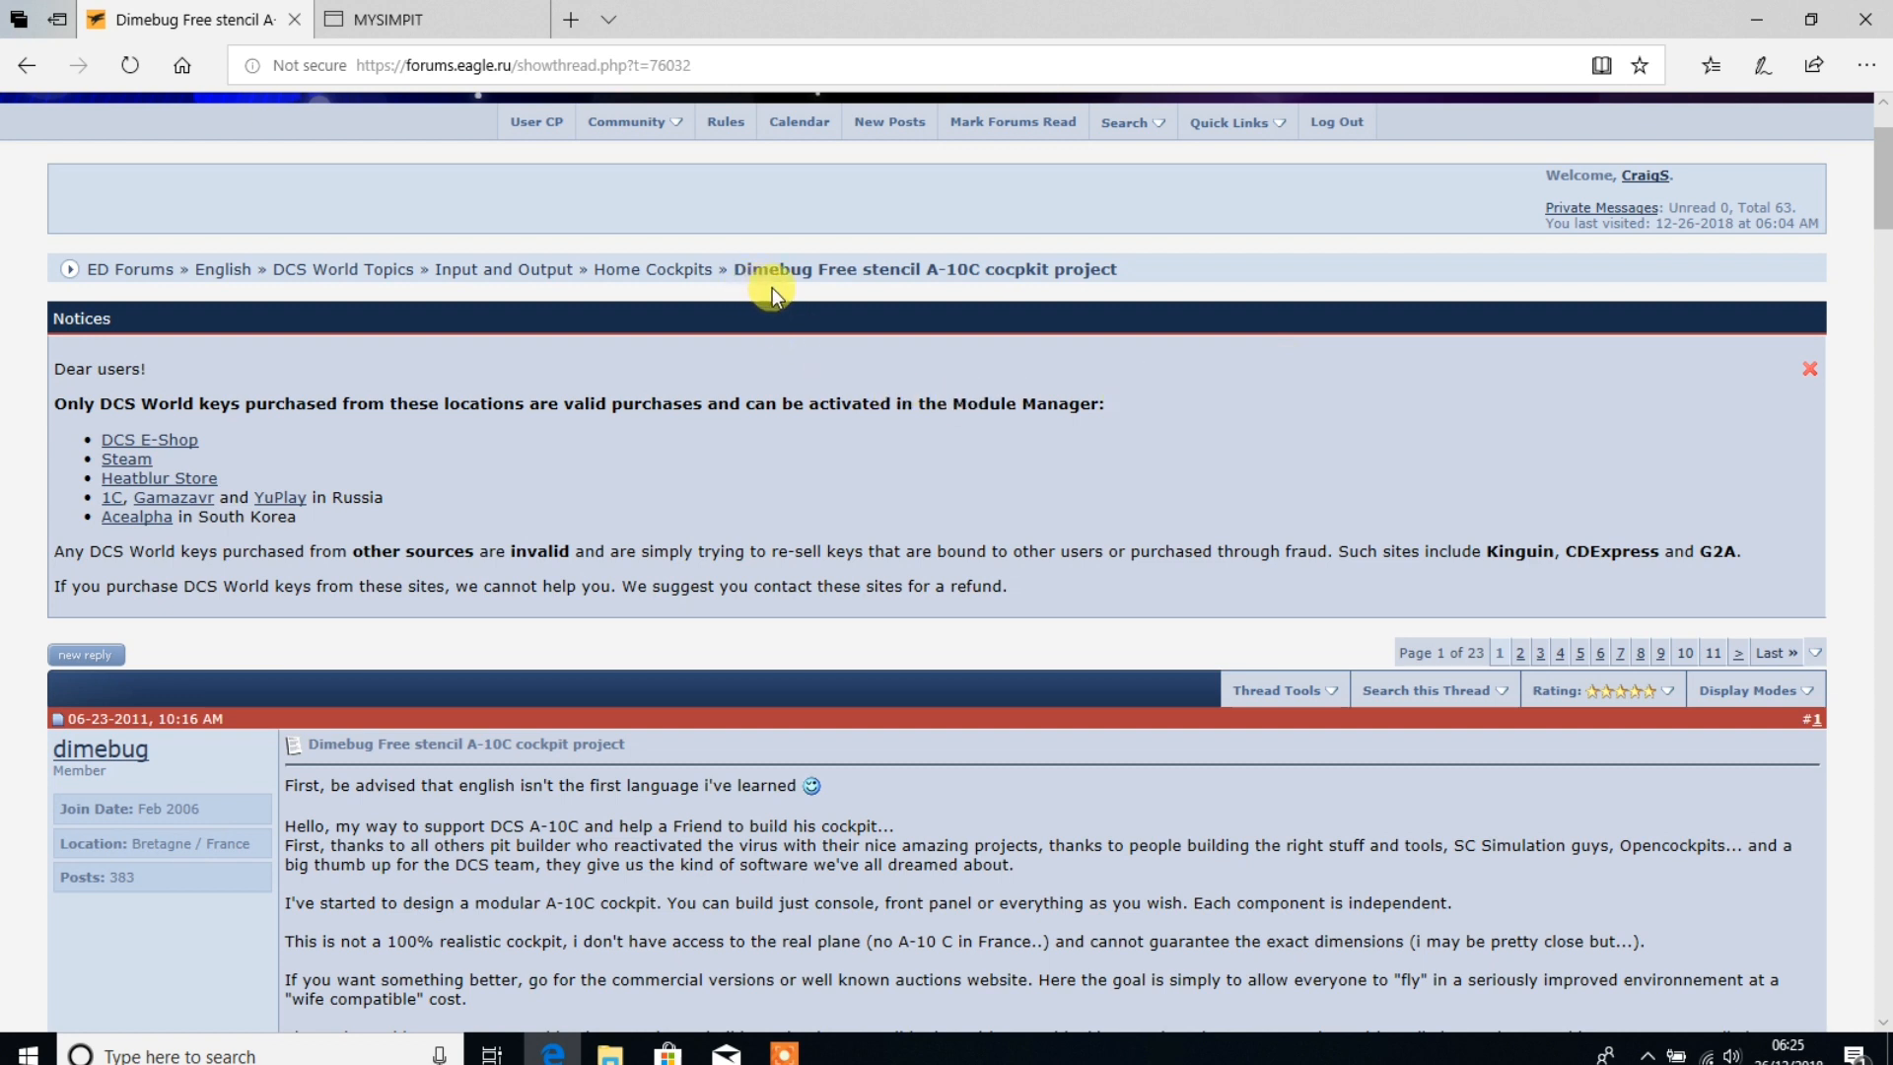
mouse_move(1165, 338)
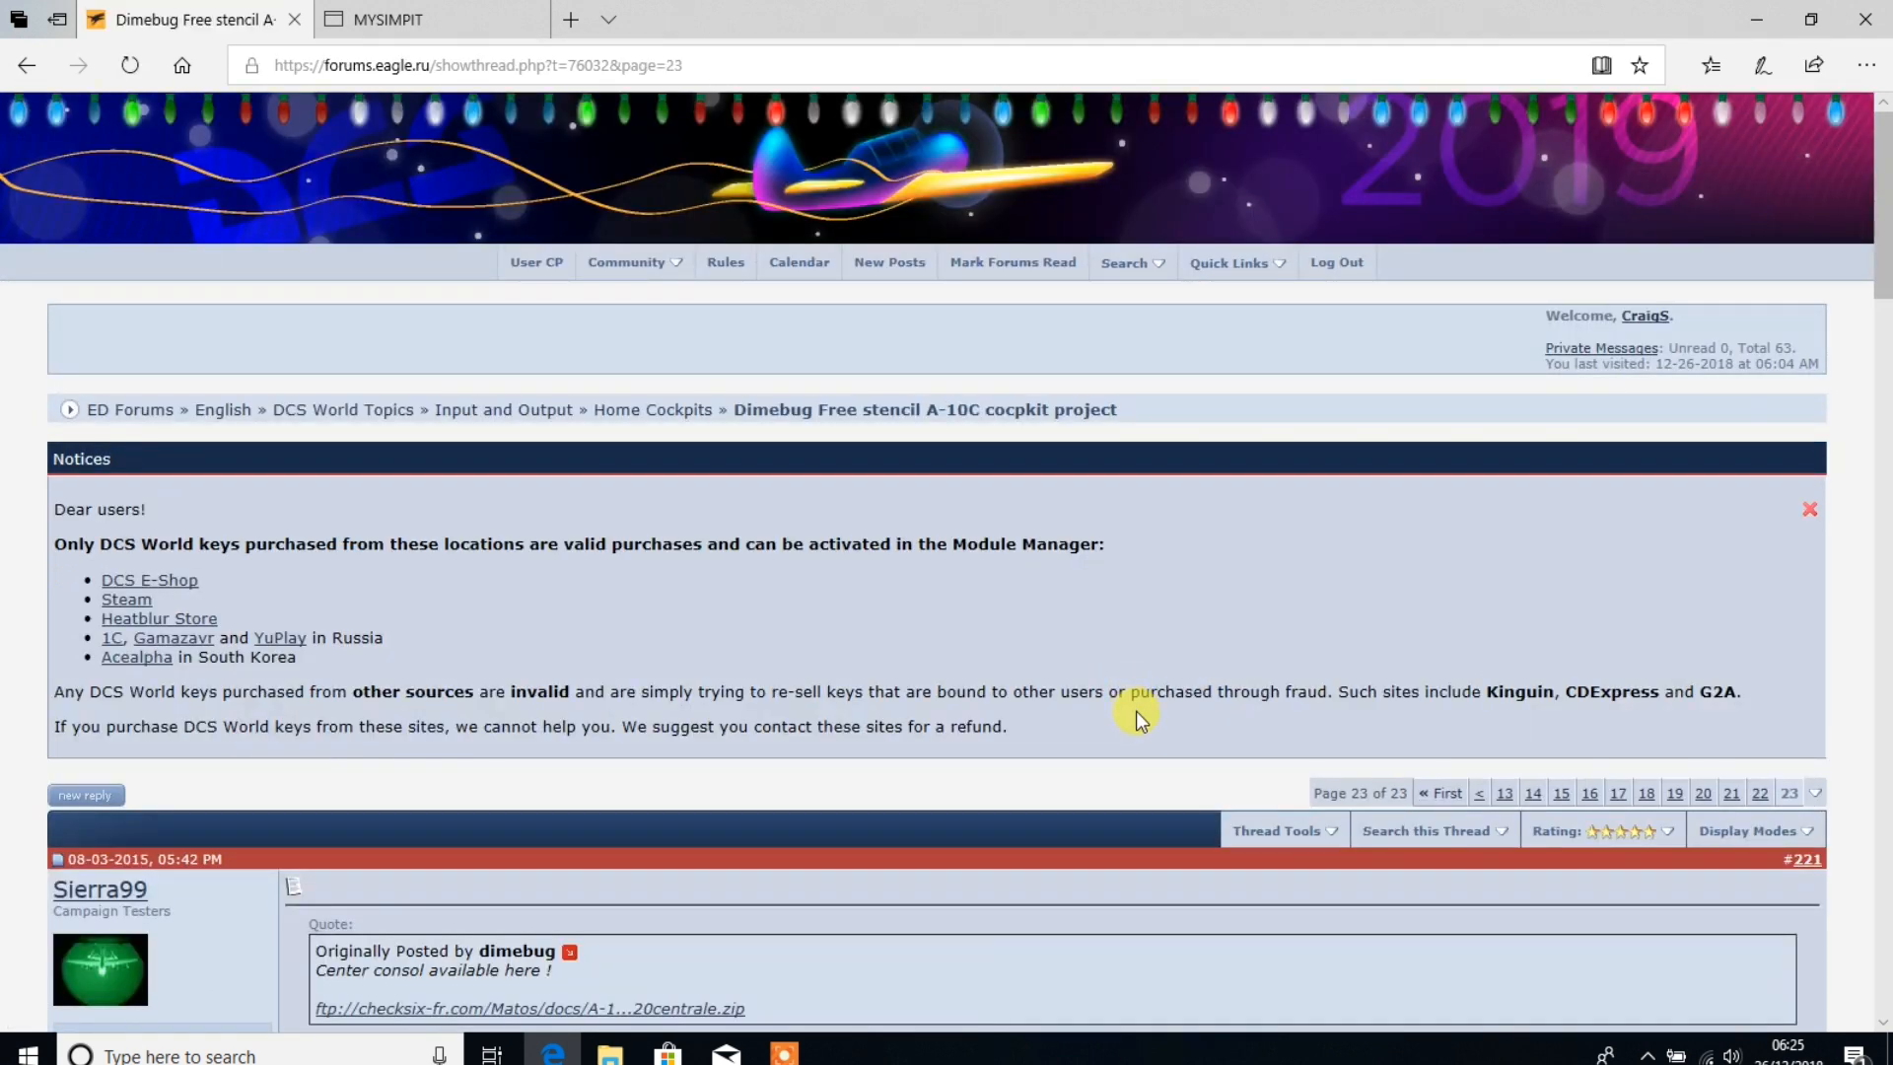
mouse_move(760, 779)
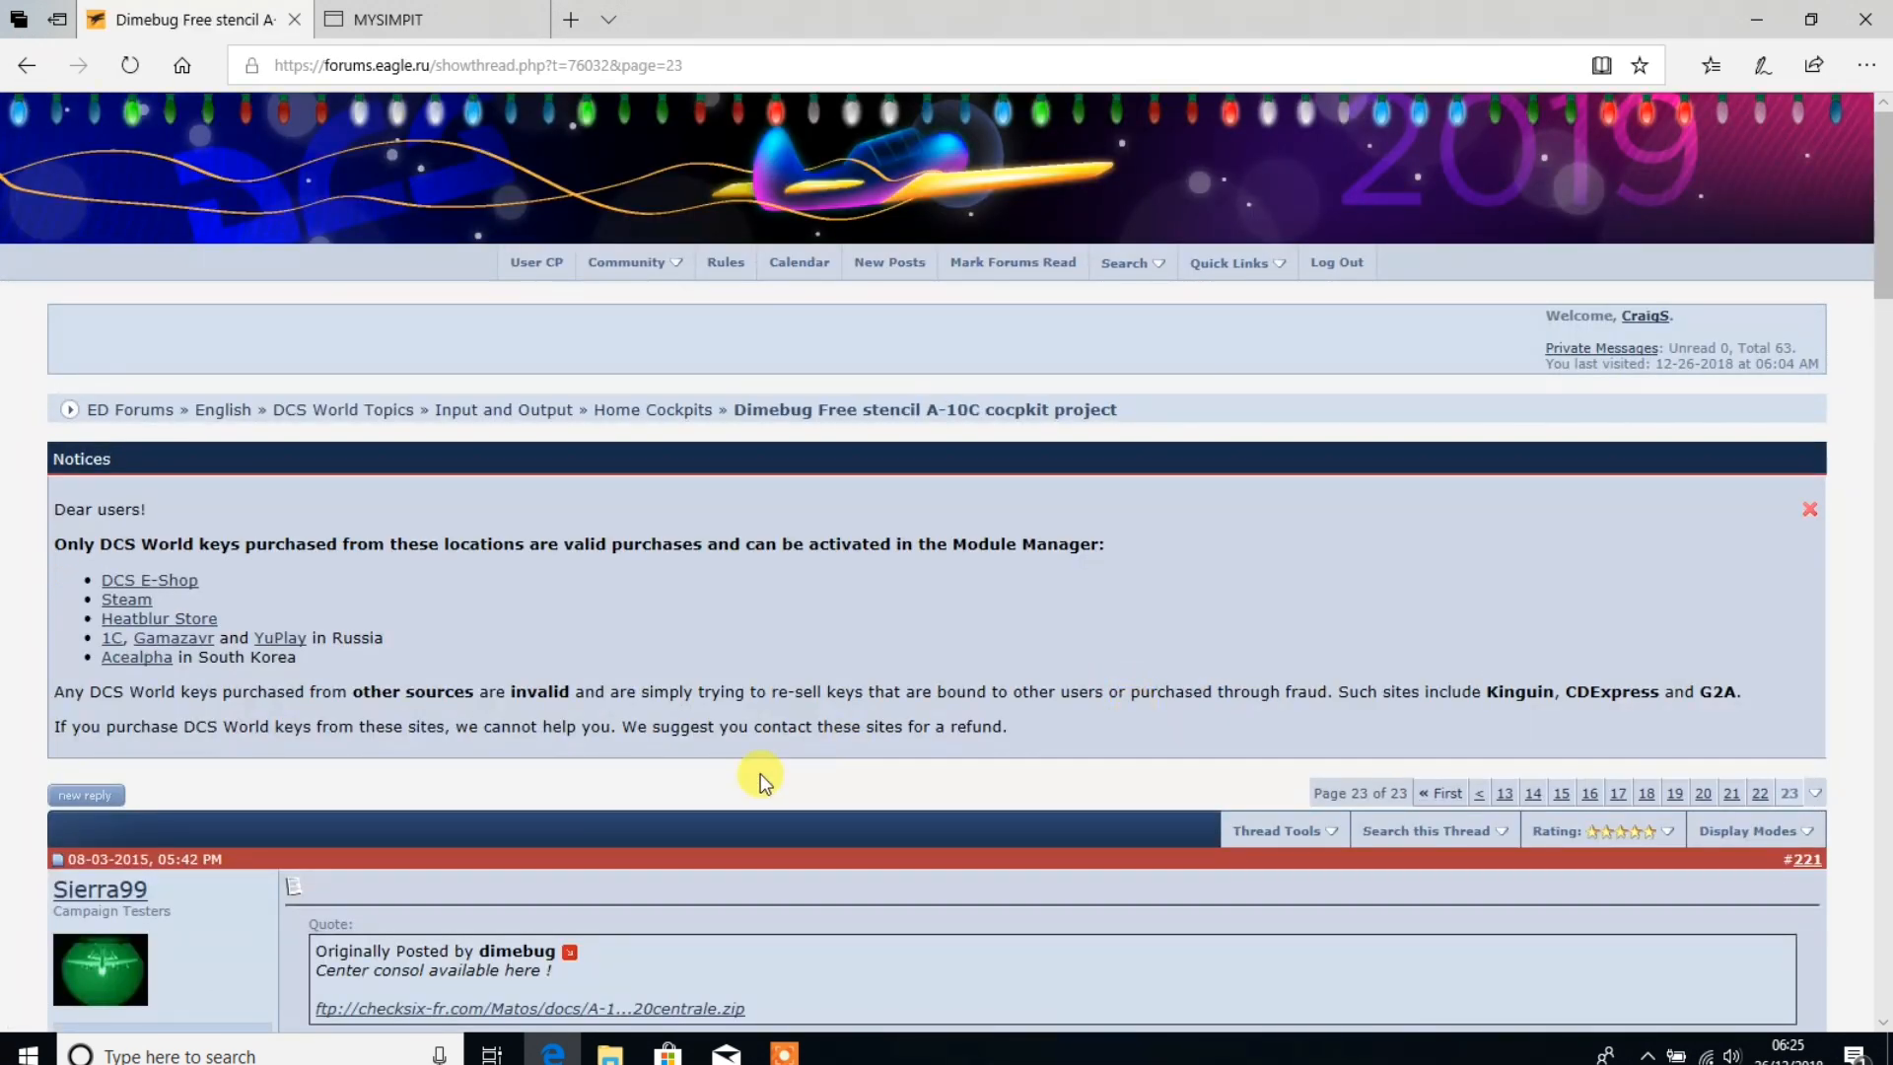
scroll(down, 3)
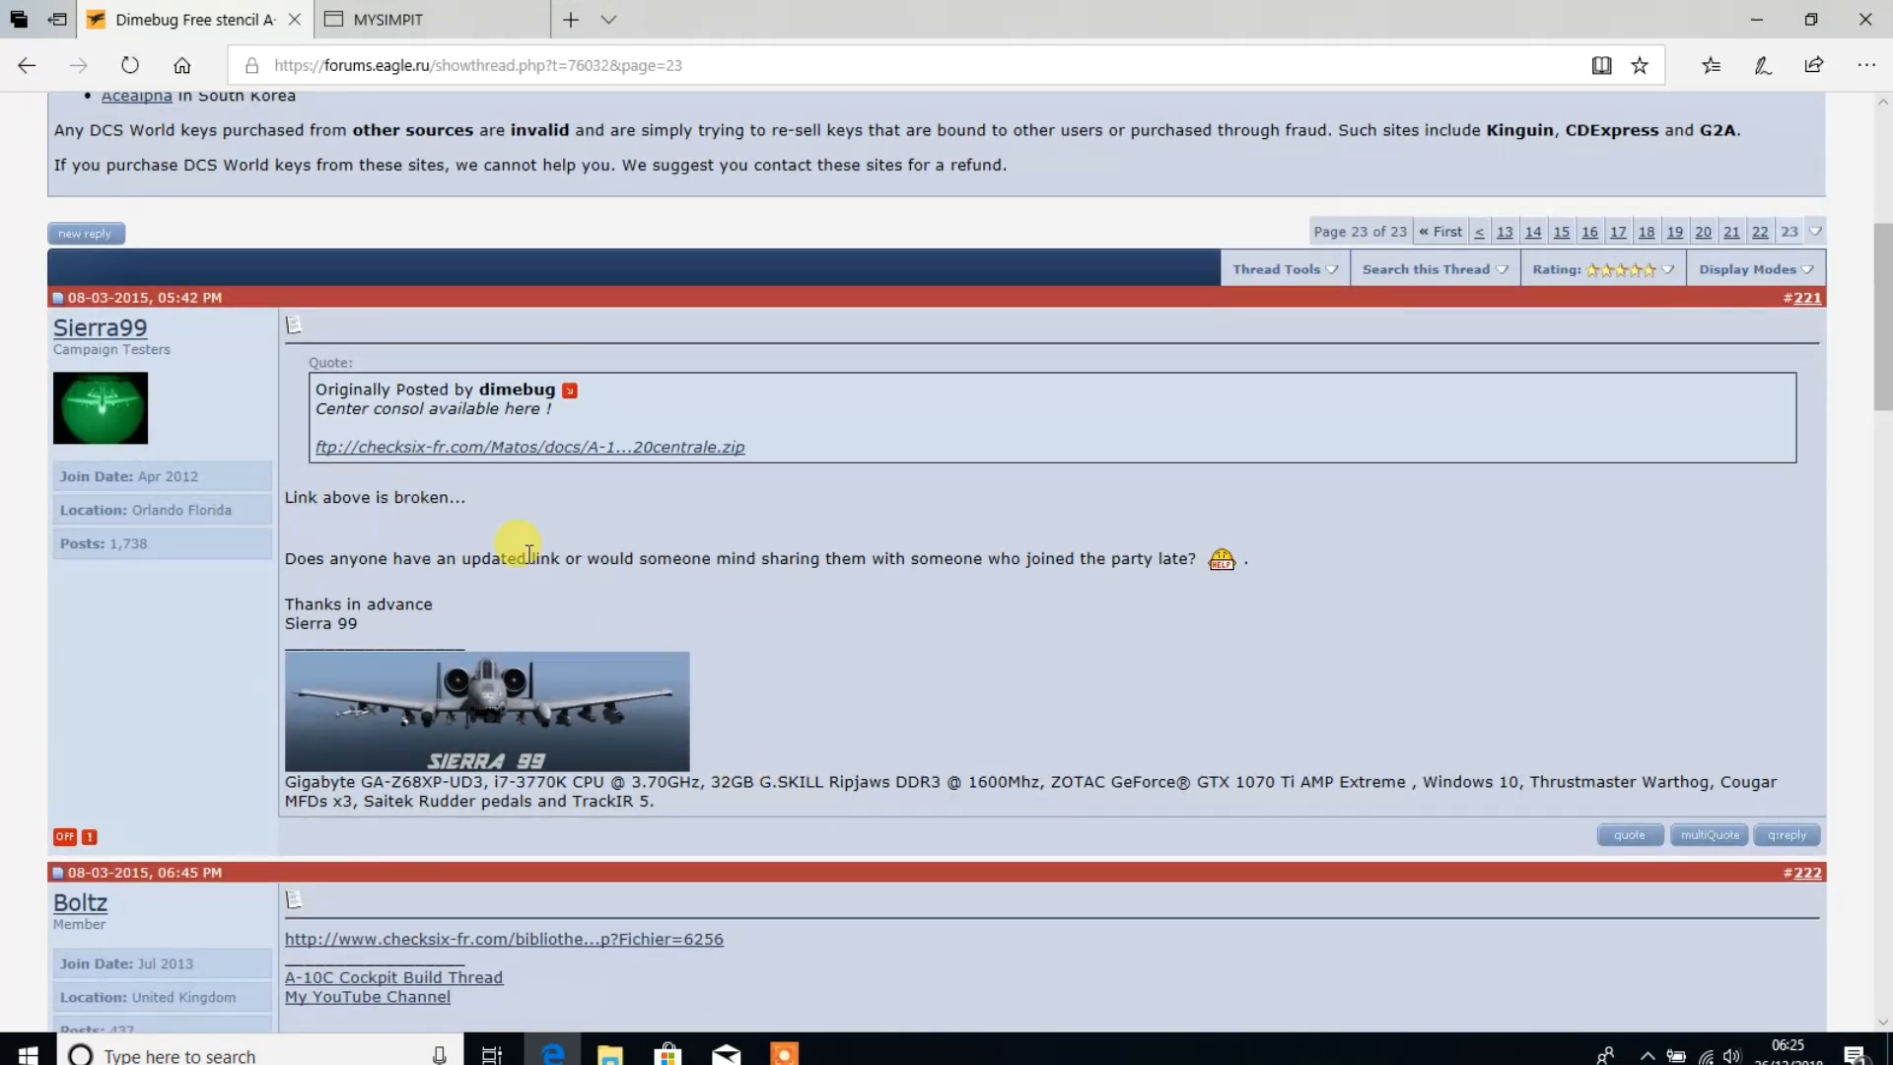
scroll(down, 3)
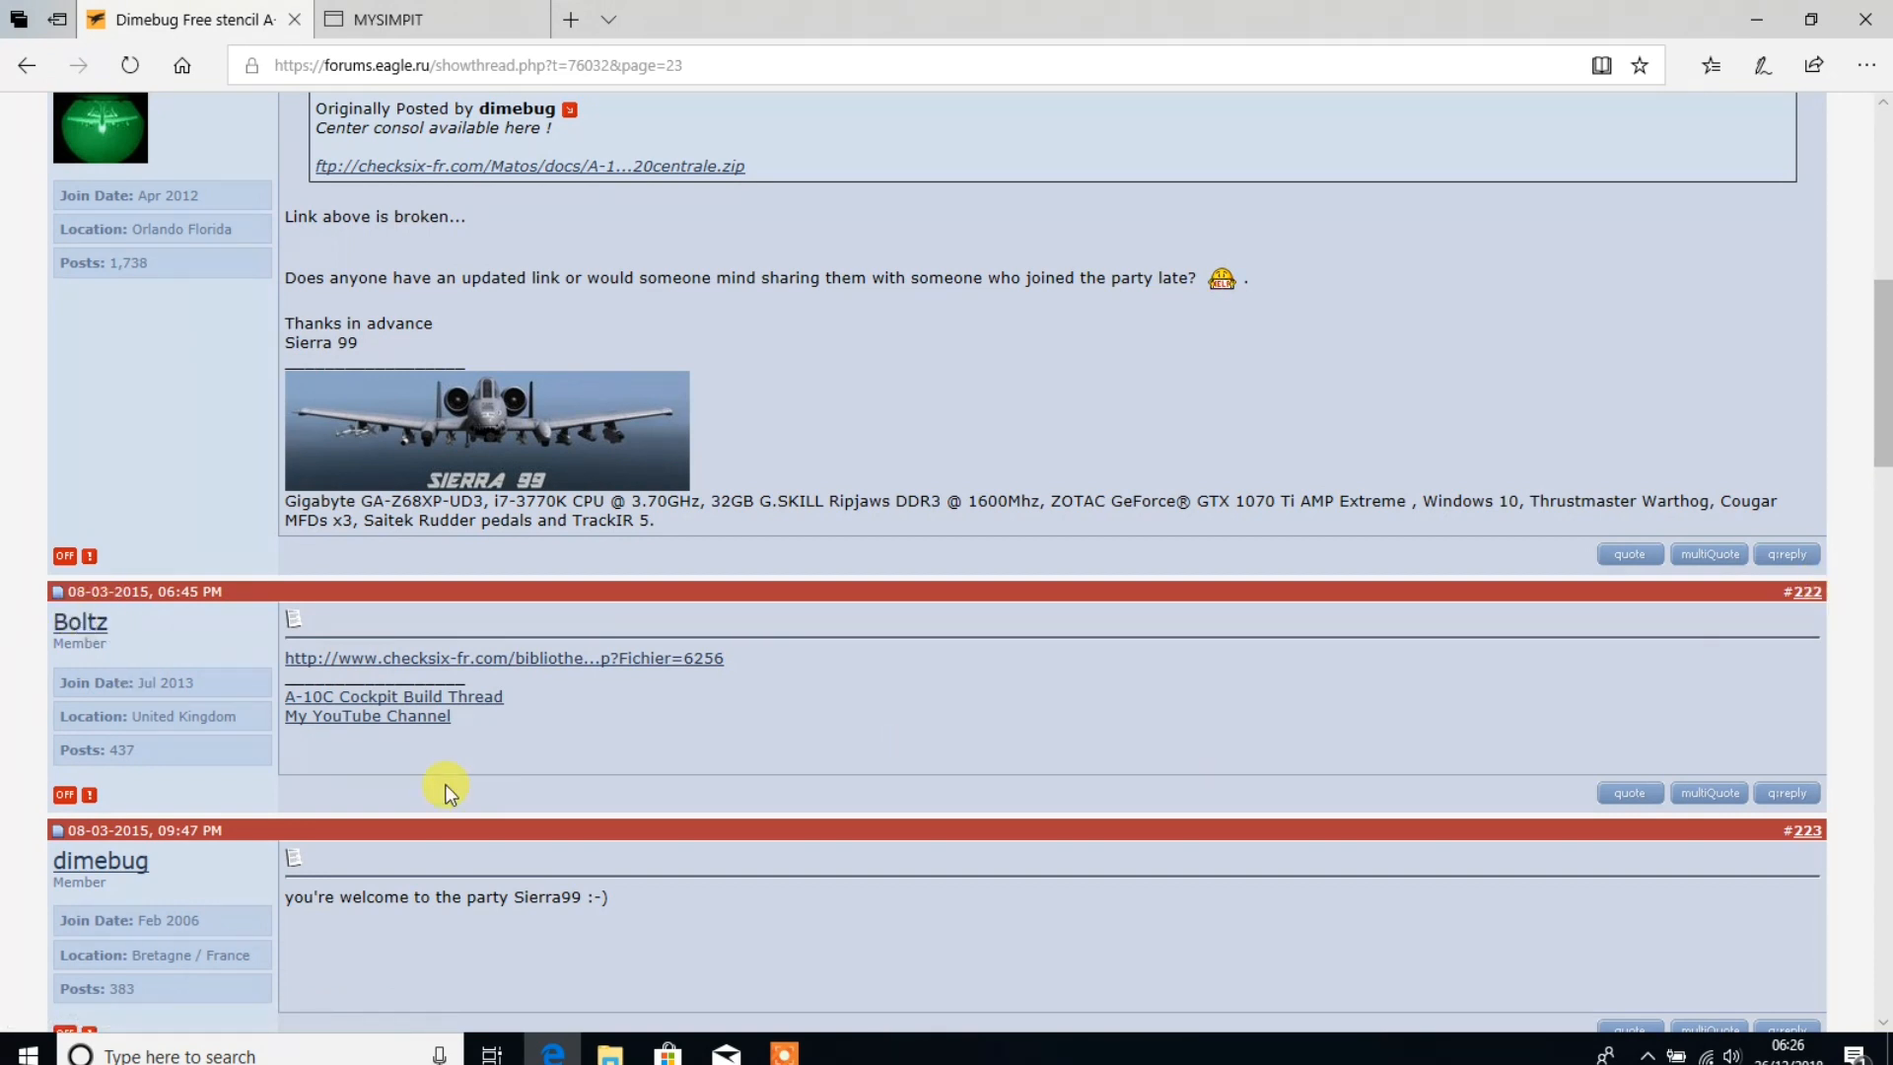
mouse_move(625, 745)
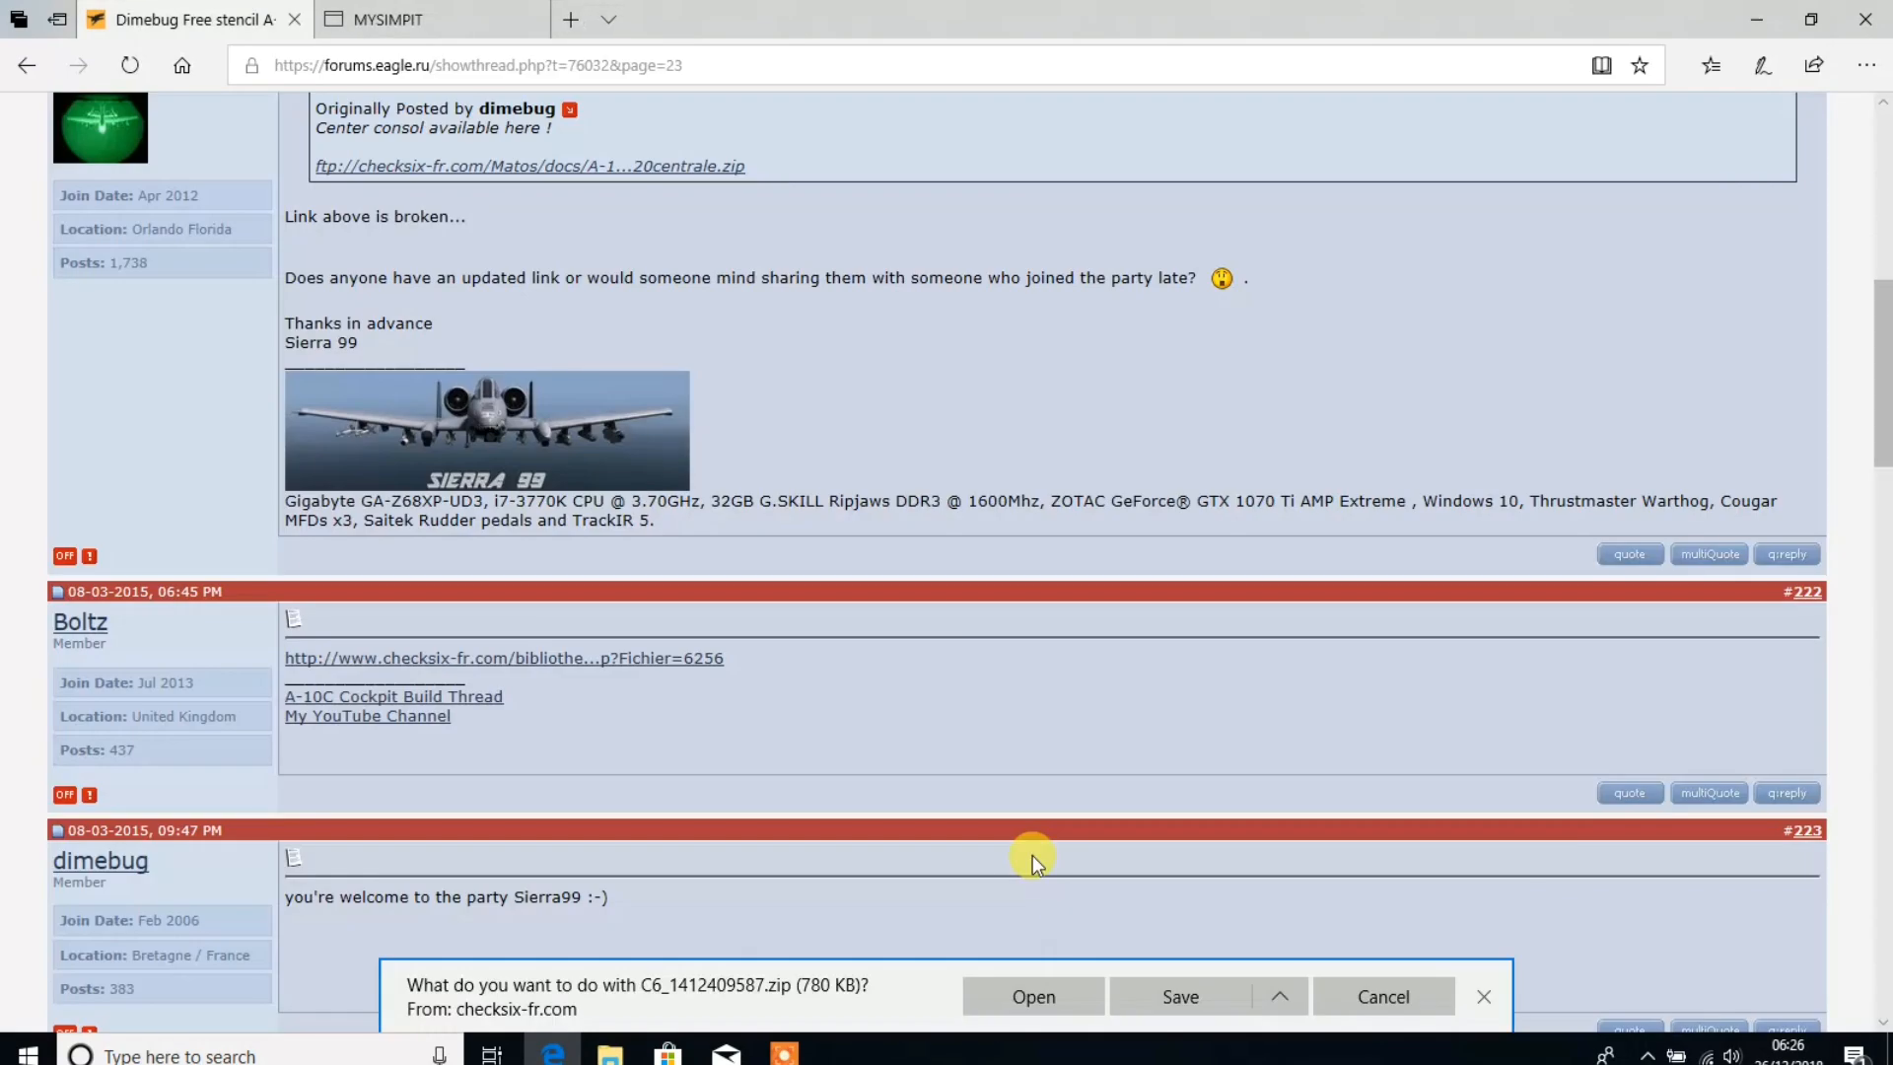
click(1179, 995)
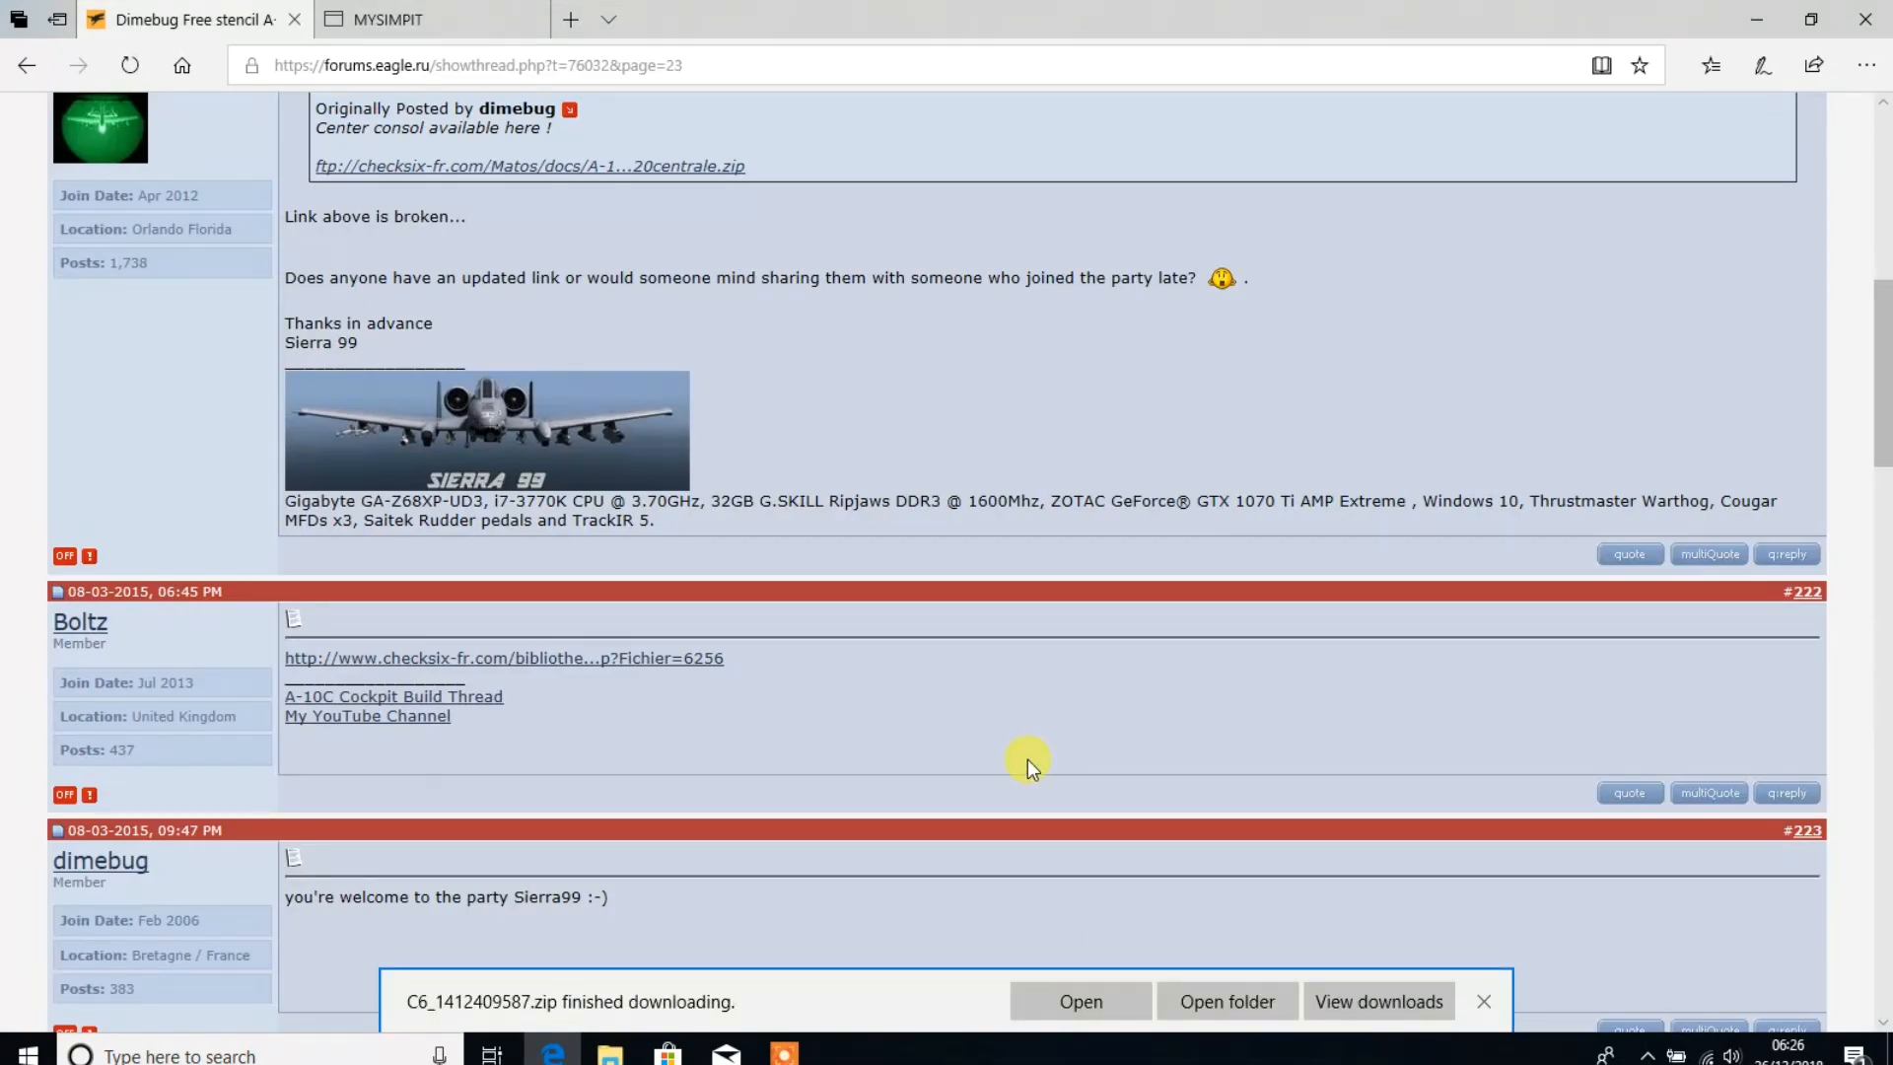
Extract the downloaded center console zip in the Downloads folder.
click(1226, 1001)
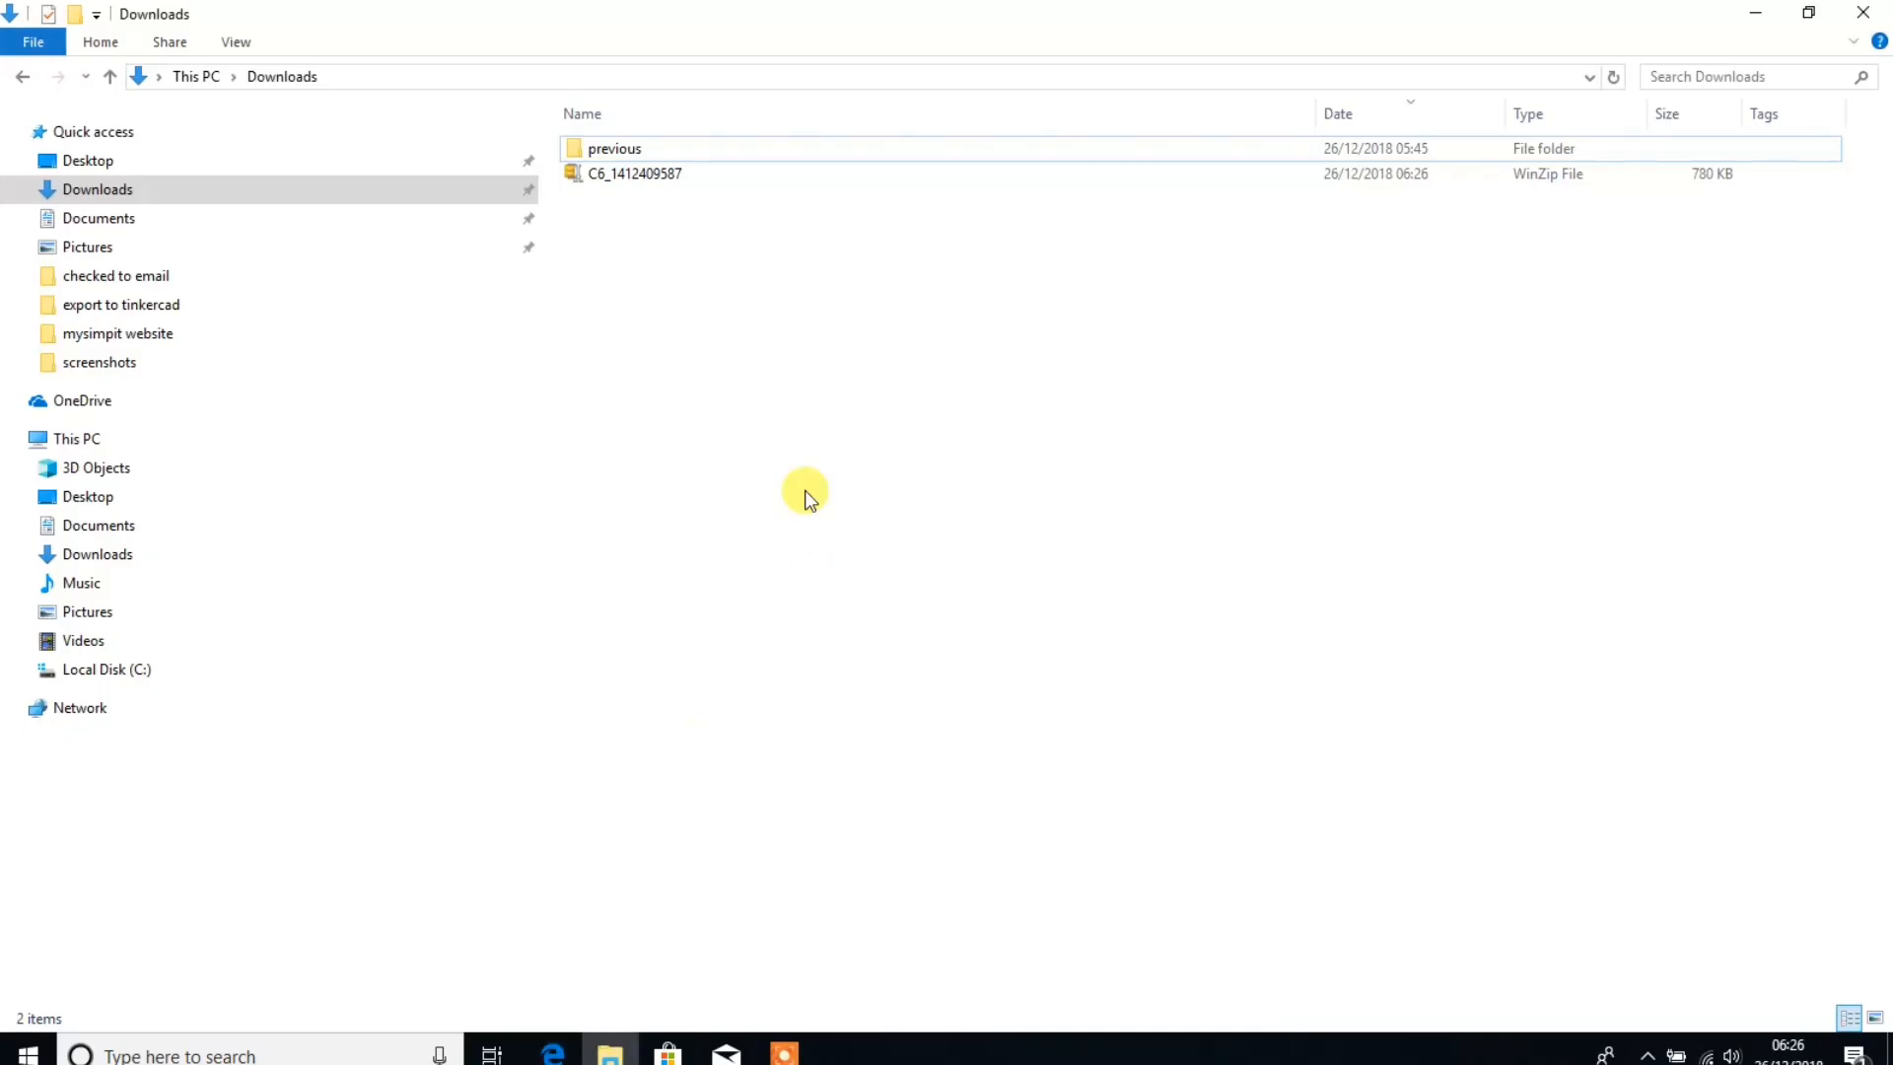
click(634, 173)
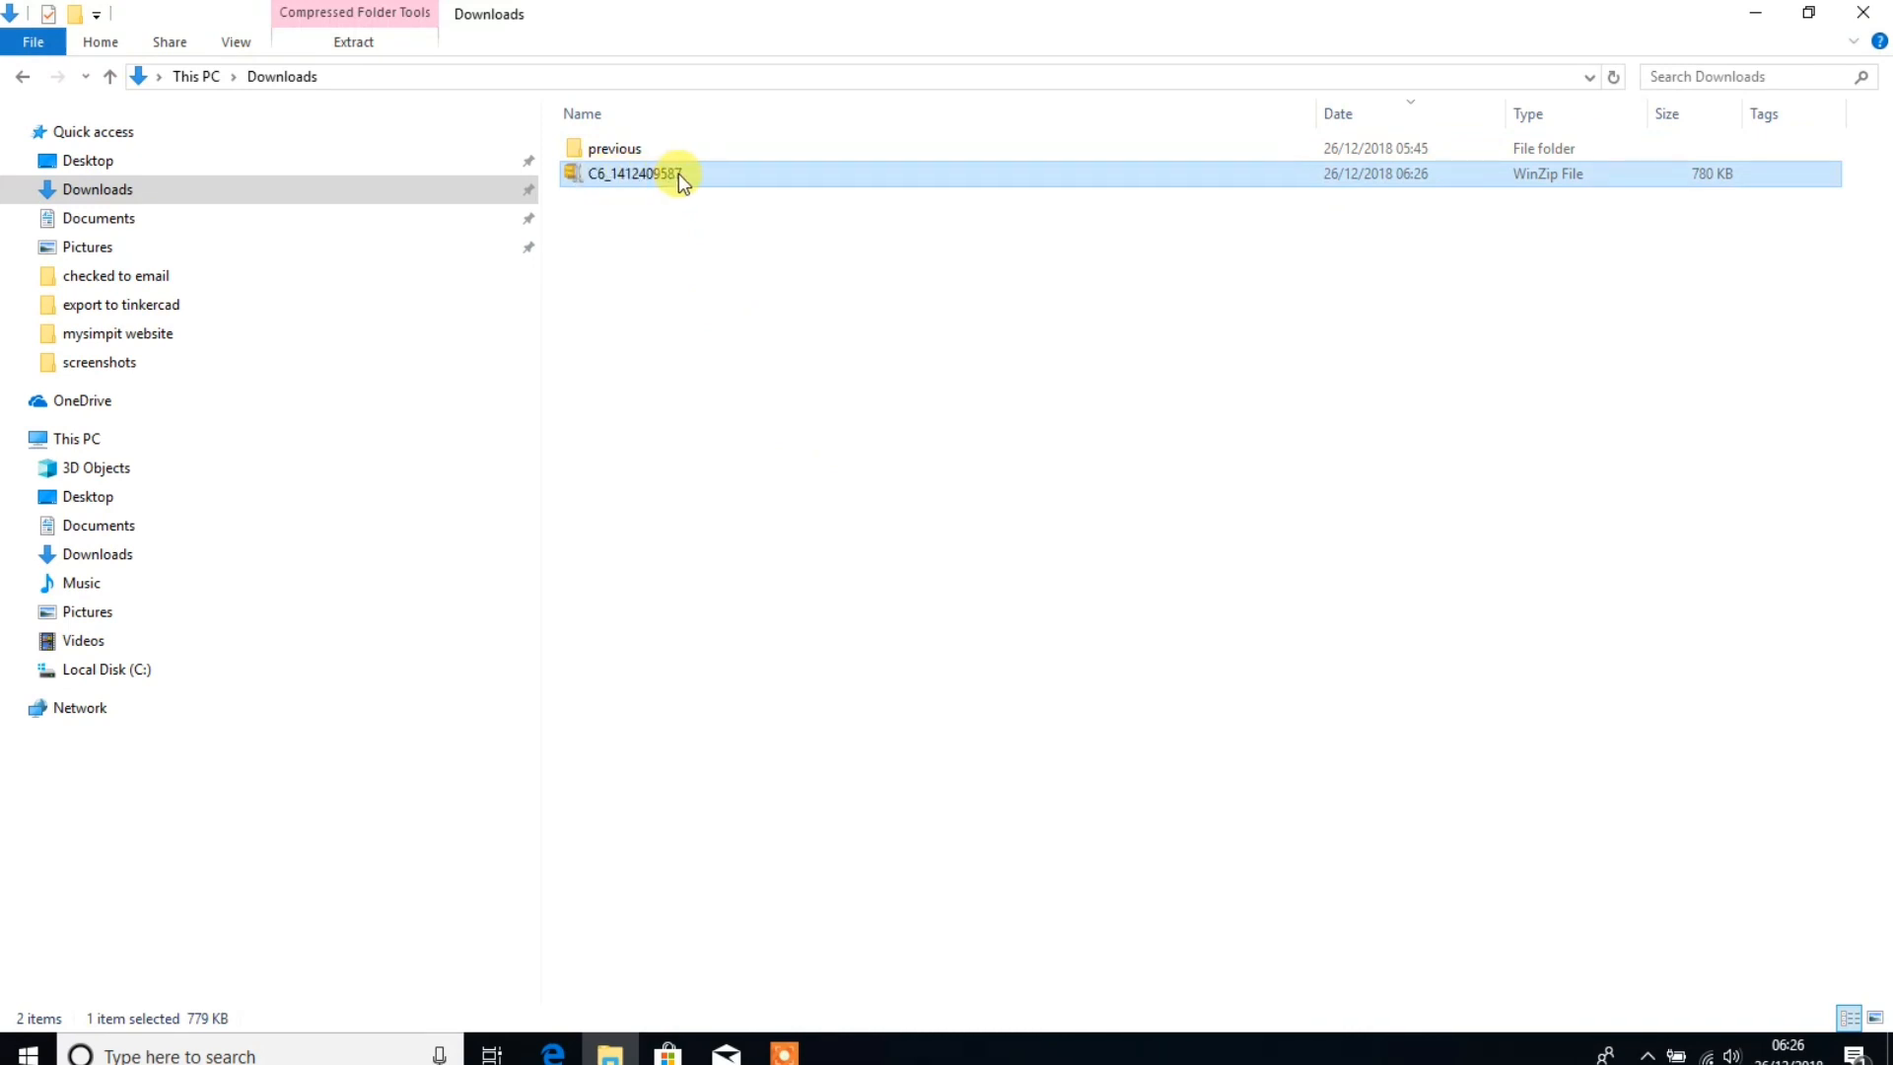
right_click(682, 172)
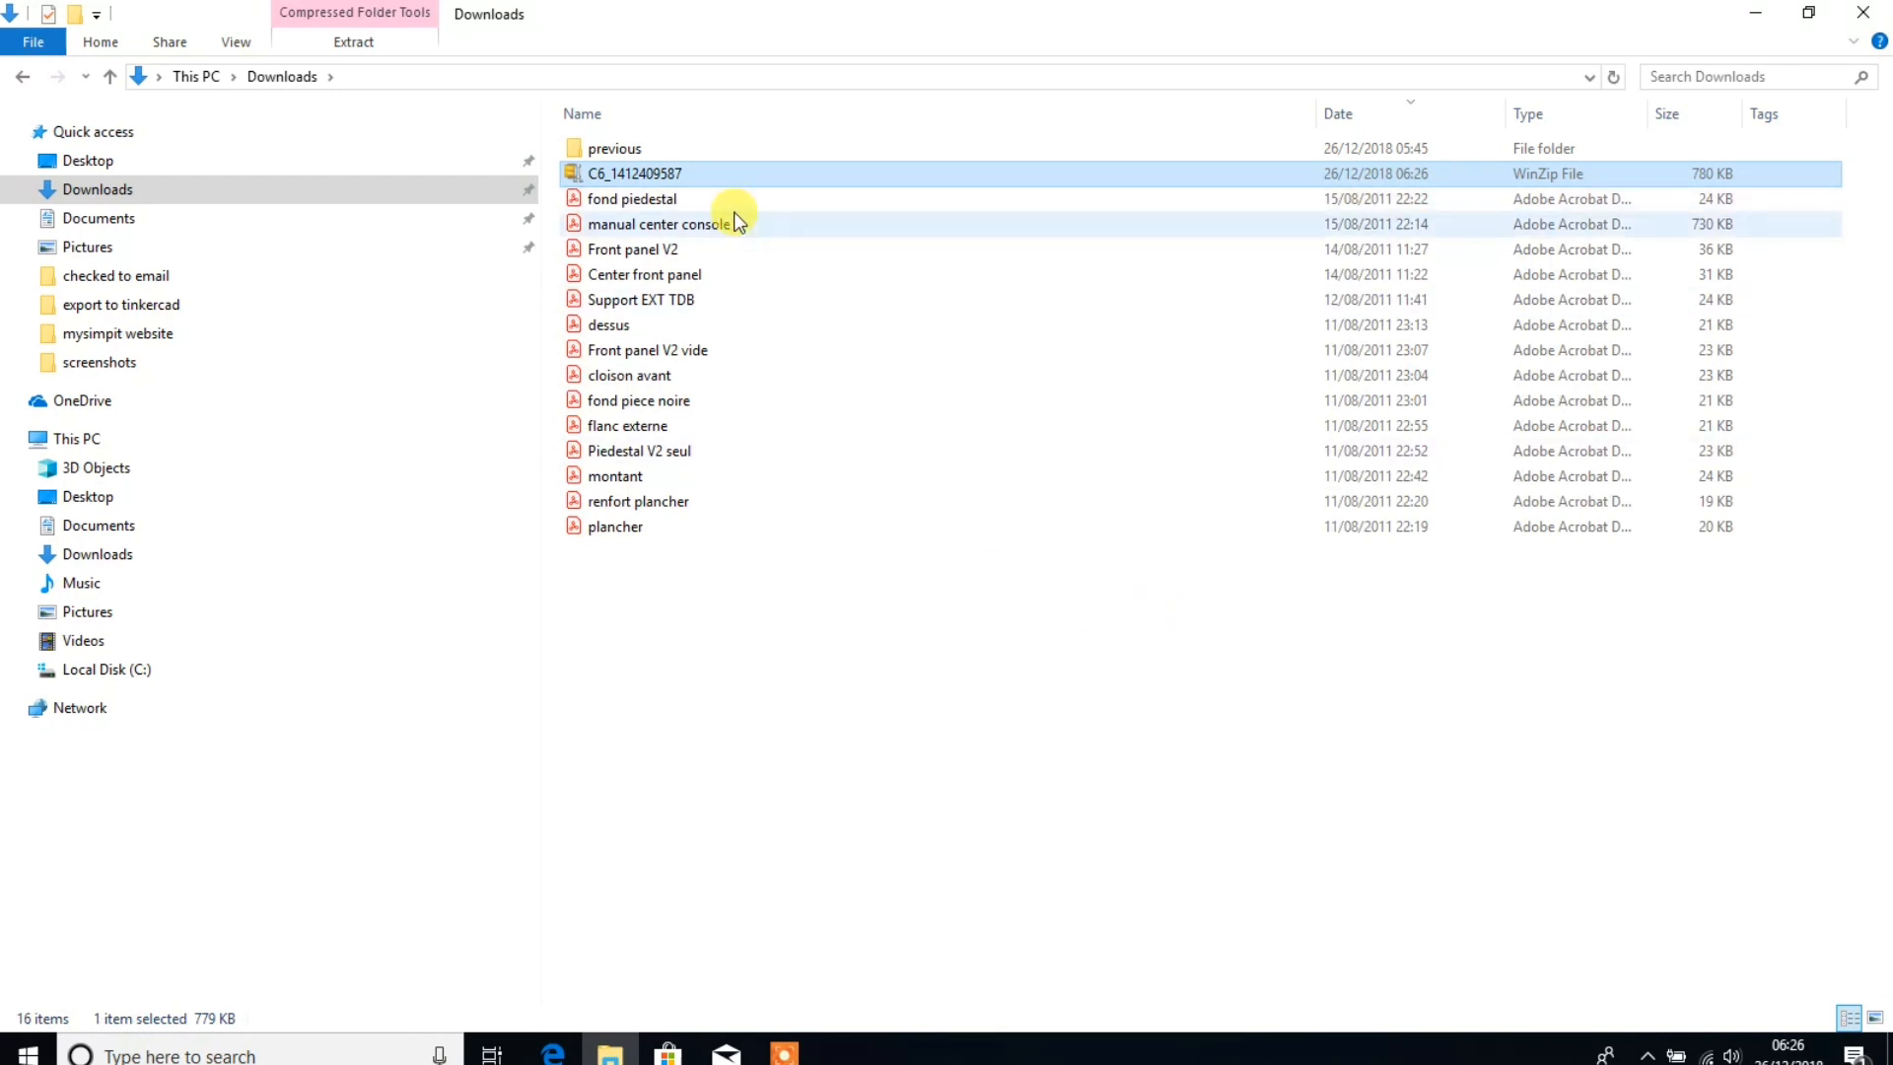
click(644, 274)
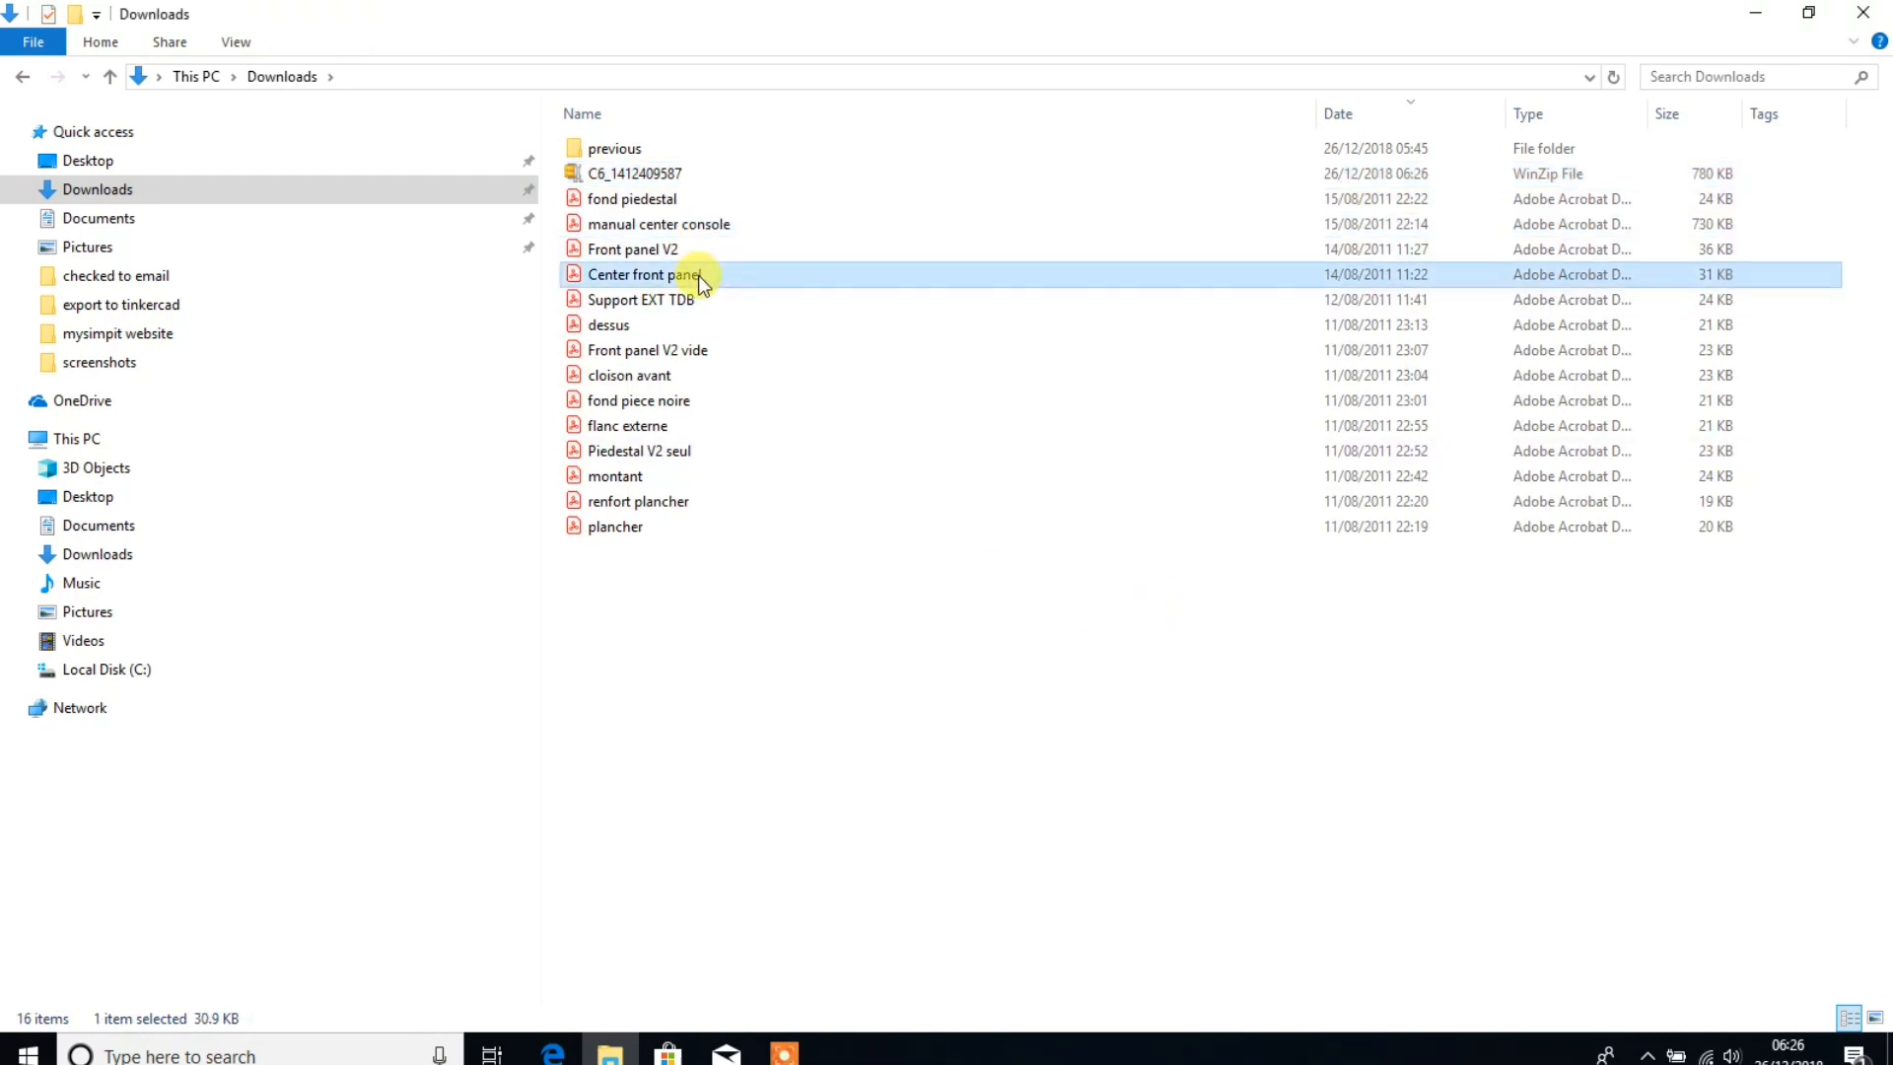
Inspect the extracted Center front panel and manual center console PDFs.
click(628, 425)
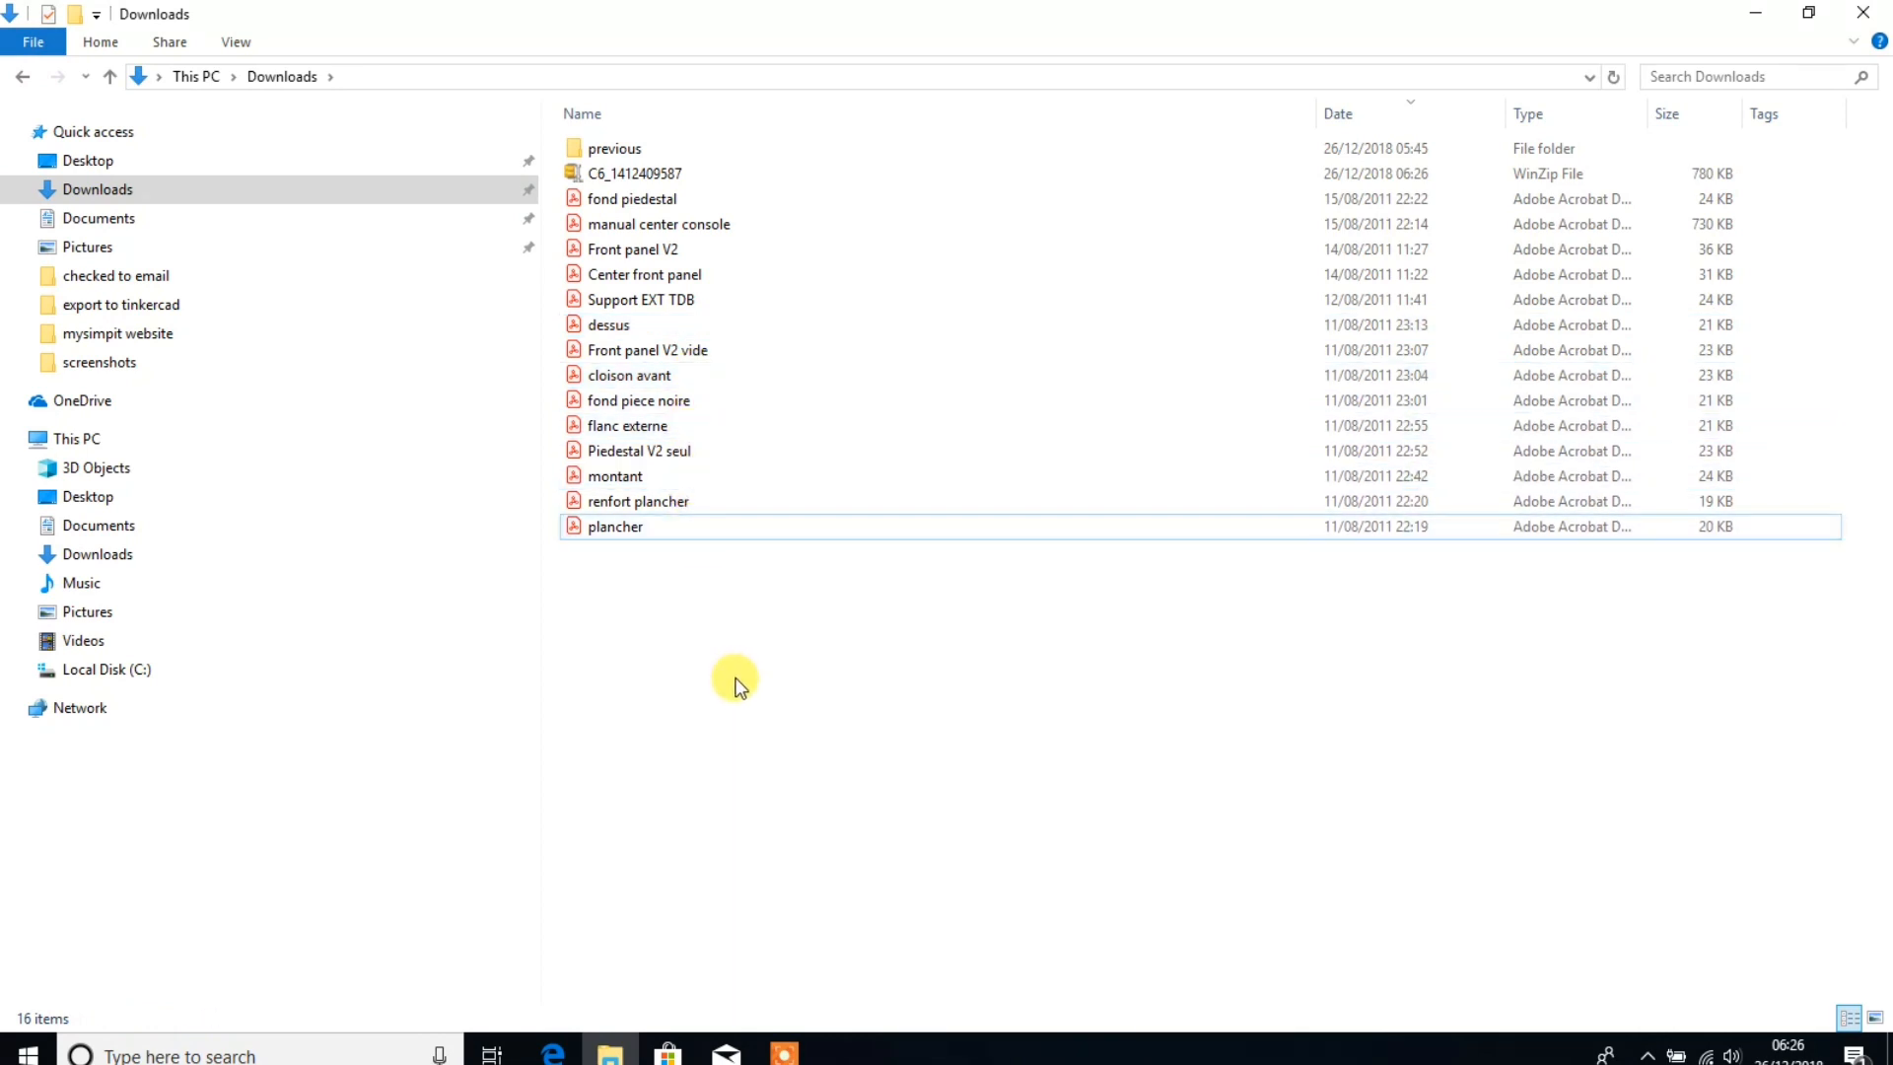
click(633, 172)
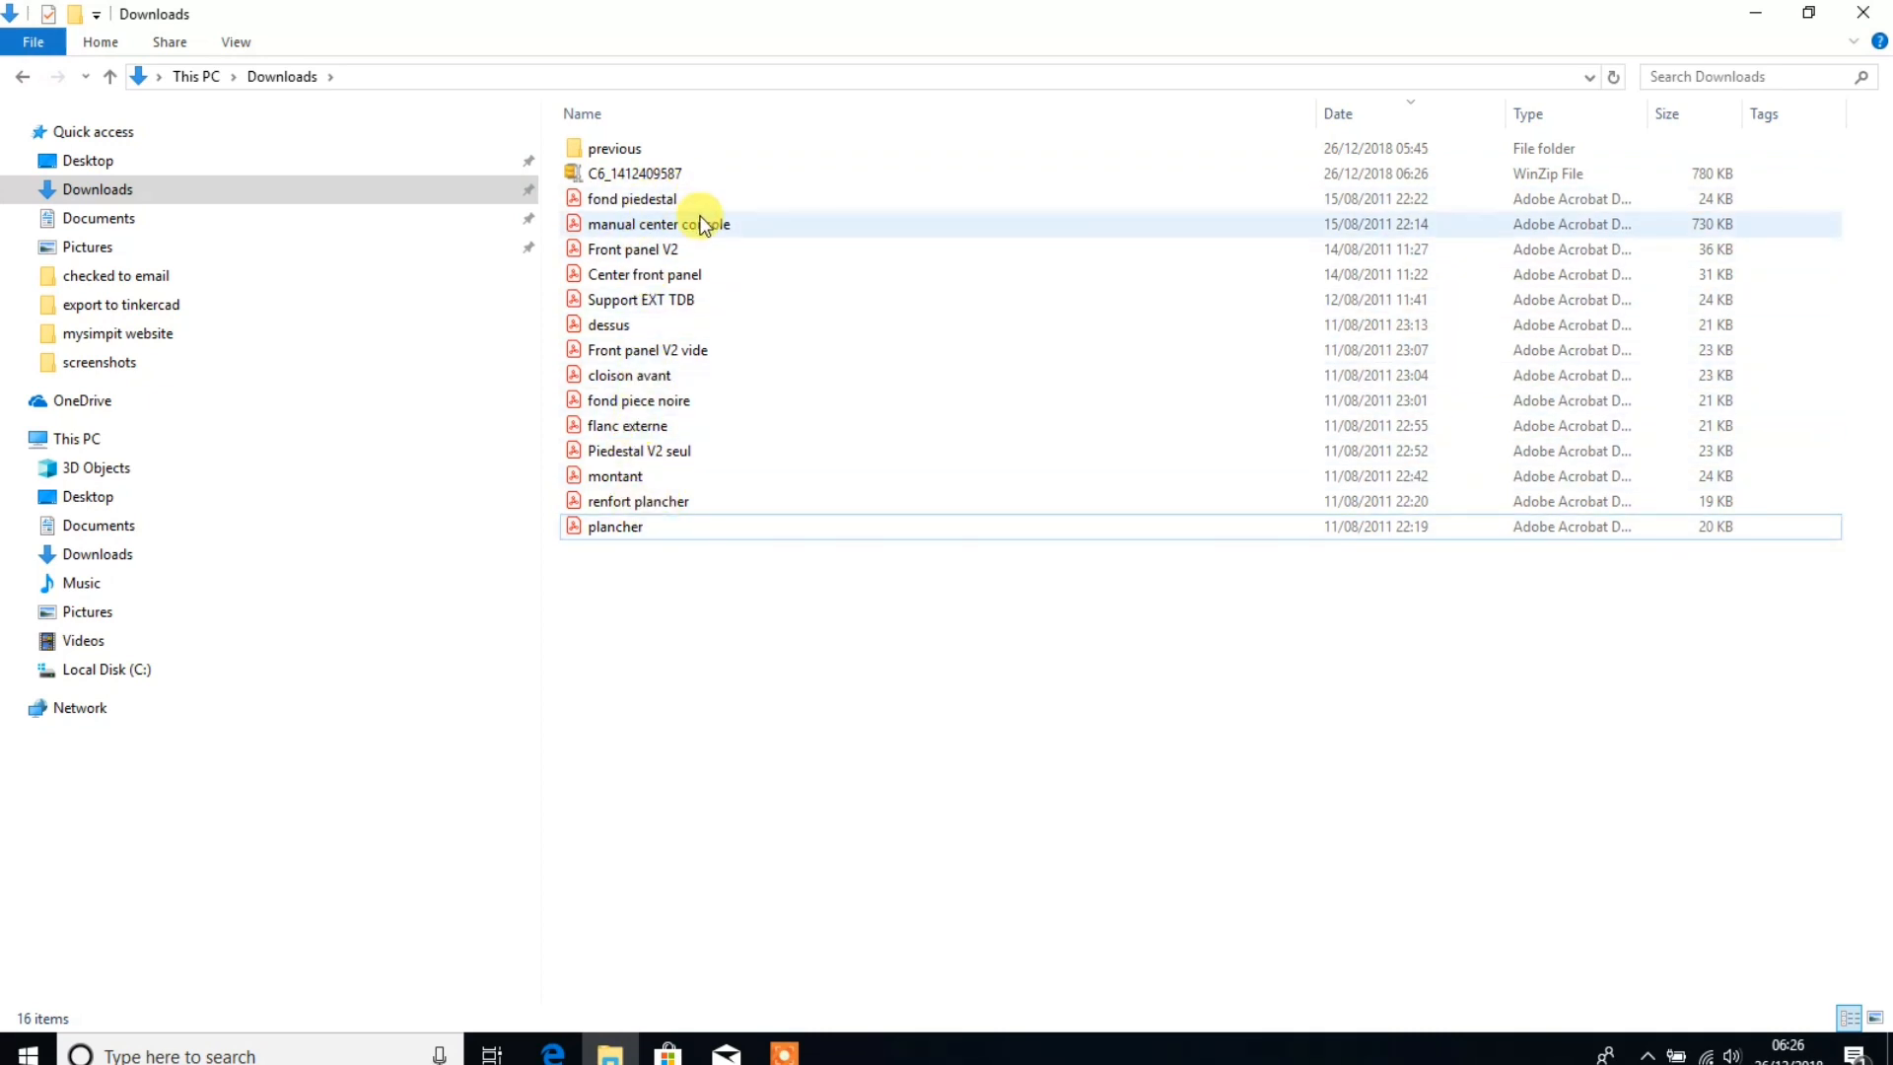
click(628, 199)
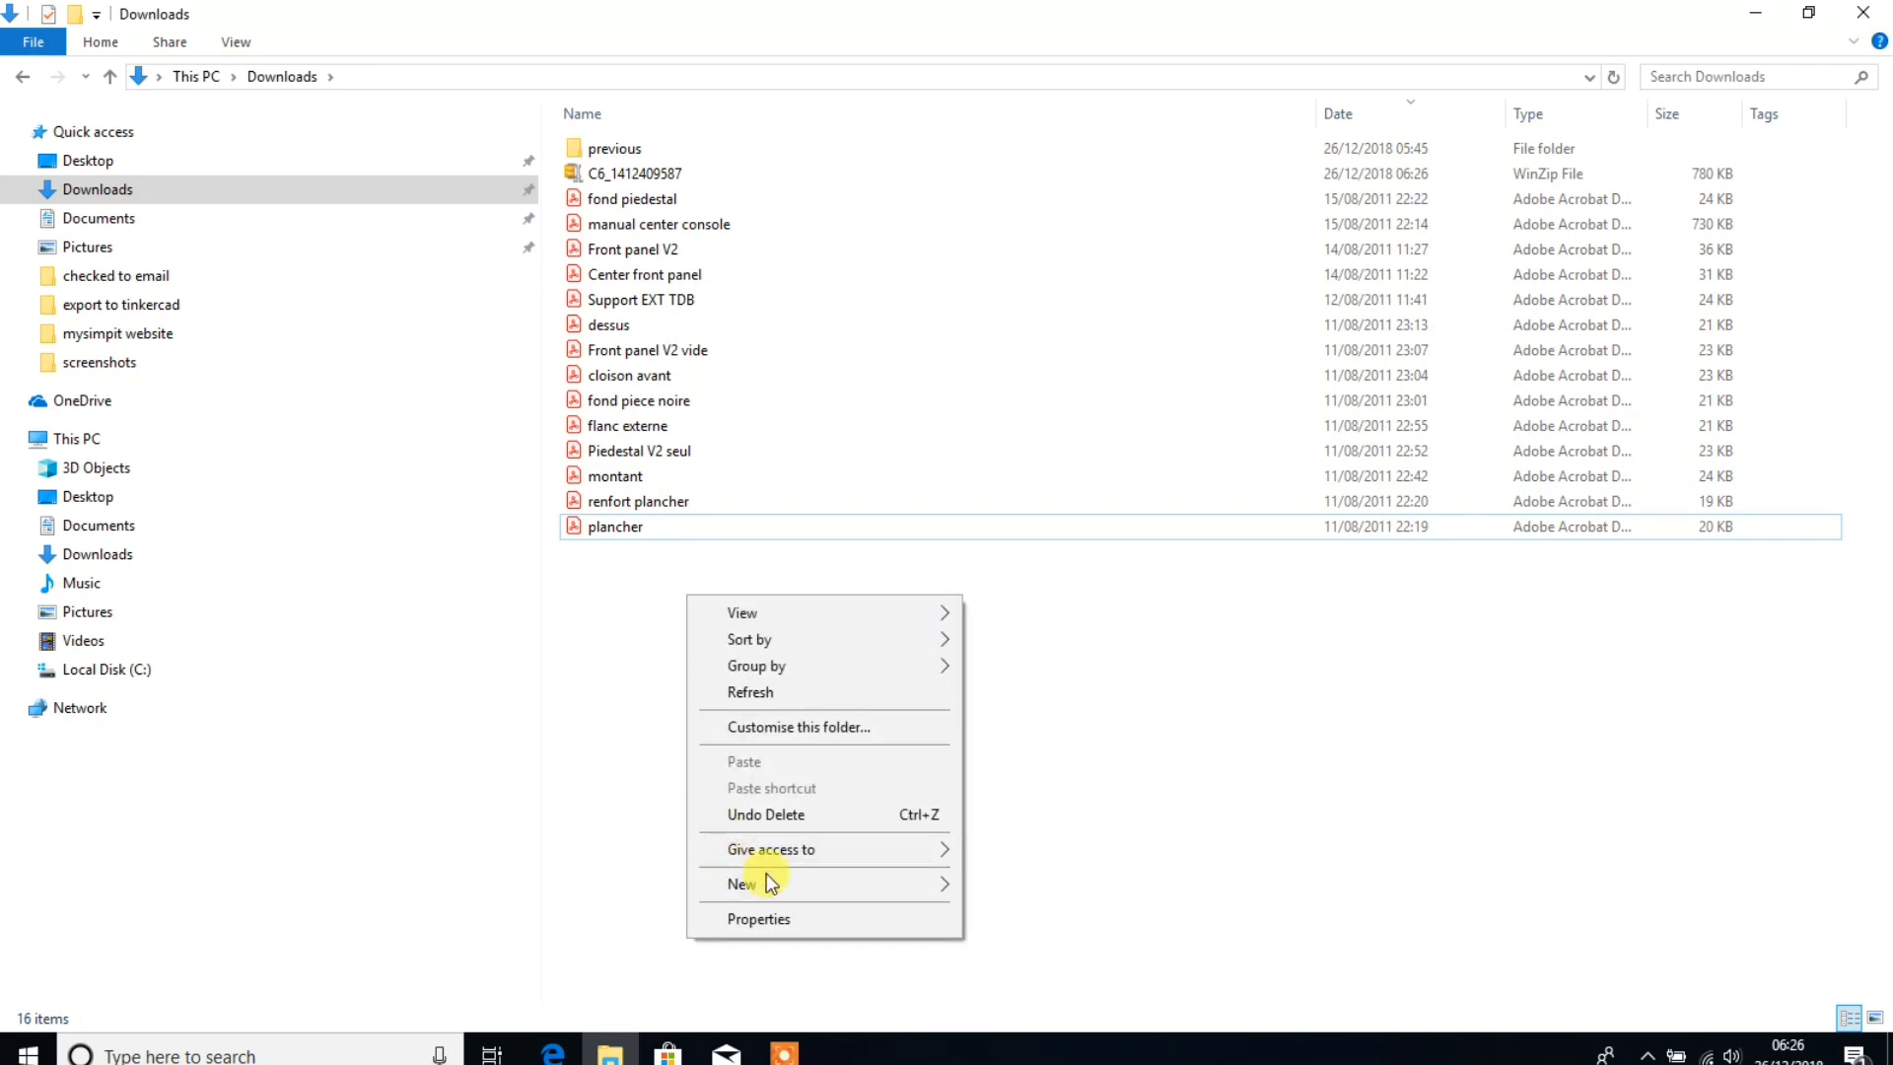
Create a new folder named 'instructions' in Downloads.
click(742, 882)
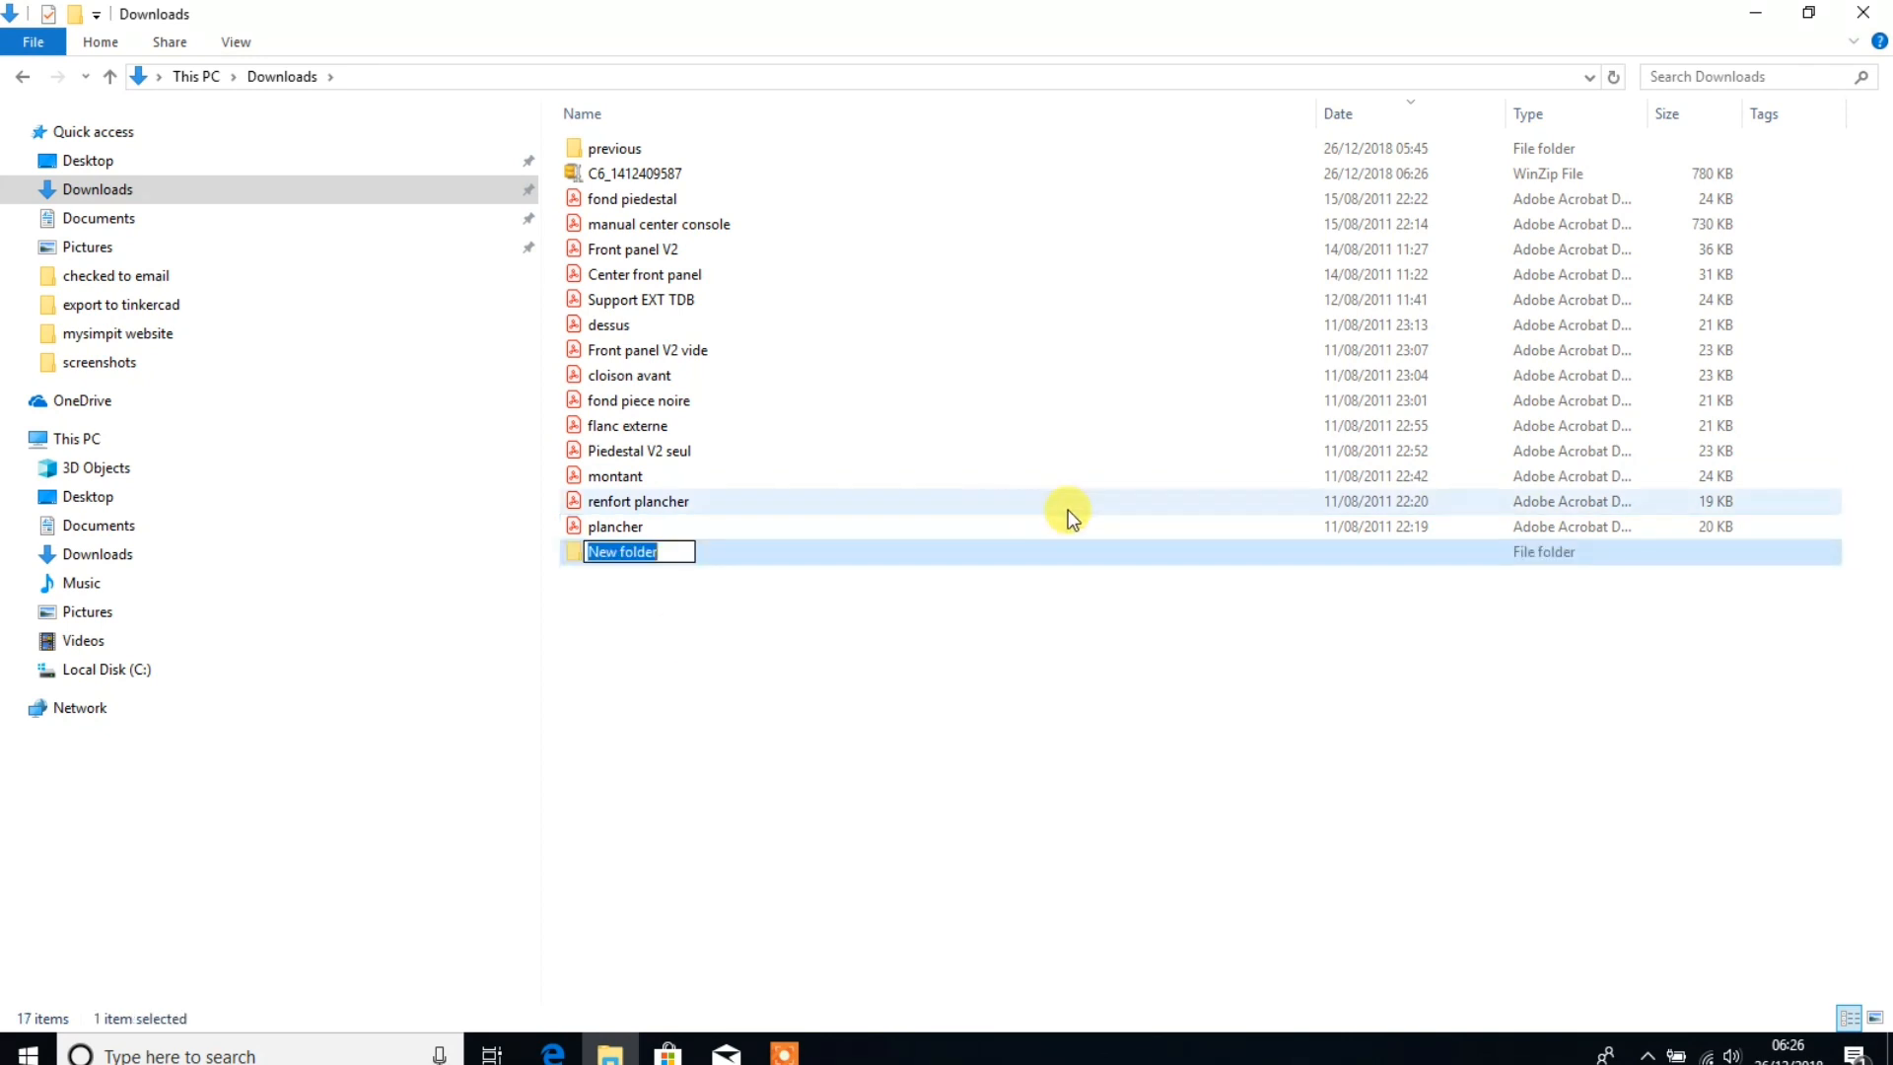
text(instru)
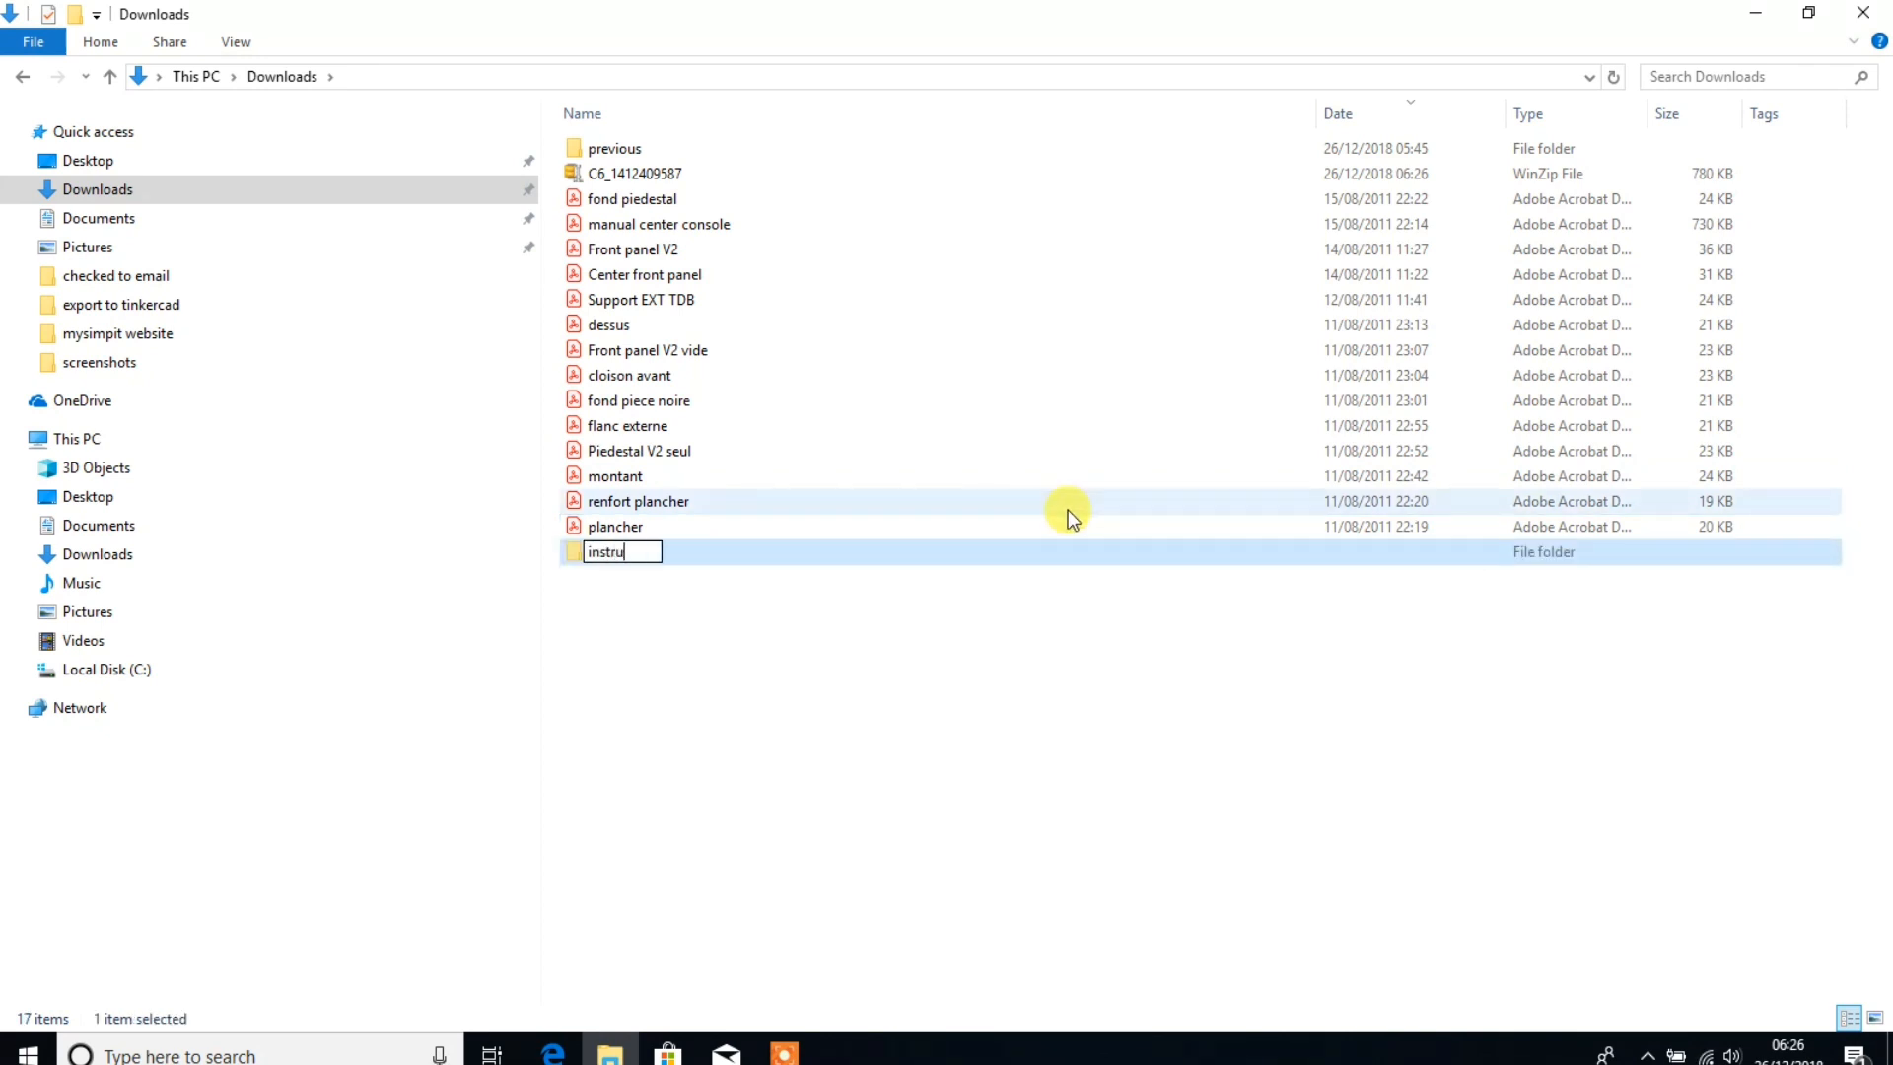
text(ctions)
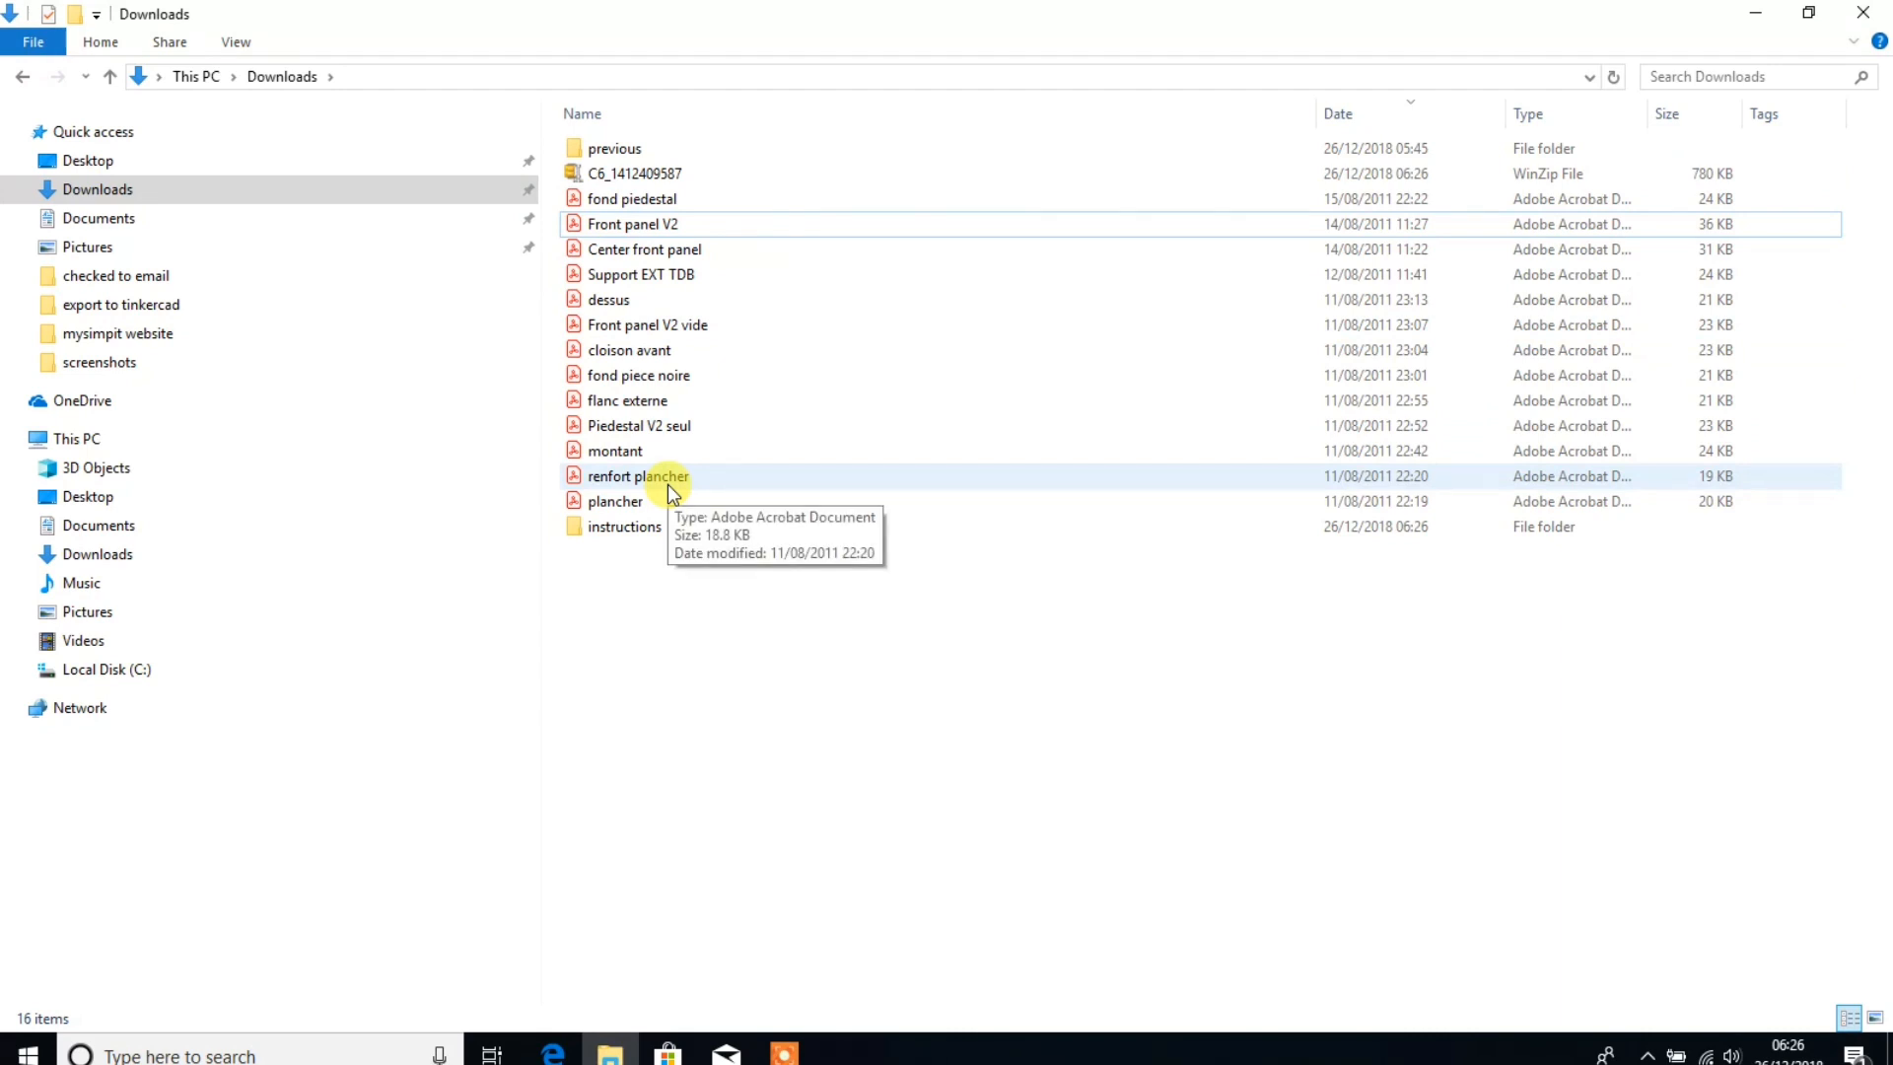
Create a parts folder, move the part PDFs into it, and open instructions.
right_click(650, 591)
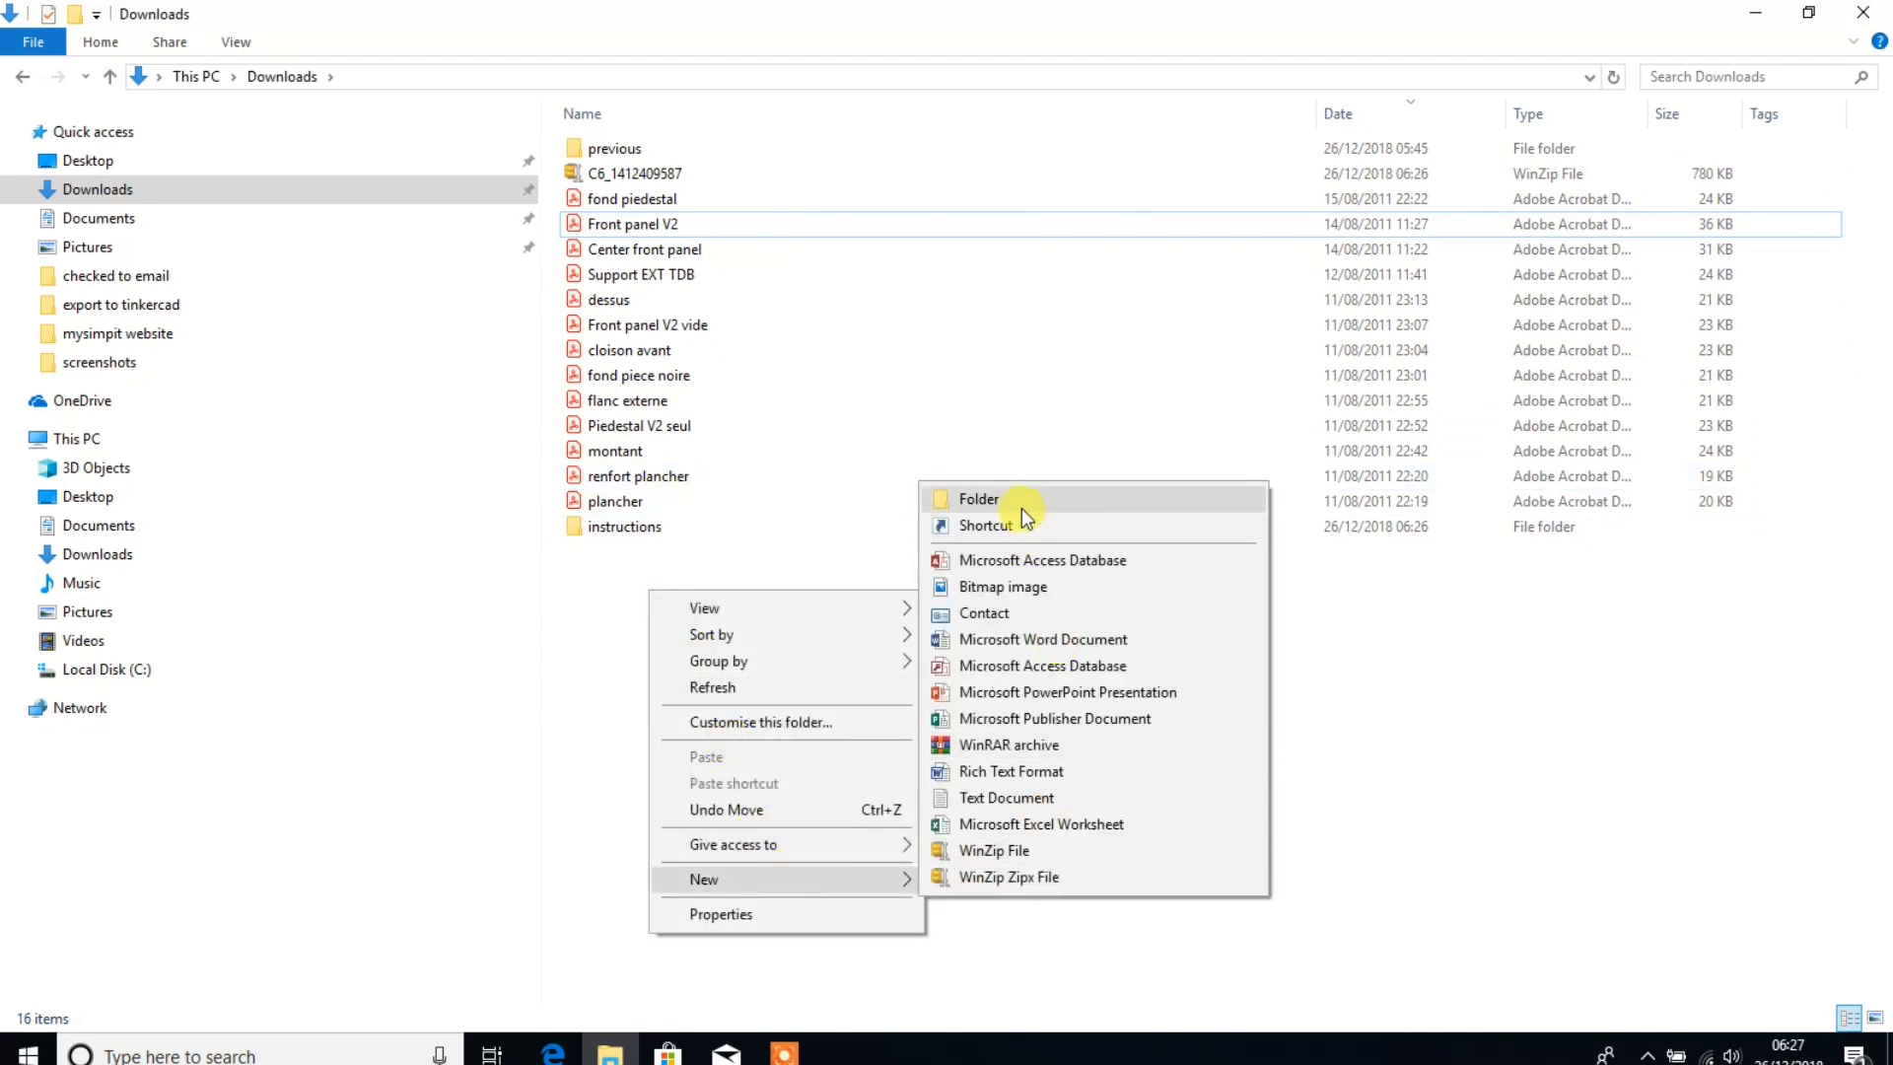
click(978, 499)
text(parts)
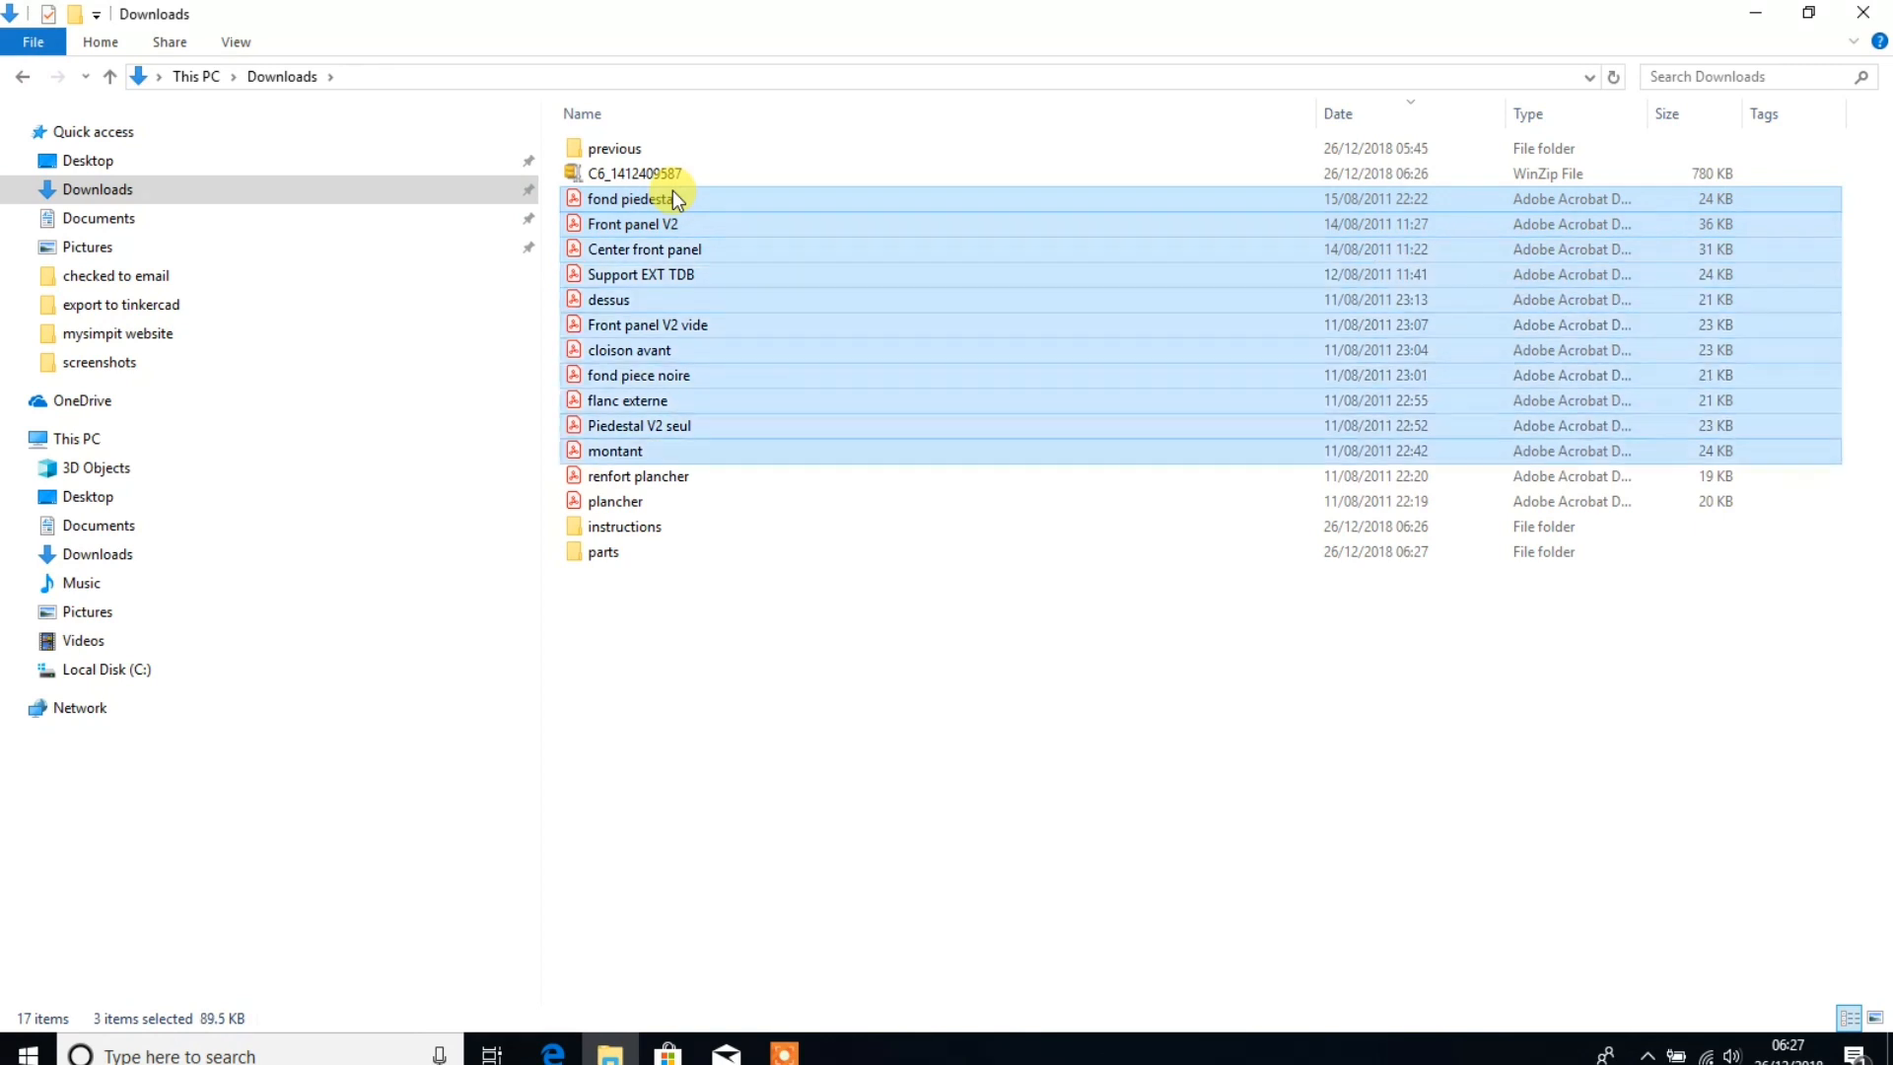
drag(628, 198, 671, 552)
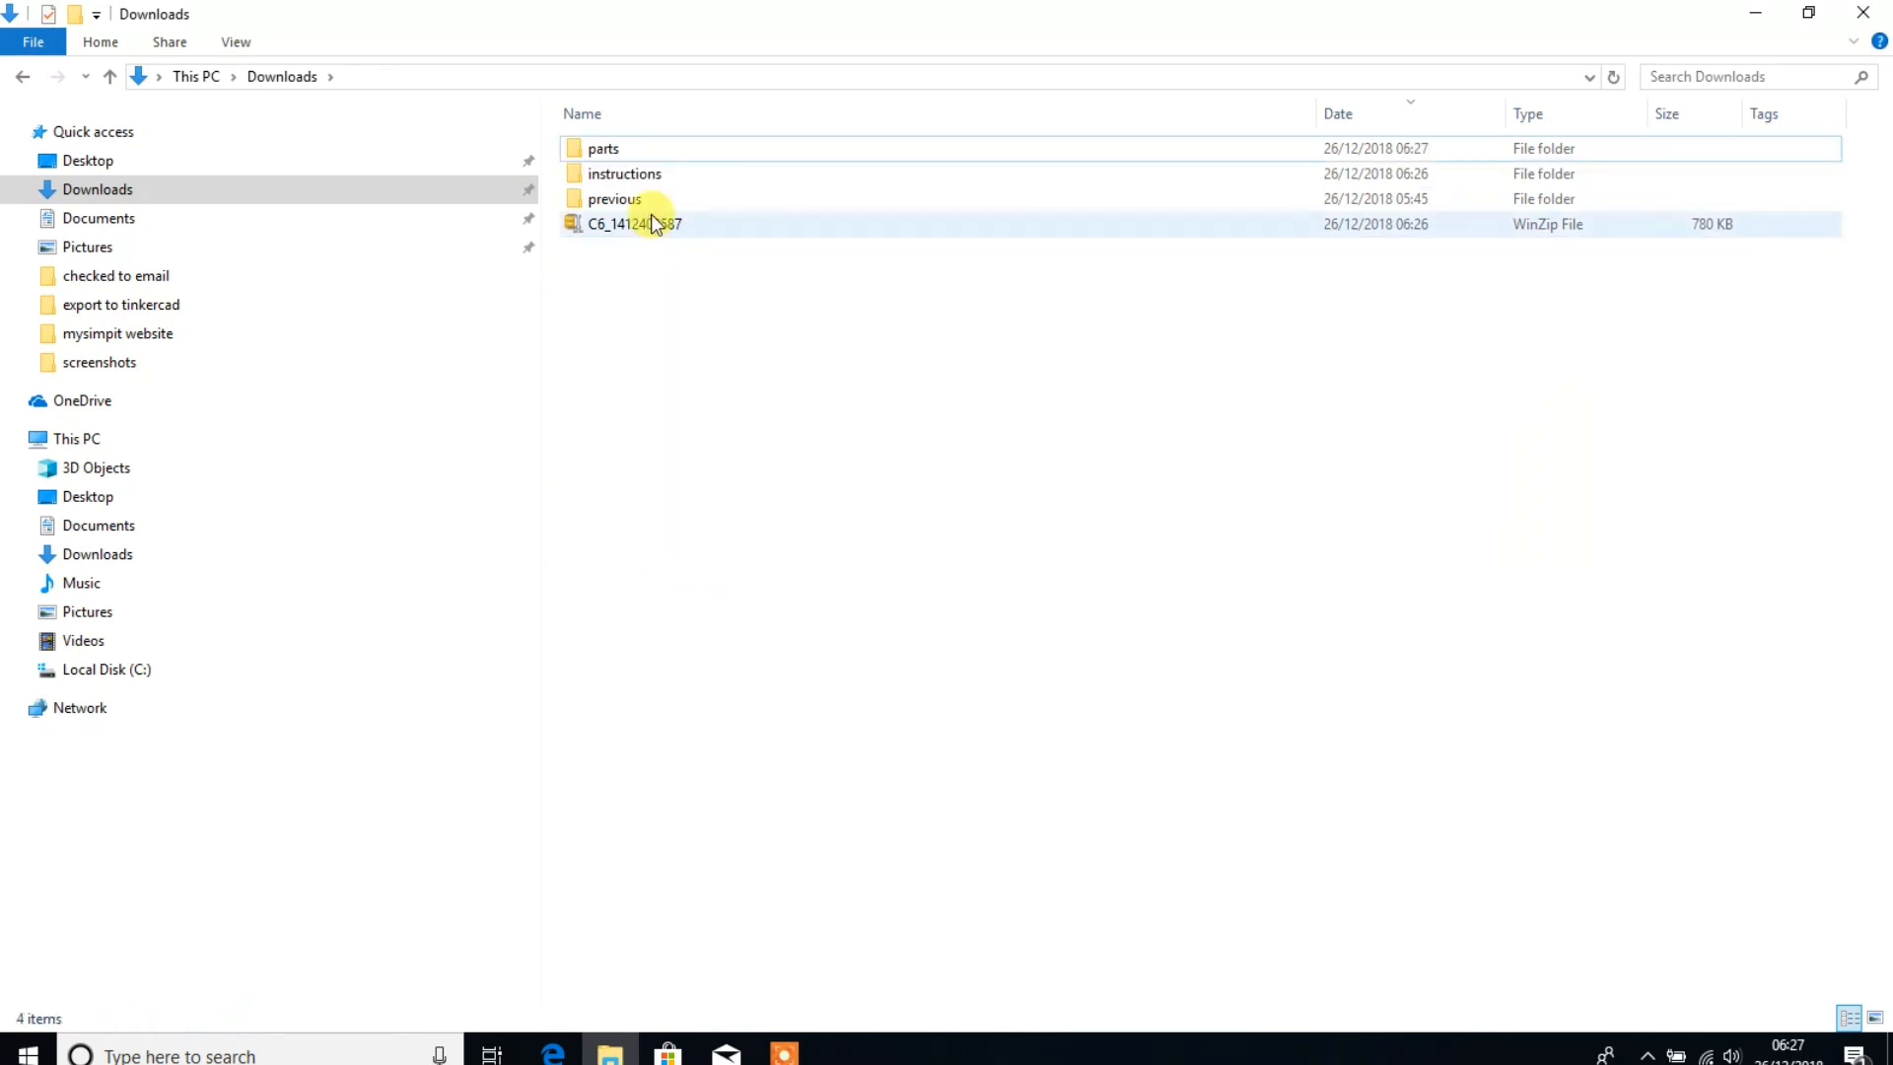
double_click(624, 173)
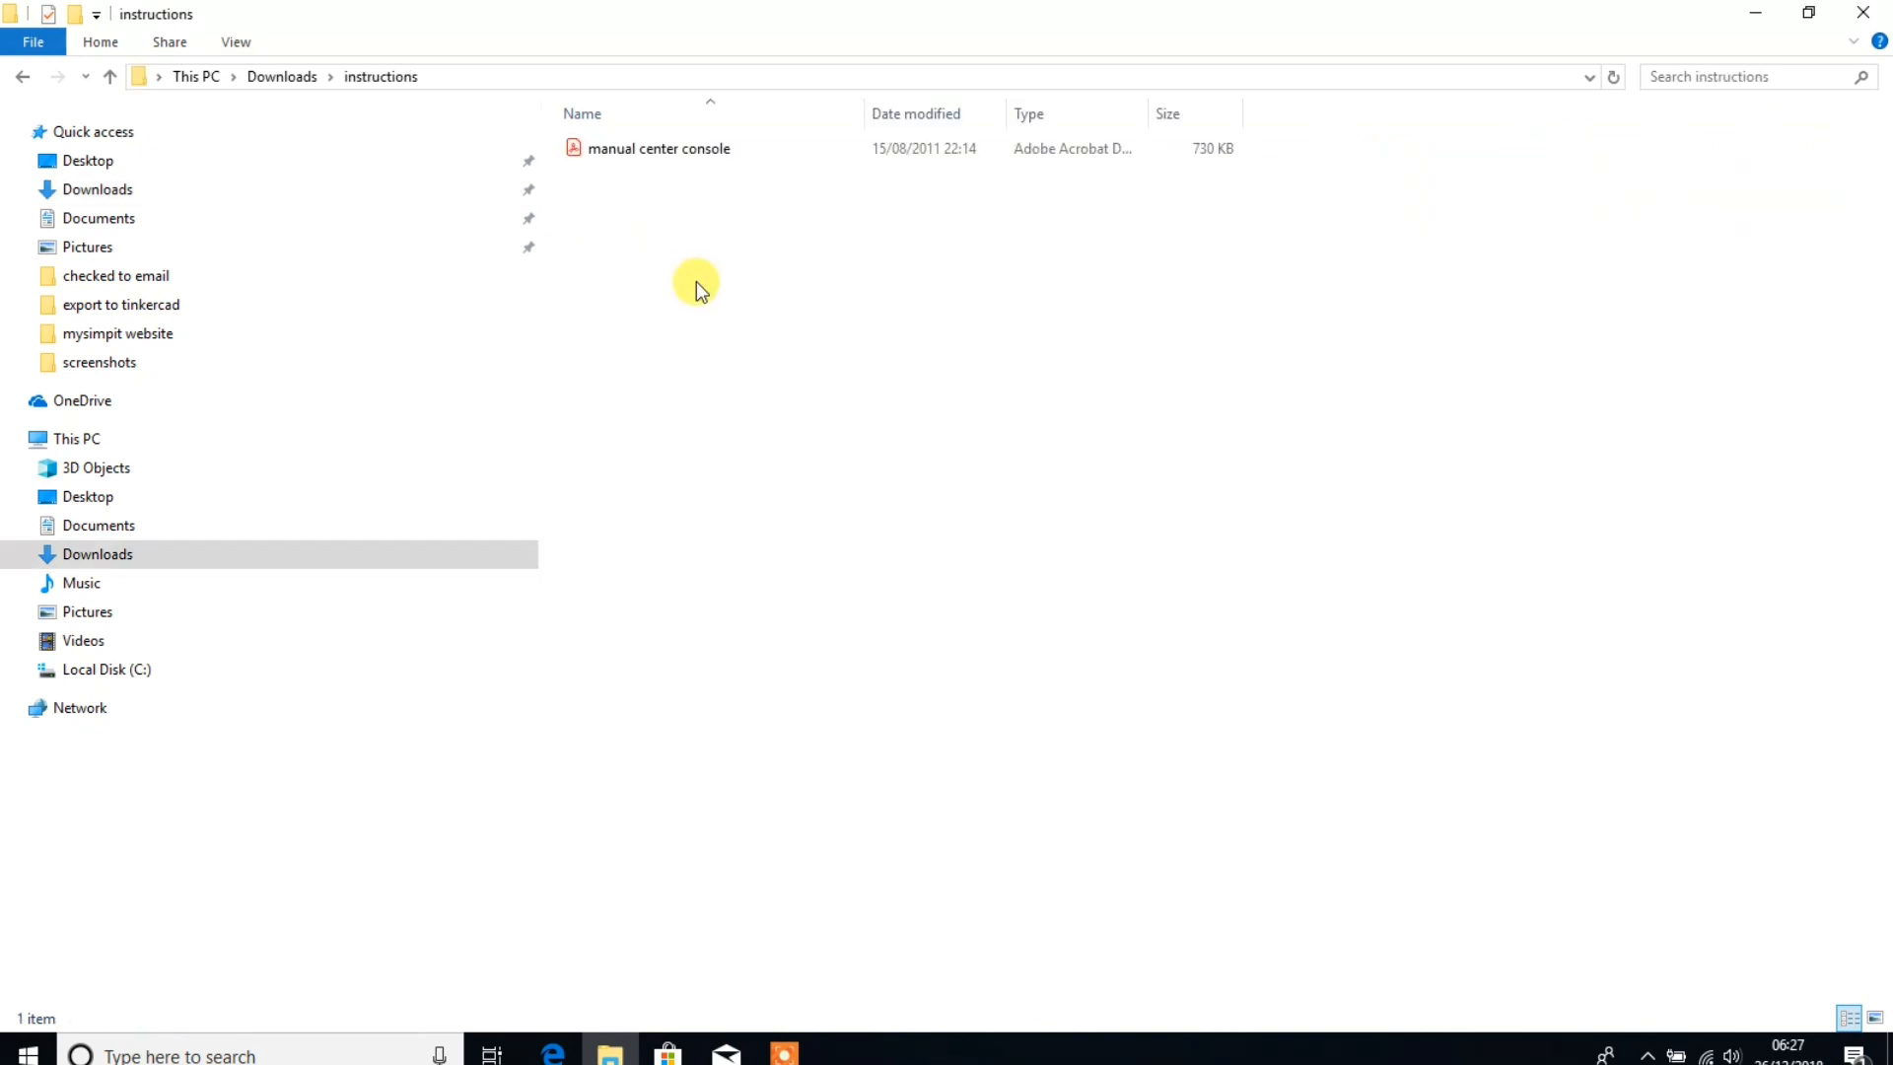
click(658, 147)
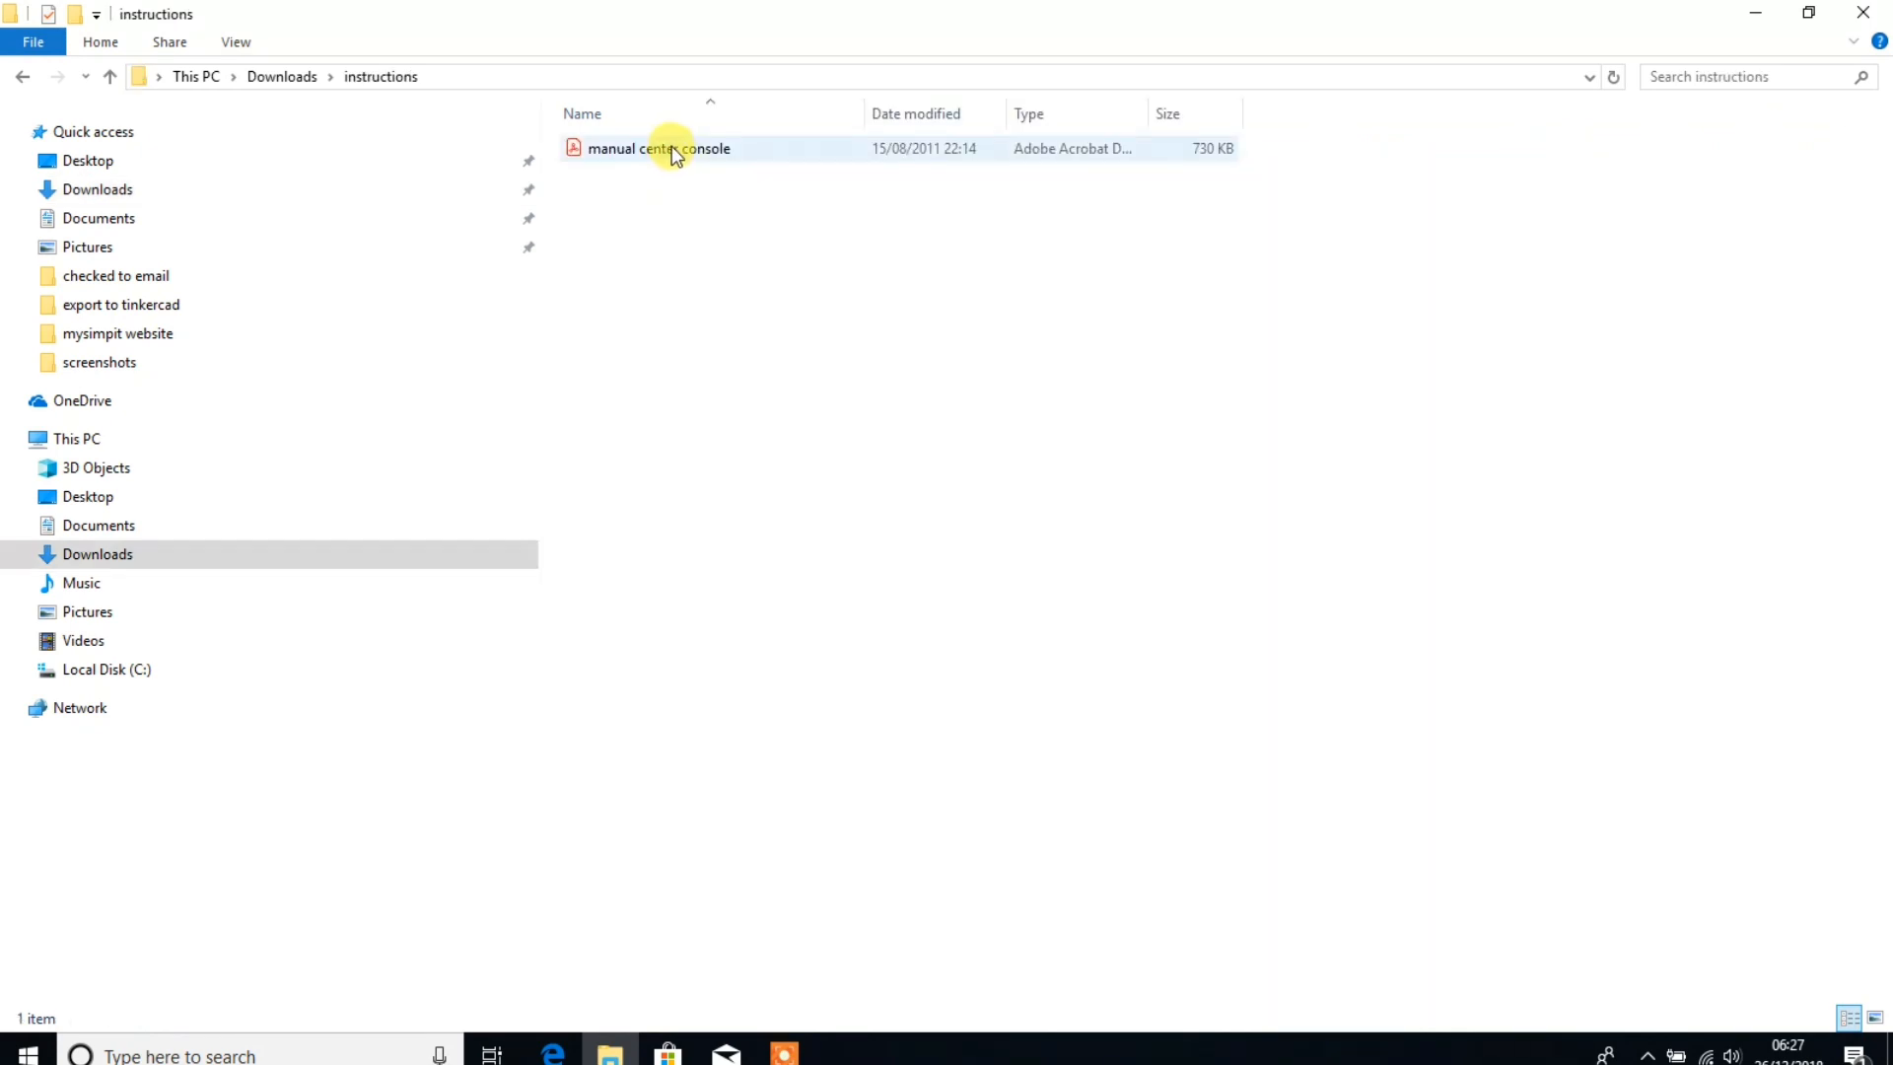
click(660, 147)
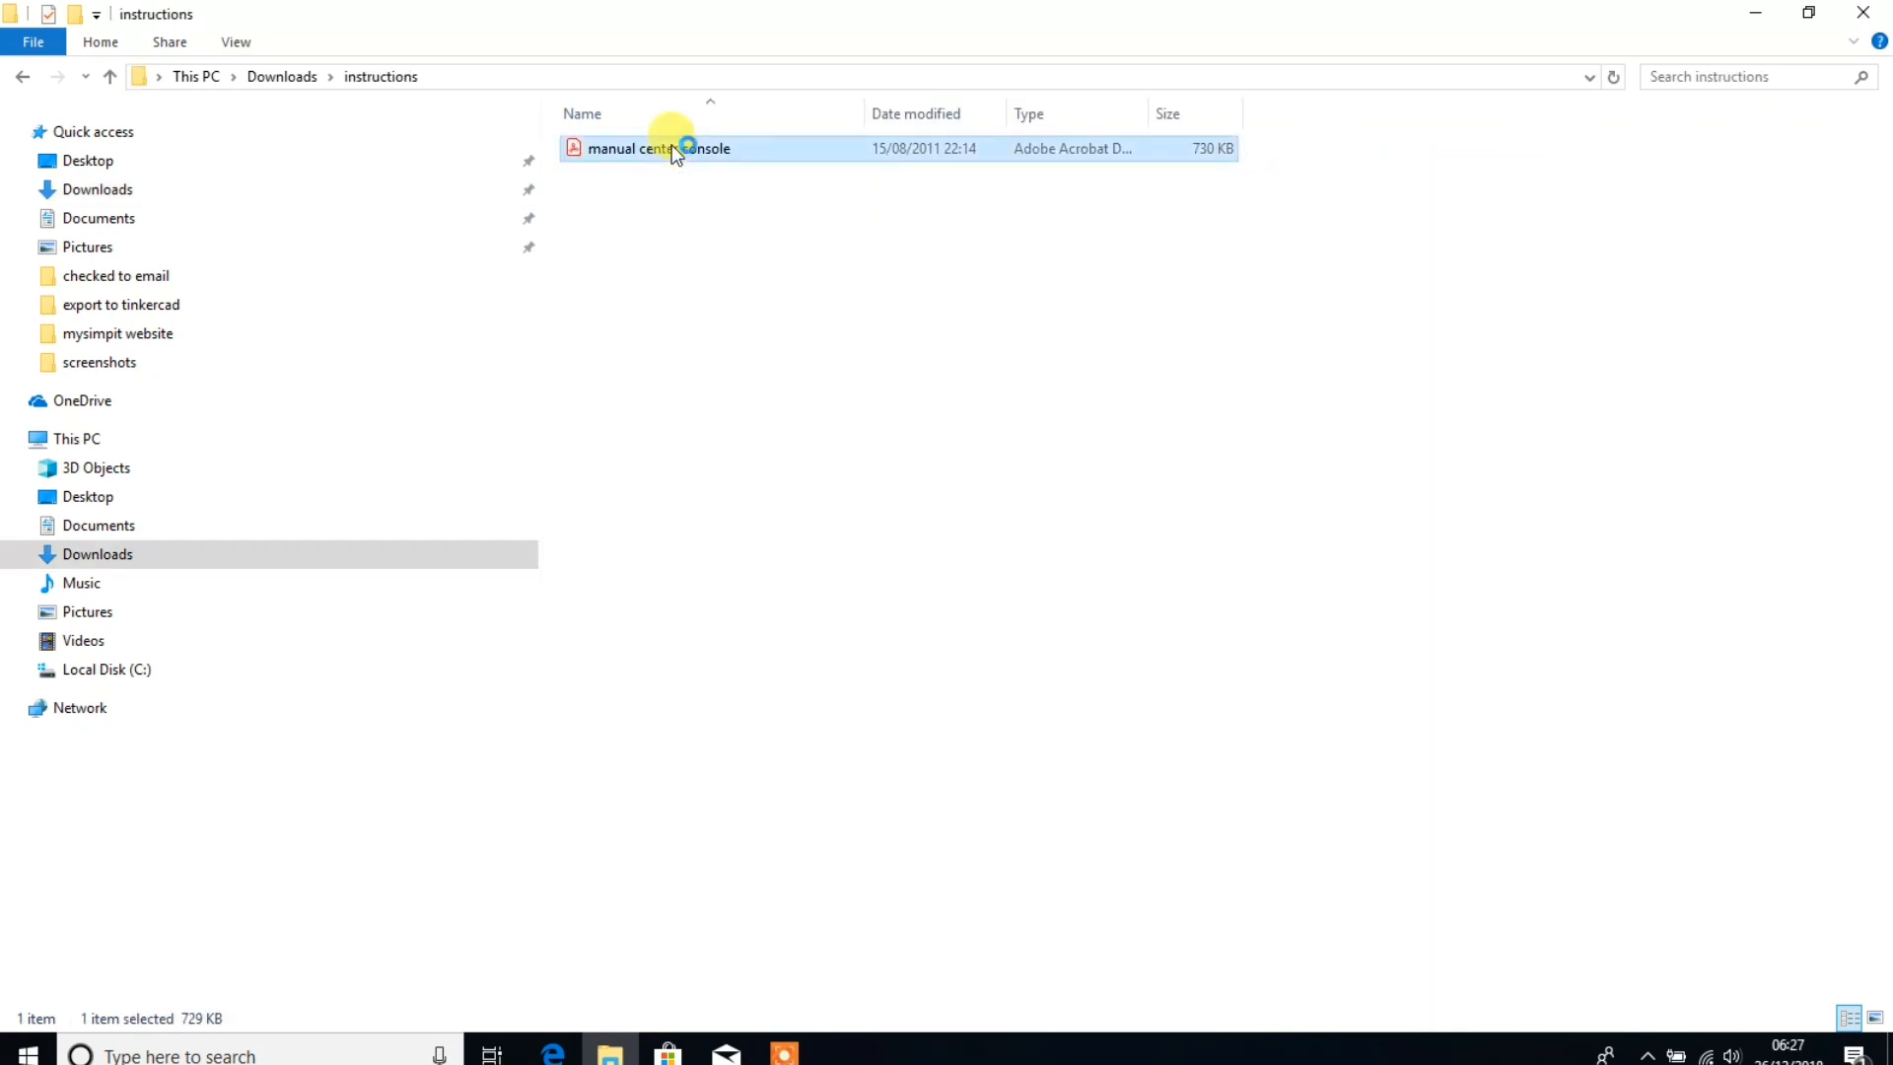
Open manual center console.pdf in Acrobat and scroll through its first pages.
double_click(659, 146)
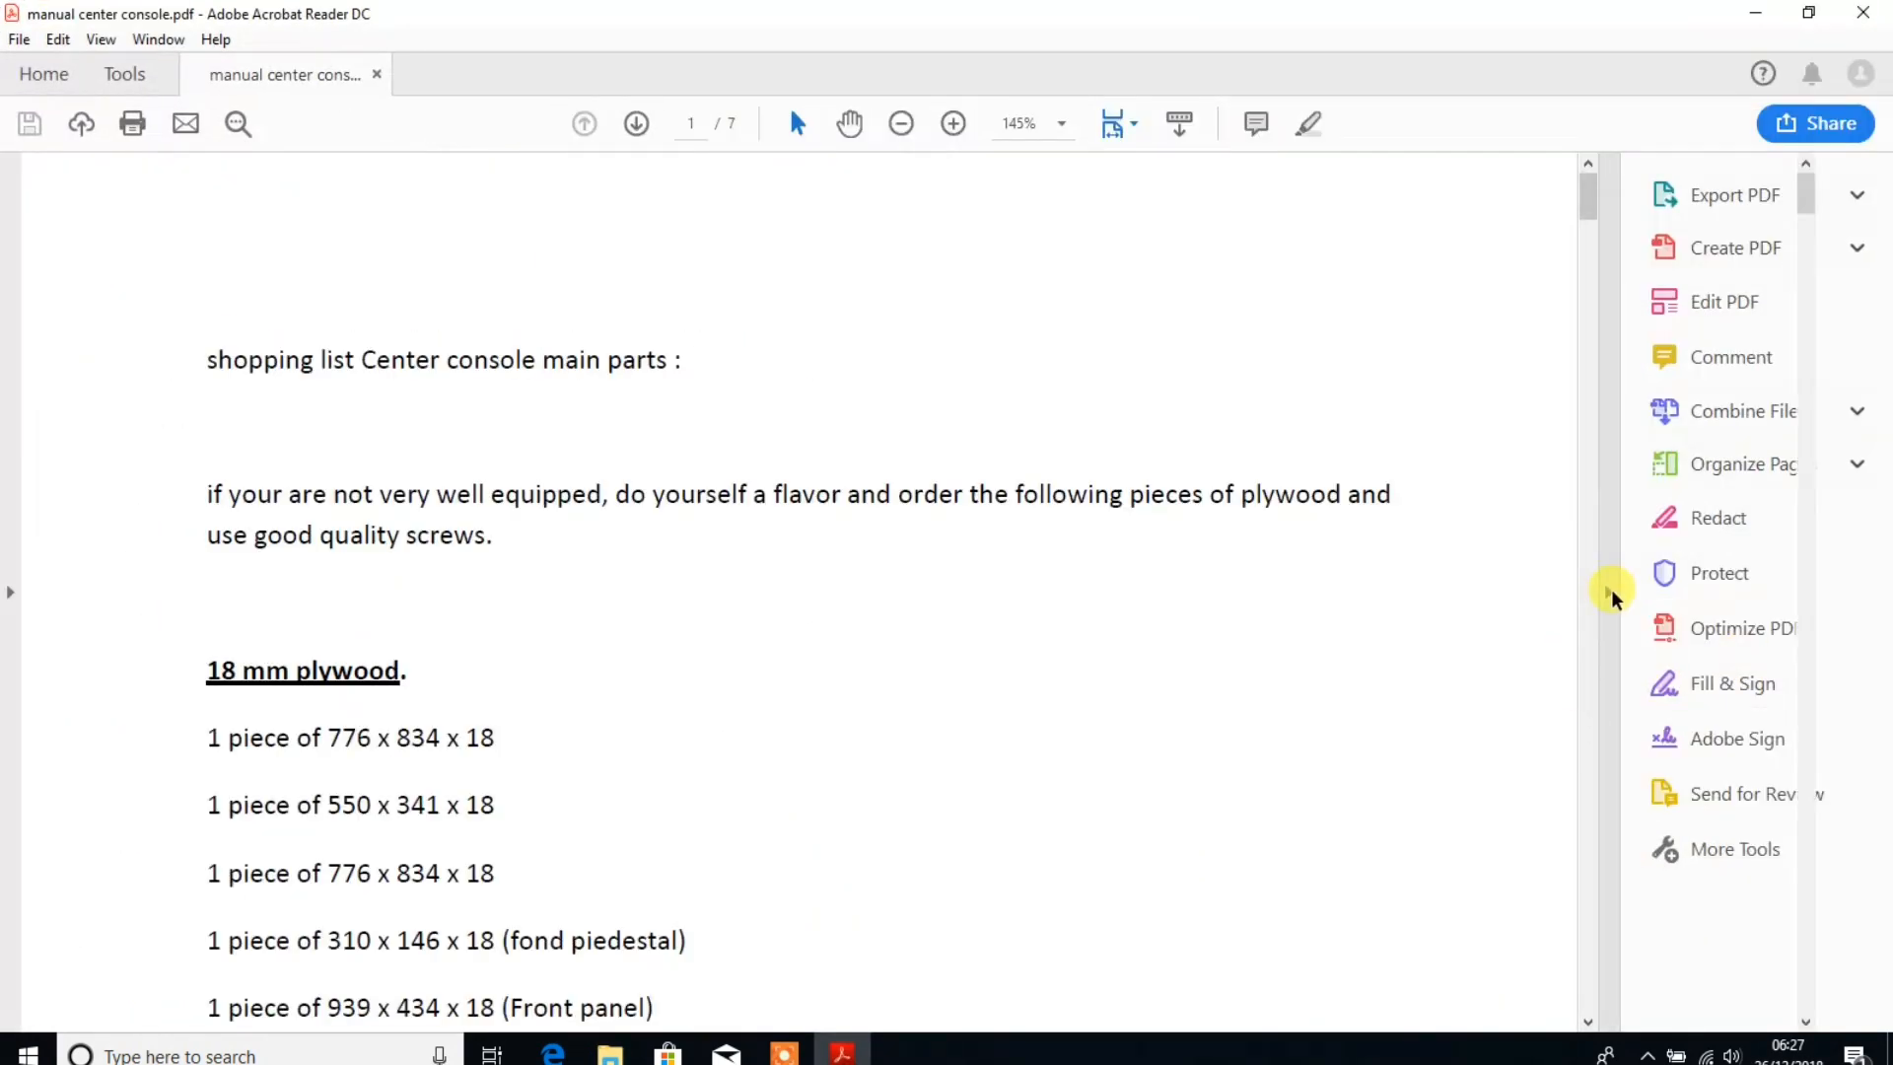
click(952, 123)
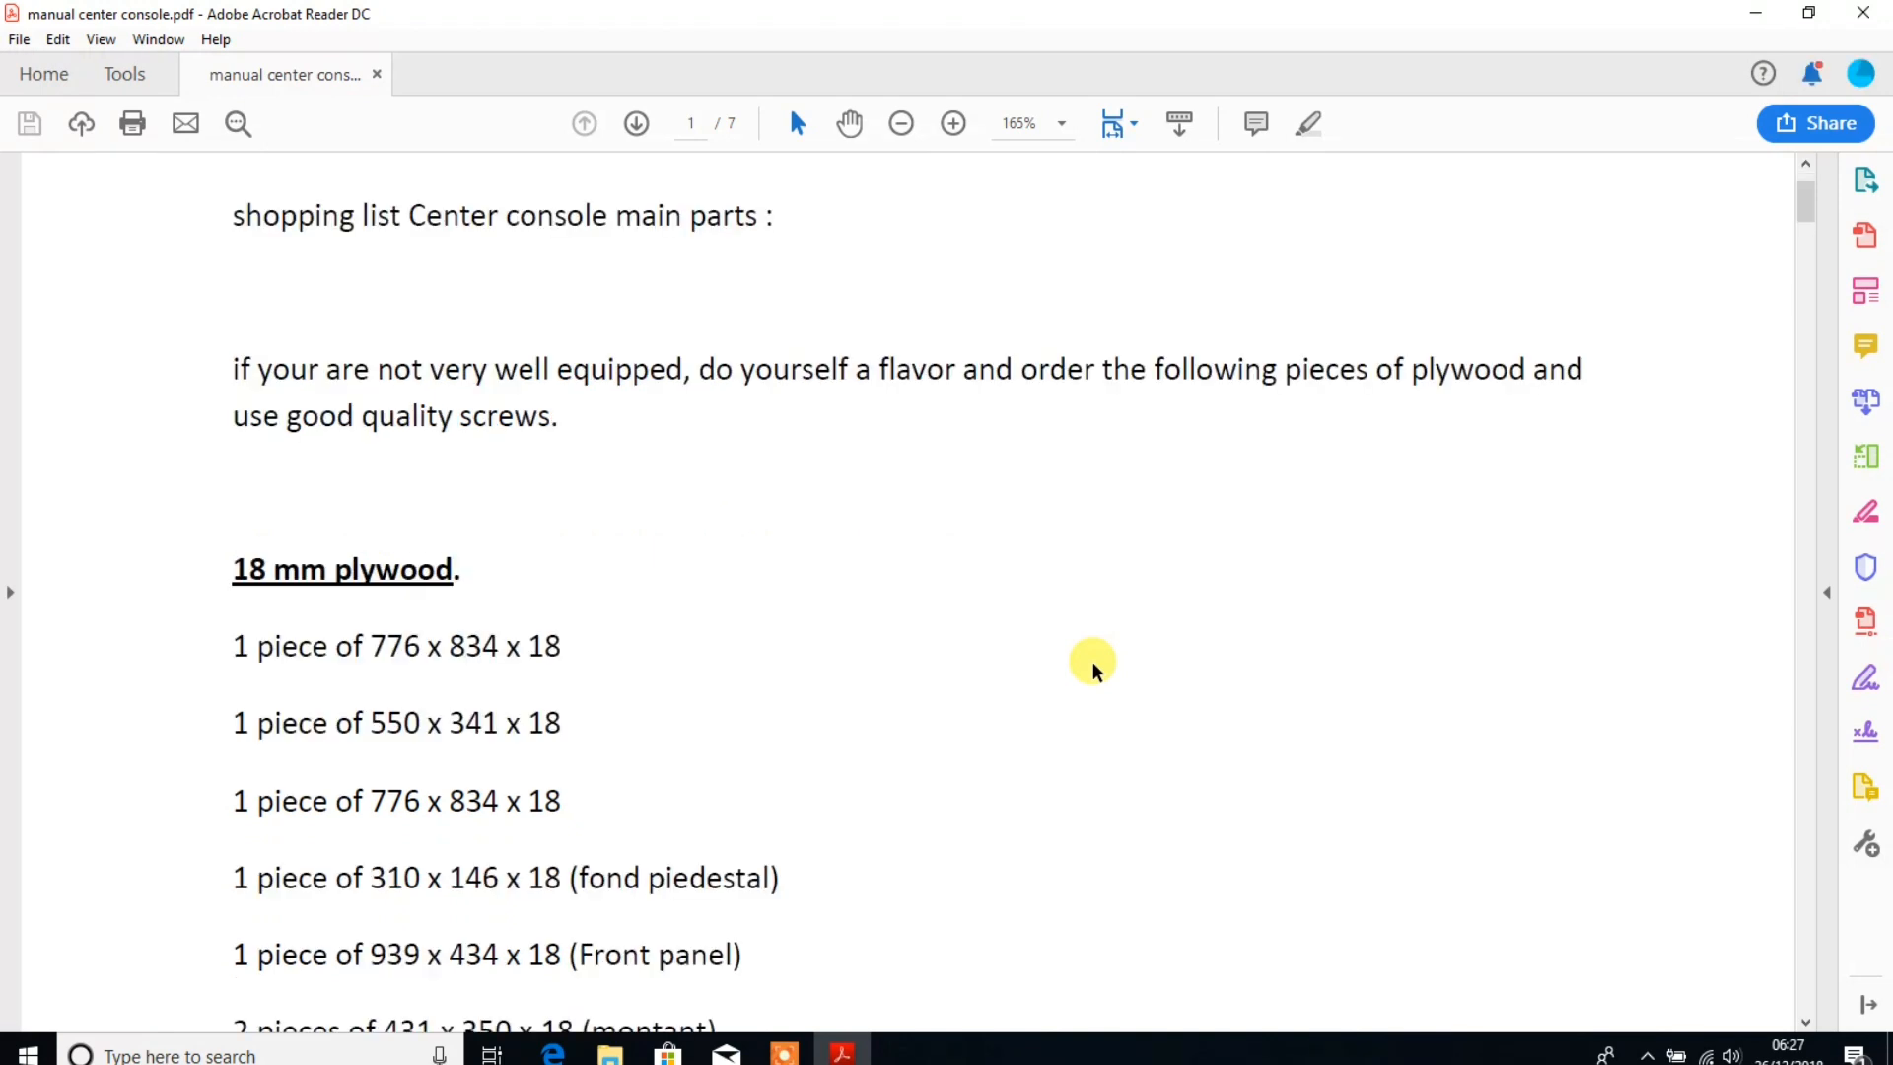
scroll(down, 3)
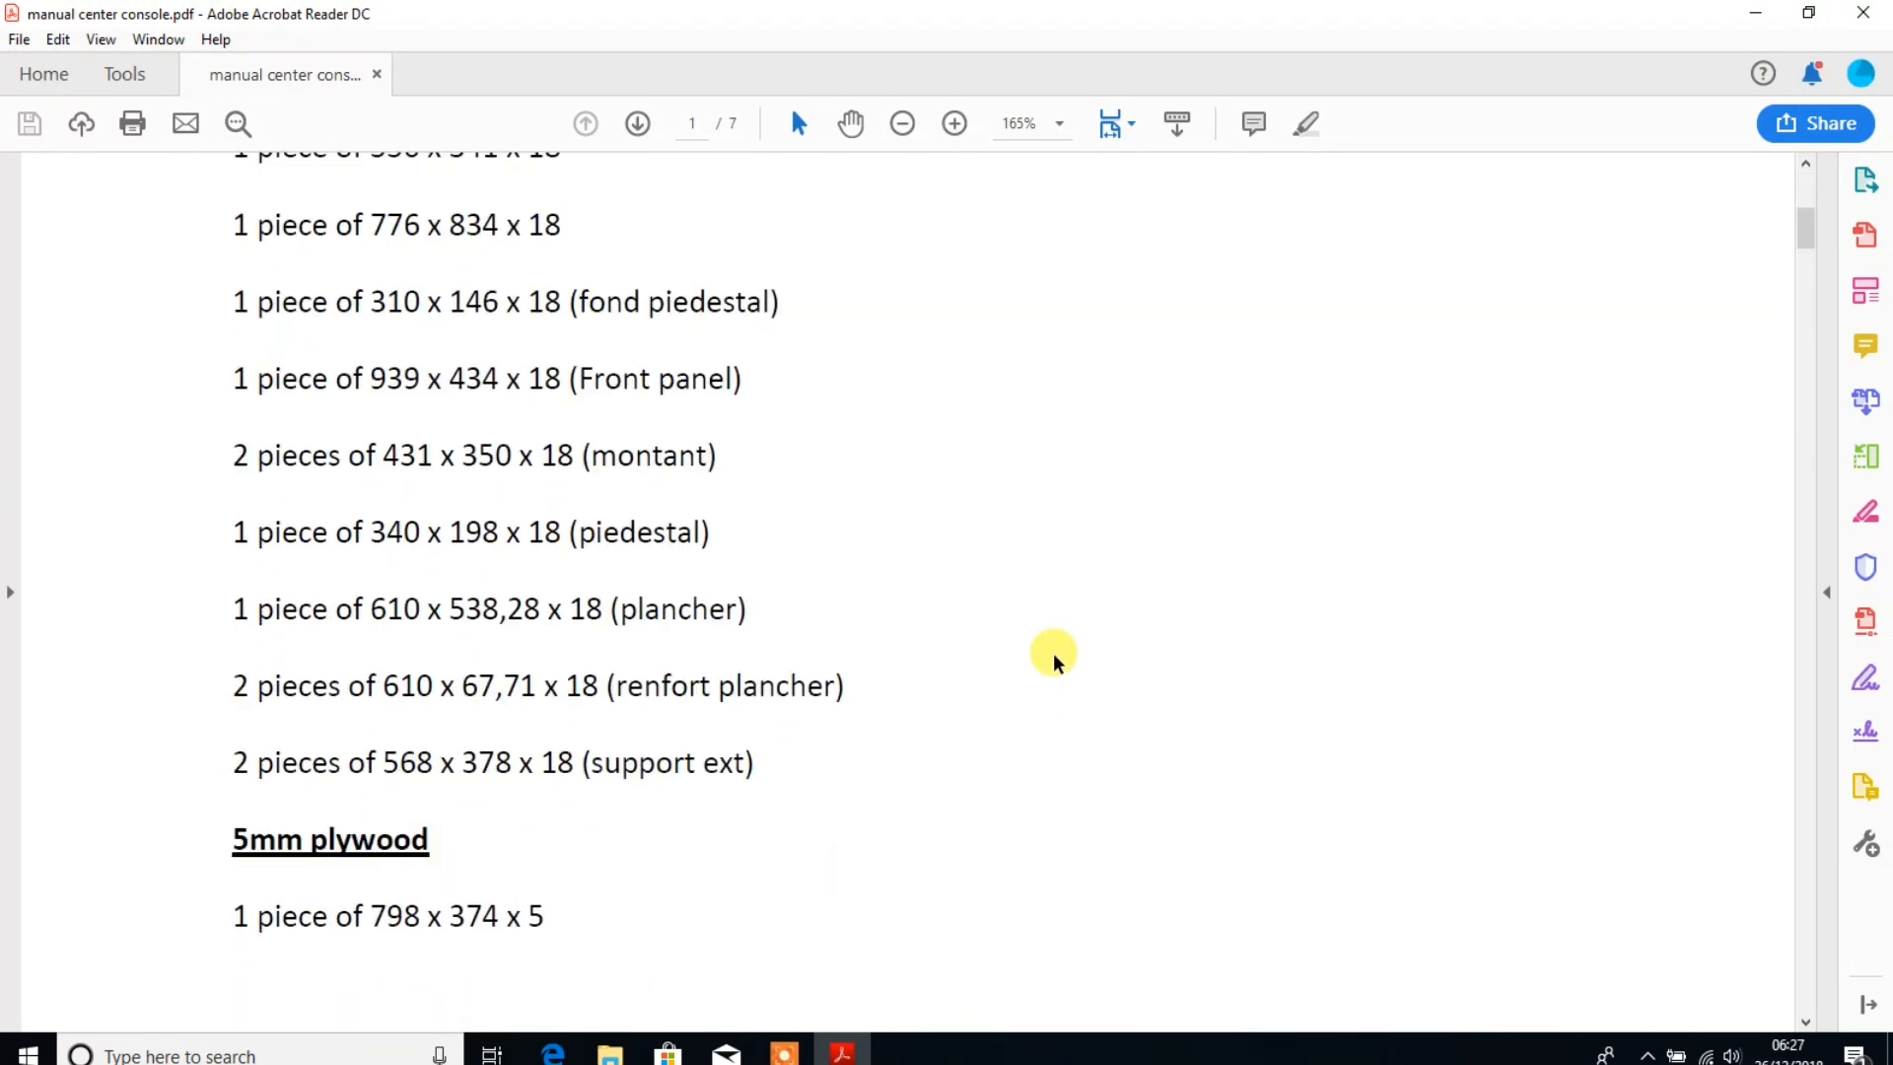
scroll(down, 3)
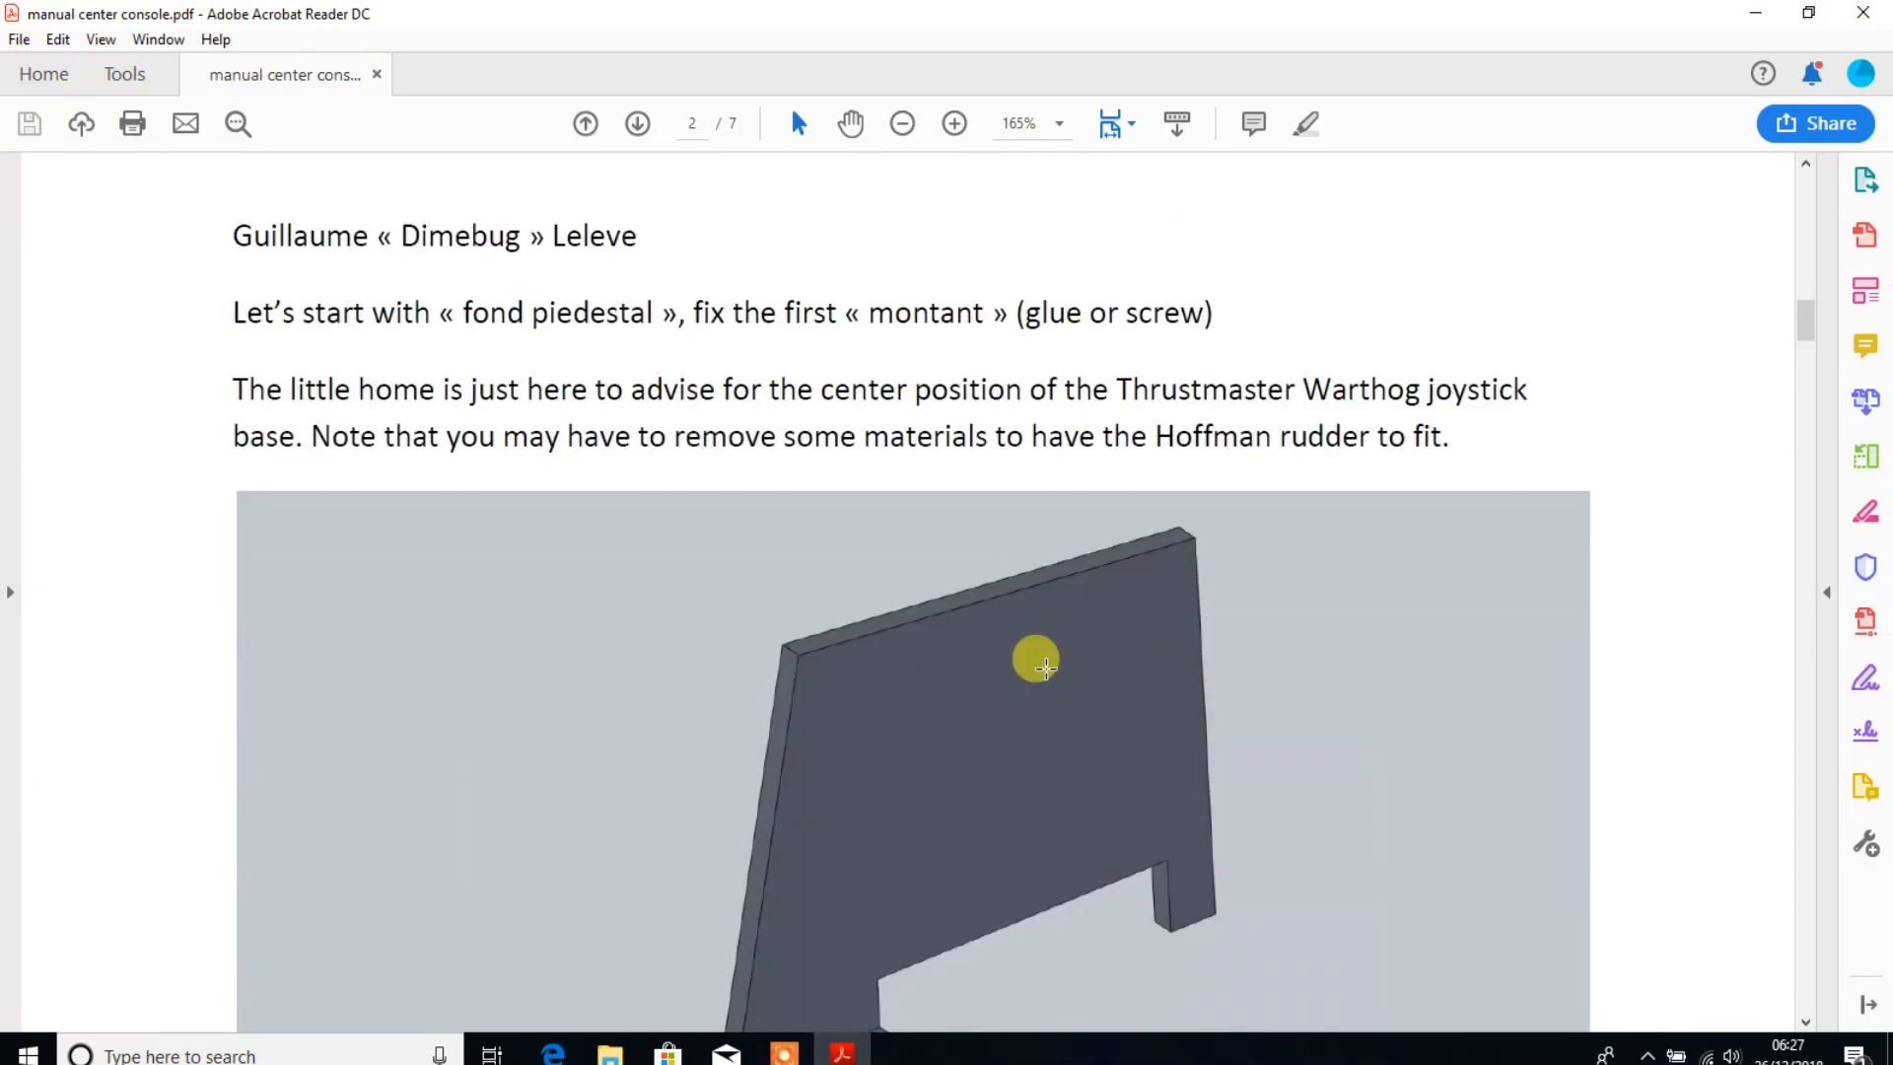
scroll(down, 3)
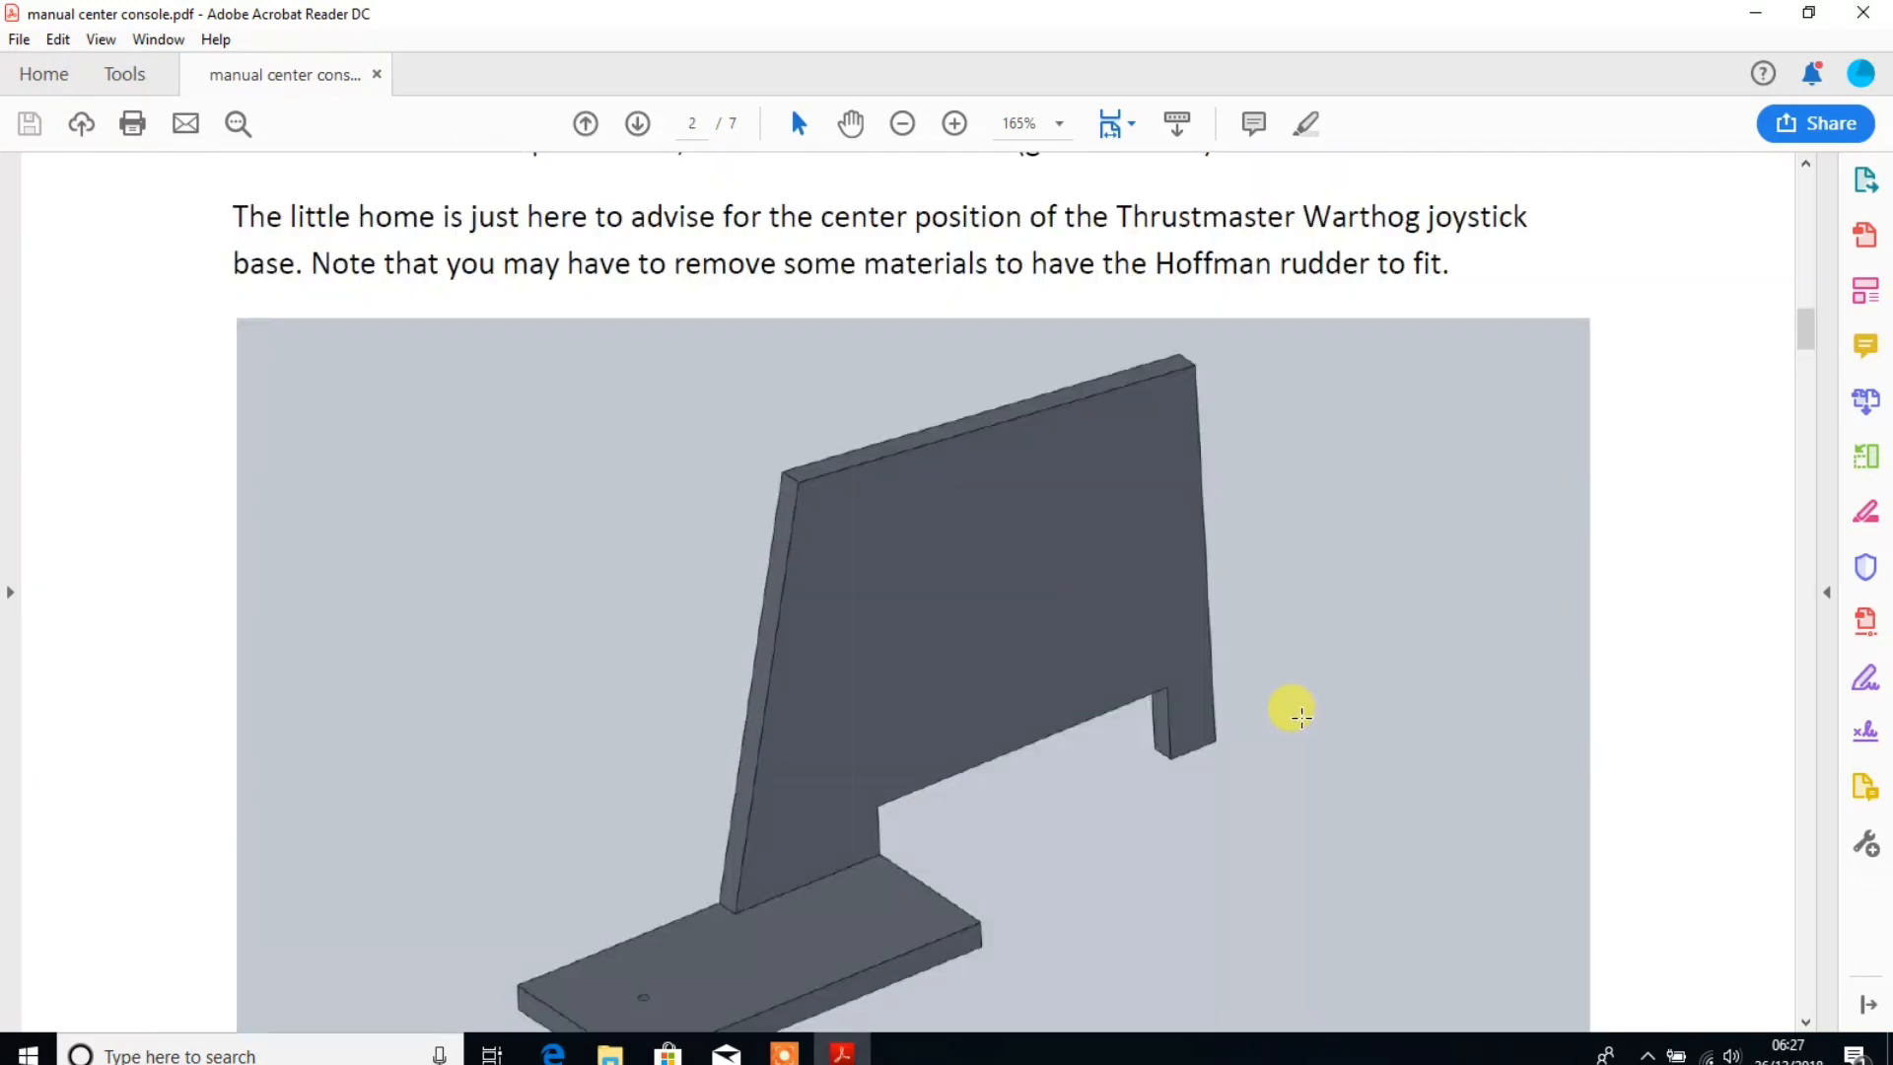
scroll(down, 3)
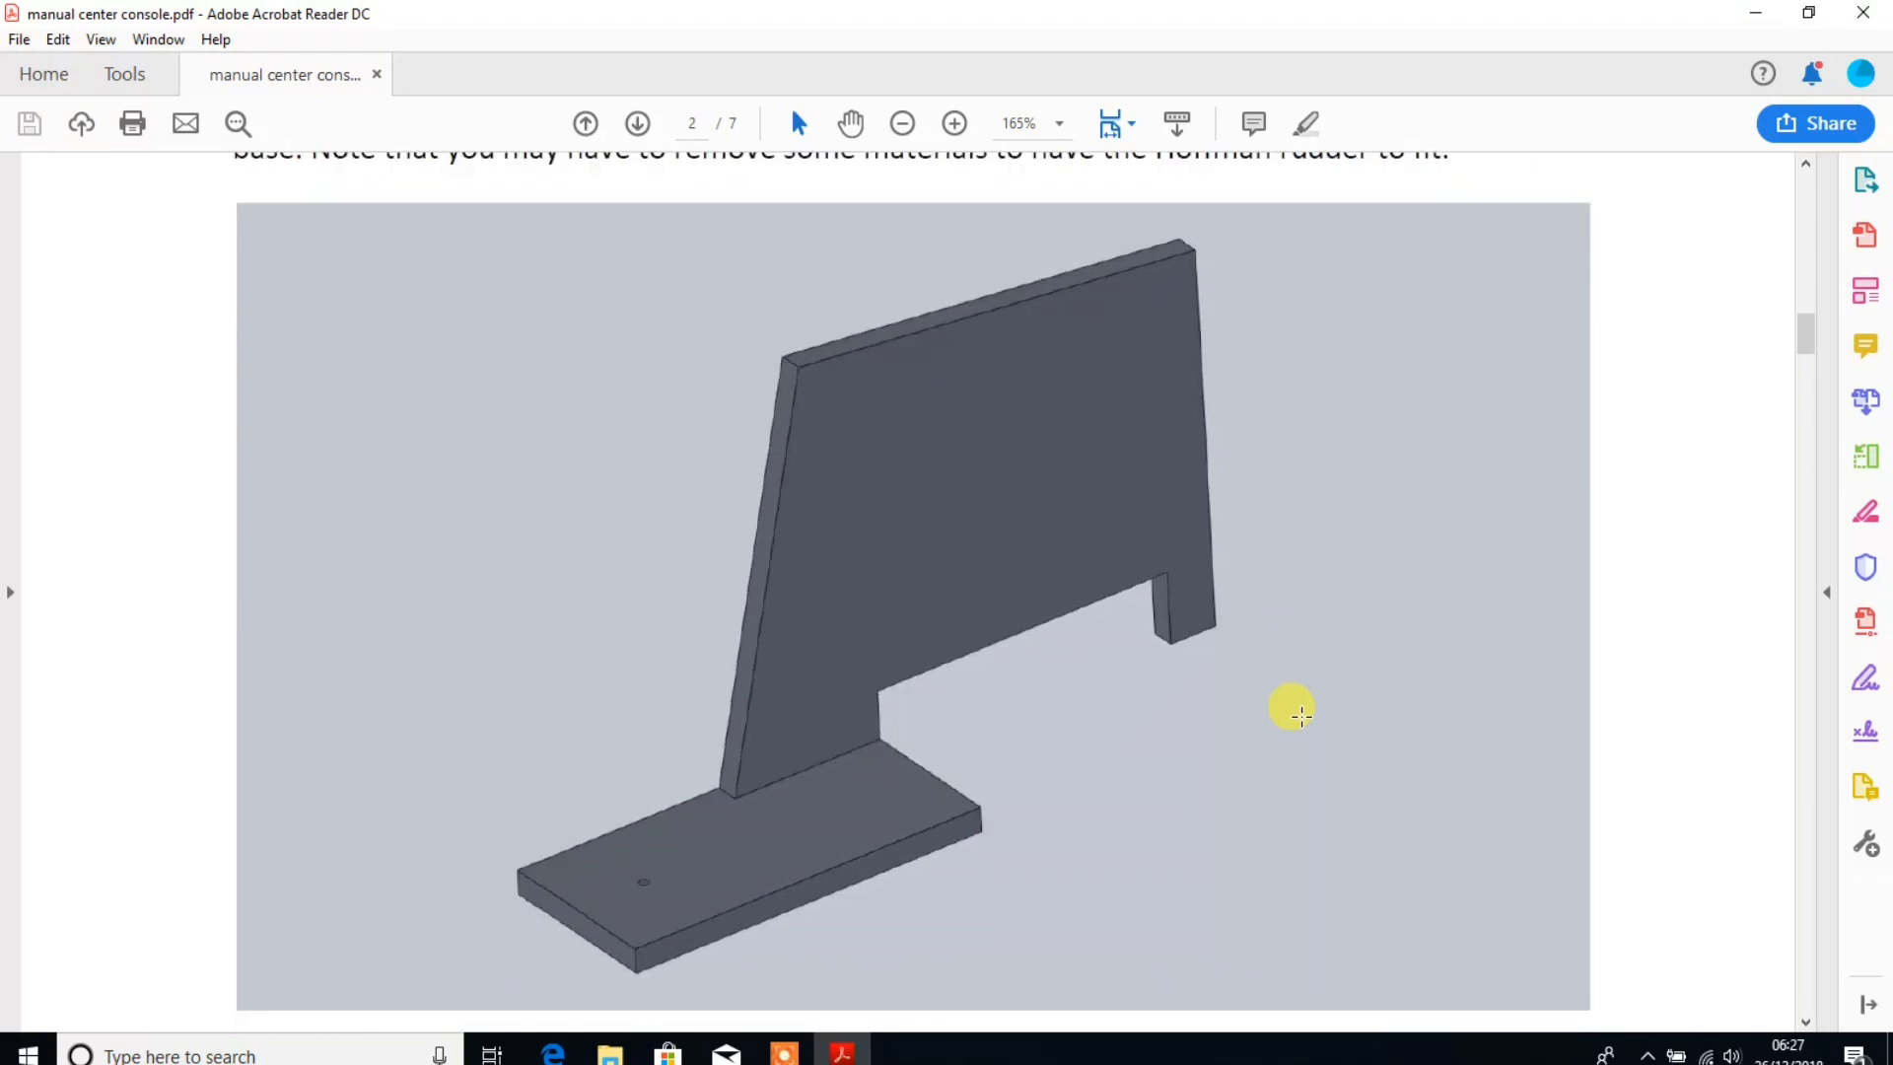
mouse_move(1294, 708)
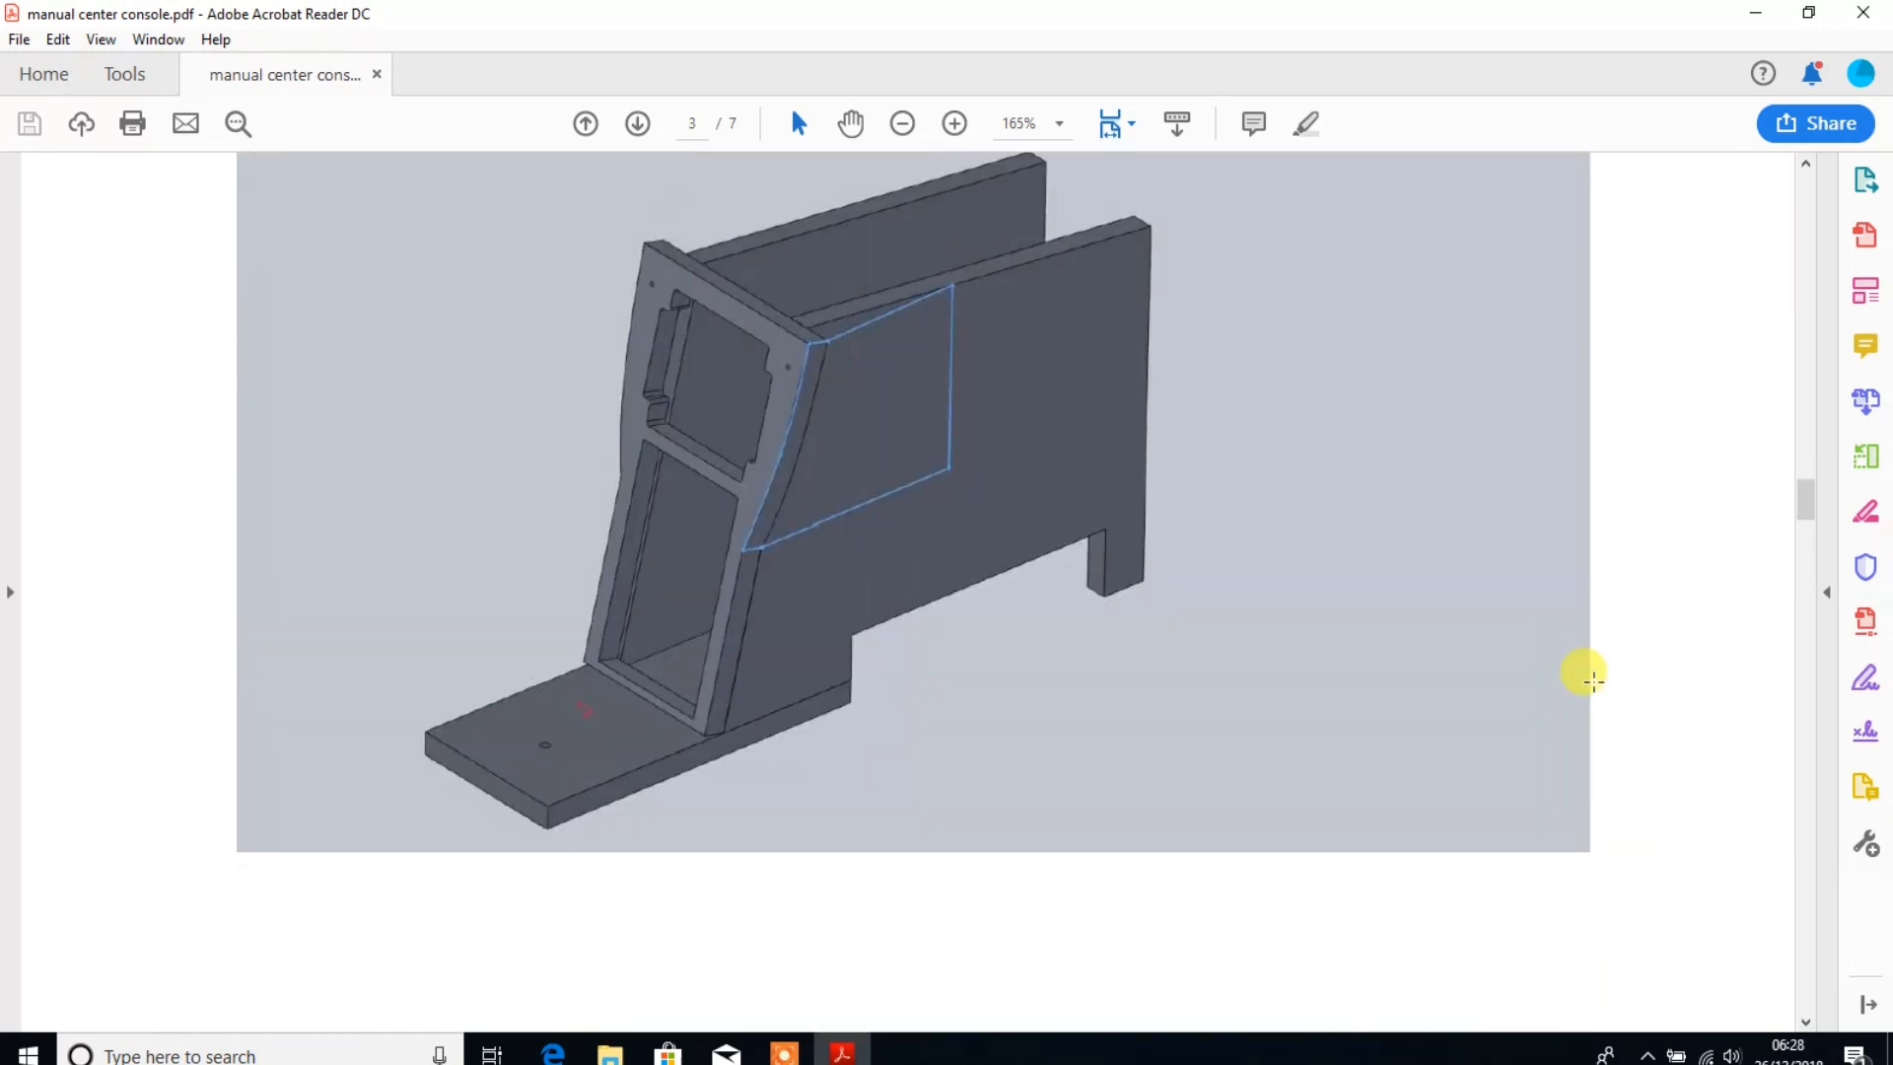
Scroll through the remaining assembly pages down to 'Place and screw dessus'.
click(635, 123)
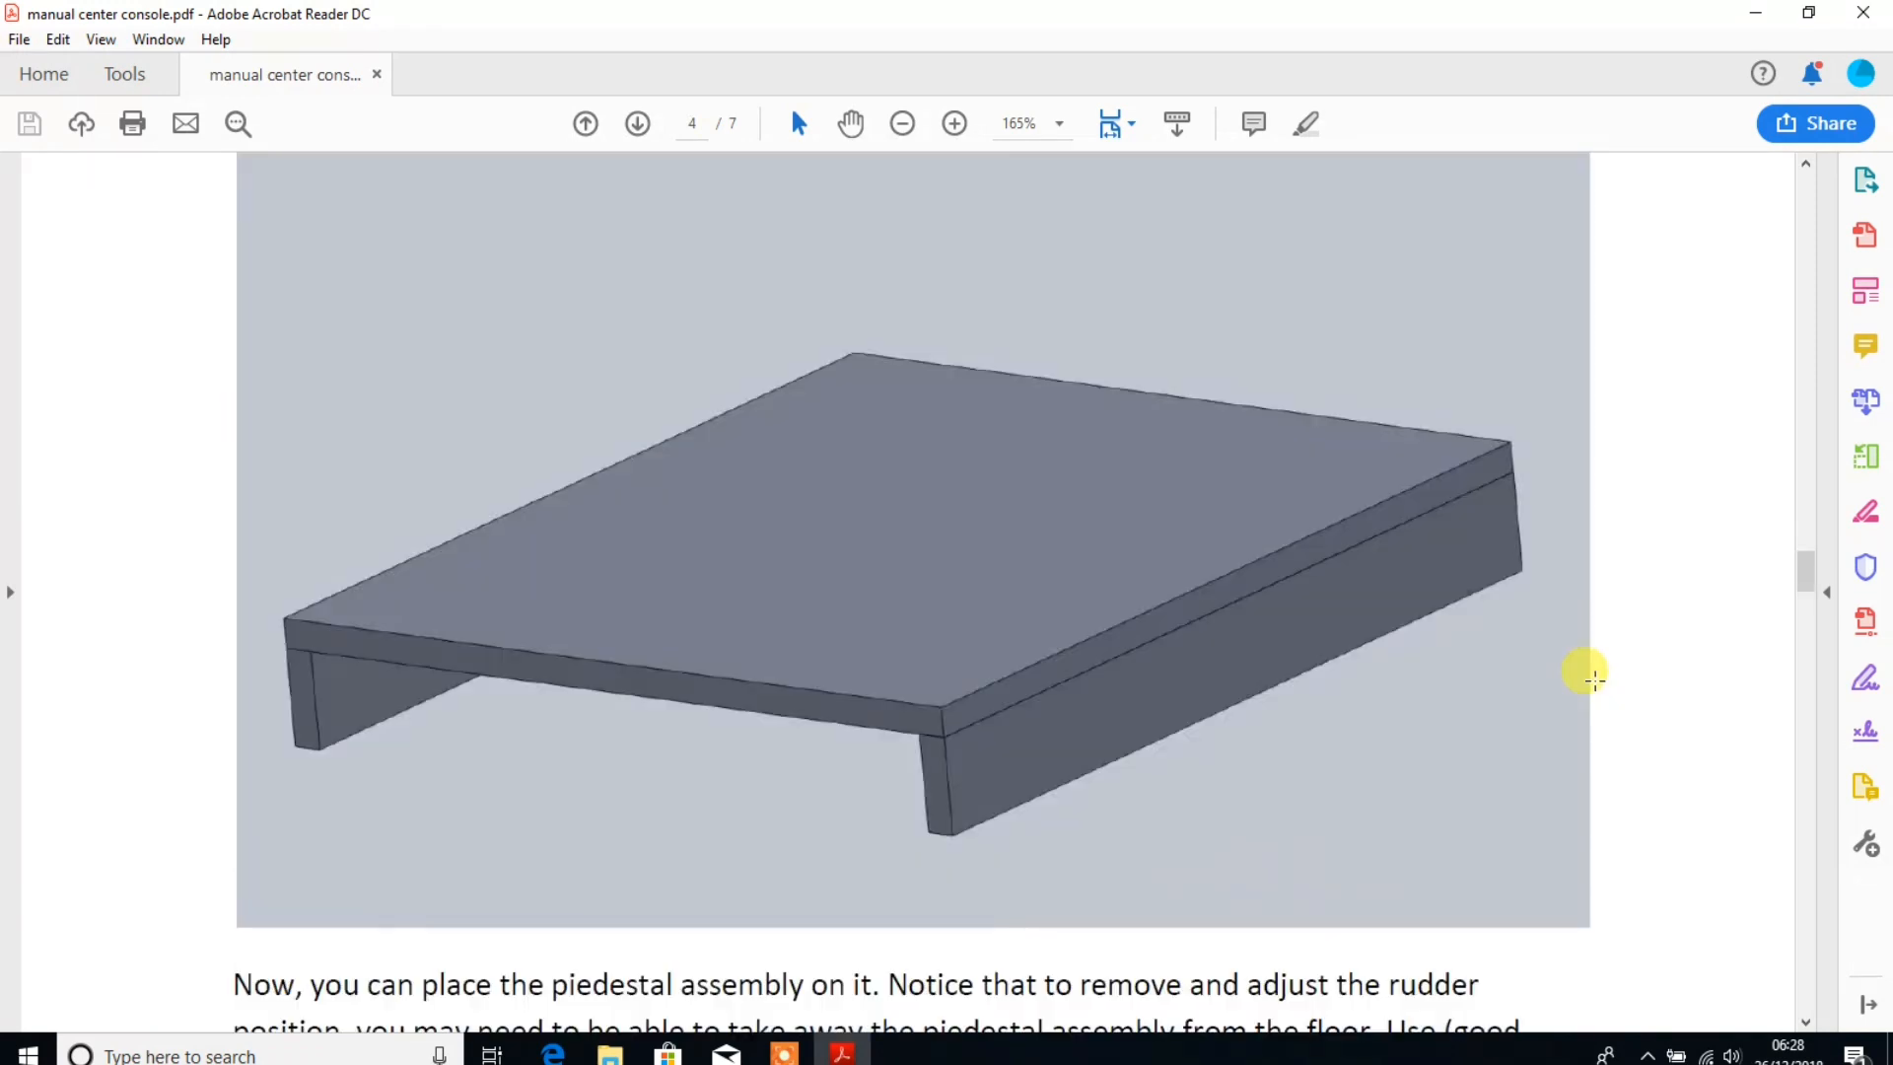
scroll(down, 3)
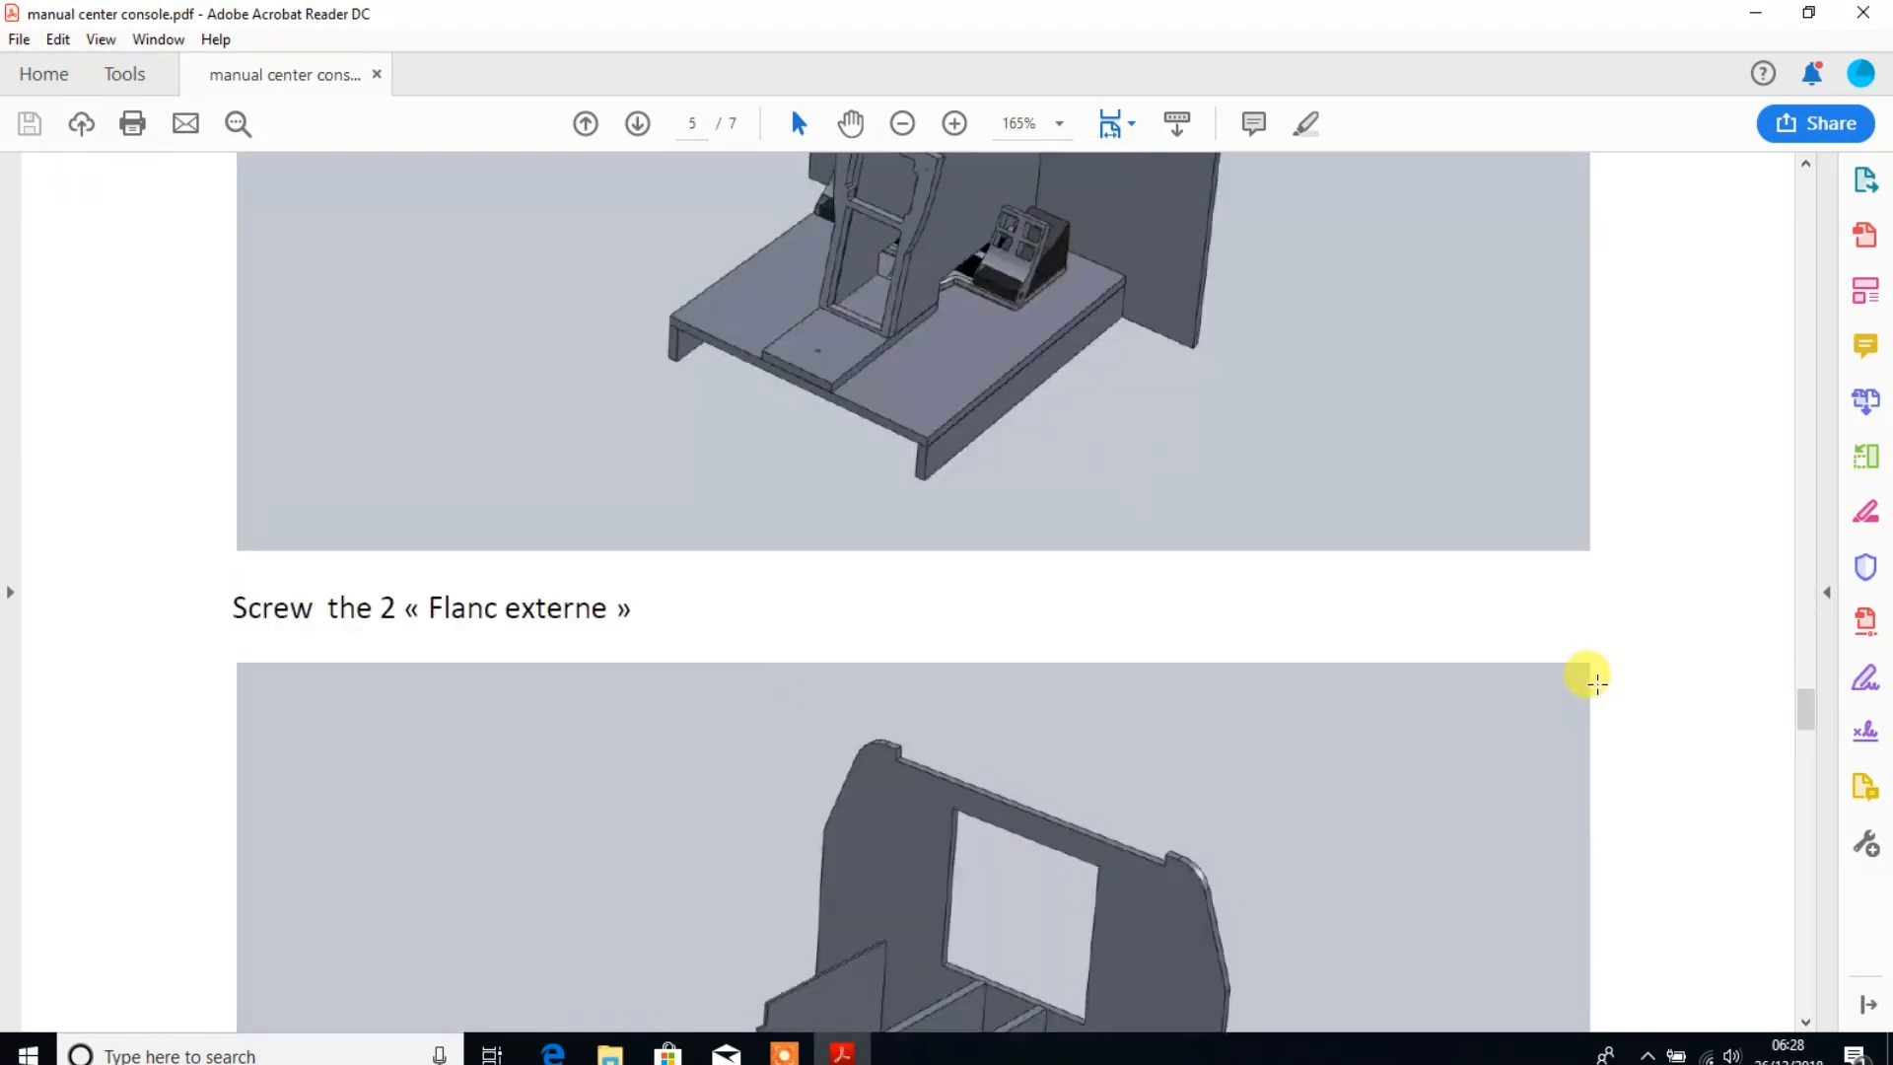
scroll(down, 3)
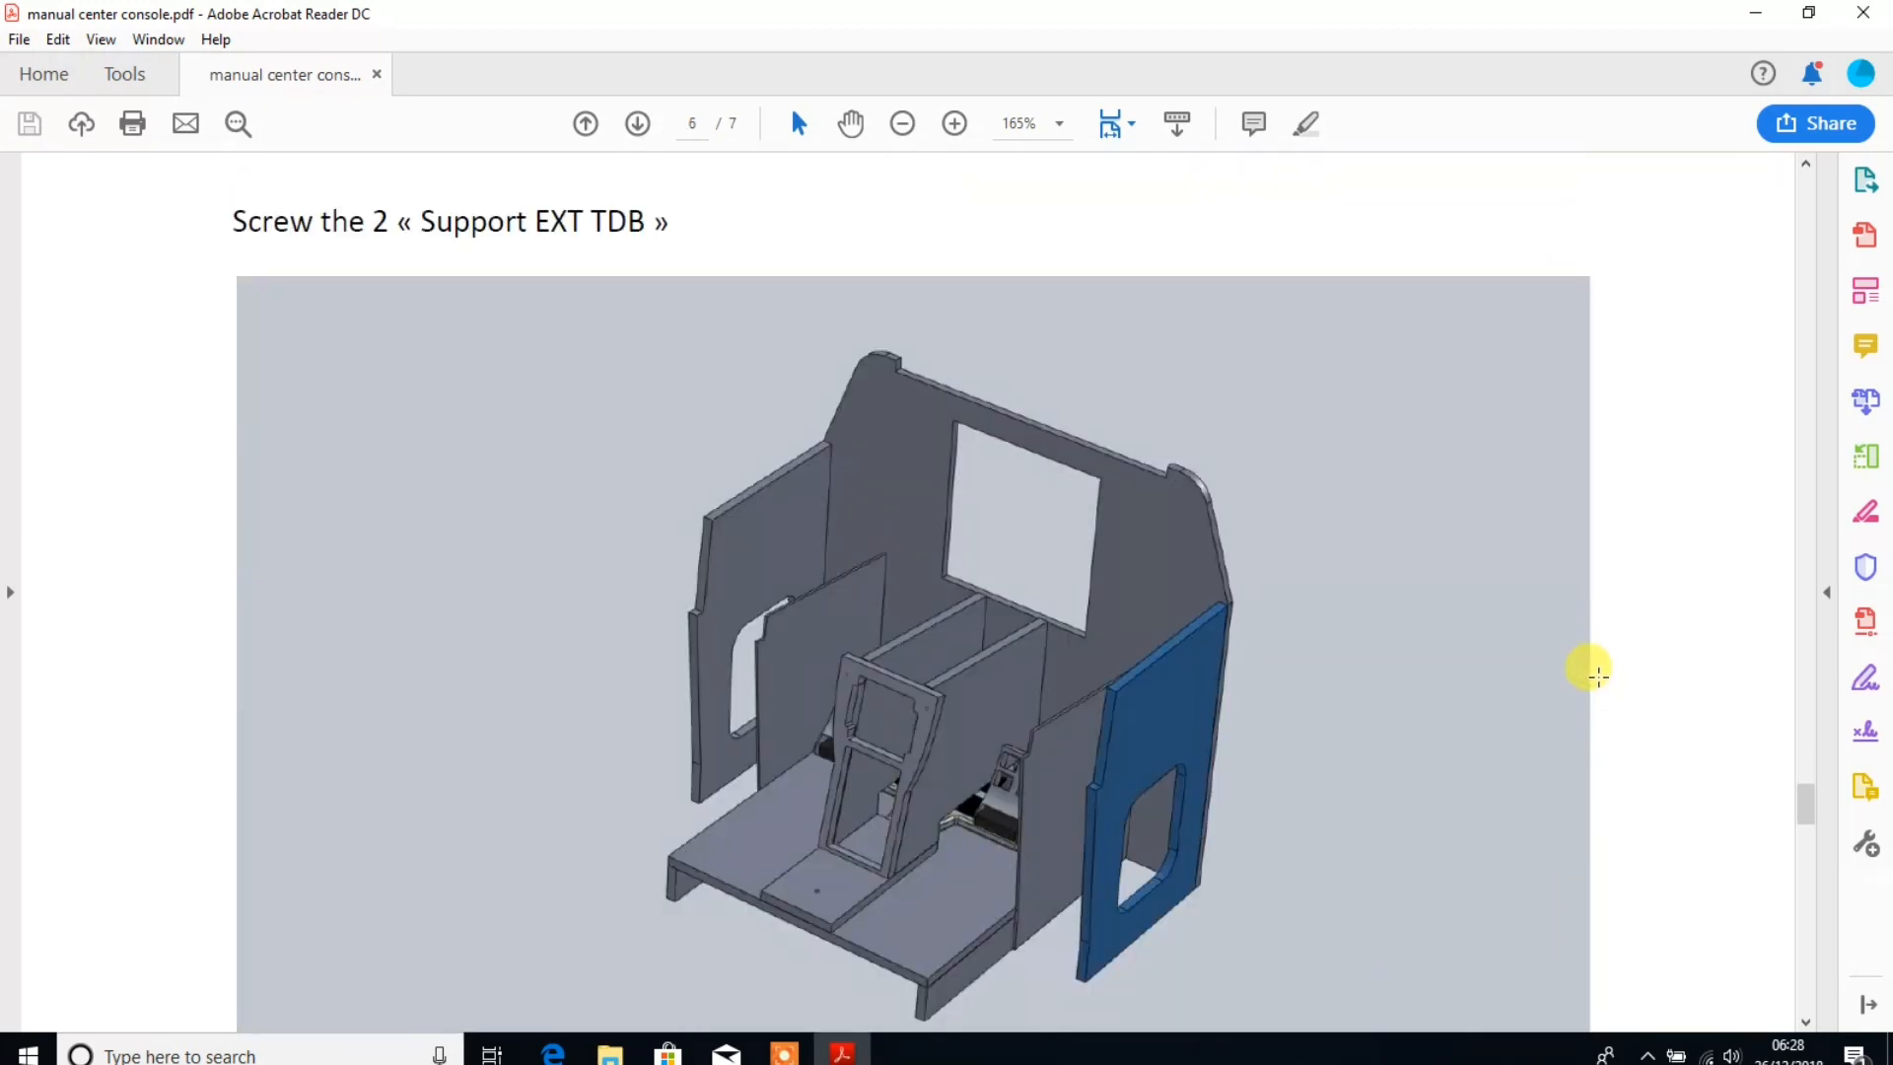
scroll(down, 3)
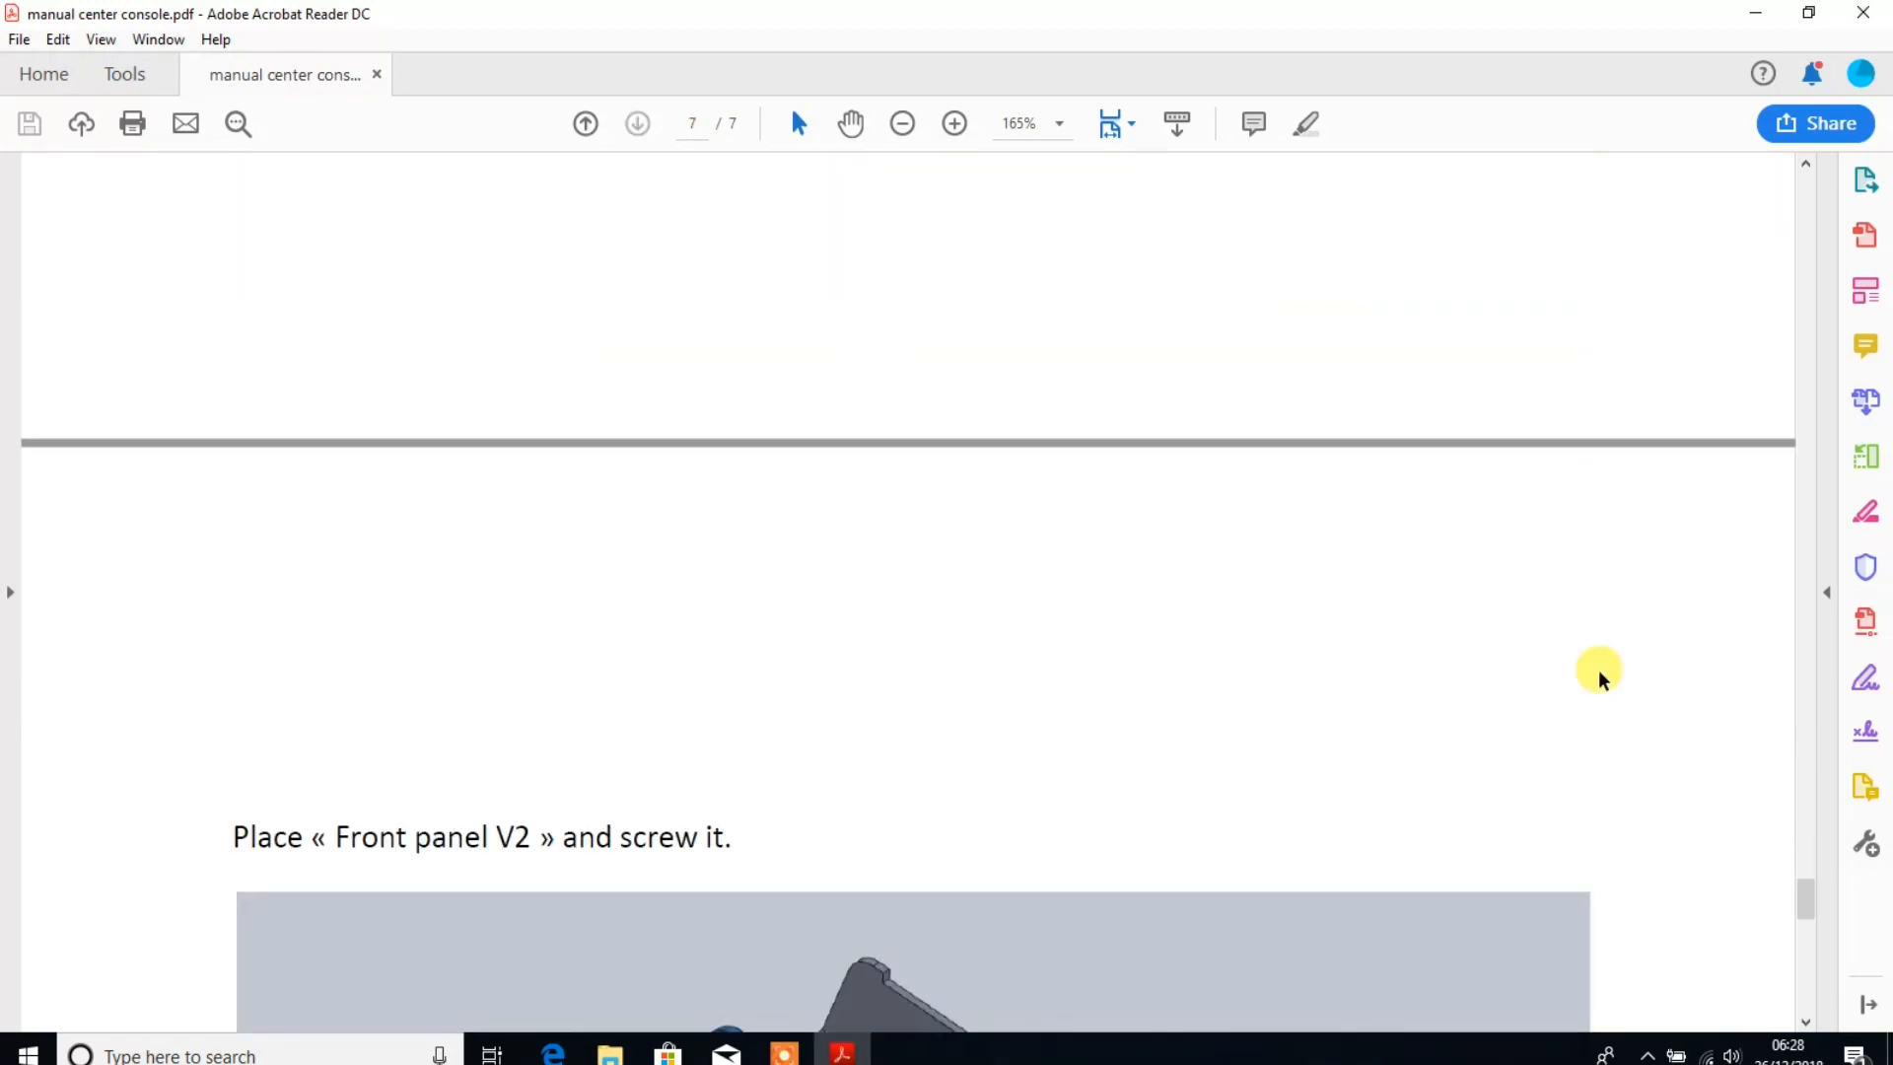
scroll(down, 3)
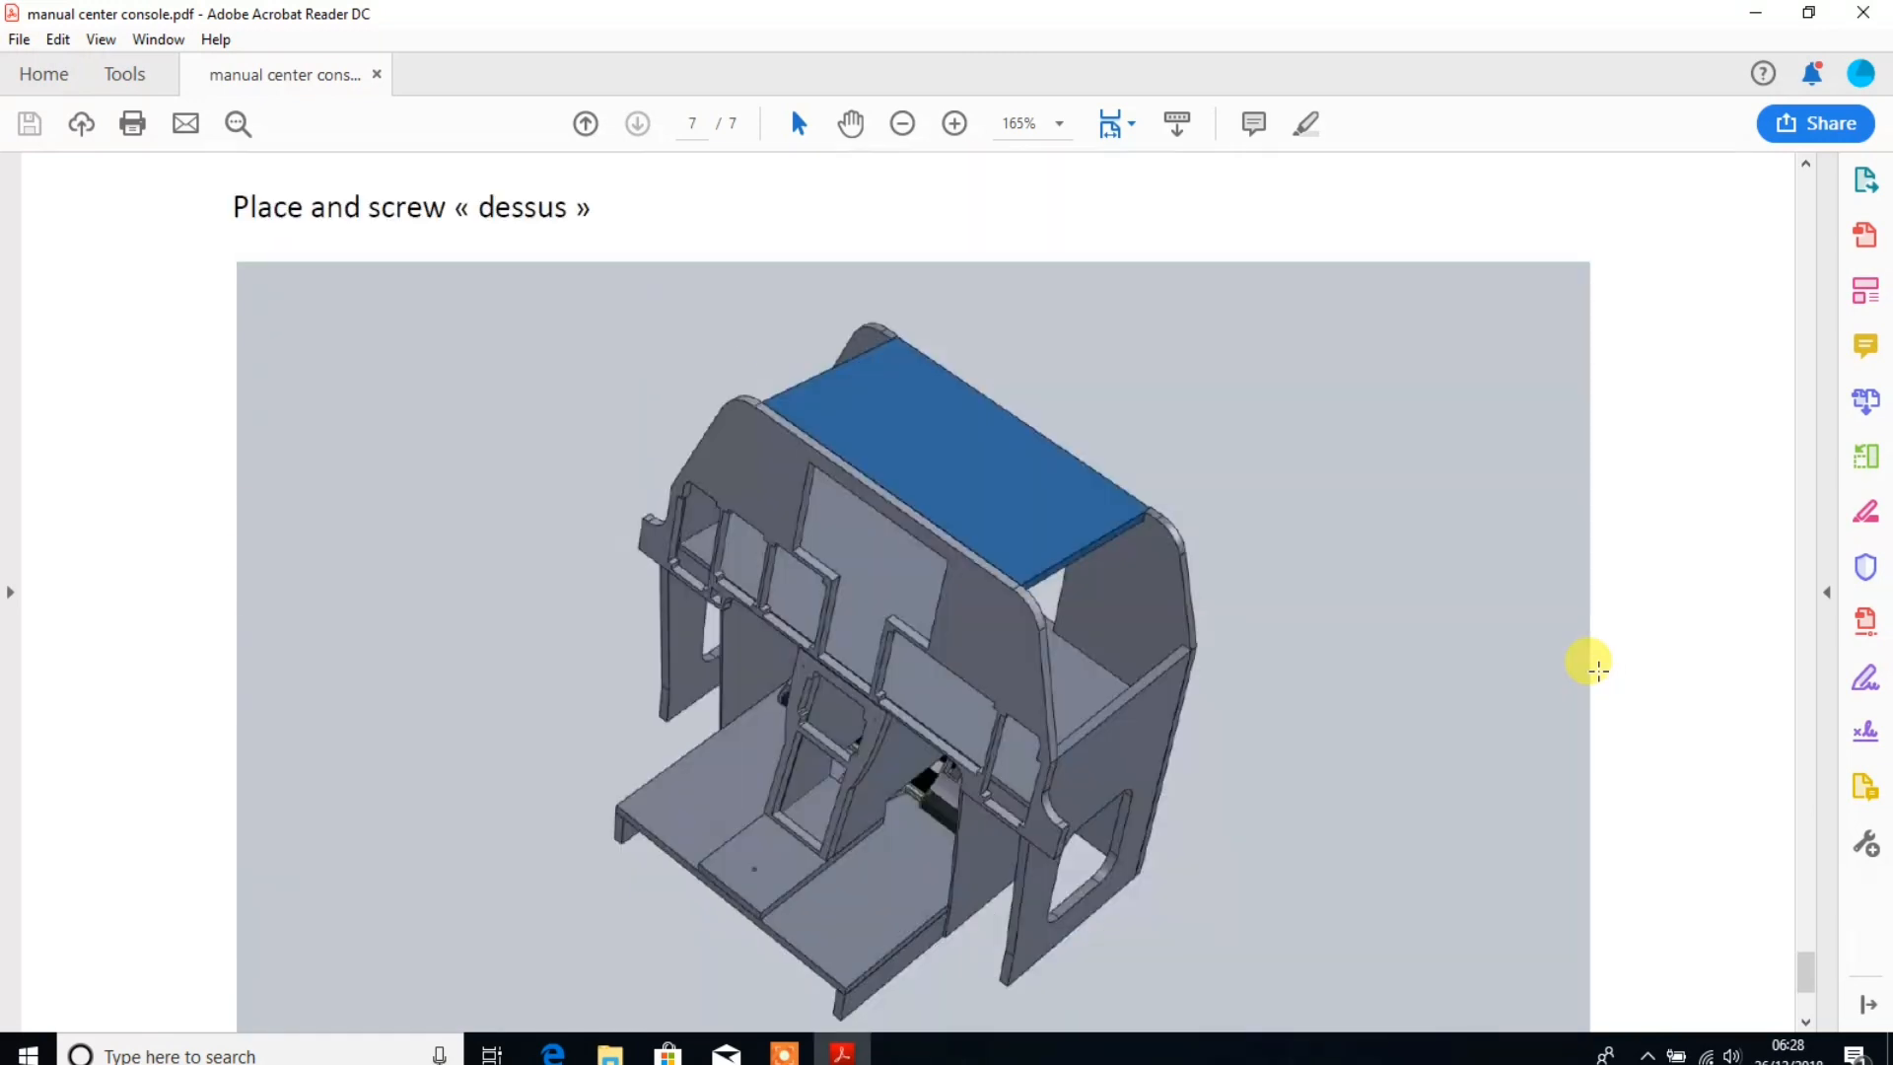
scroll(down, 3)
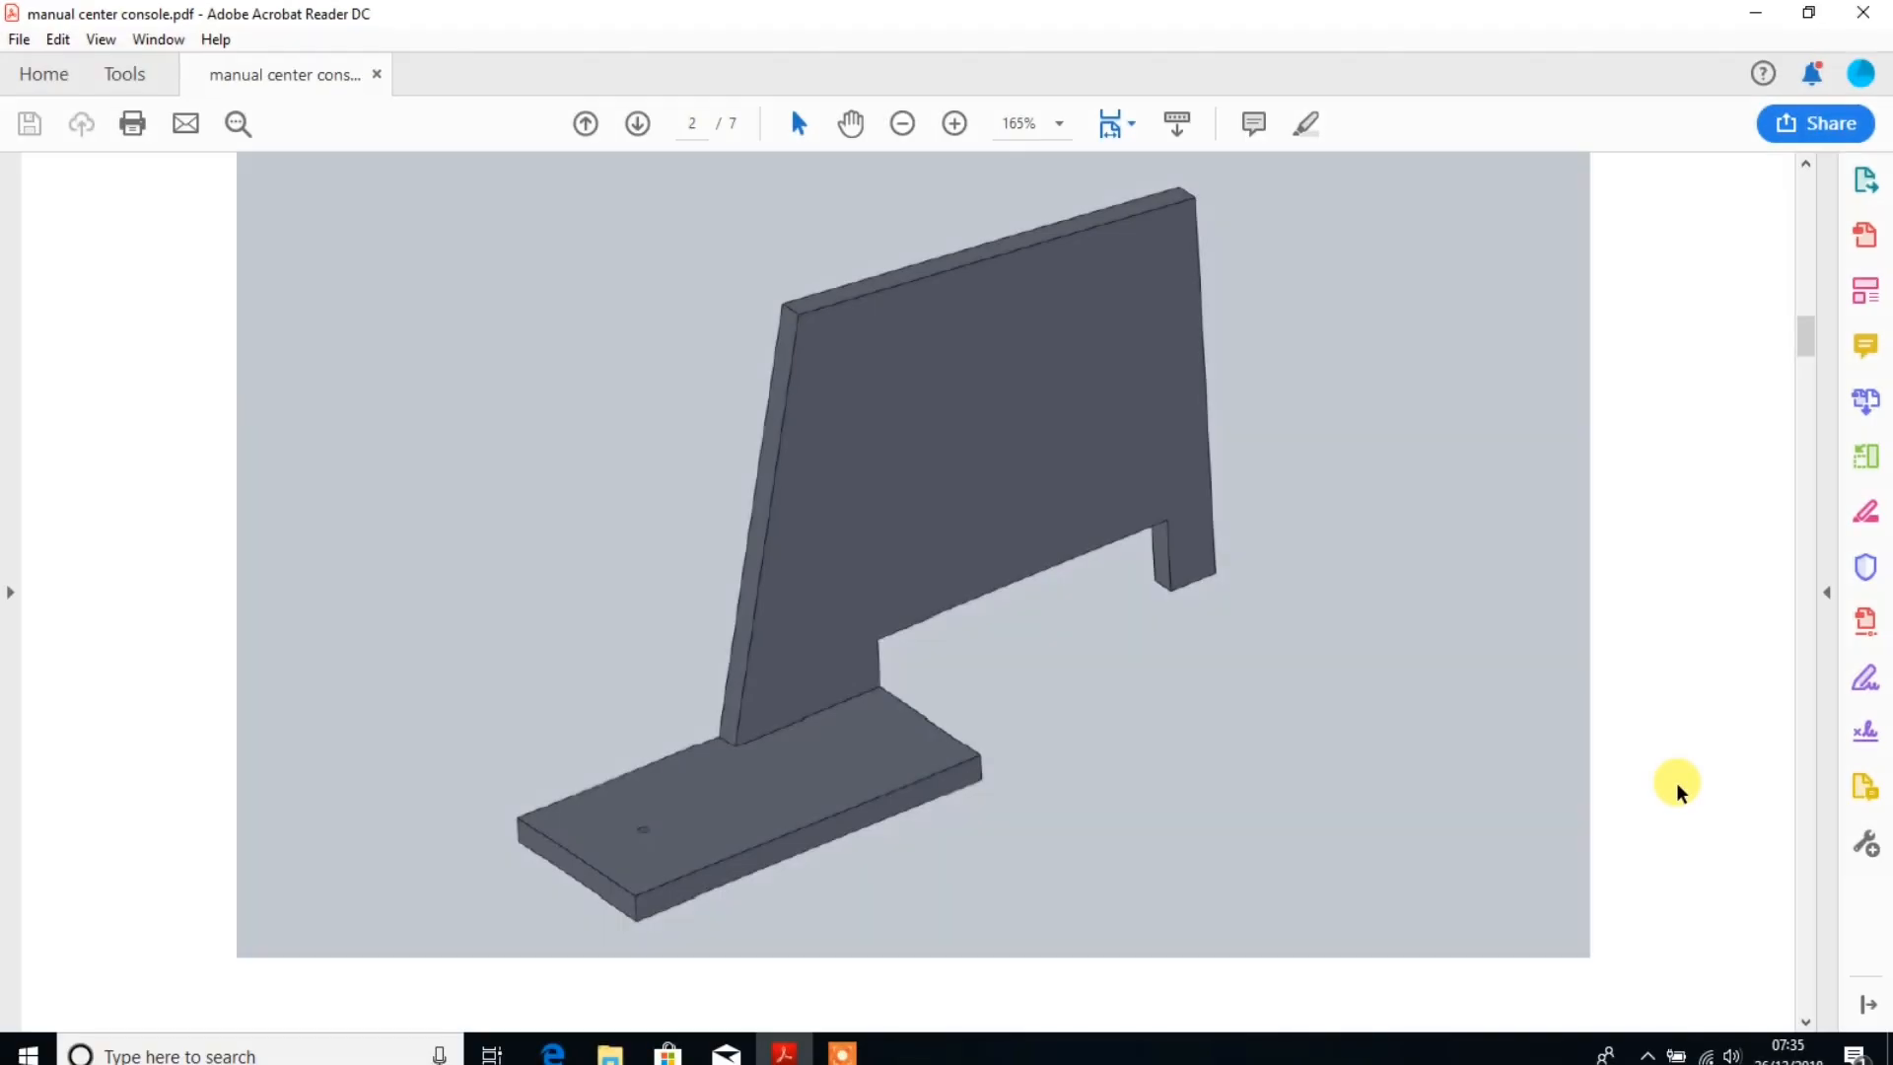
mouse_move(1671, 807)
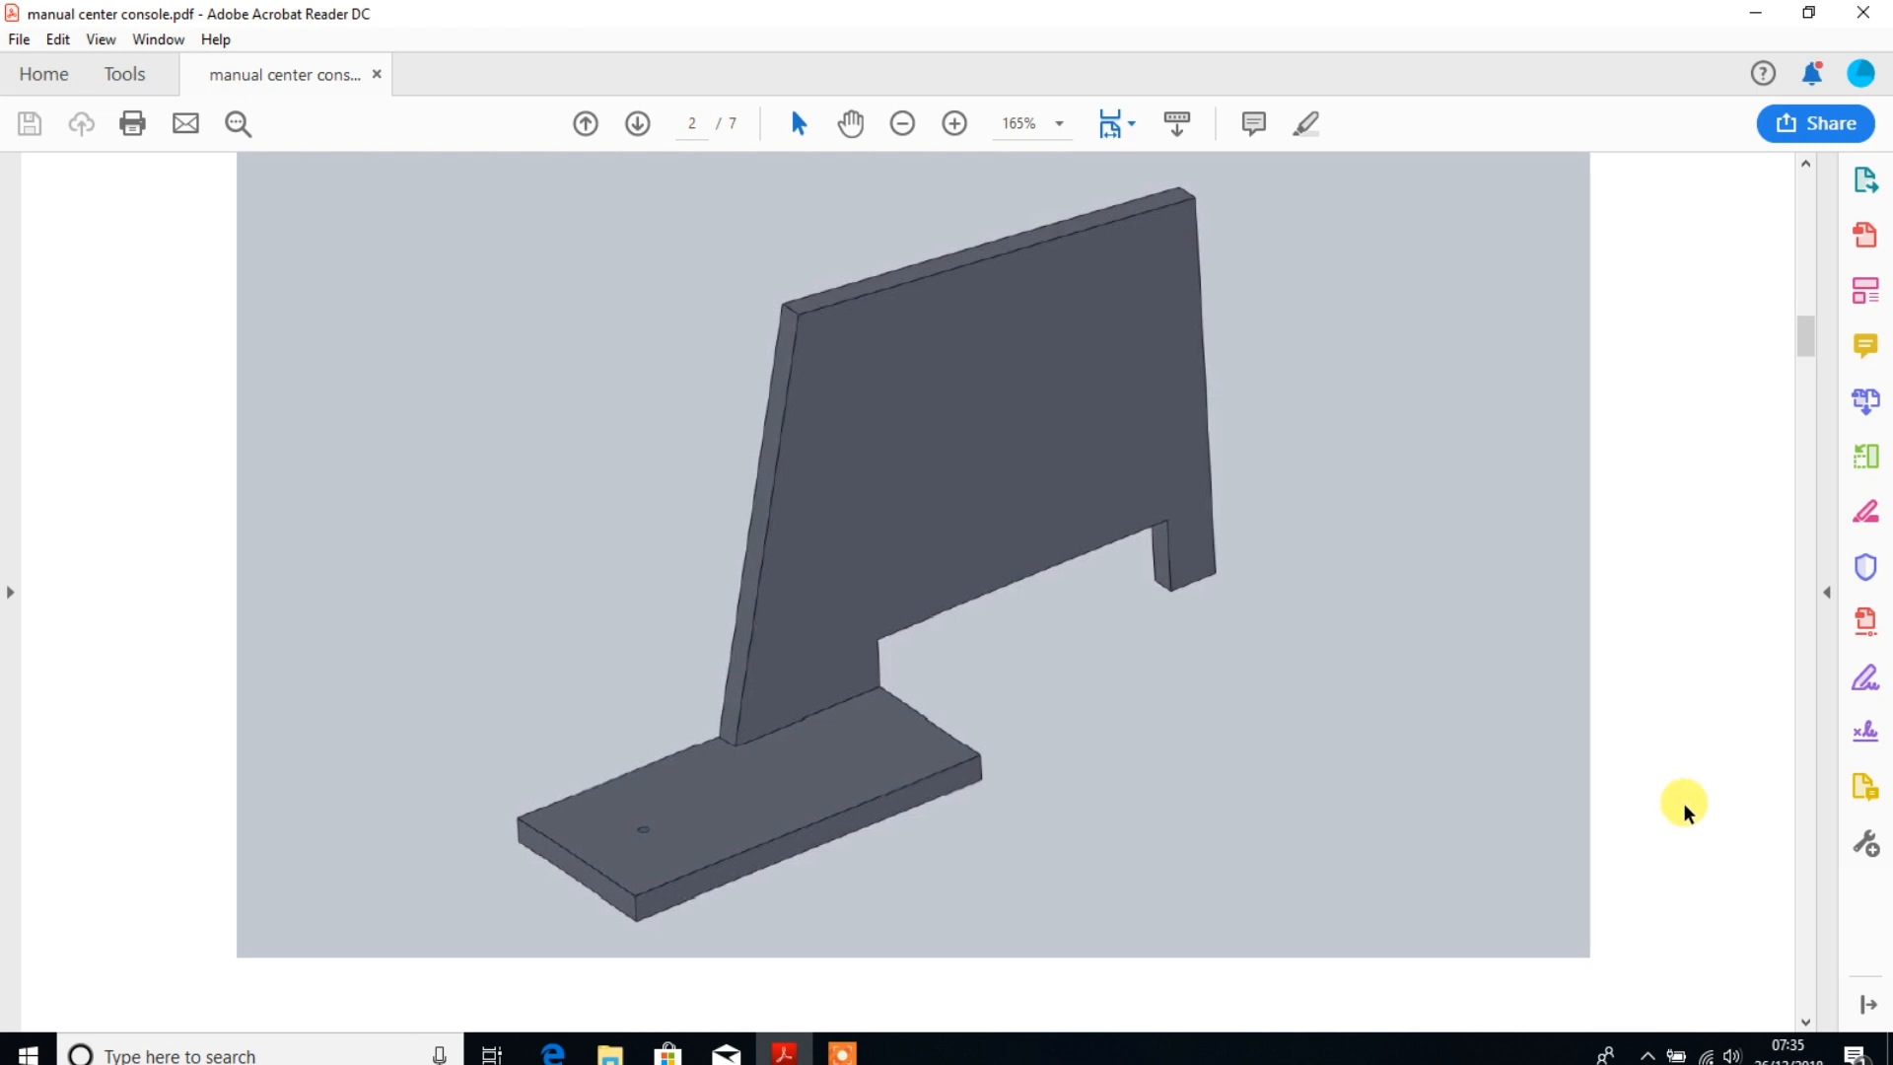
mouse_move(1701, 720)
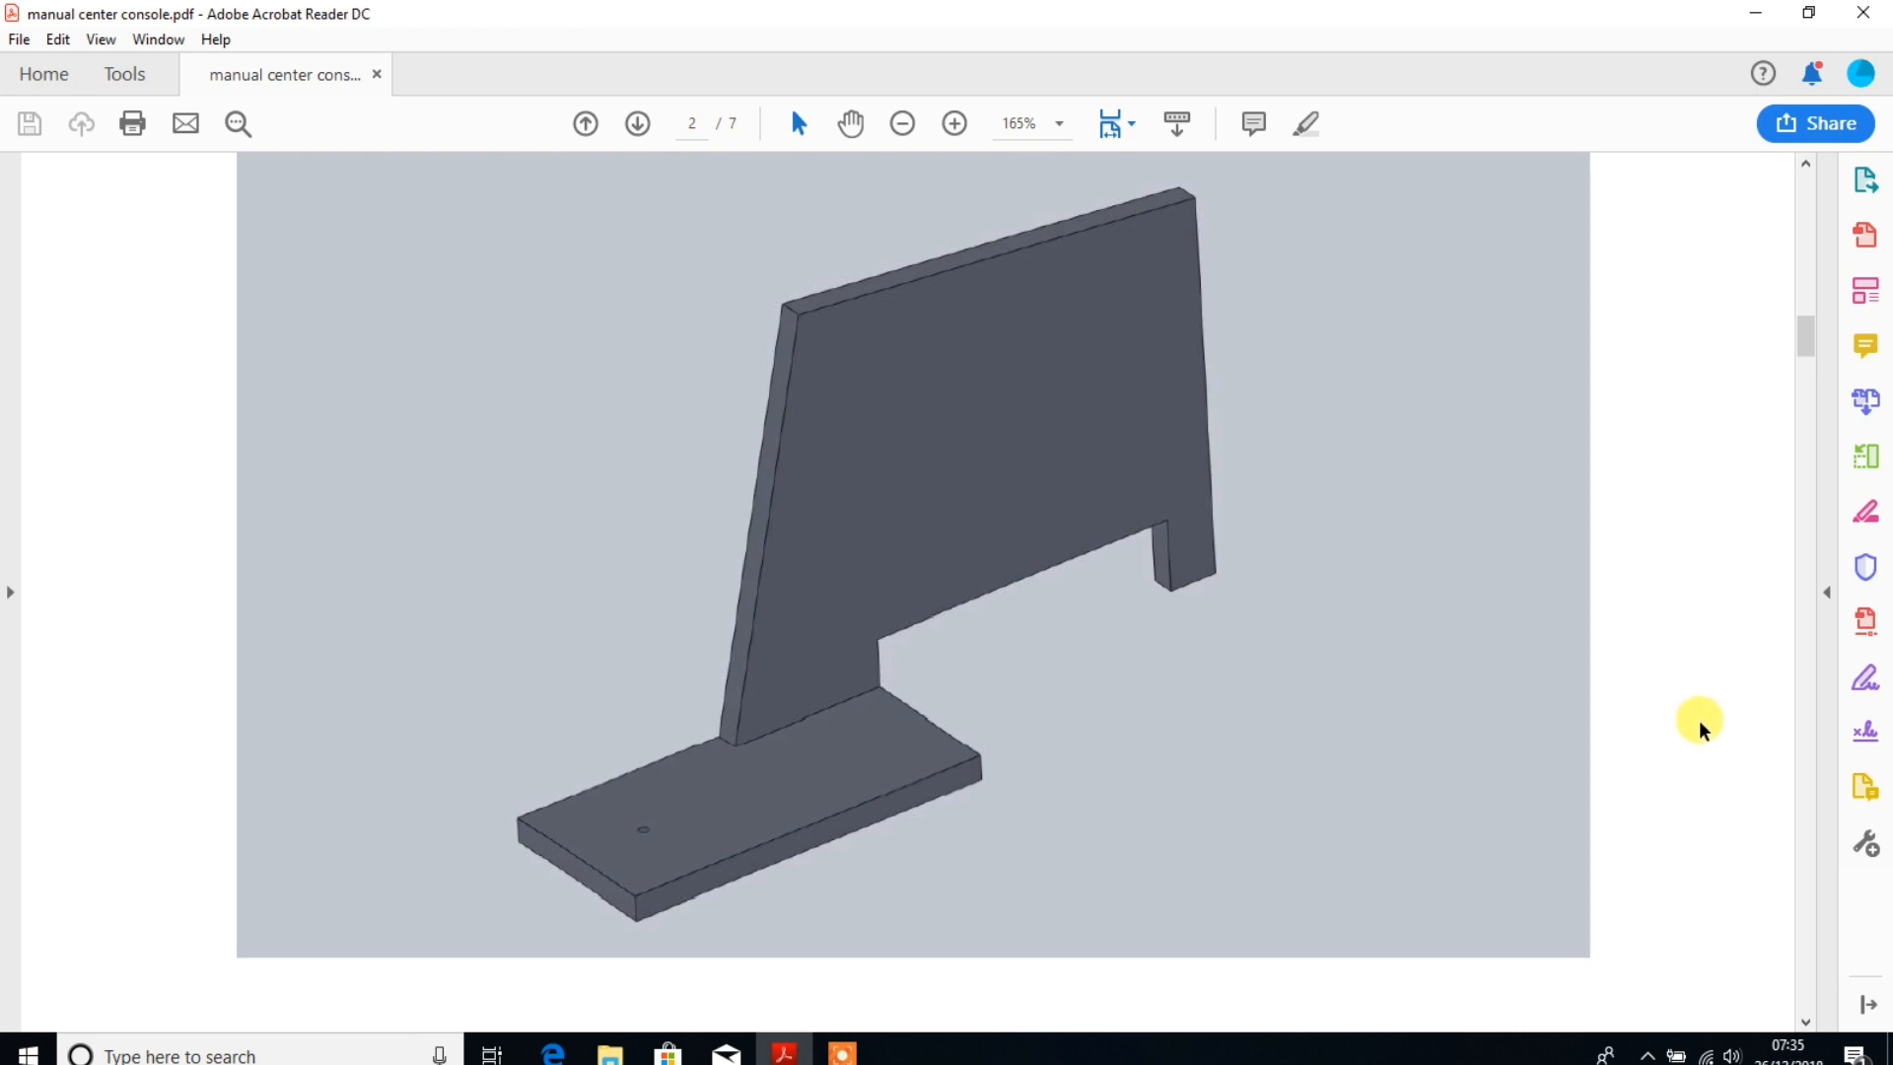
mouse_move(1687, 725)
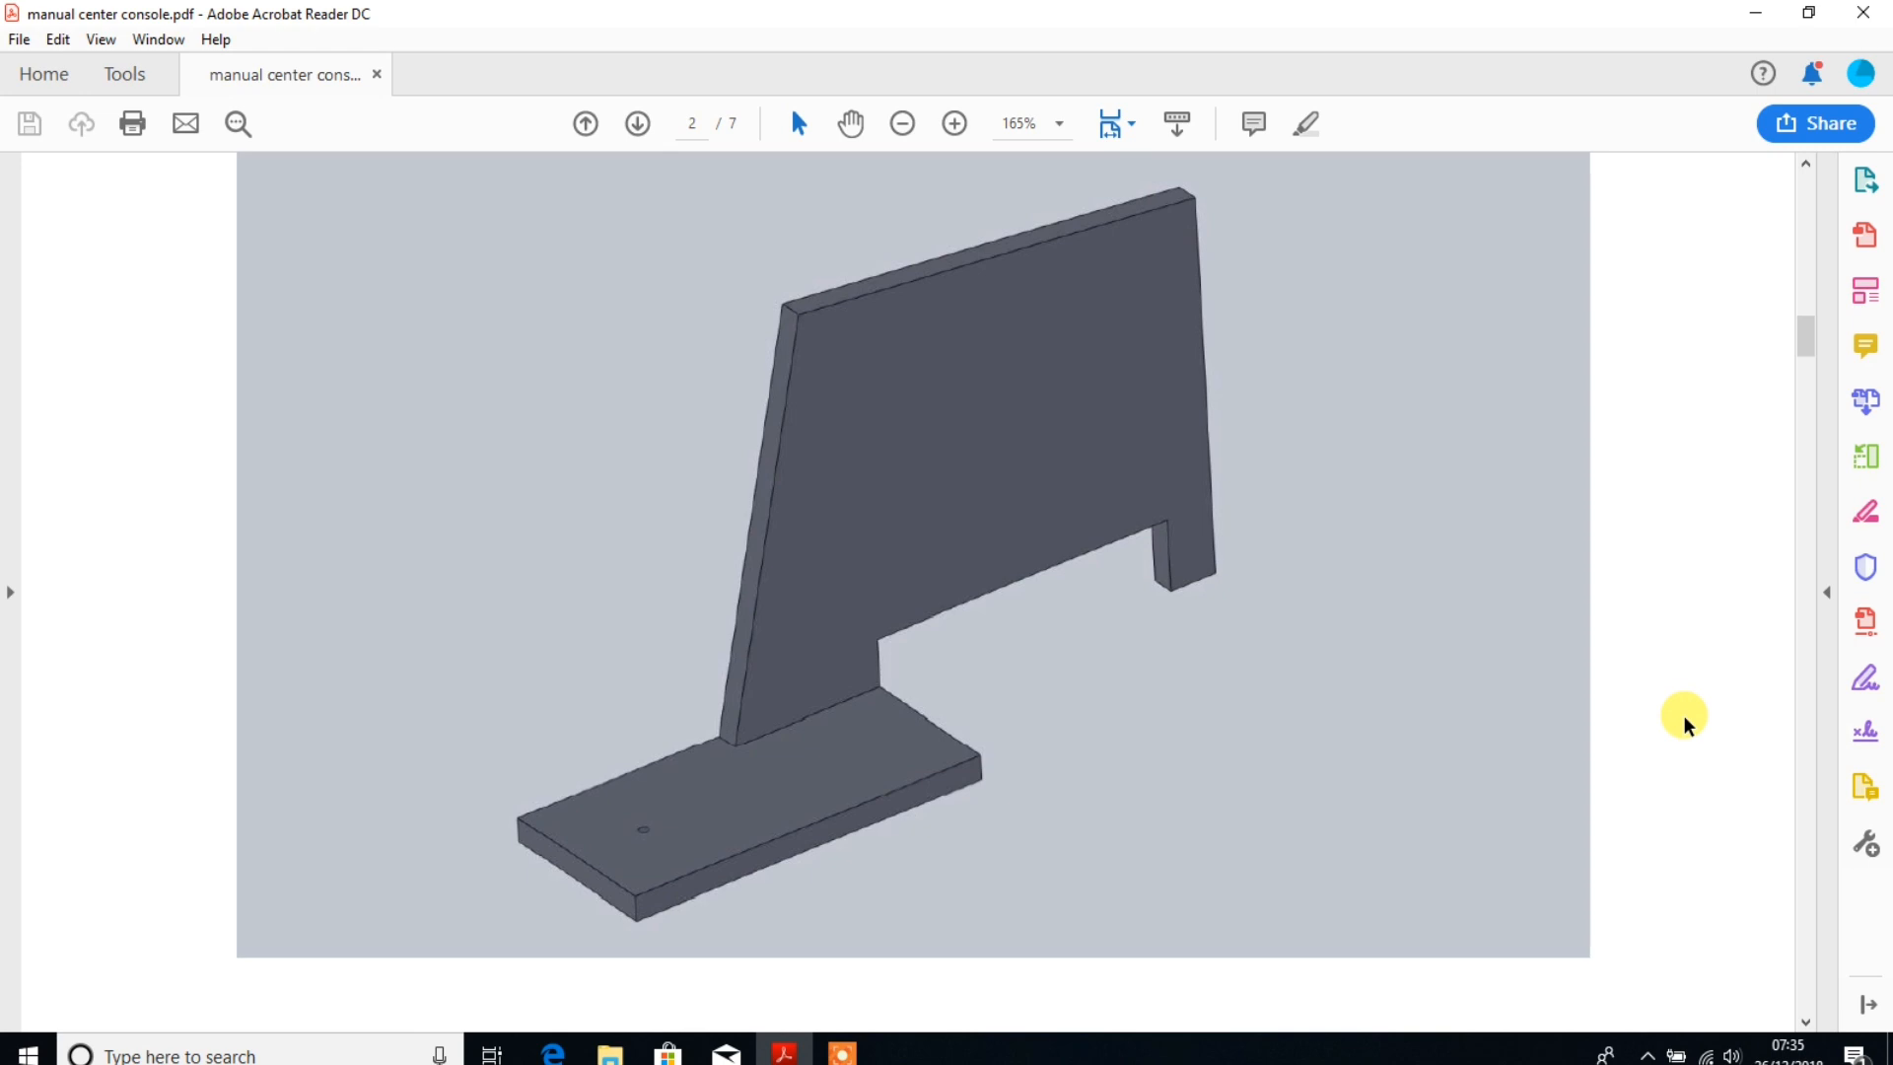
mouse_move(1011, 563)
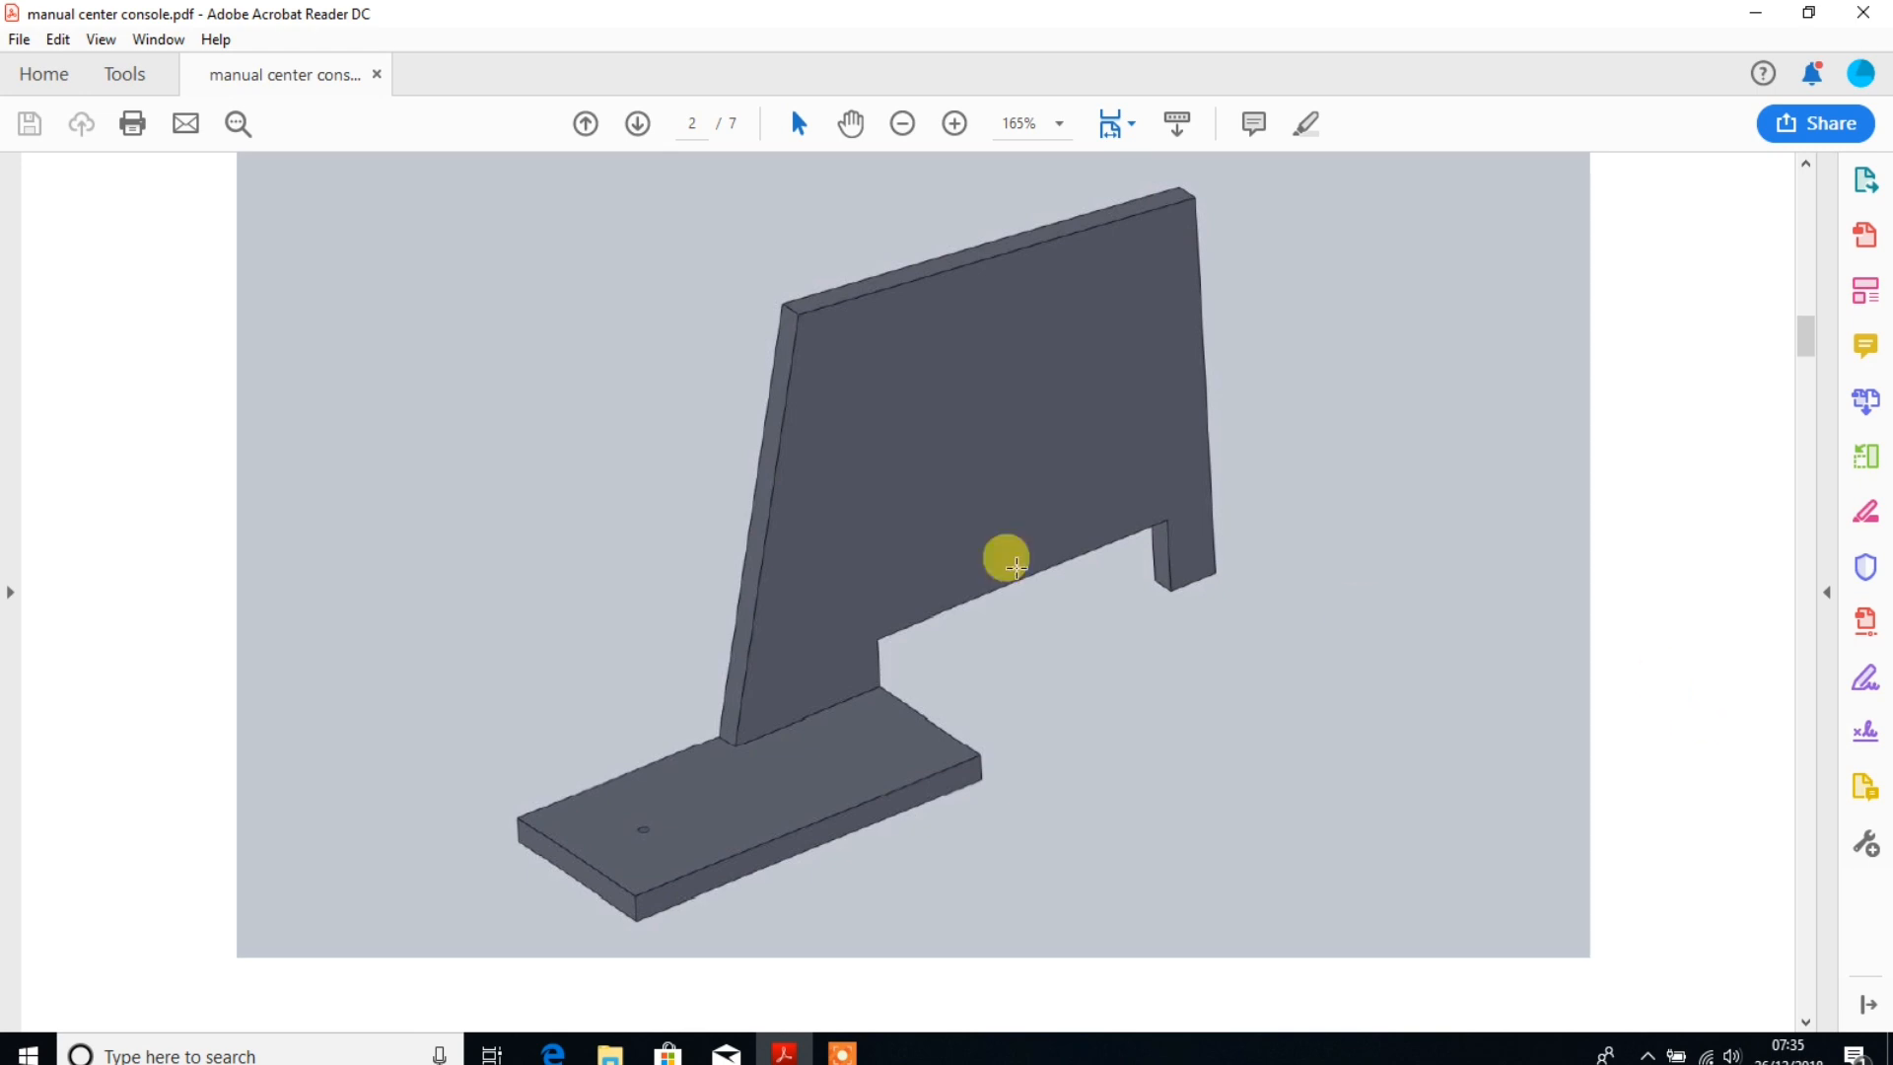
mouse_move(1445, 550)
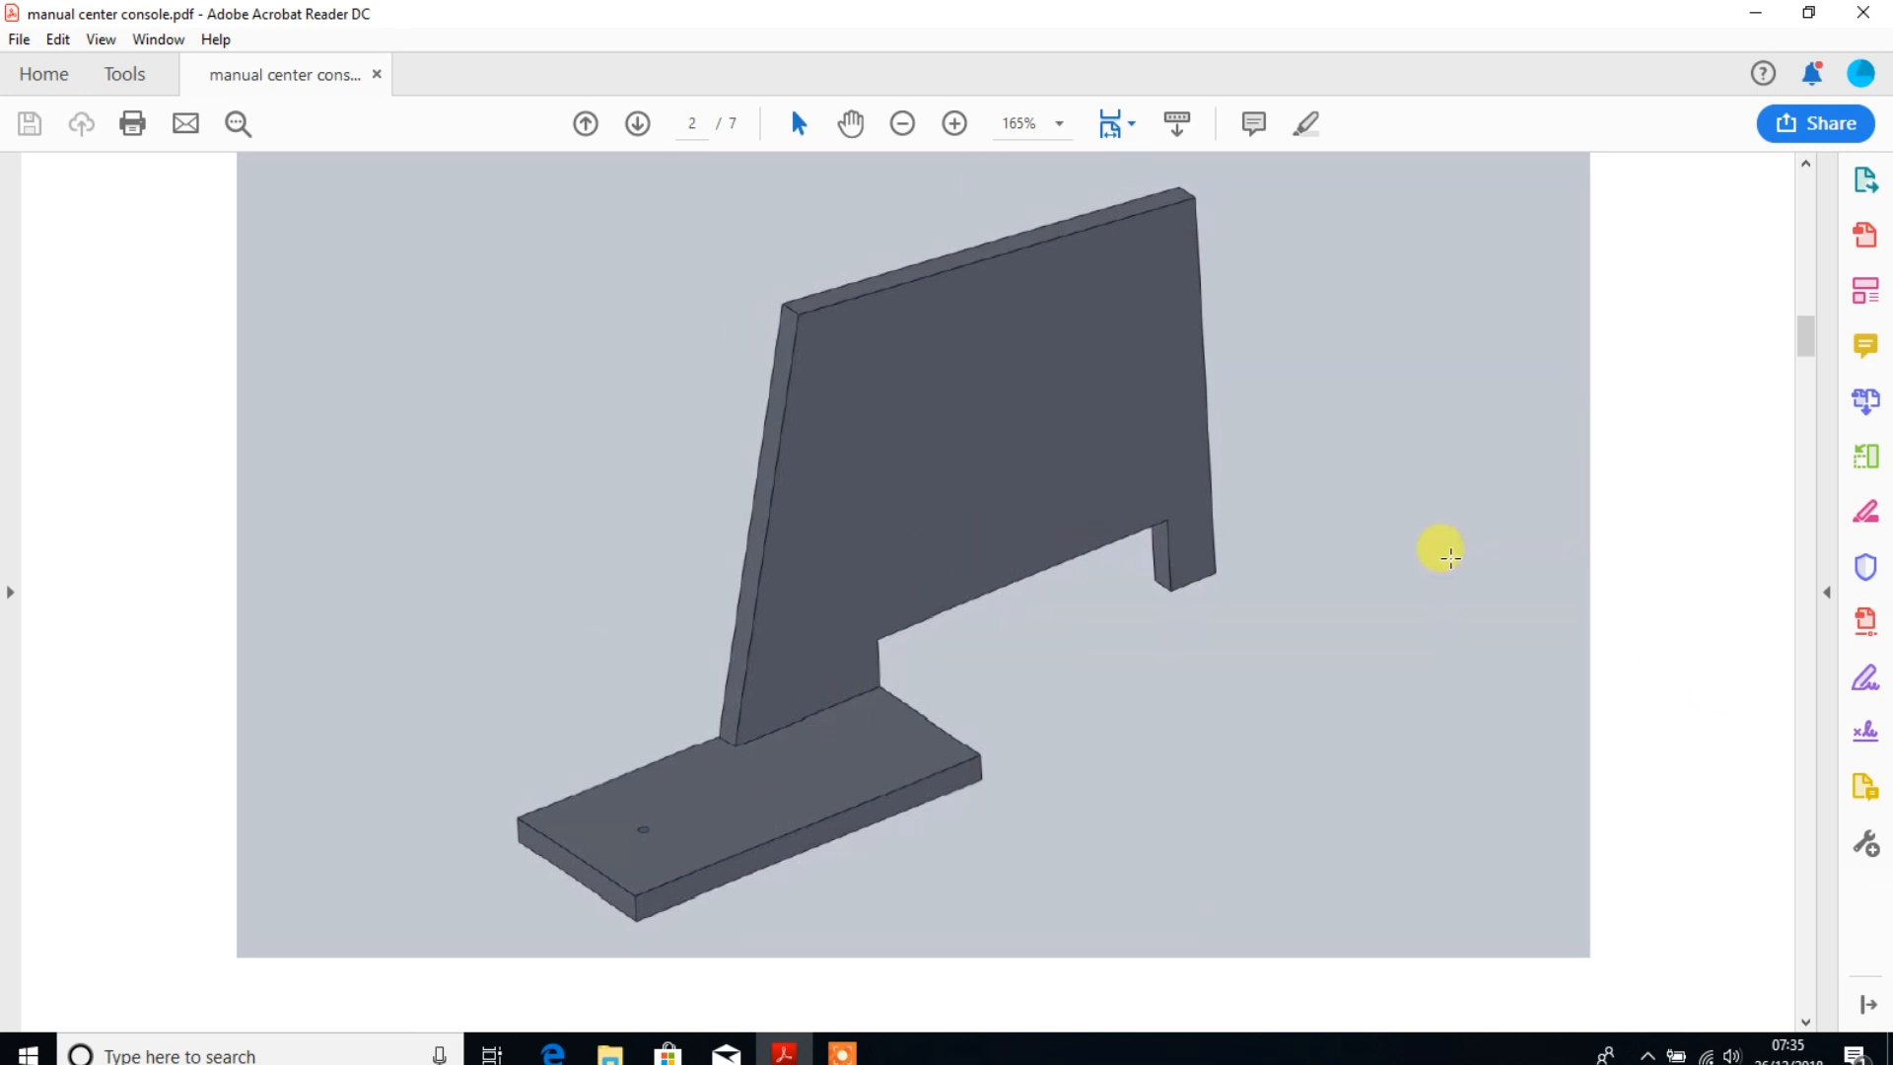
mouse_move(1372, 579)
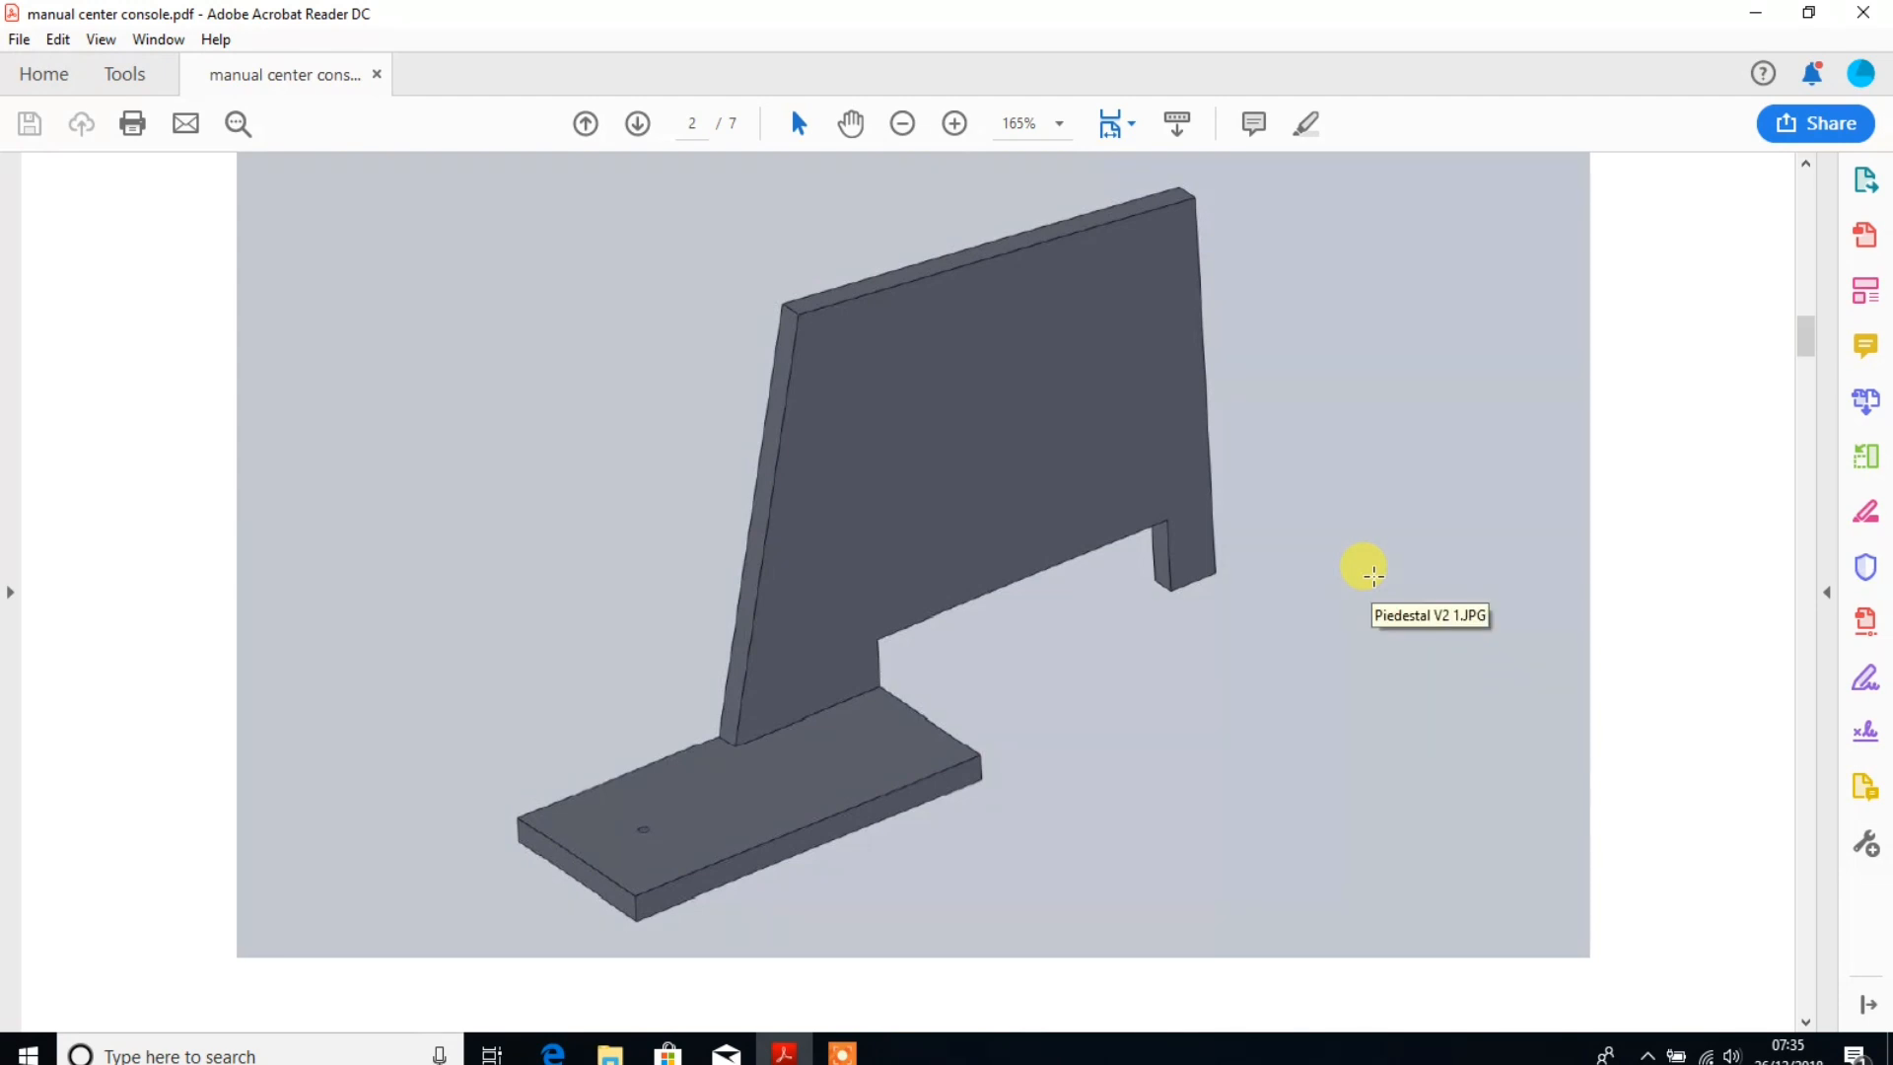
mouse_move(1144, 905)
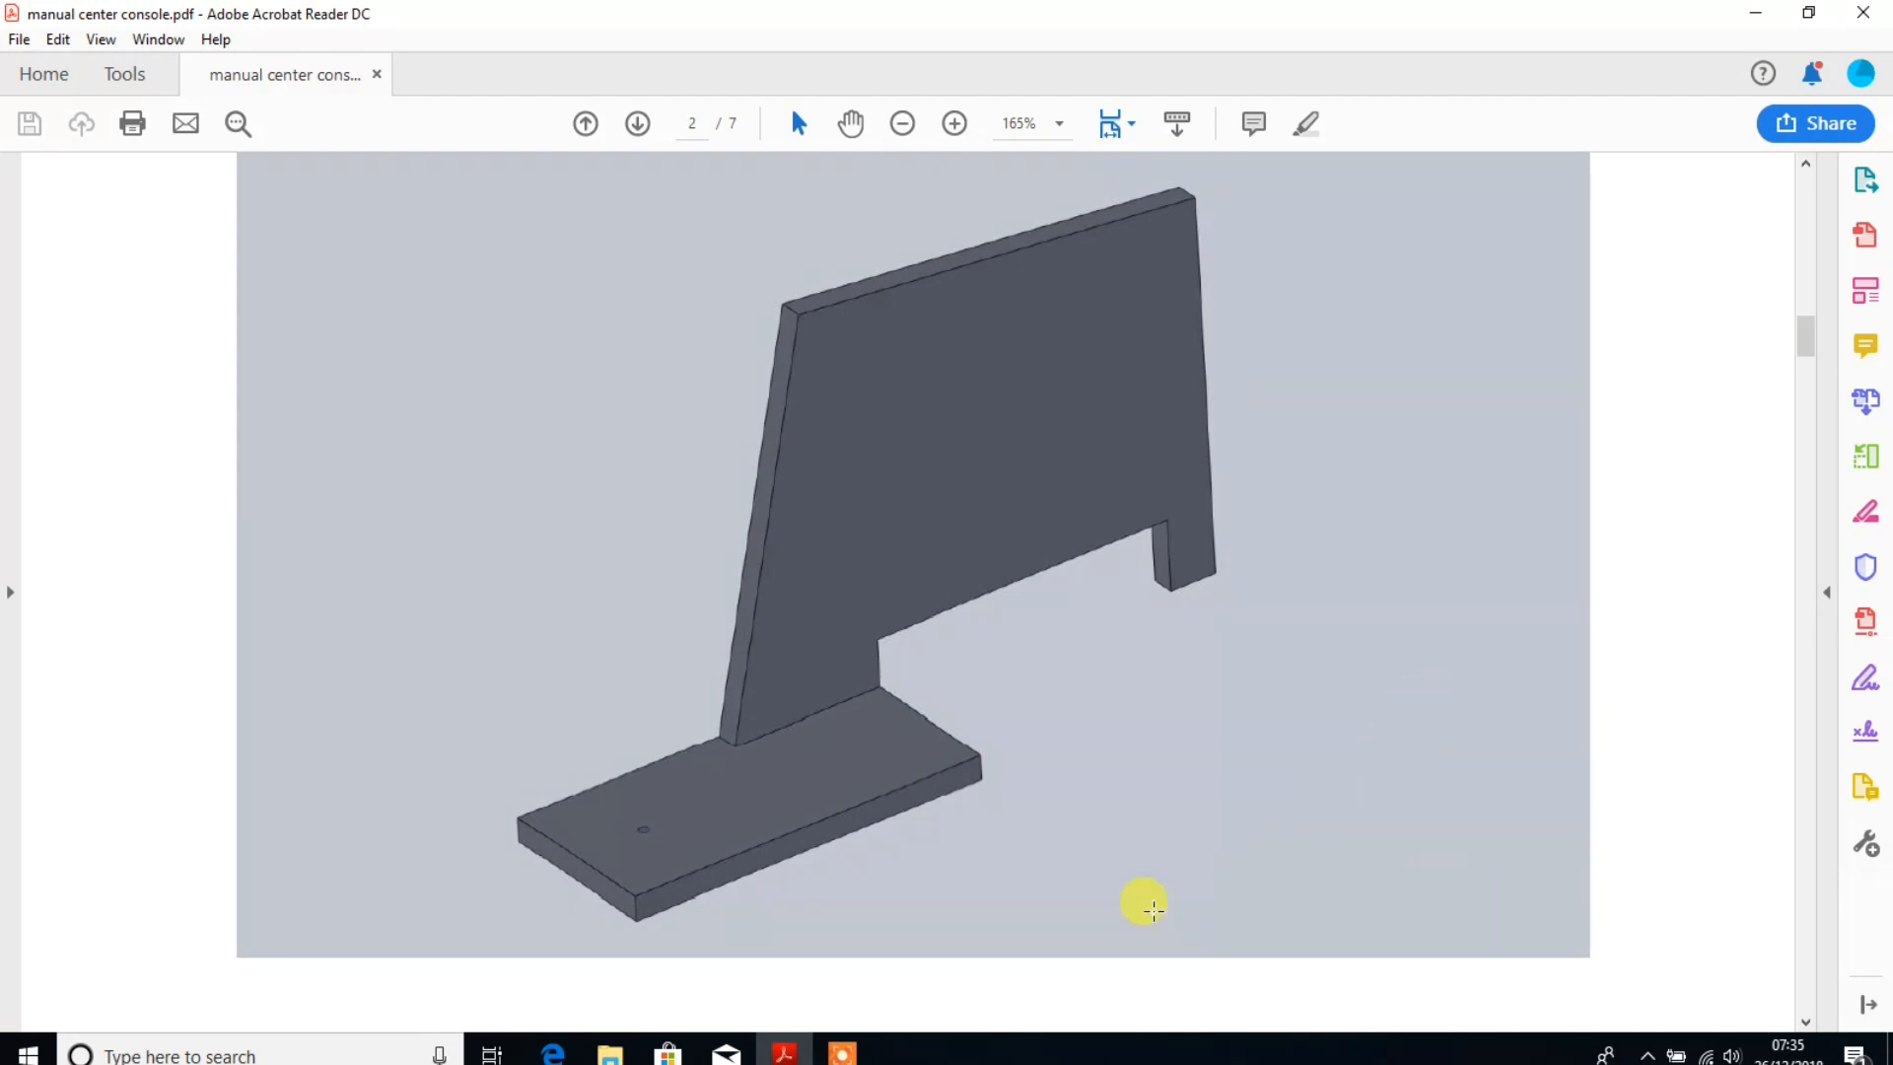
mouse_move(952, 908)
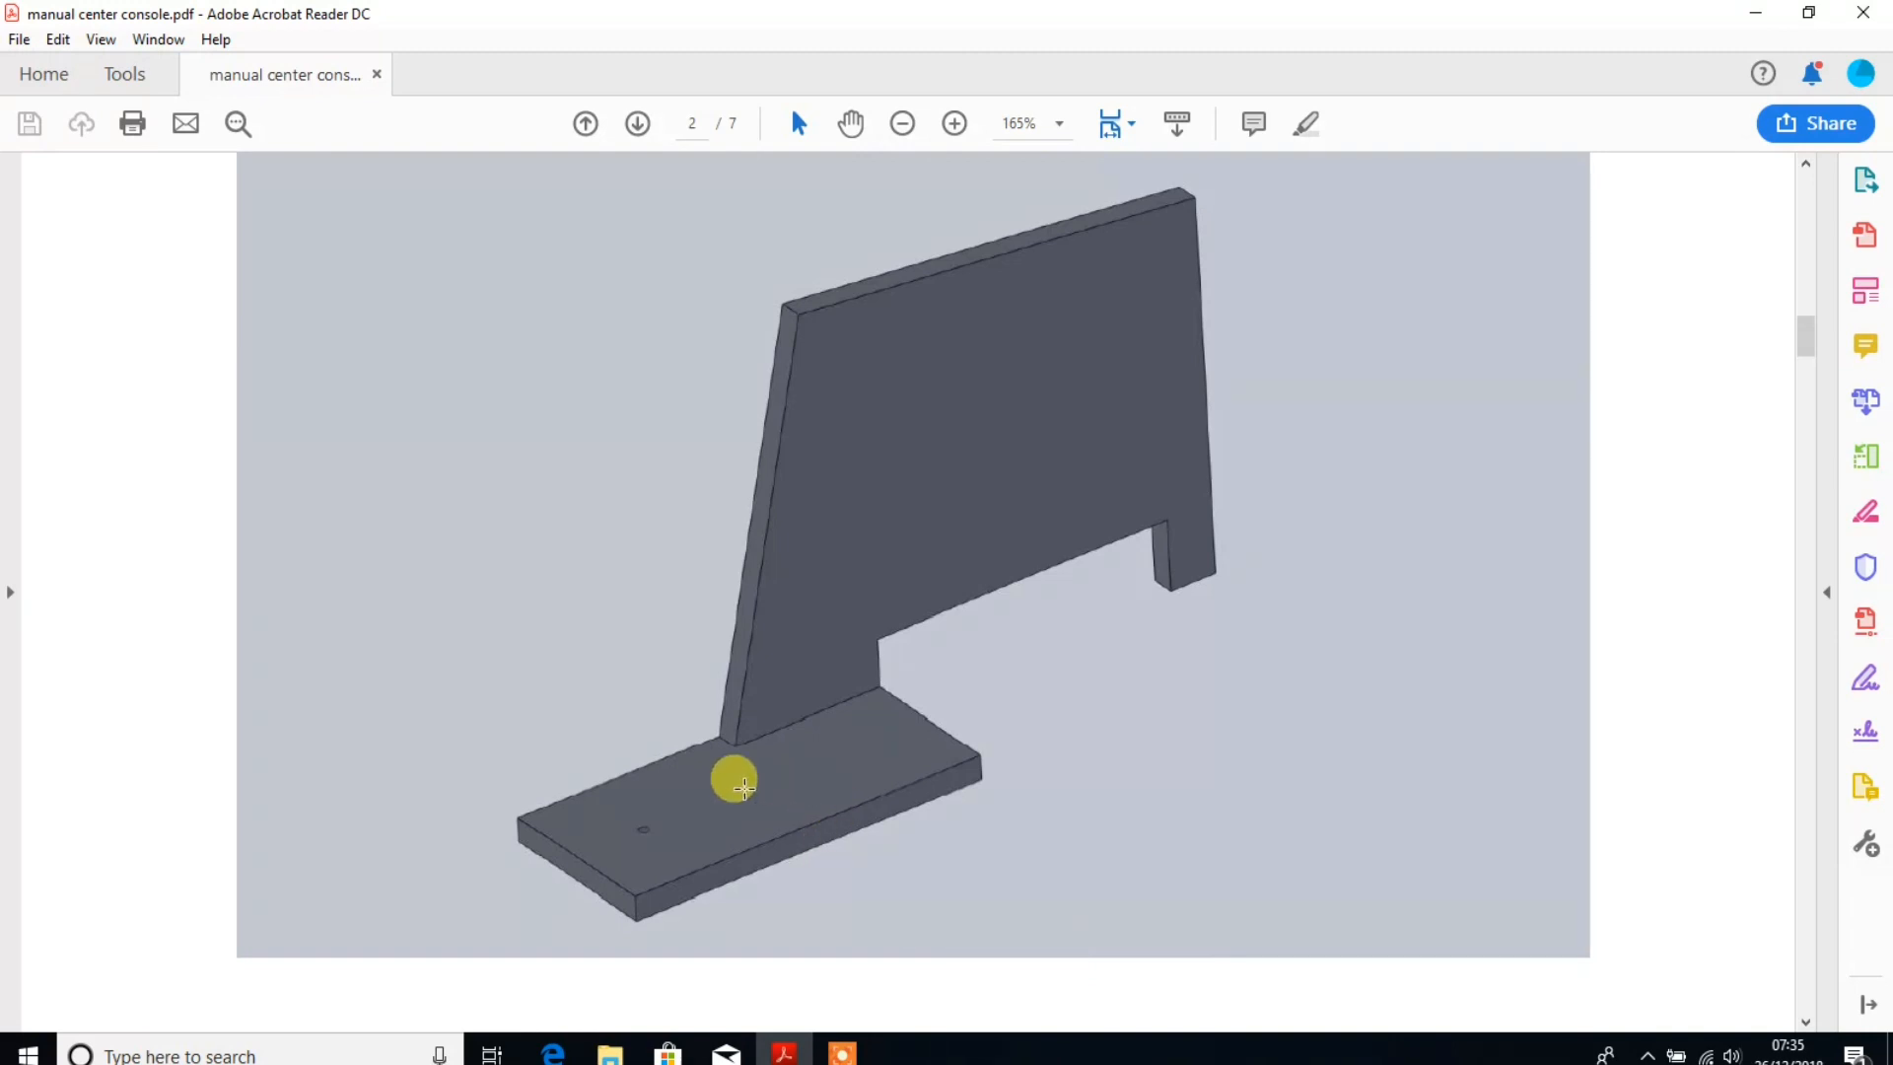
Scroll down the console manual to the last page's 'dessus' place-and-screw step.
scroll(down, 3)
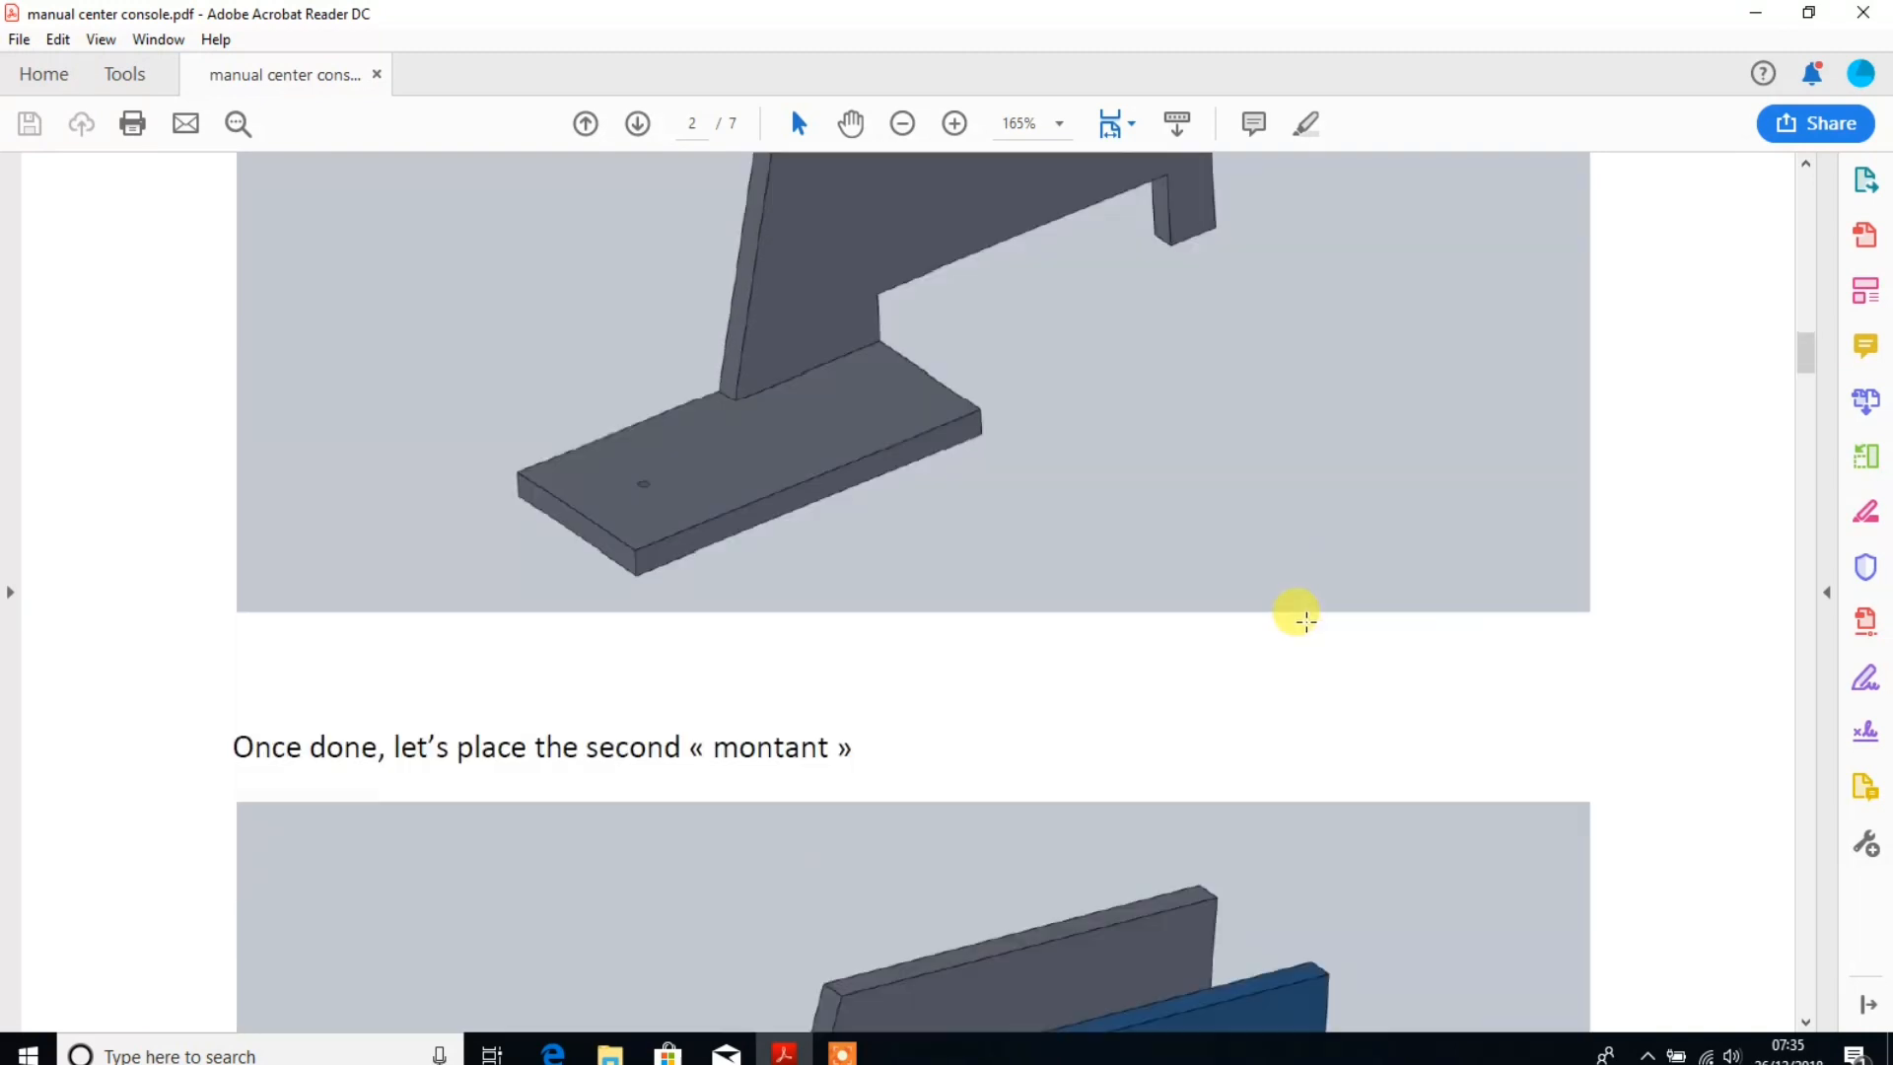
scroll(down, 3)
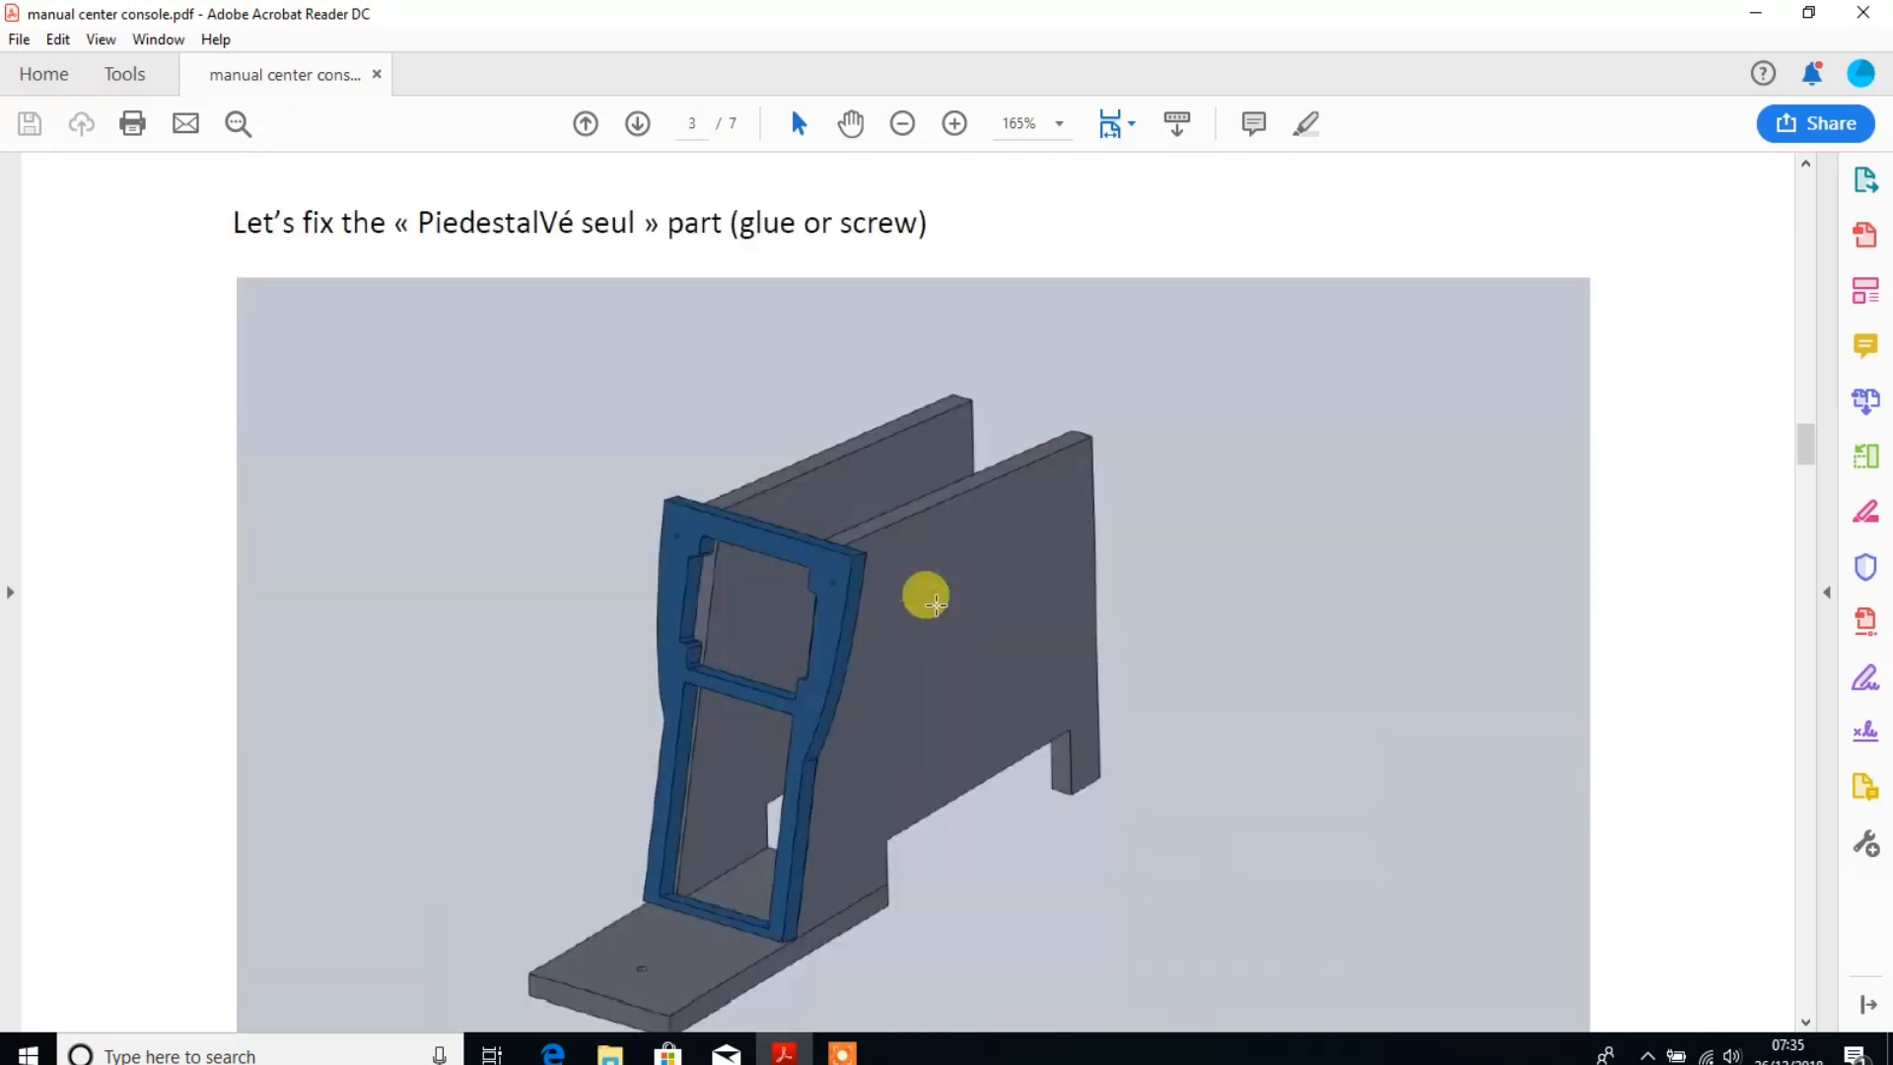
scroll(down, 3)
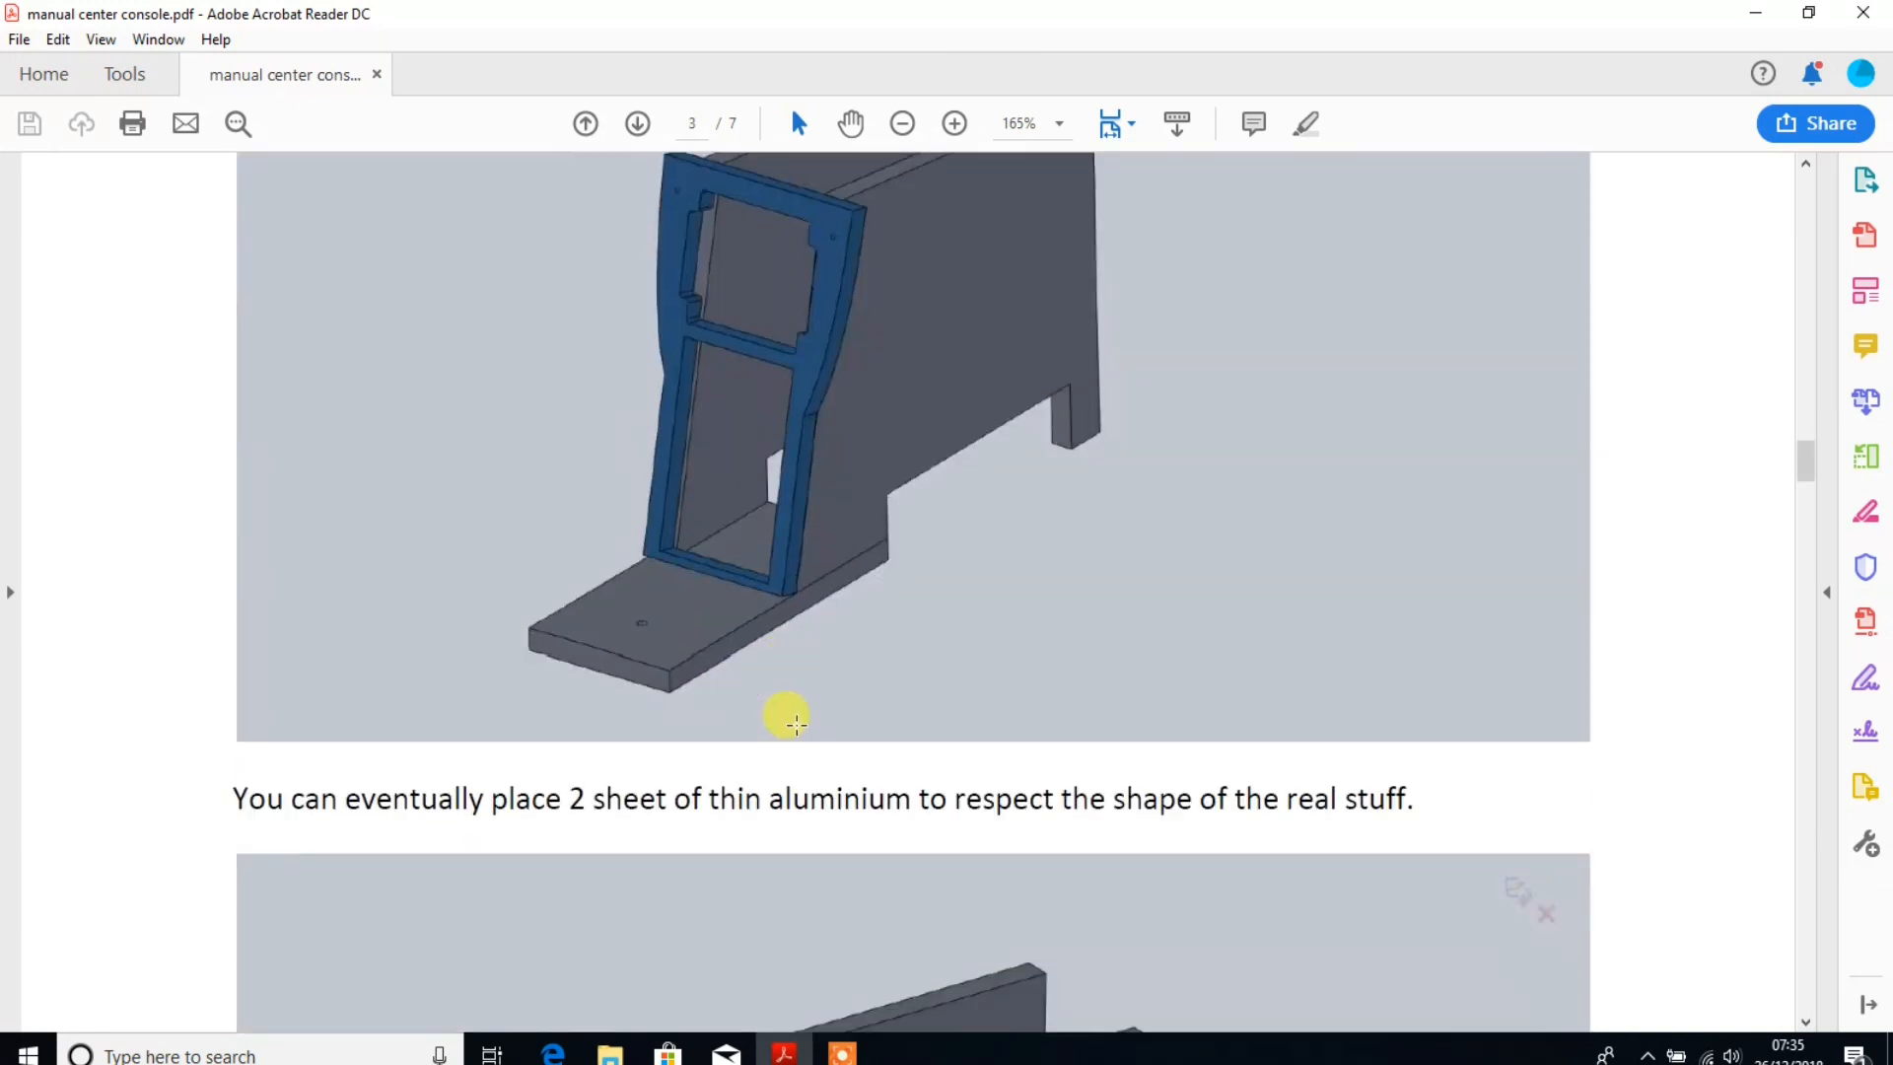
scroll(down, 3)
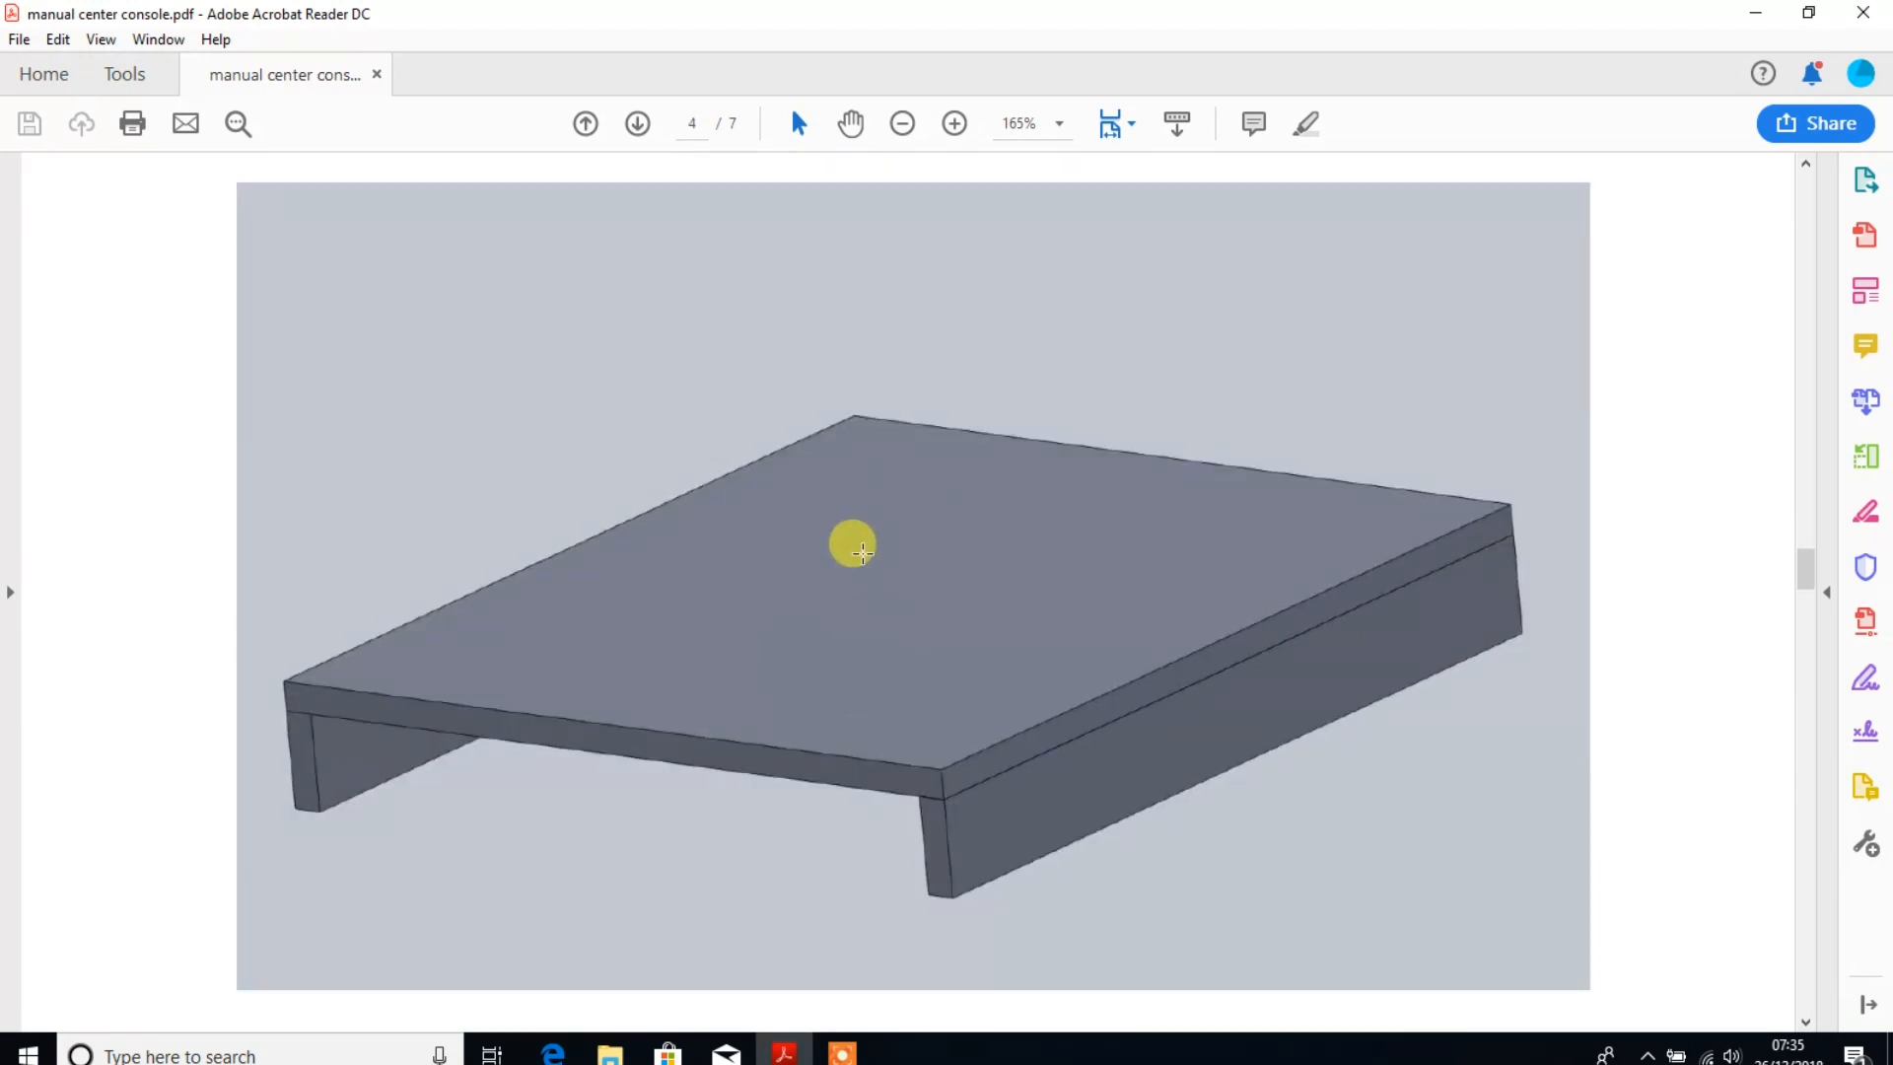
mouse_move(972, 848)
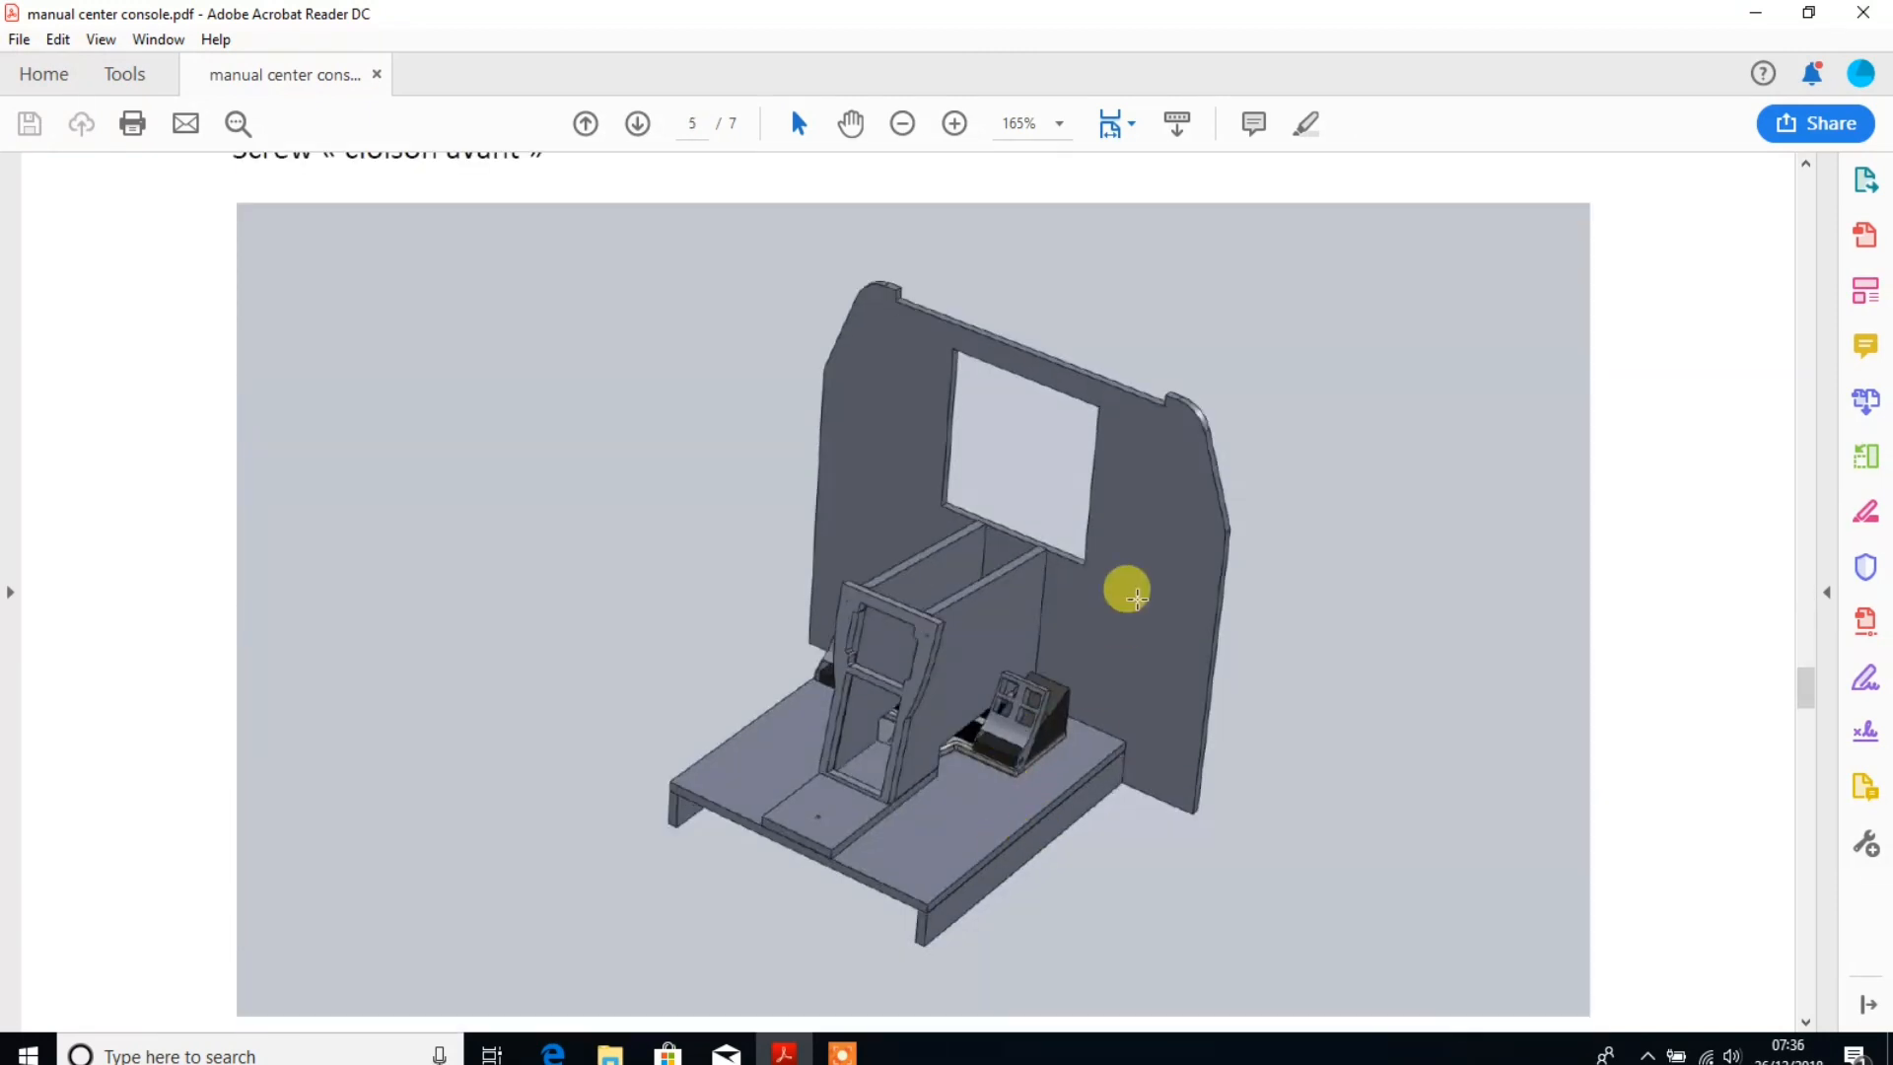
scroll(down, 3)
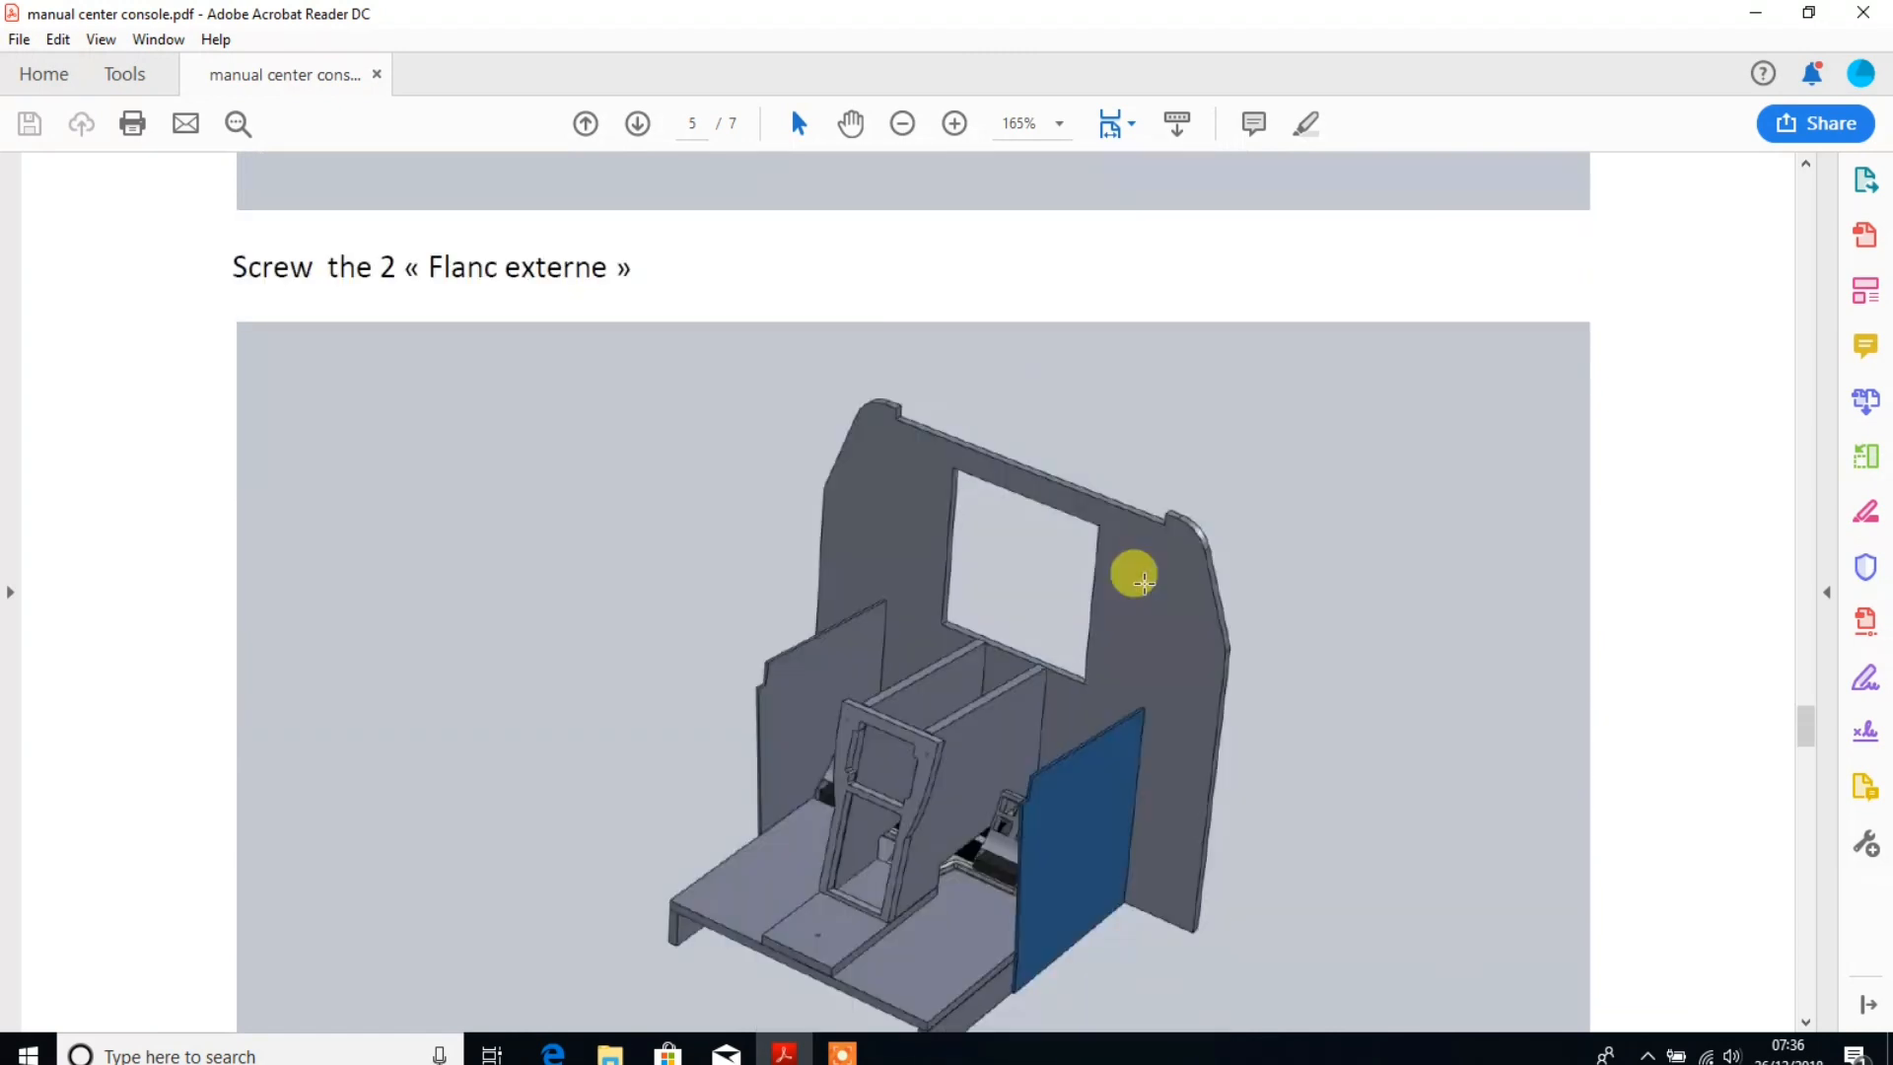
scroll(down, 3)
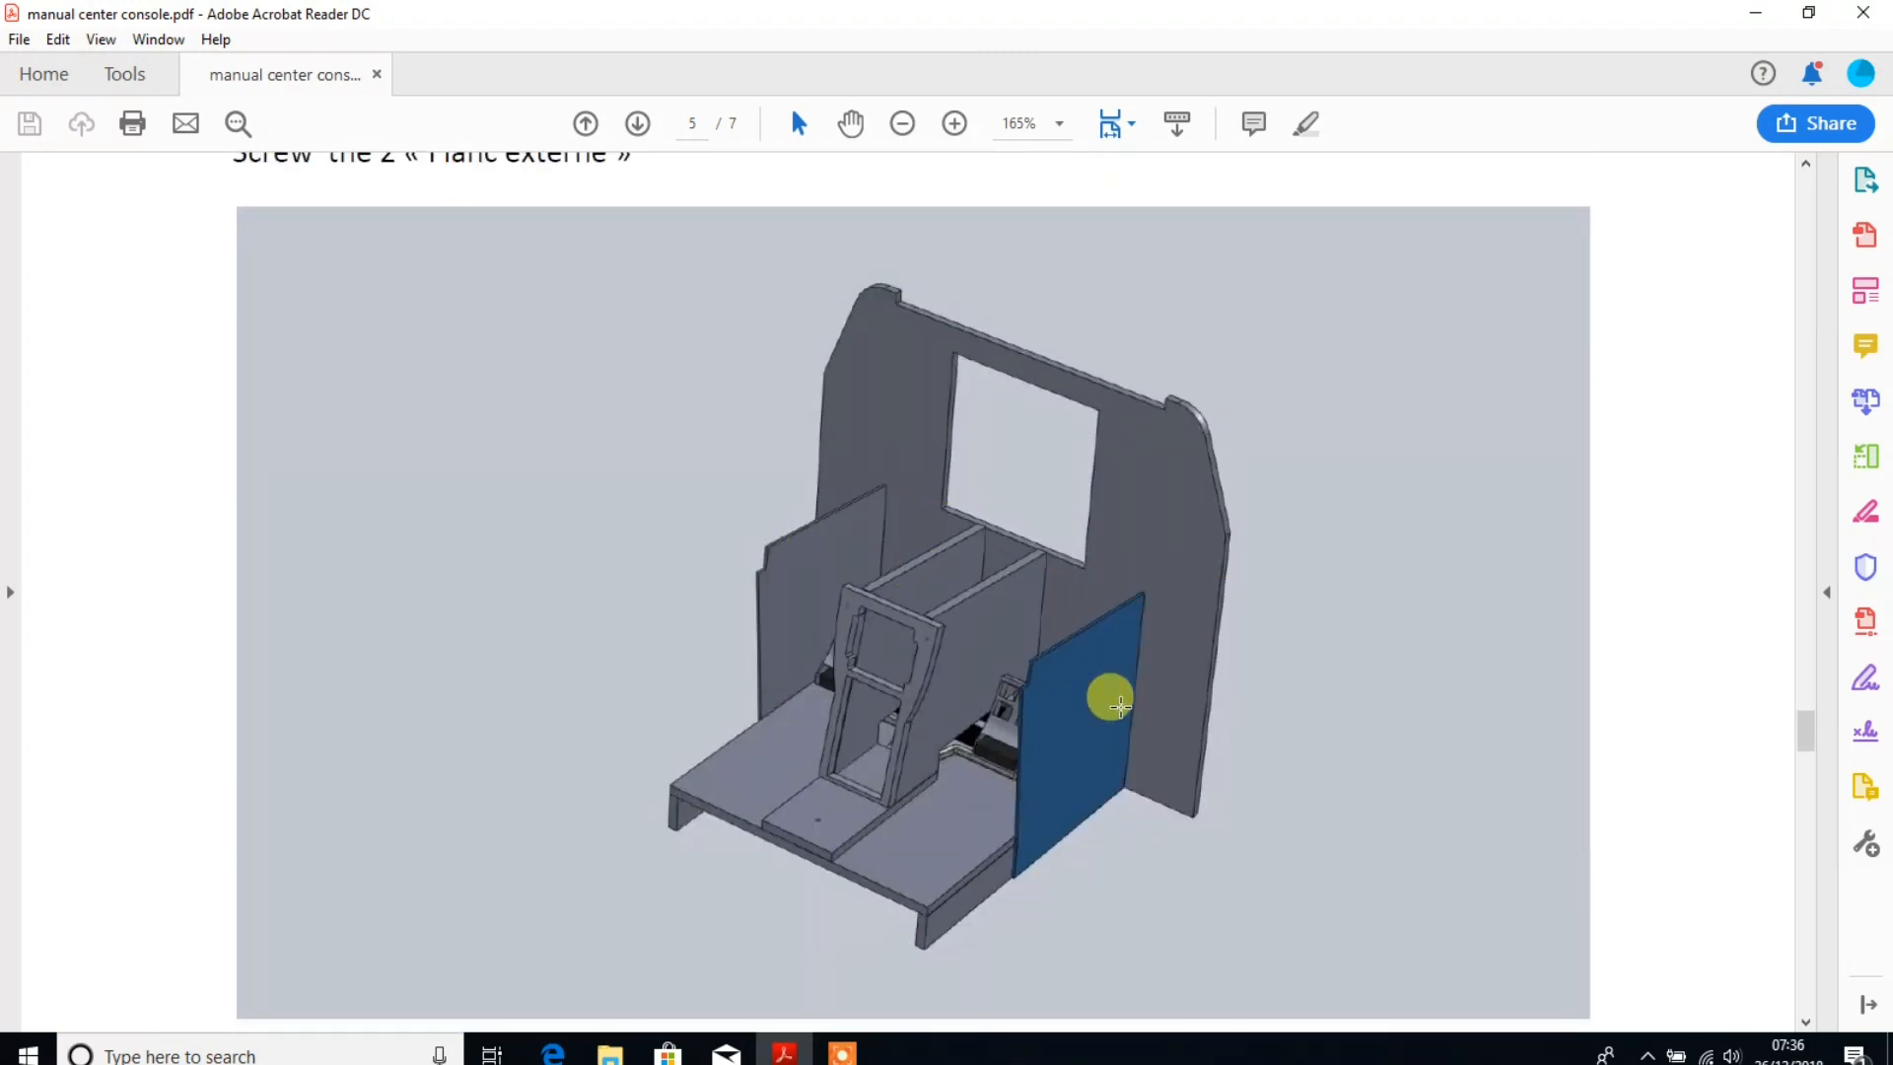
scroll(down, 3)
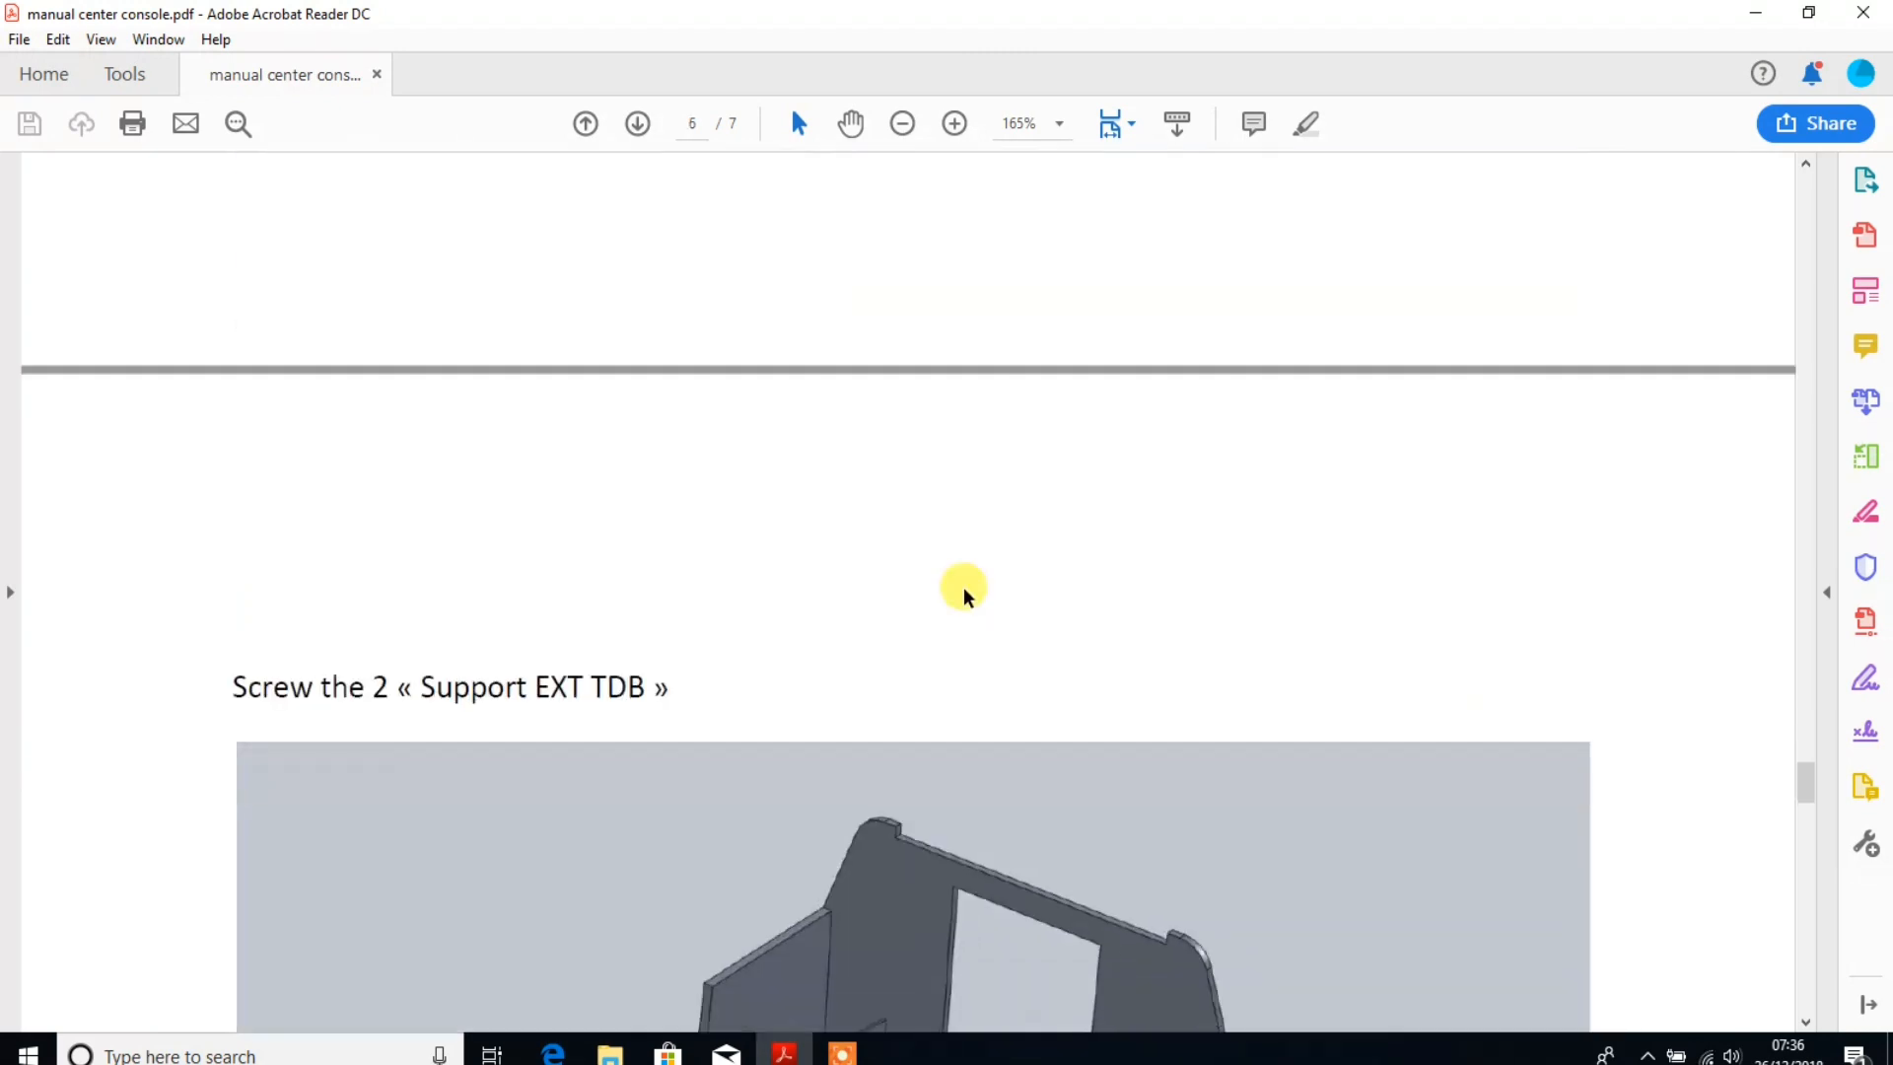
scroll(down, 3)
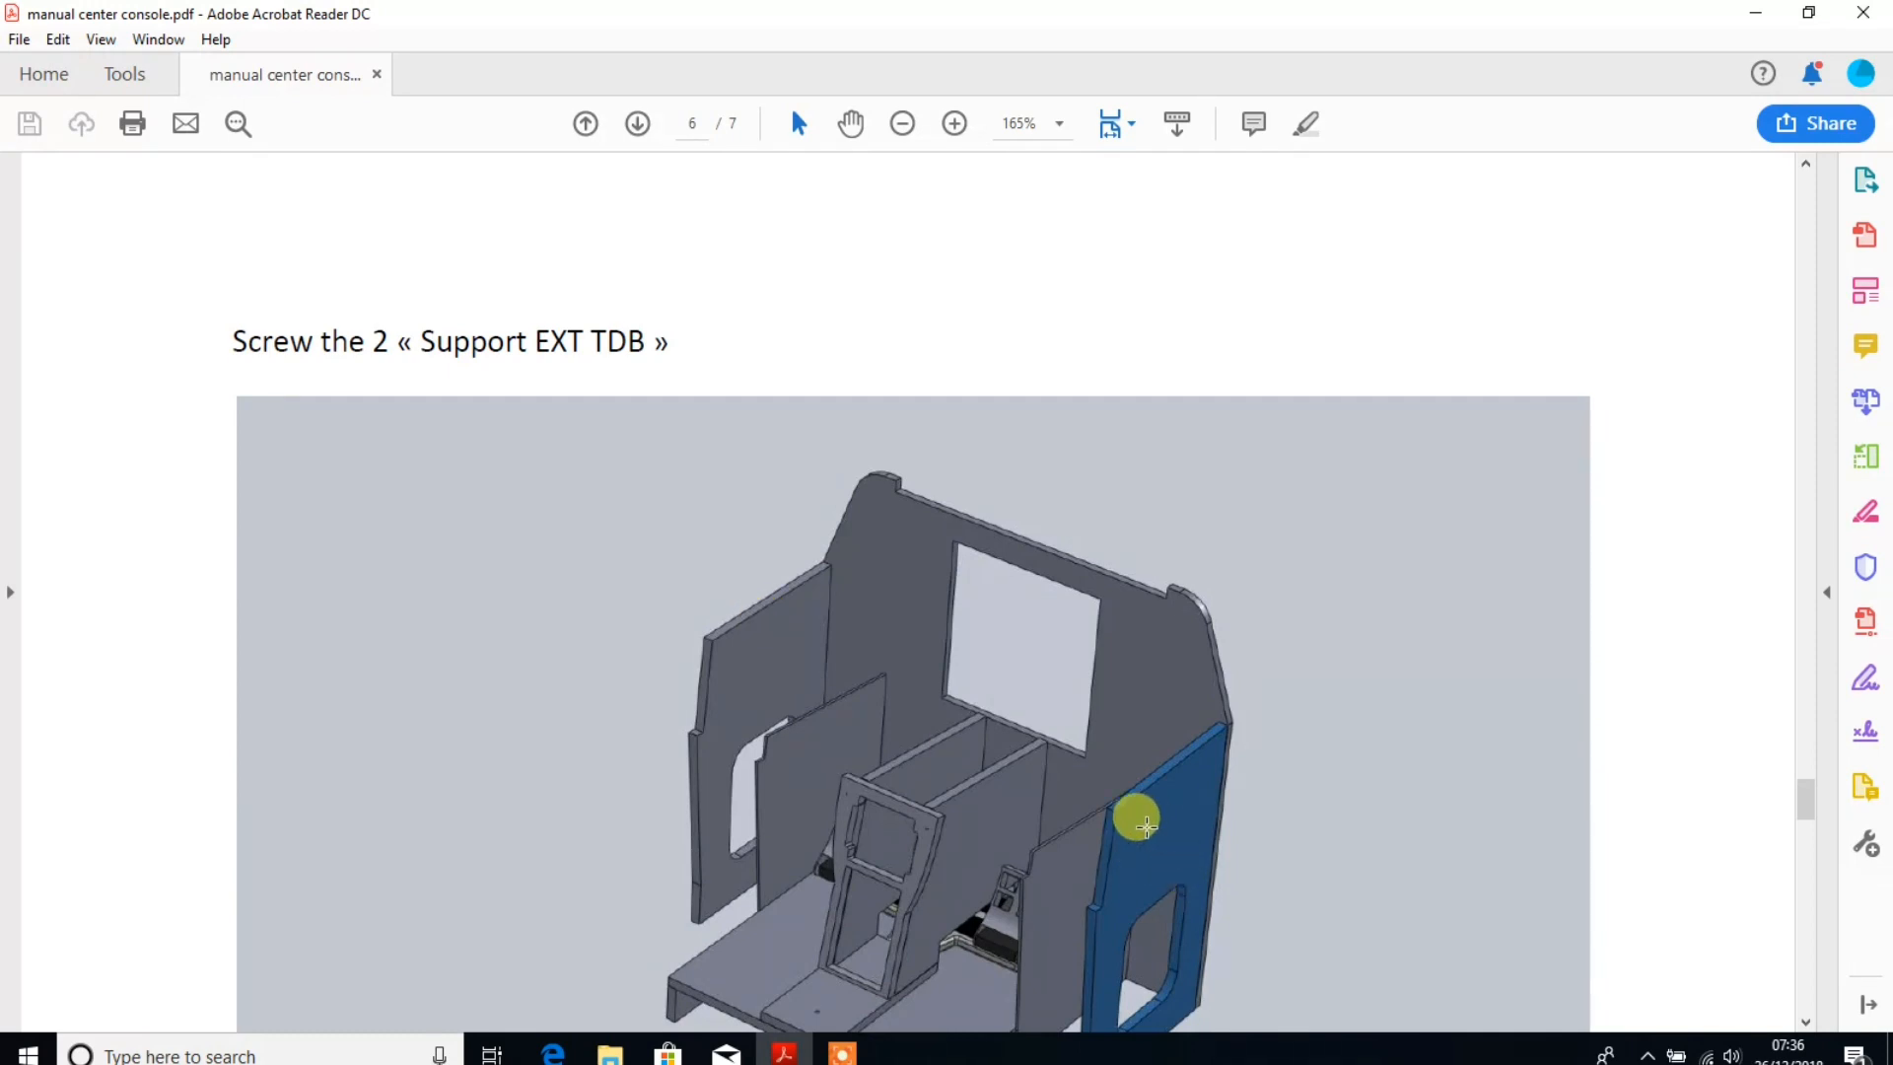
scroll(down, 3)
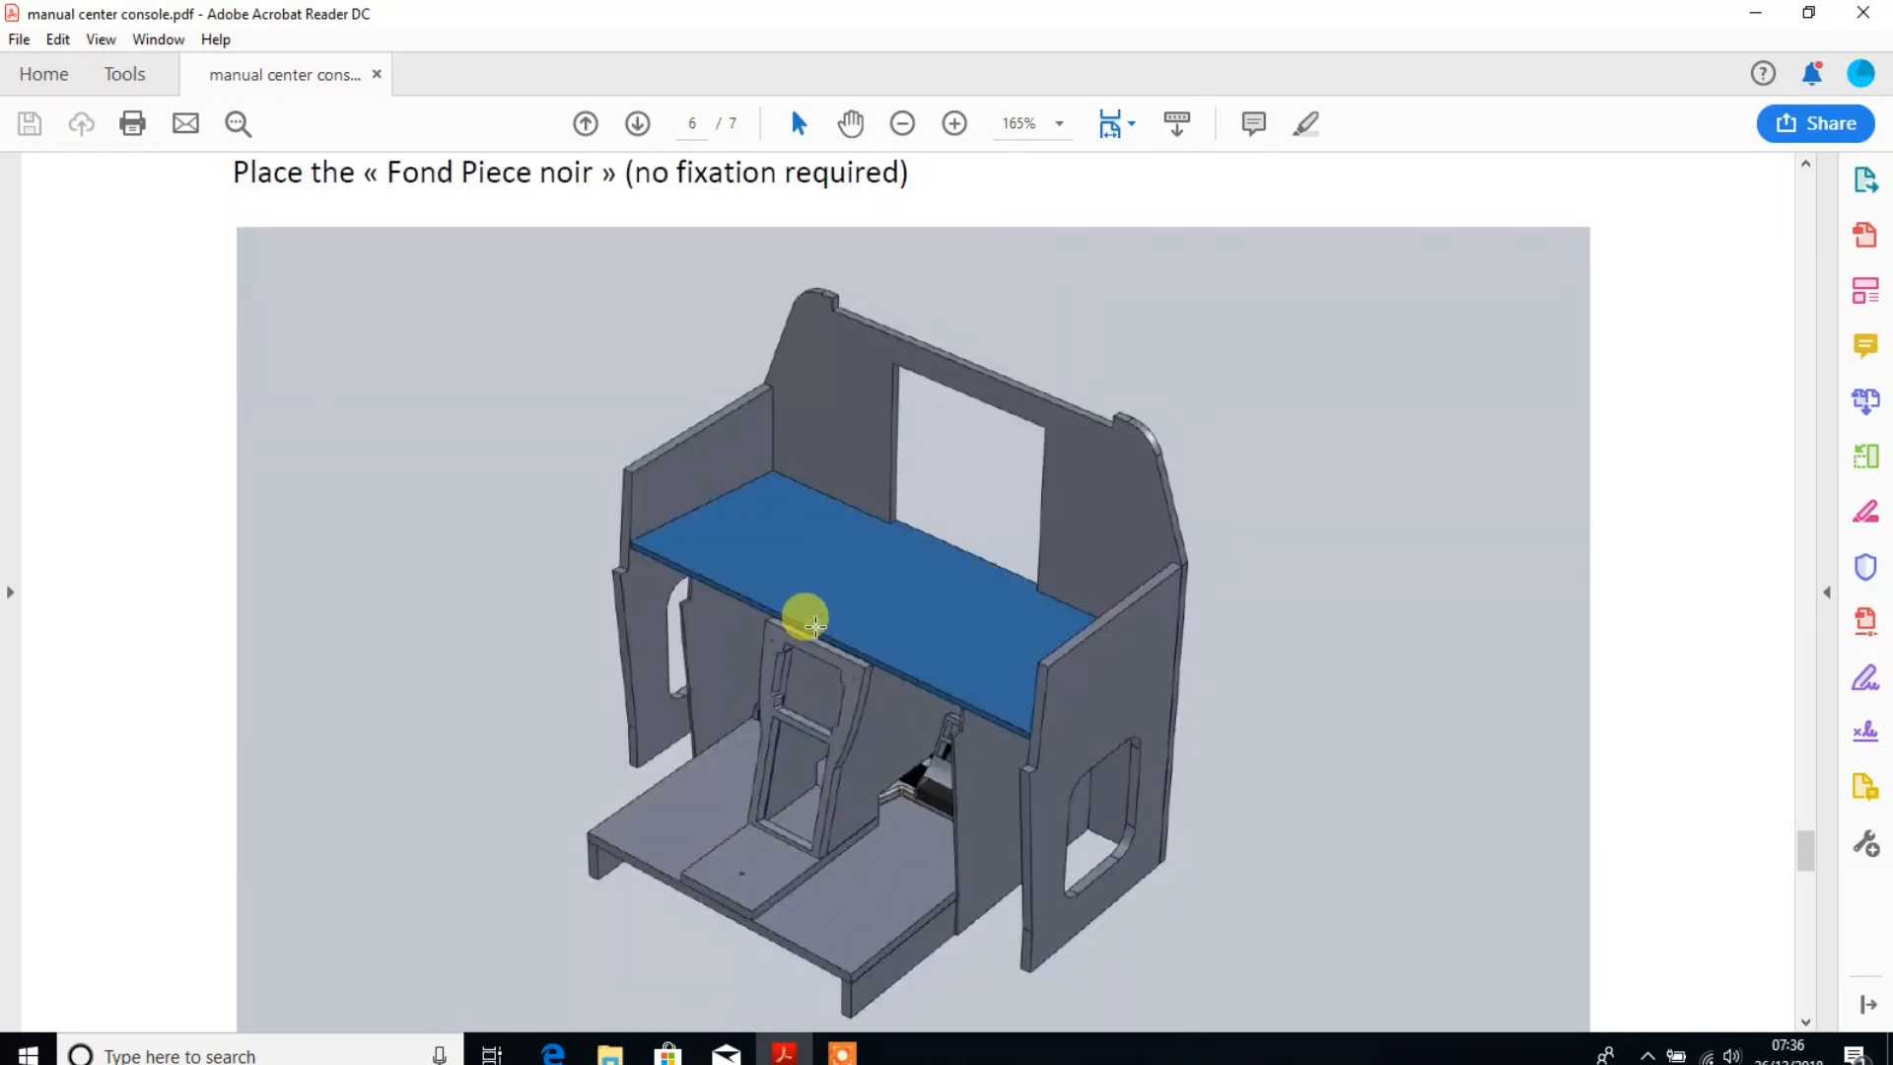
scroll(down, 3)
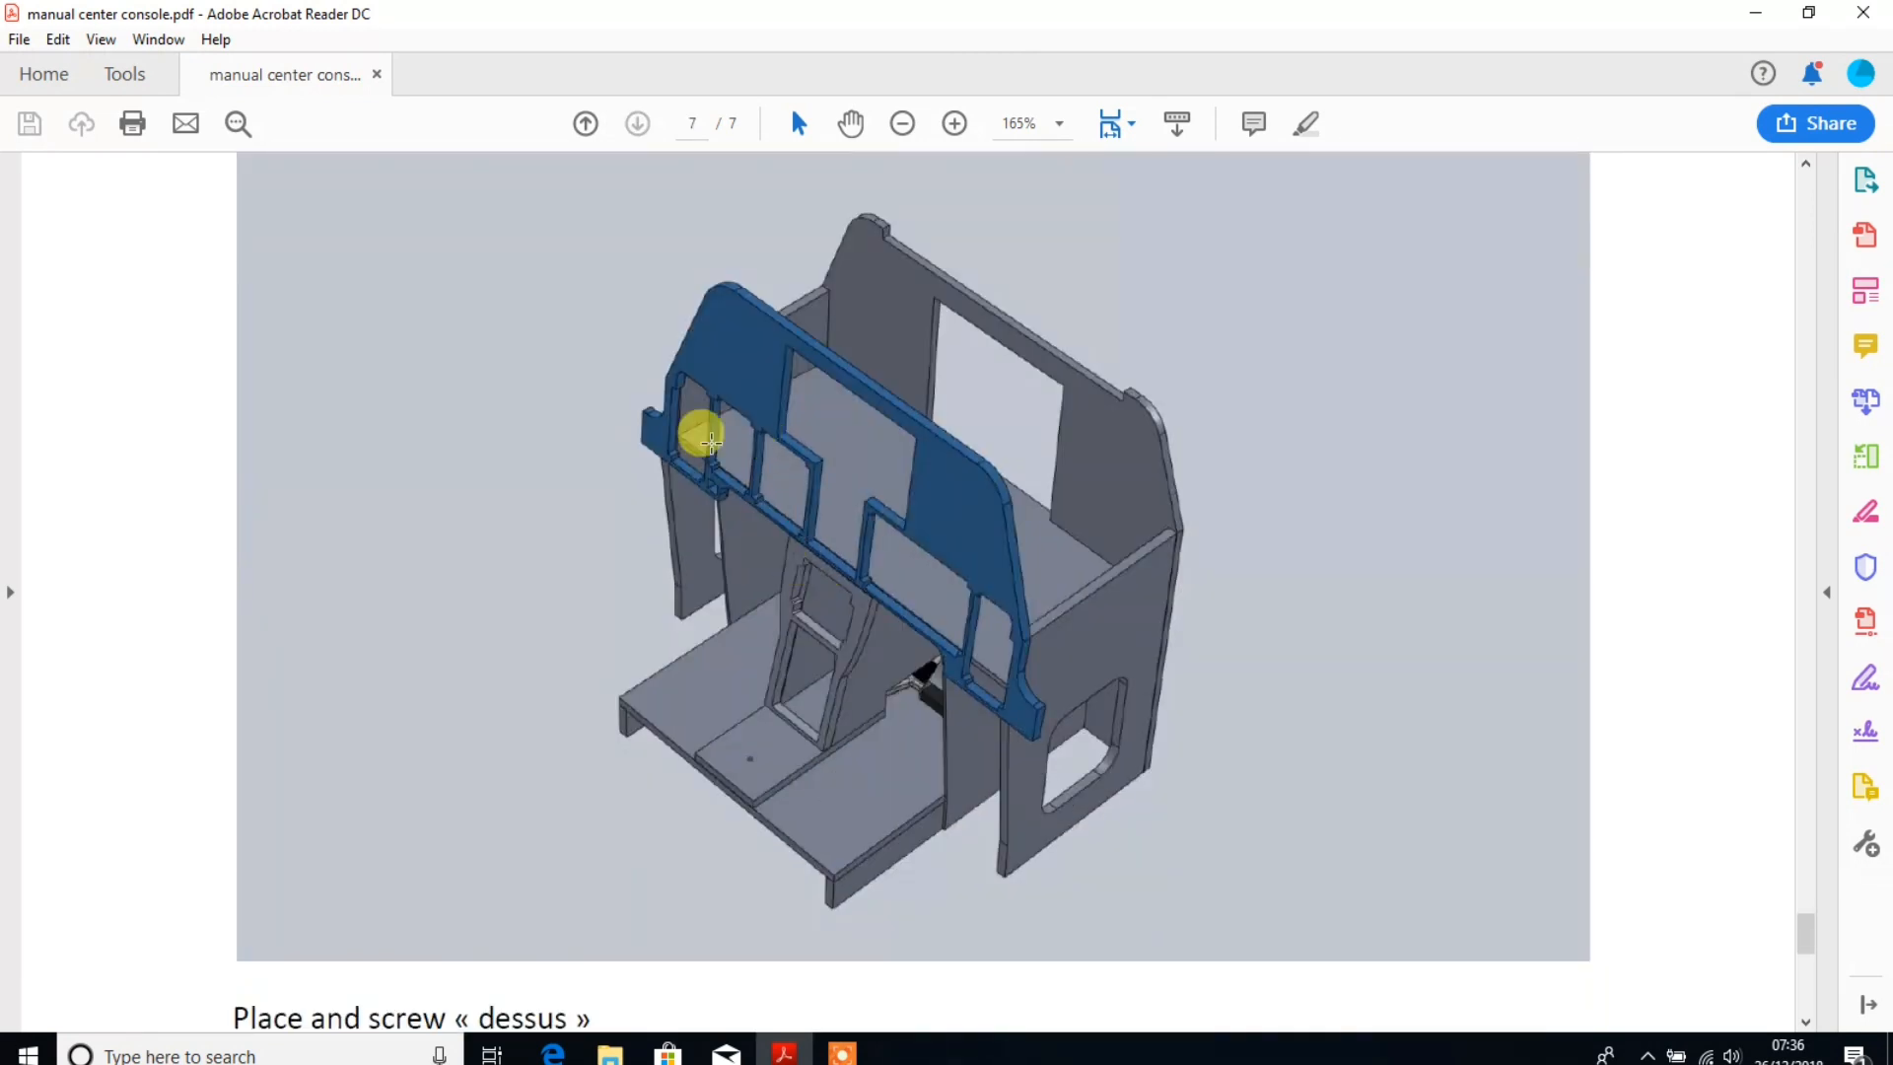
mouse_move(663, 429)
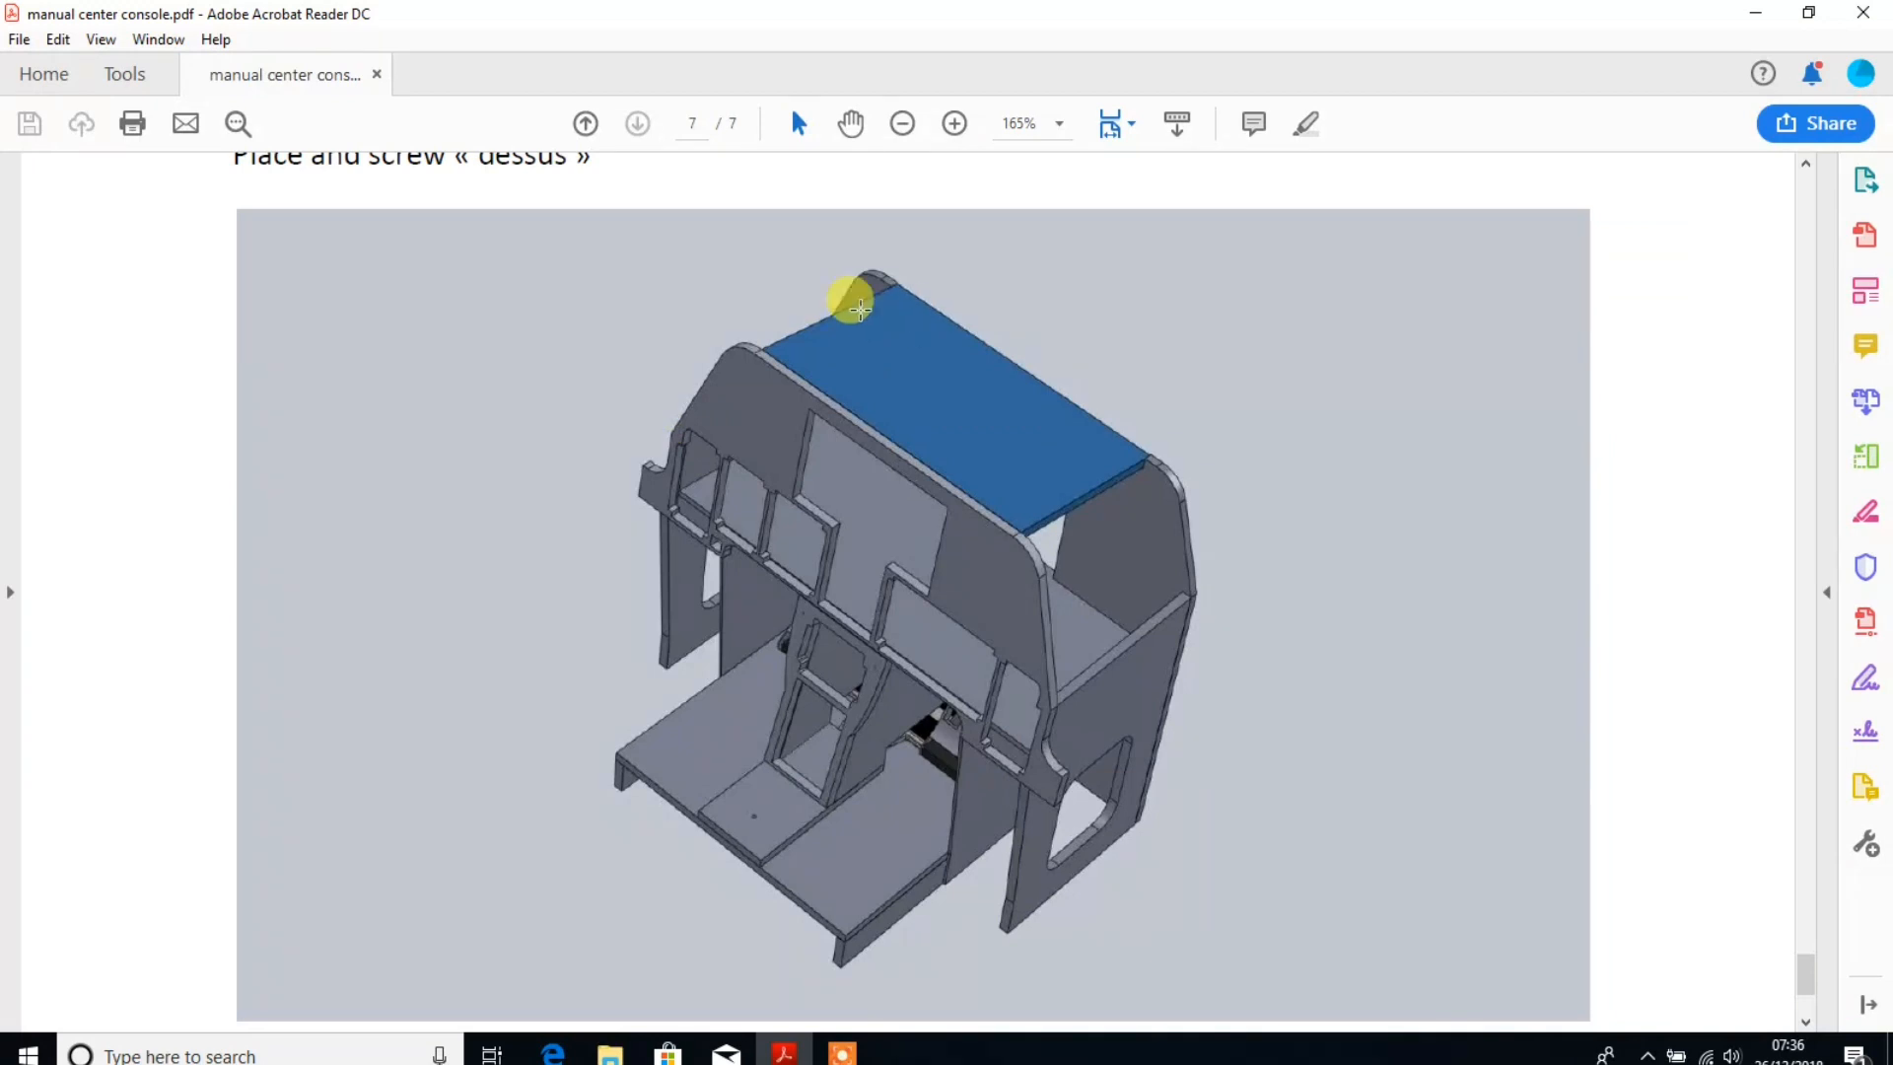
mouse_move(942, 370)
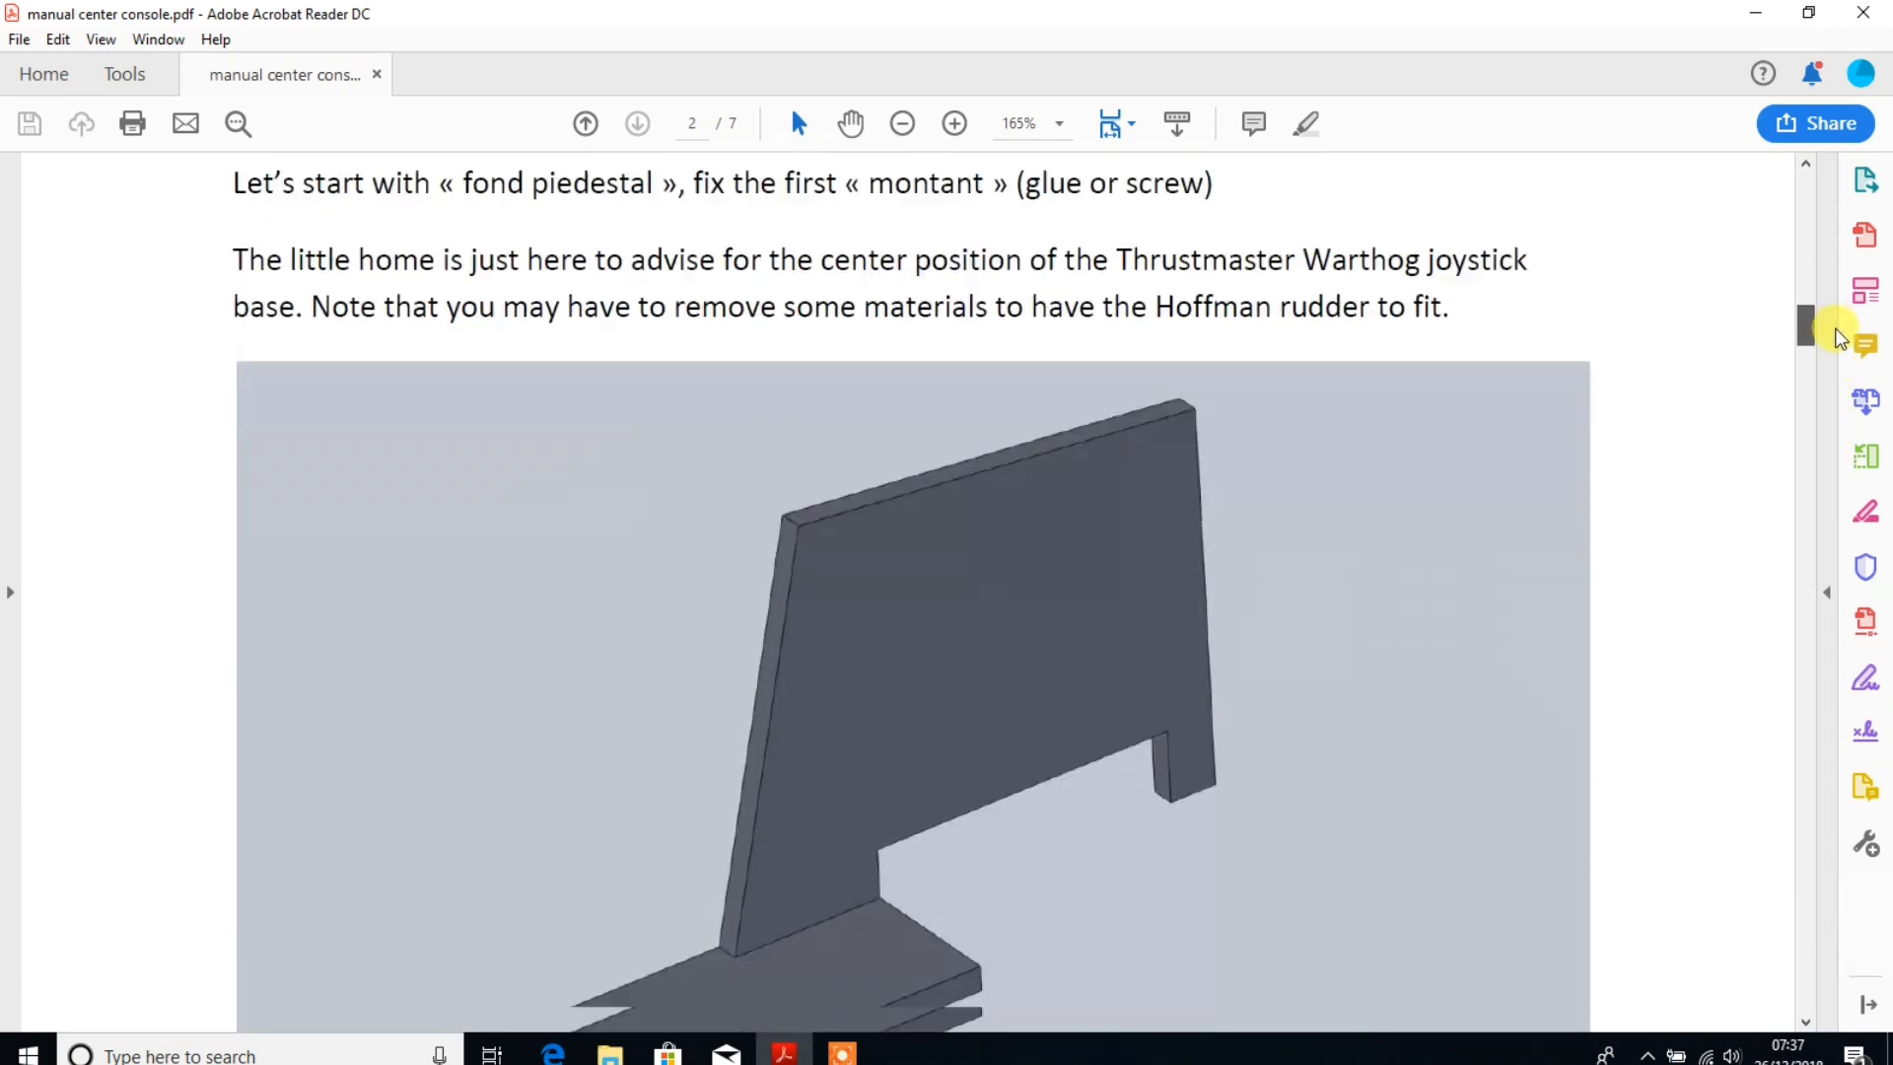
Scroll page by page through manual pages 2 to 6, up to the top shelf.
scroll(down, 3)
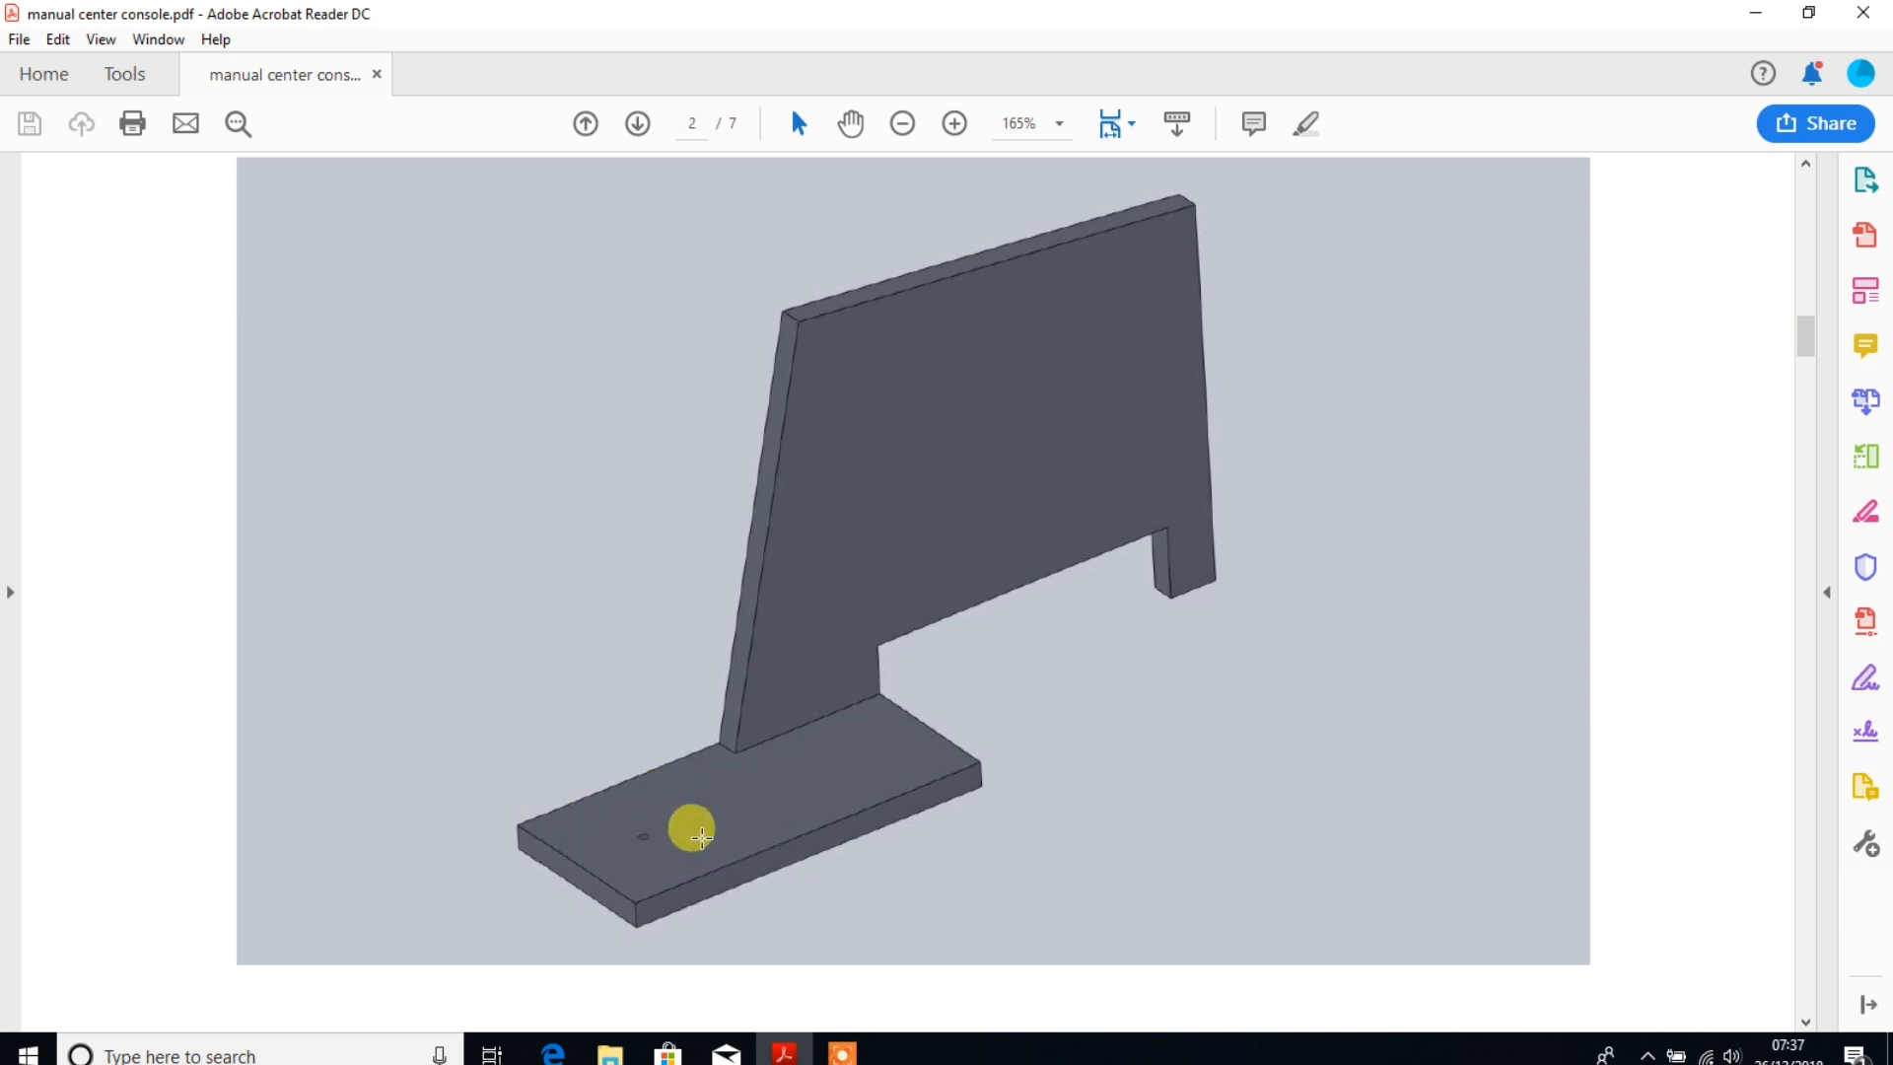
scroll(down, 3)
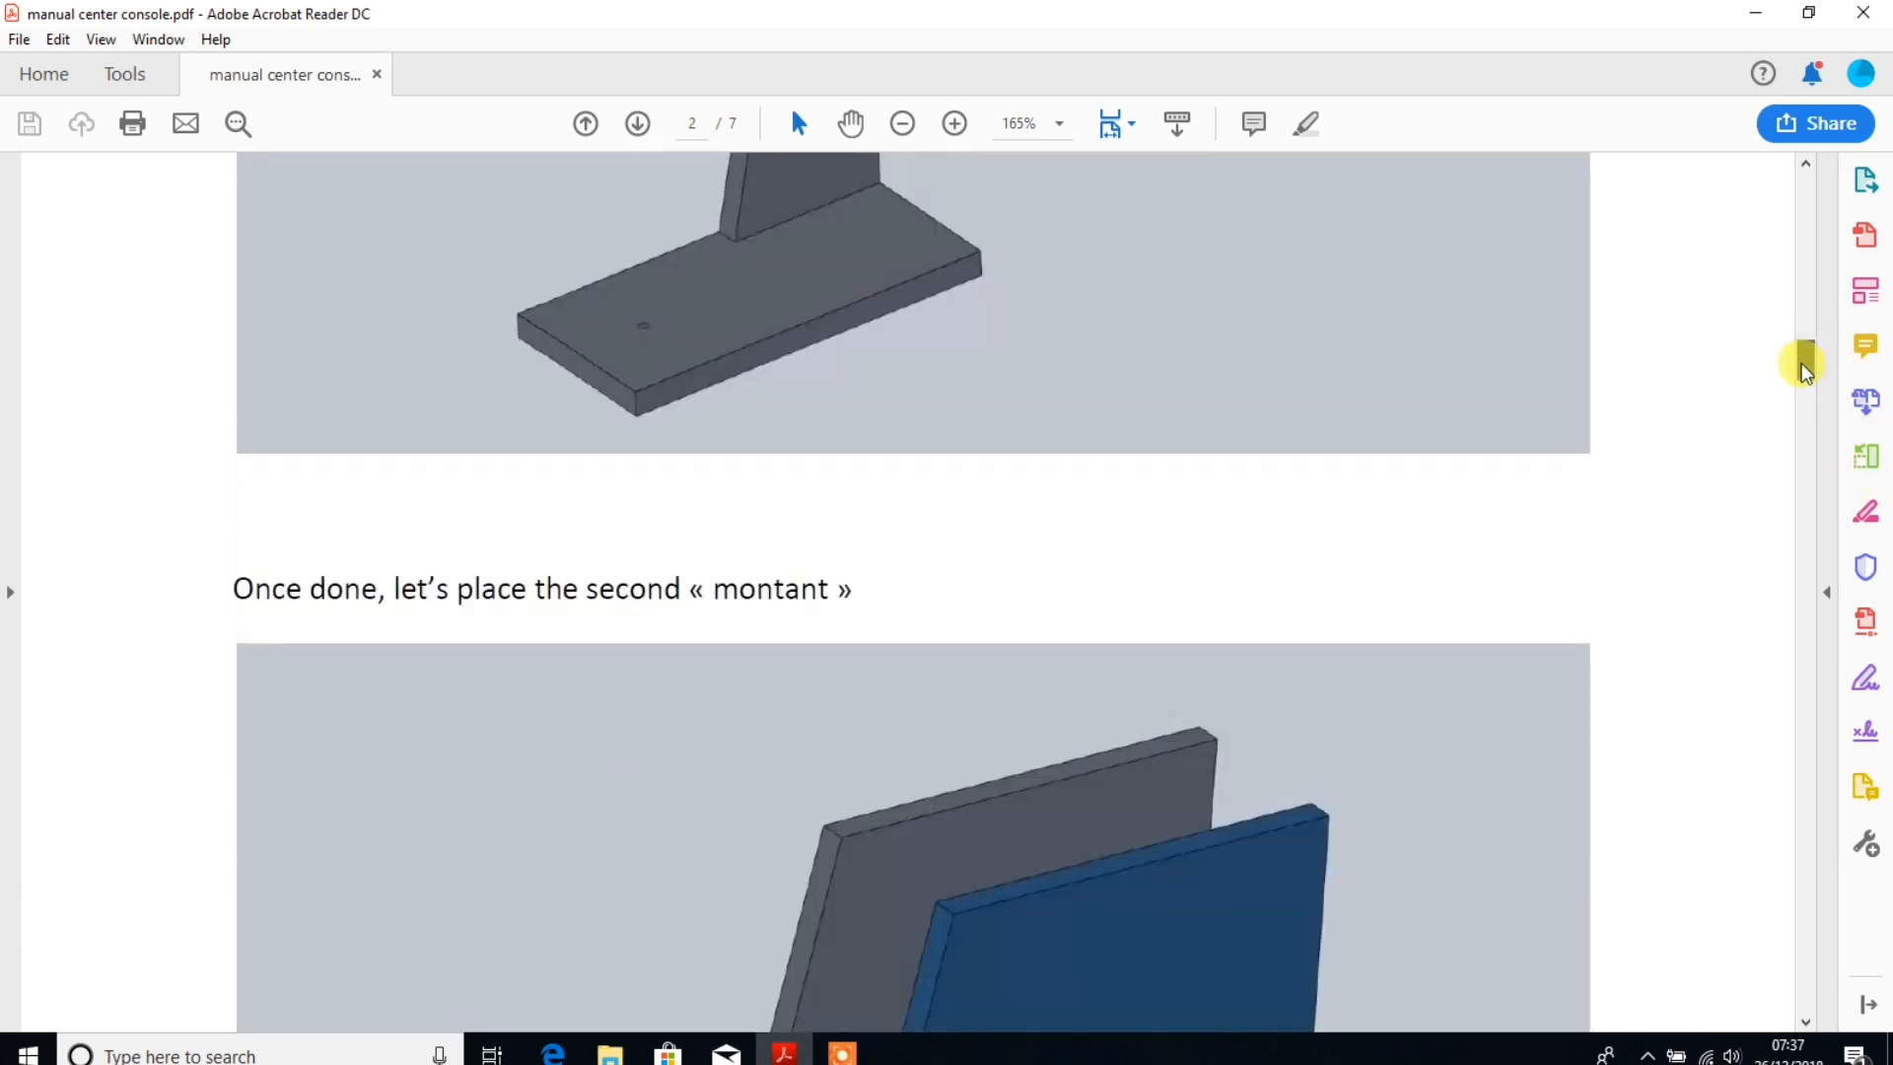
scroll(down, 3)
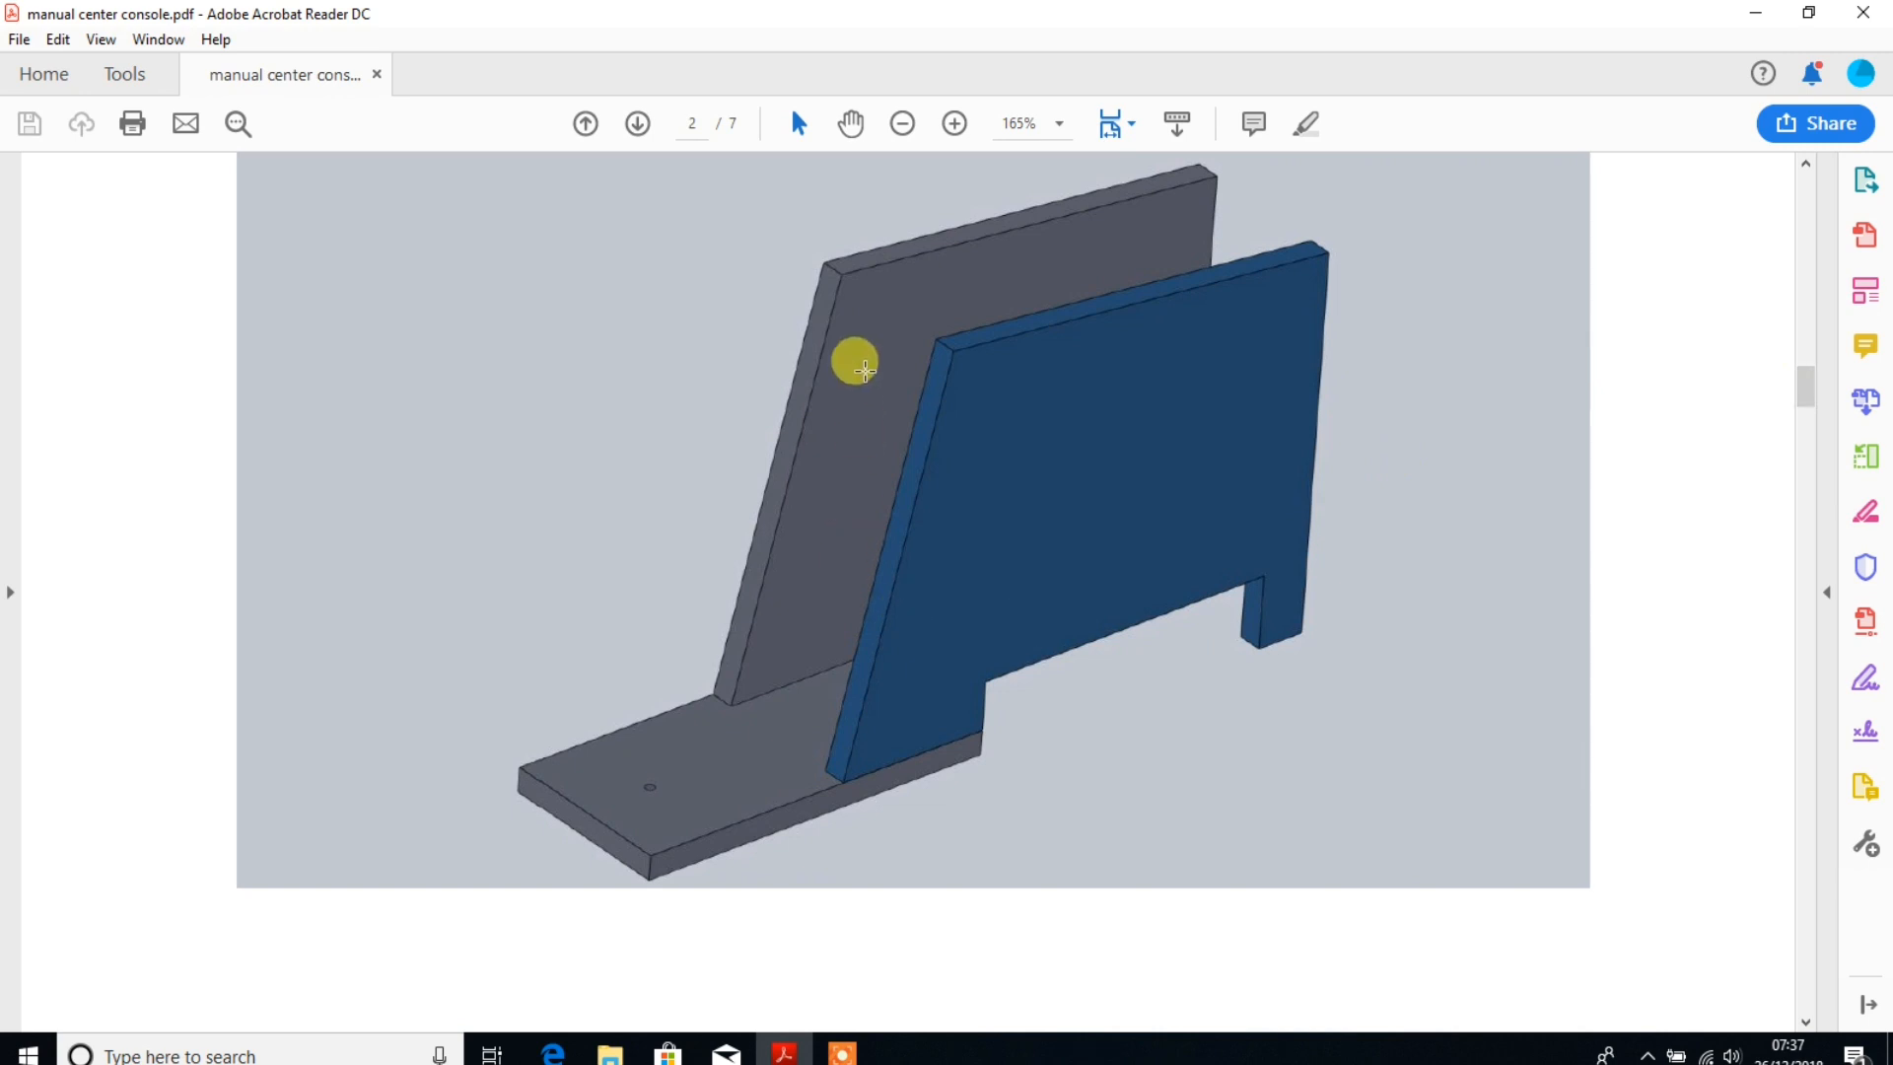
mouse_move(1023, 424)
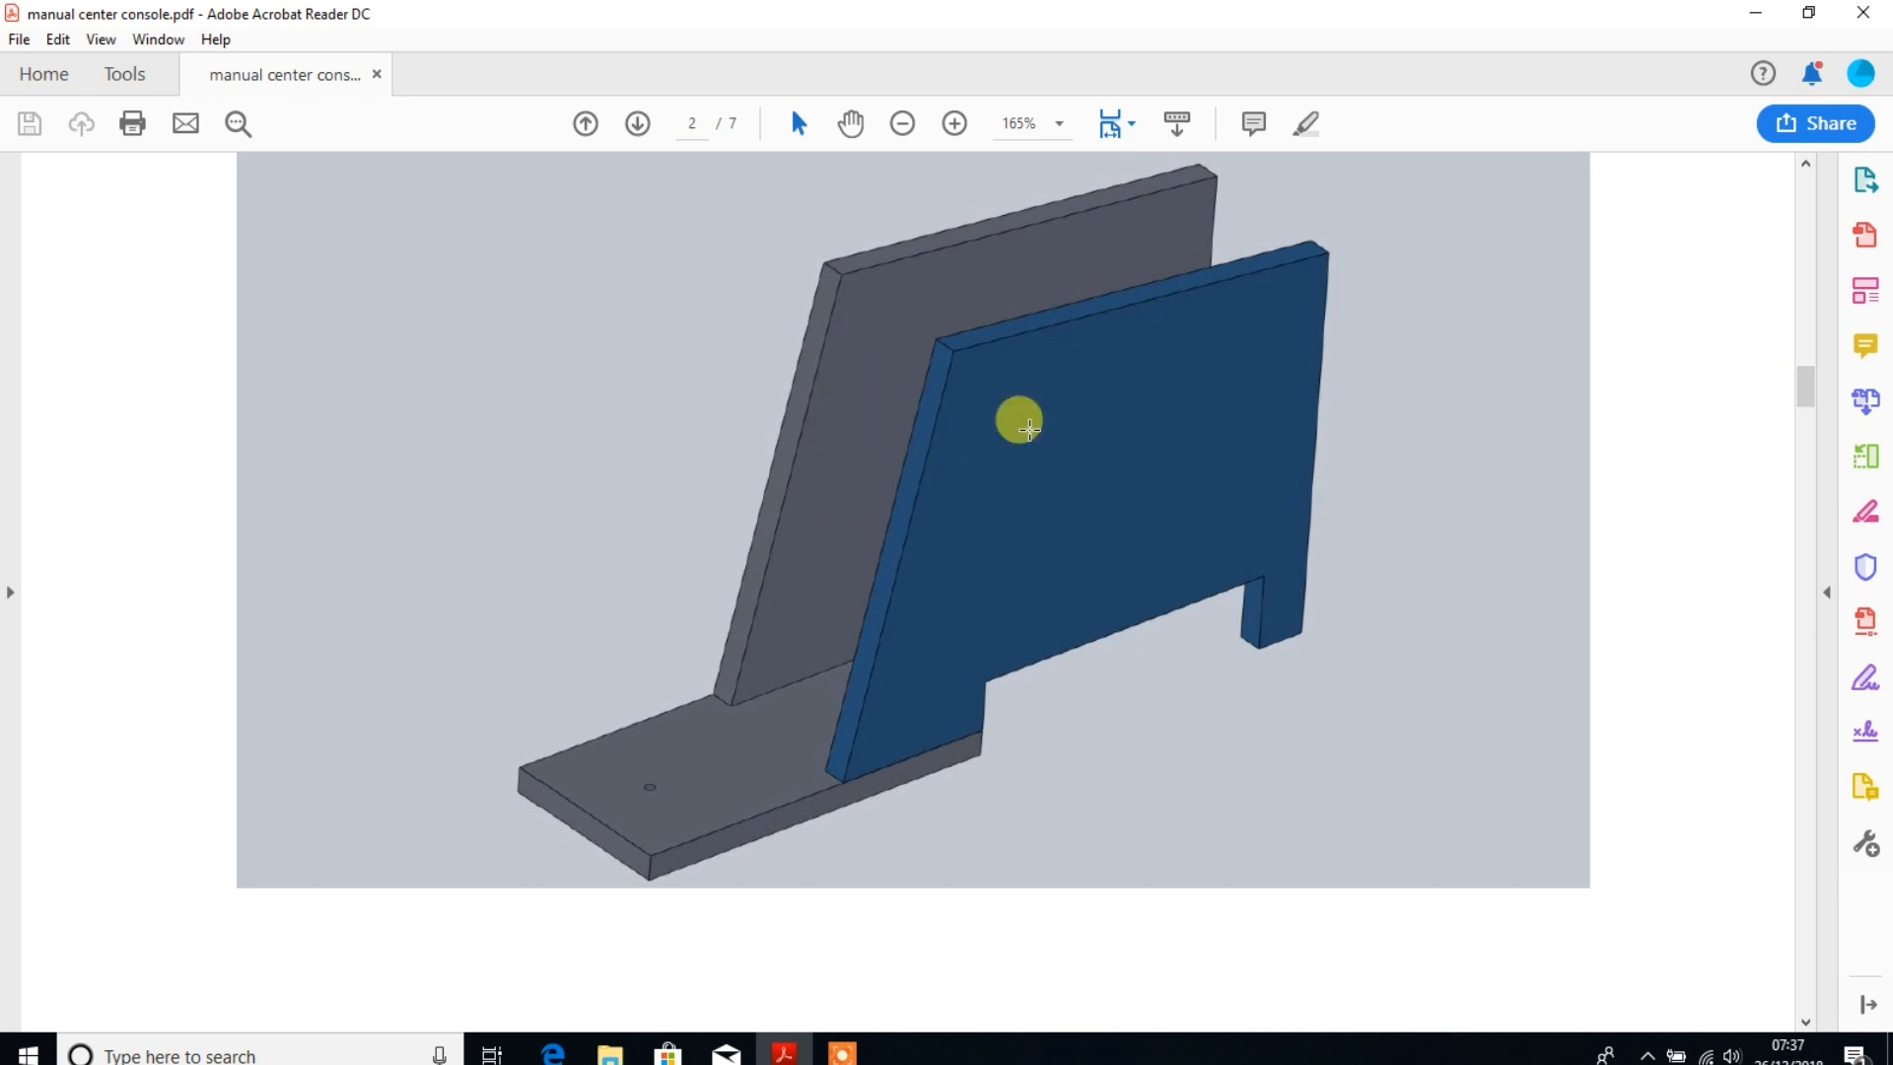
mouse_move(404, 651)
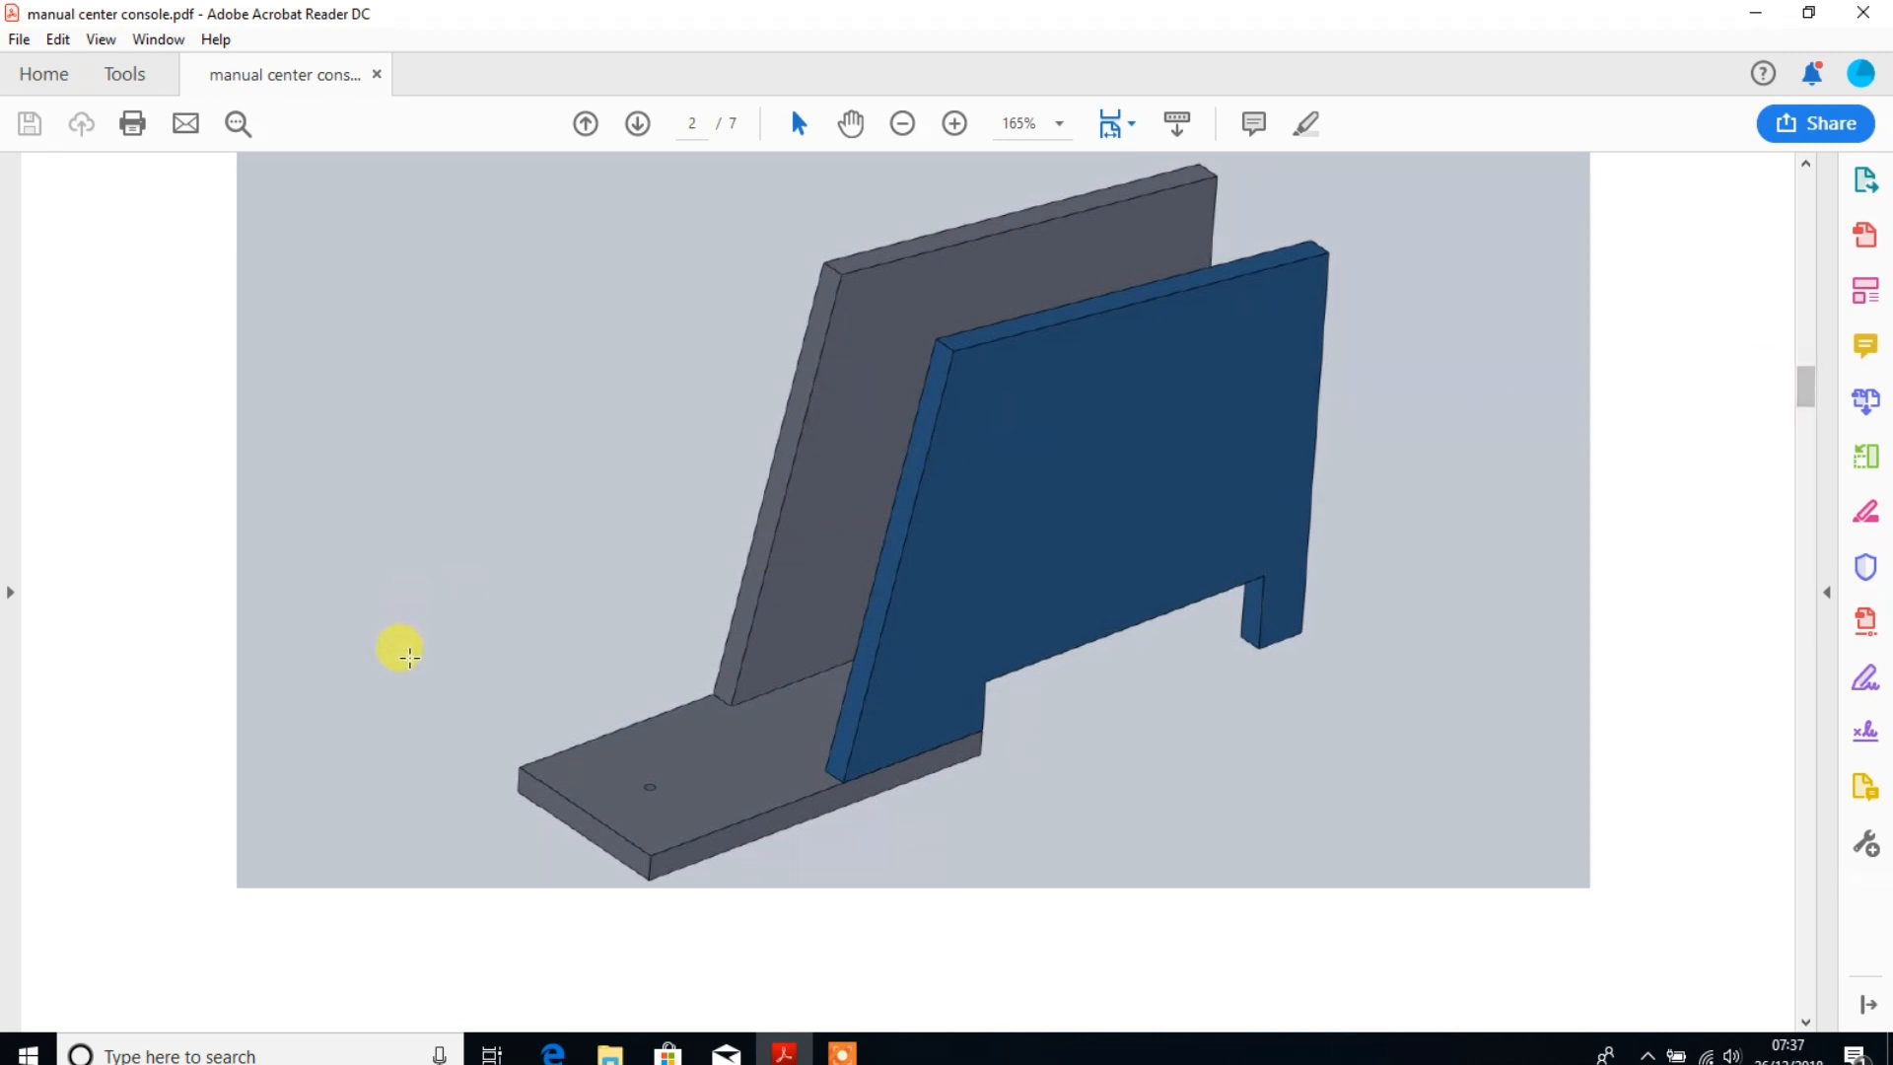
mouse_move(802, 387)
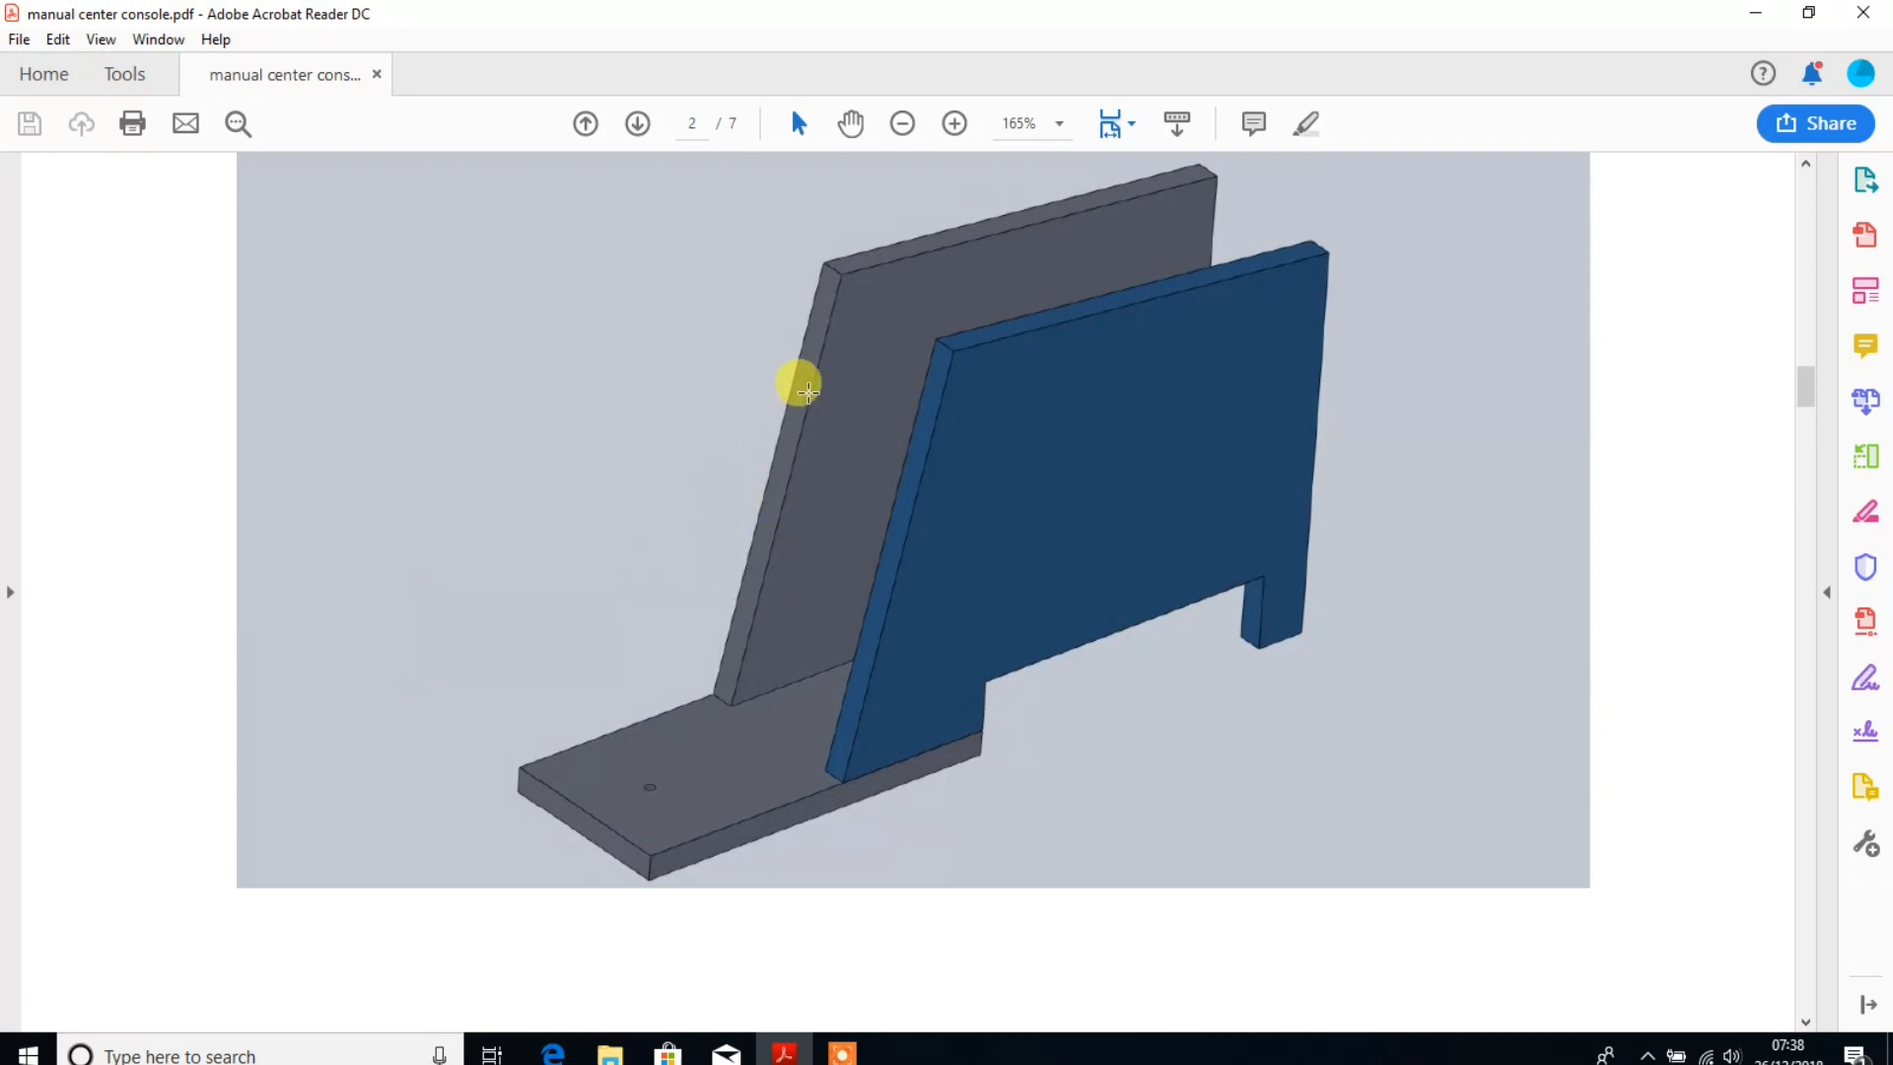
mouse_move(917, 468)
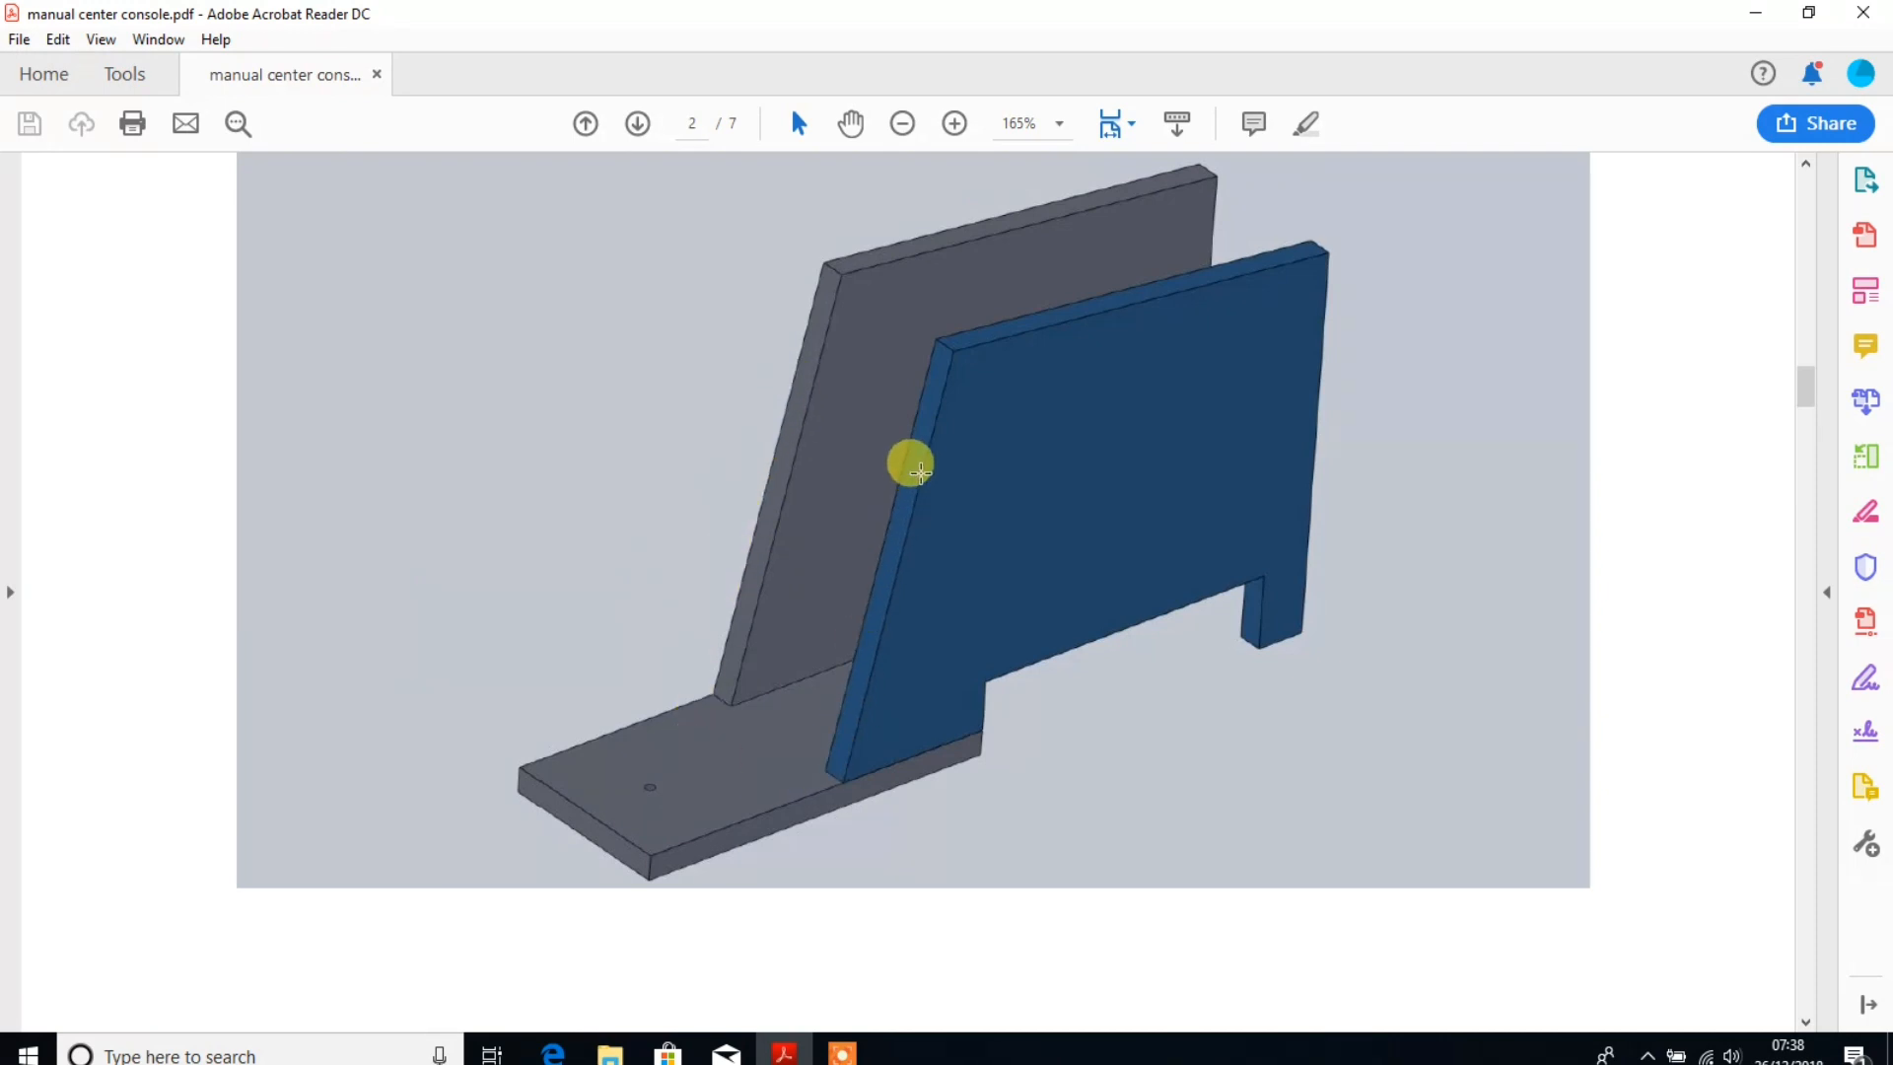
mouse_move(760, 504)
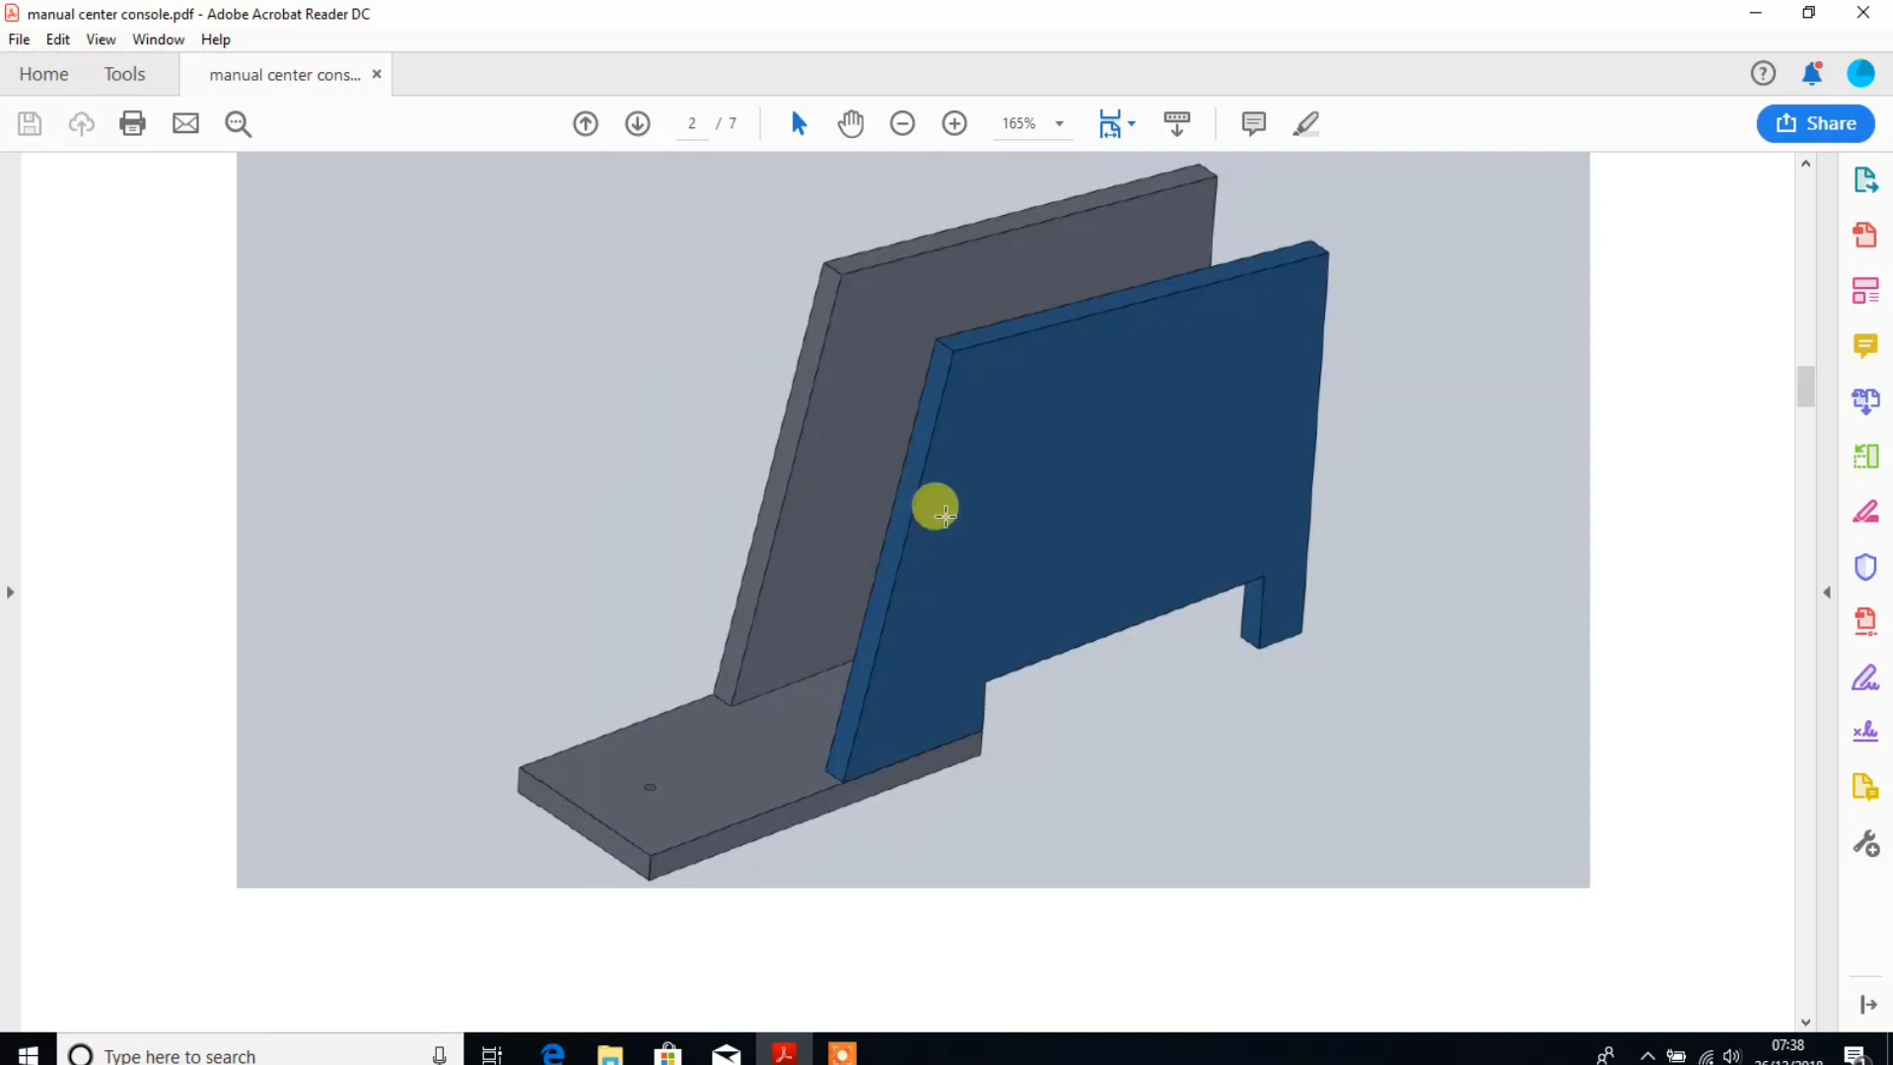
scroll(down, 3)
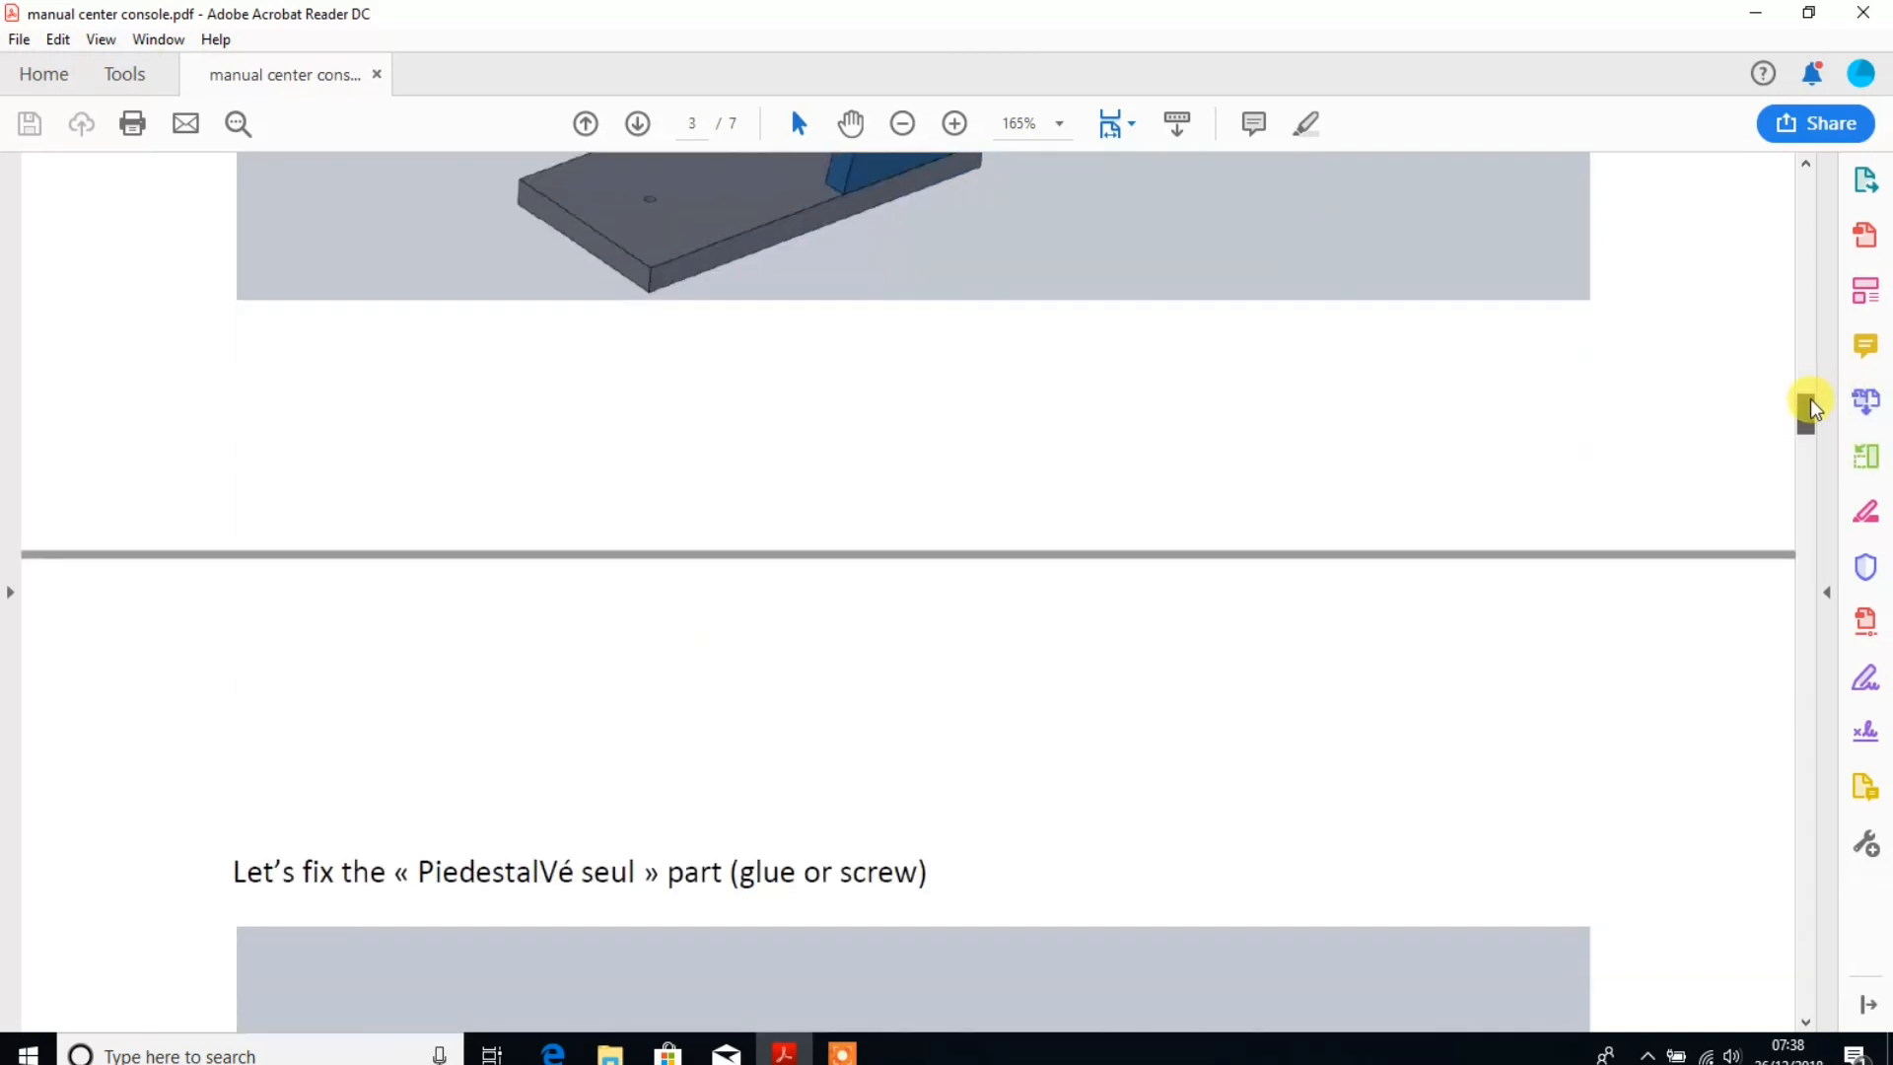
scroll(down, 3)
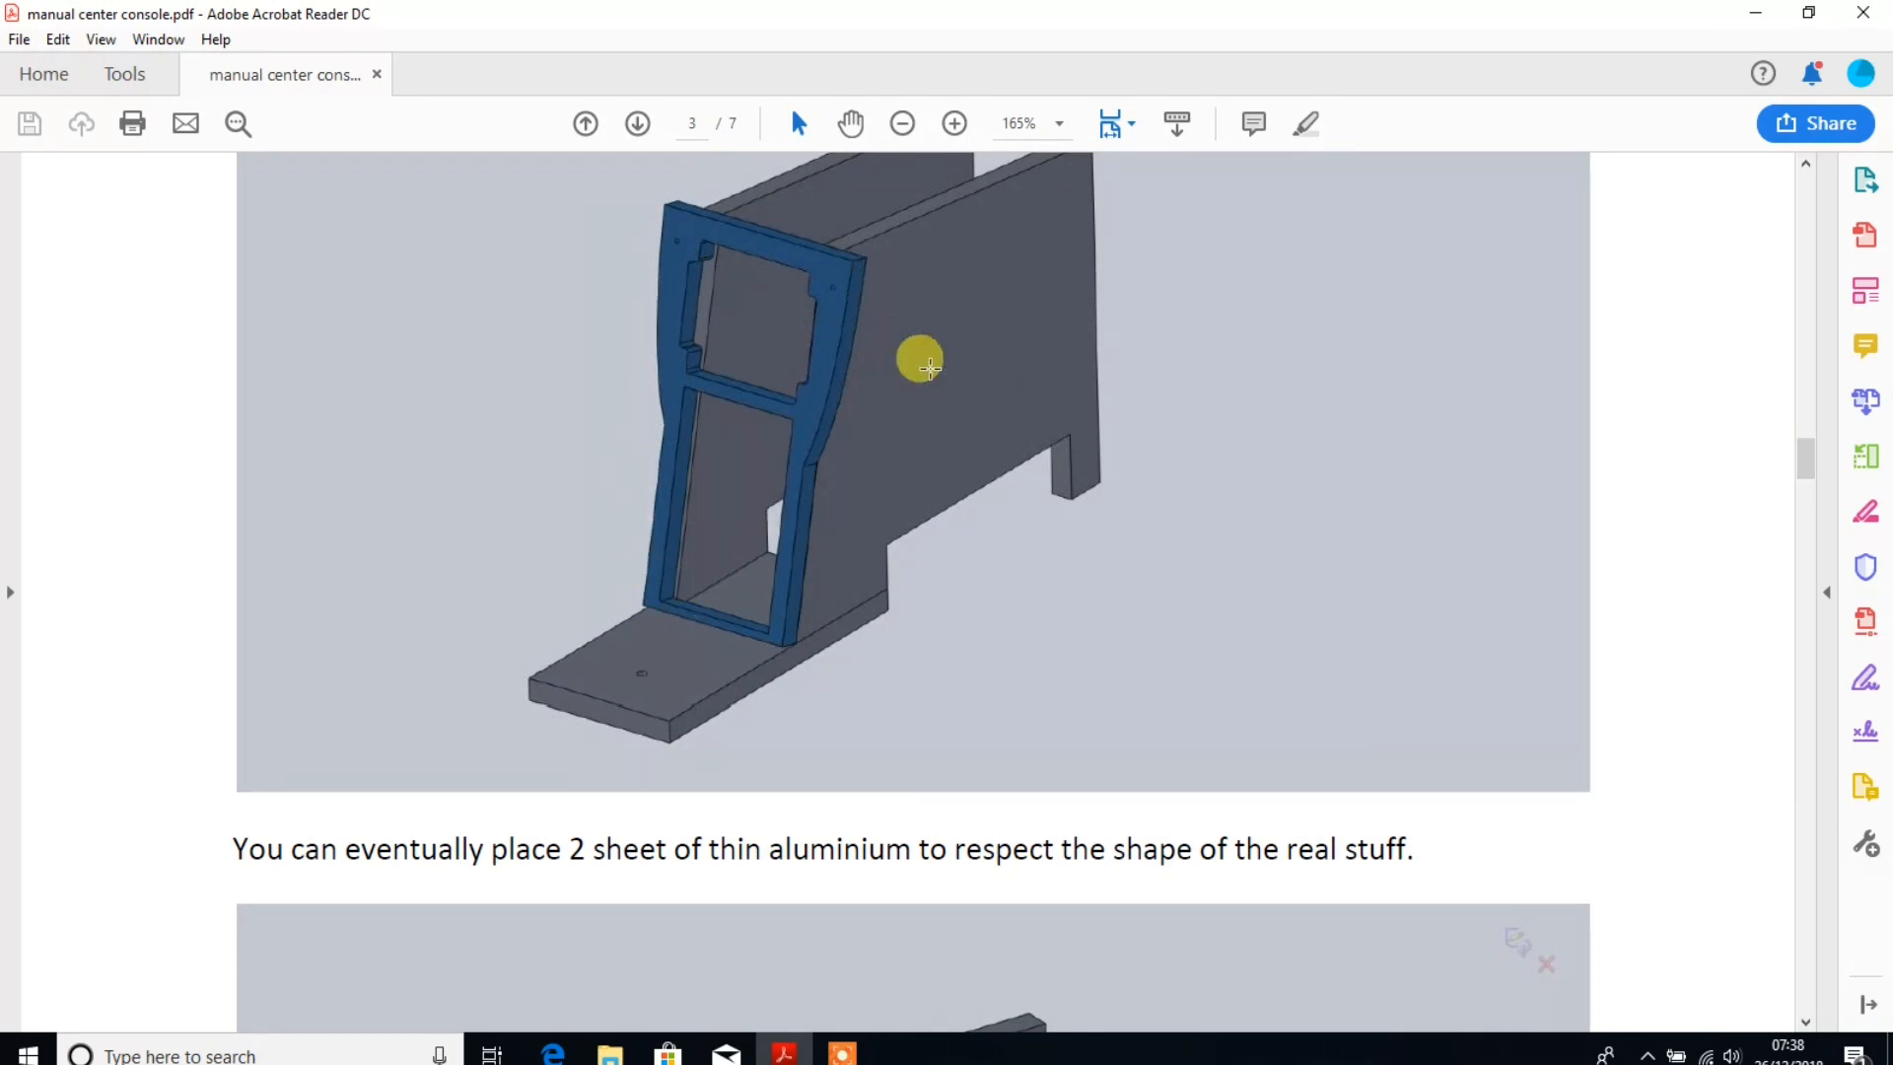
mouse_move(645, 401)
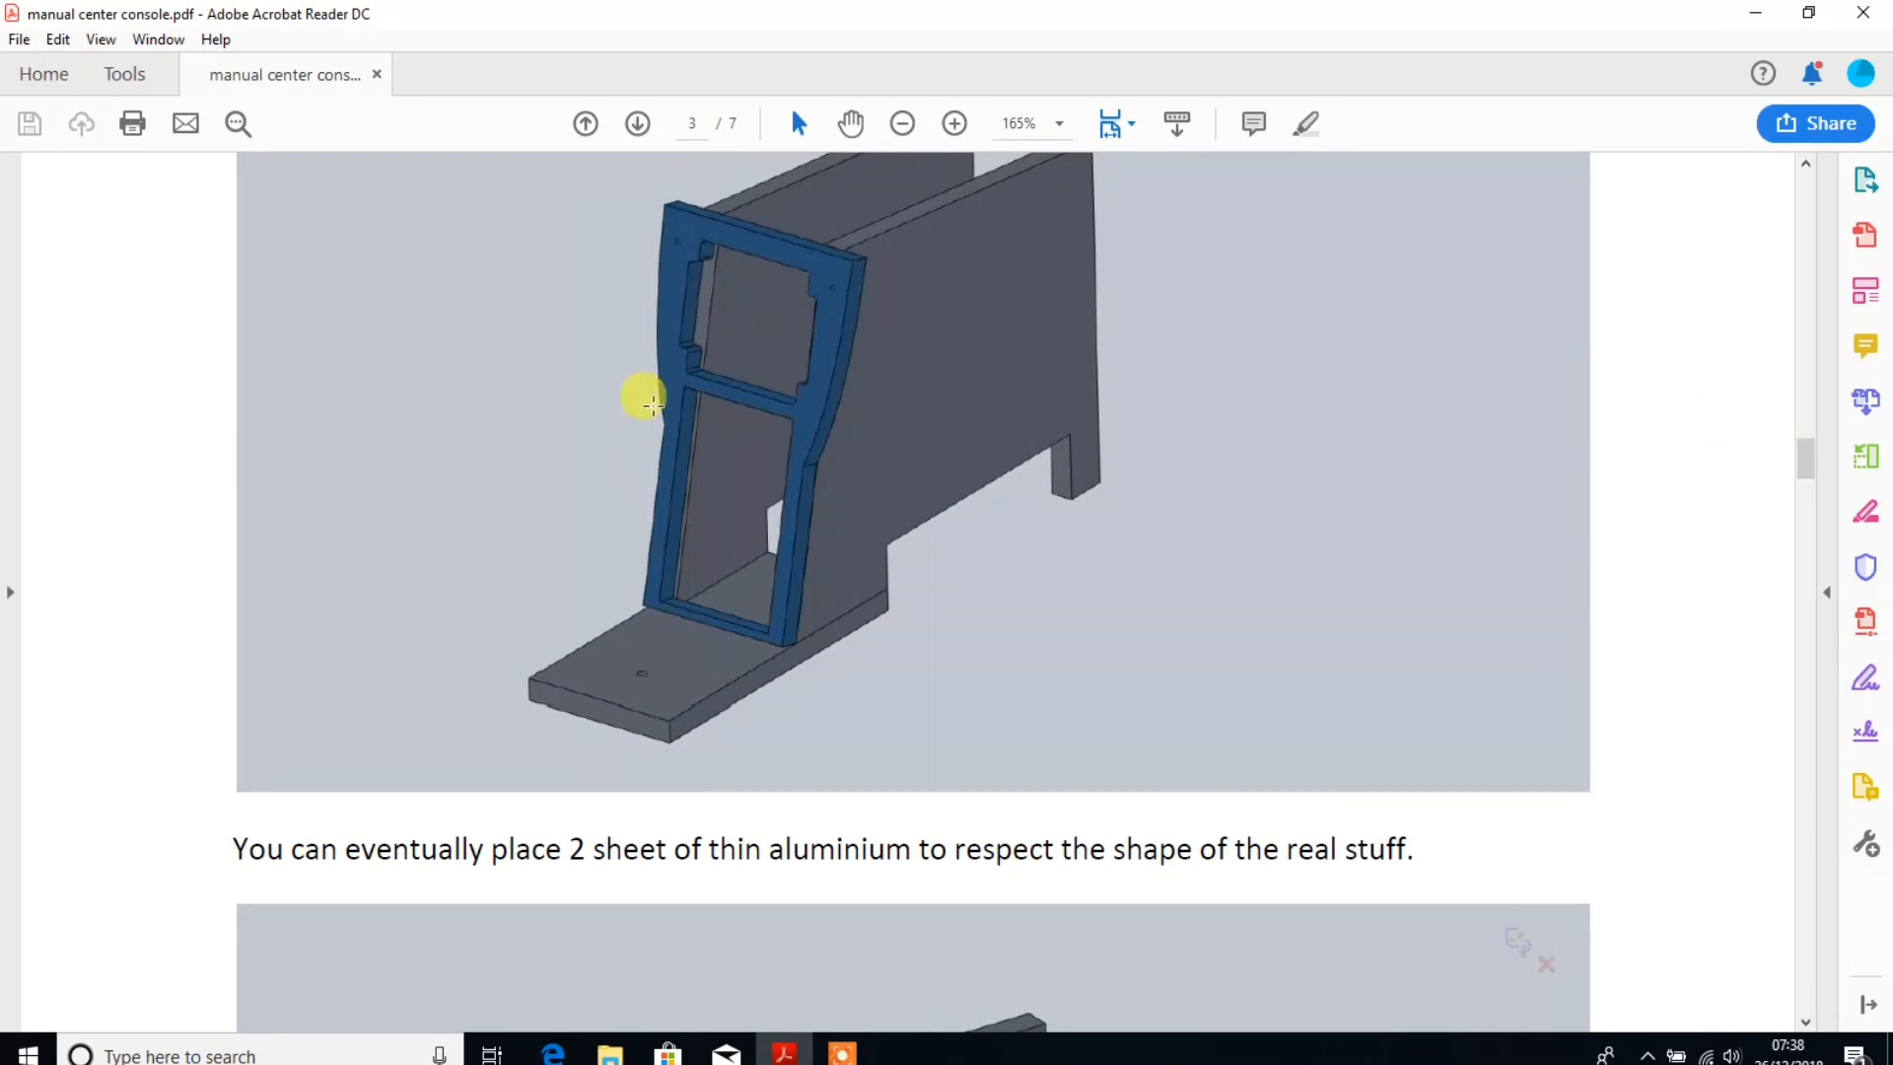
mouse_move(1817, 444)
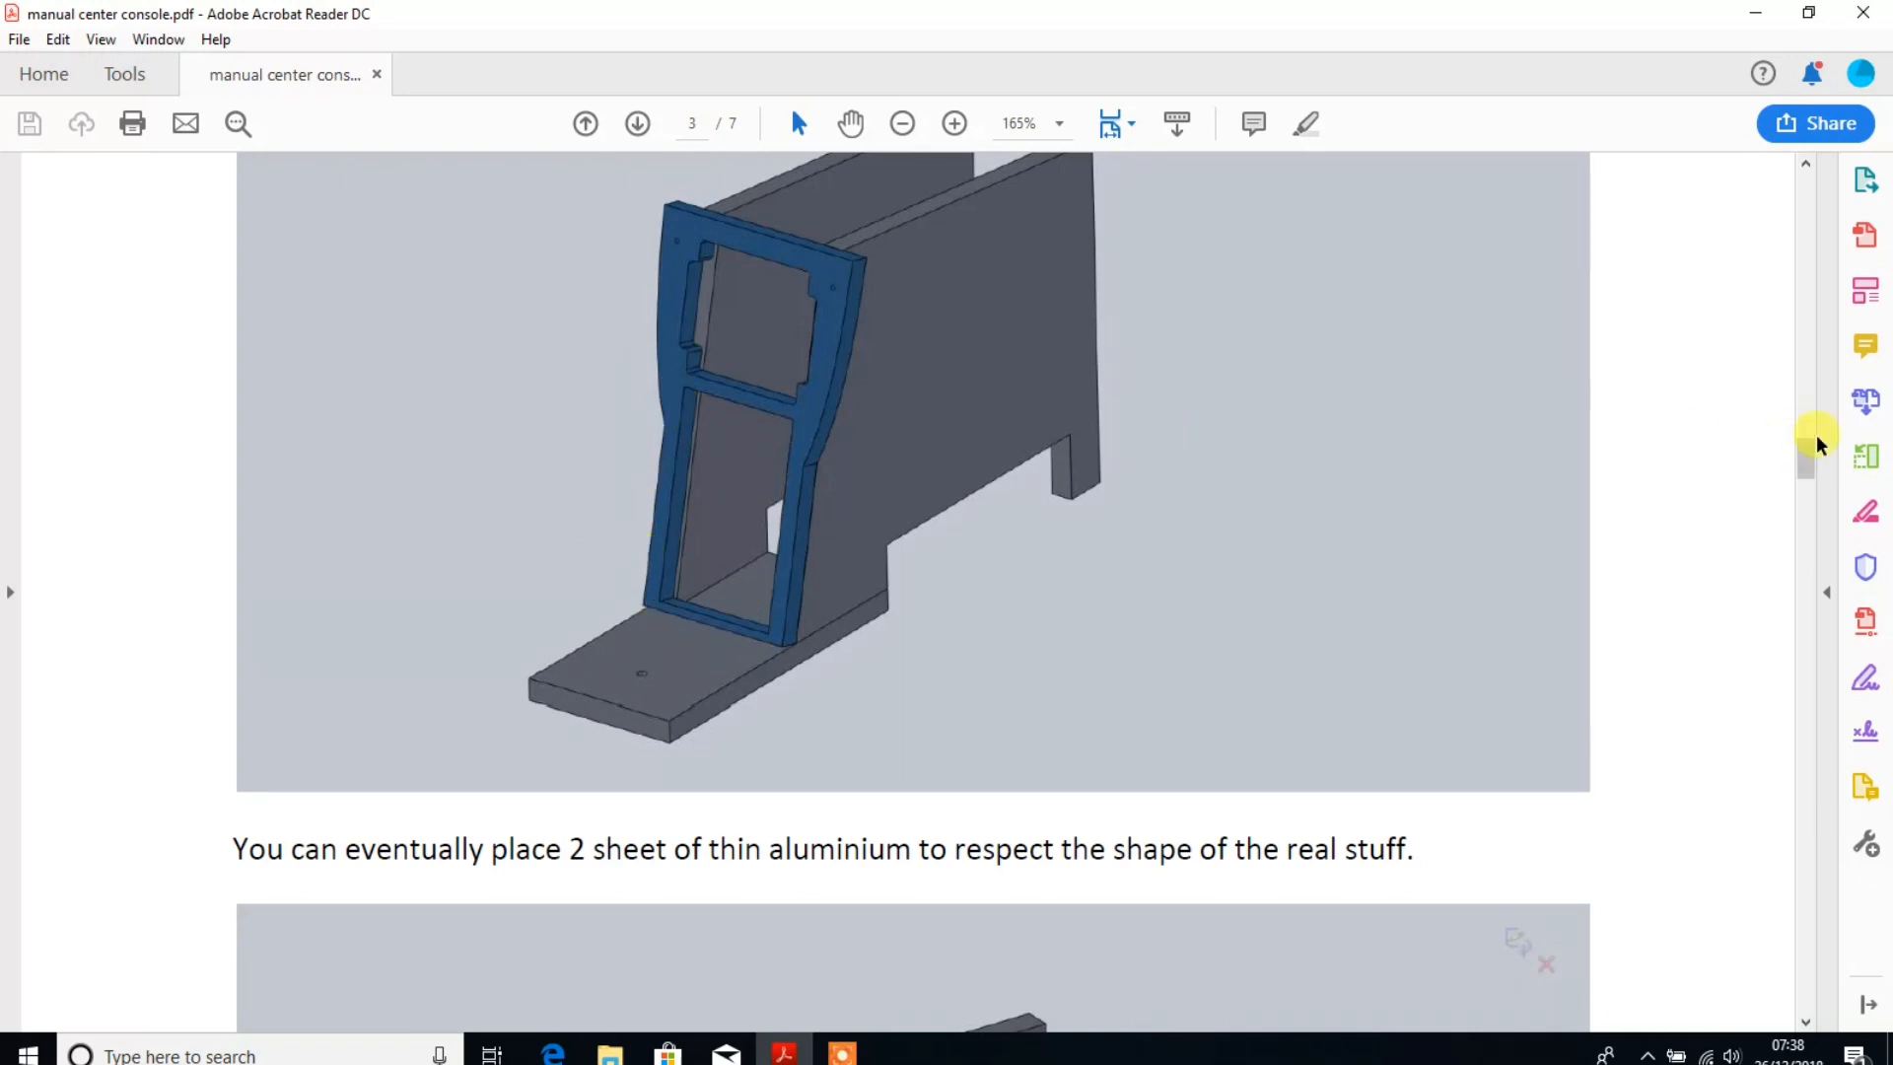
scroll(down, 3)
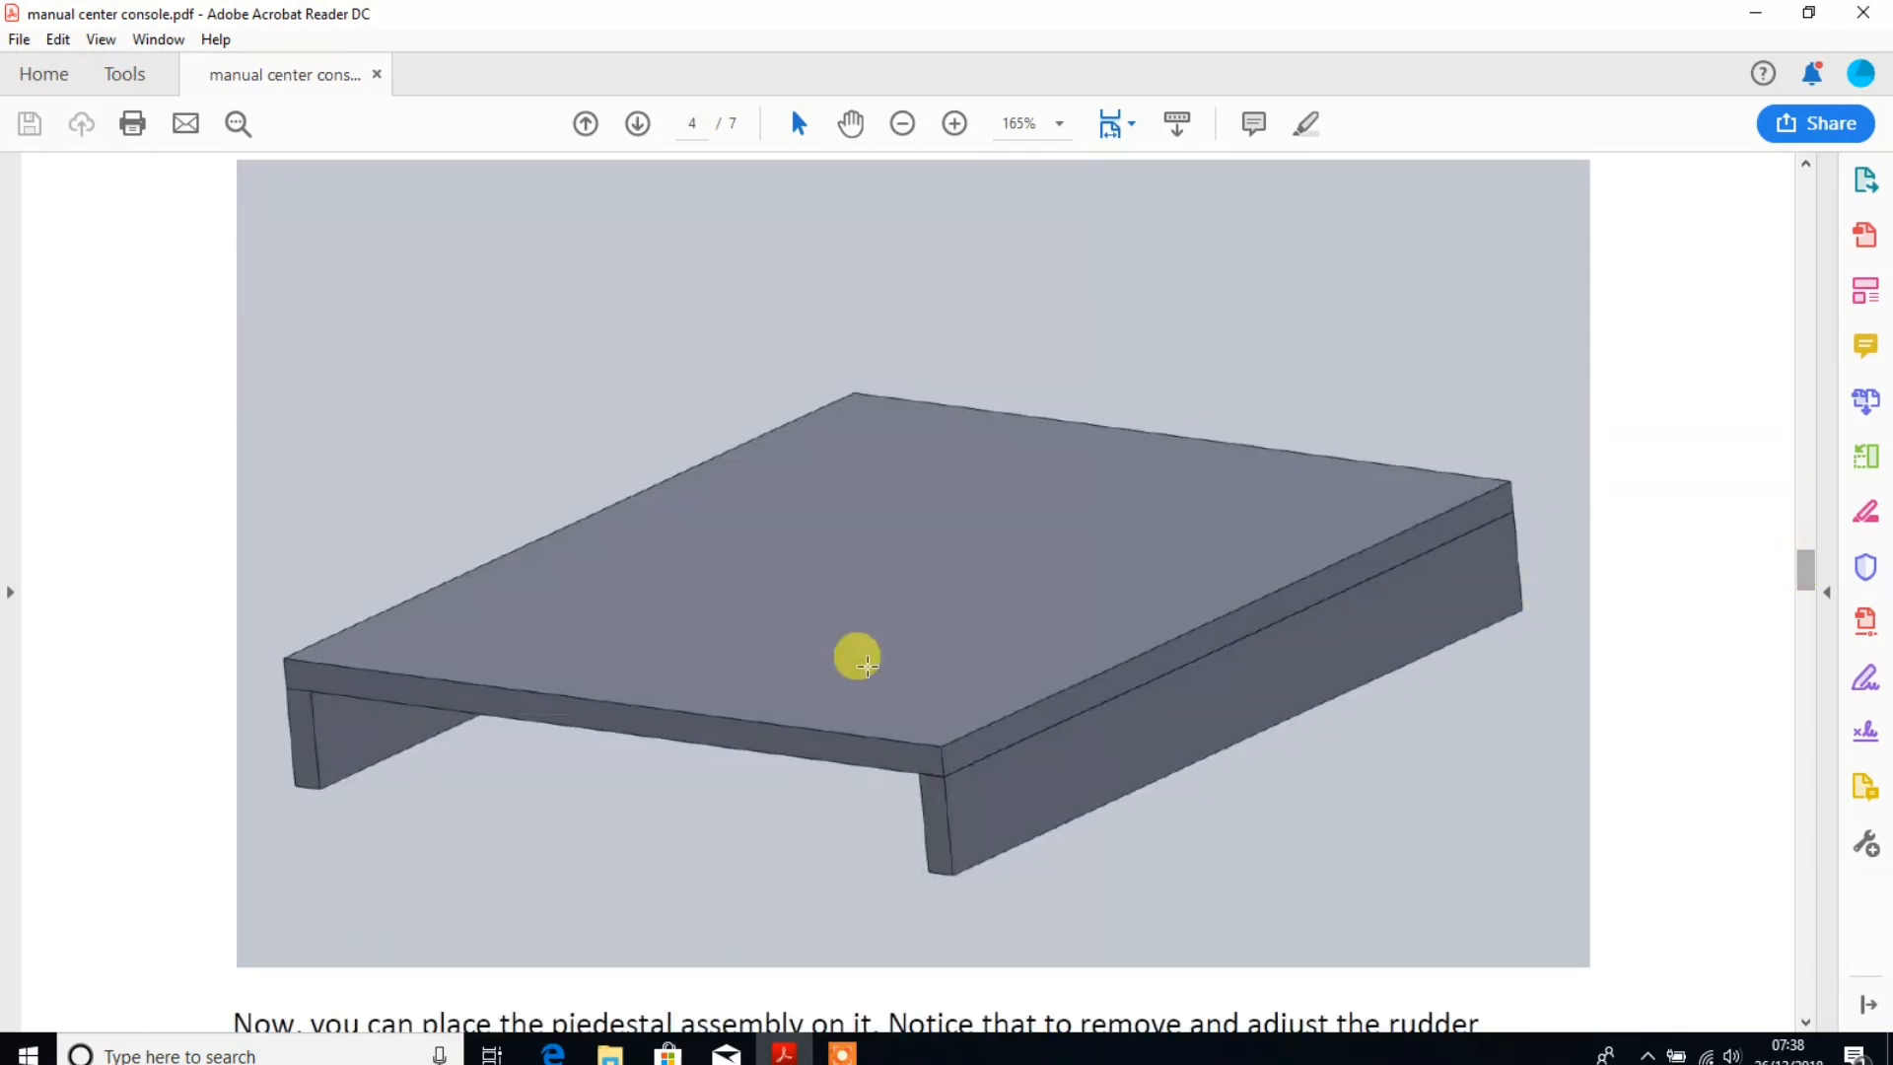
mouse_move(887, 667)
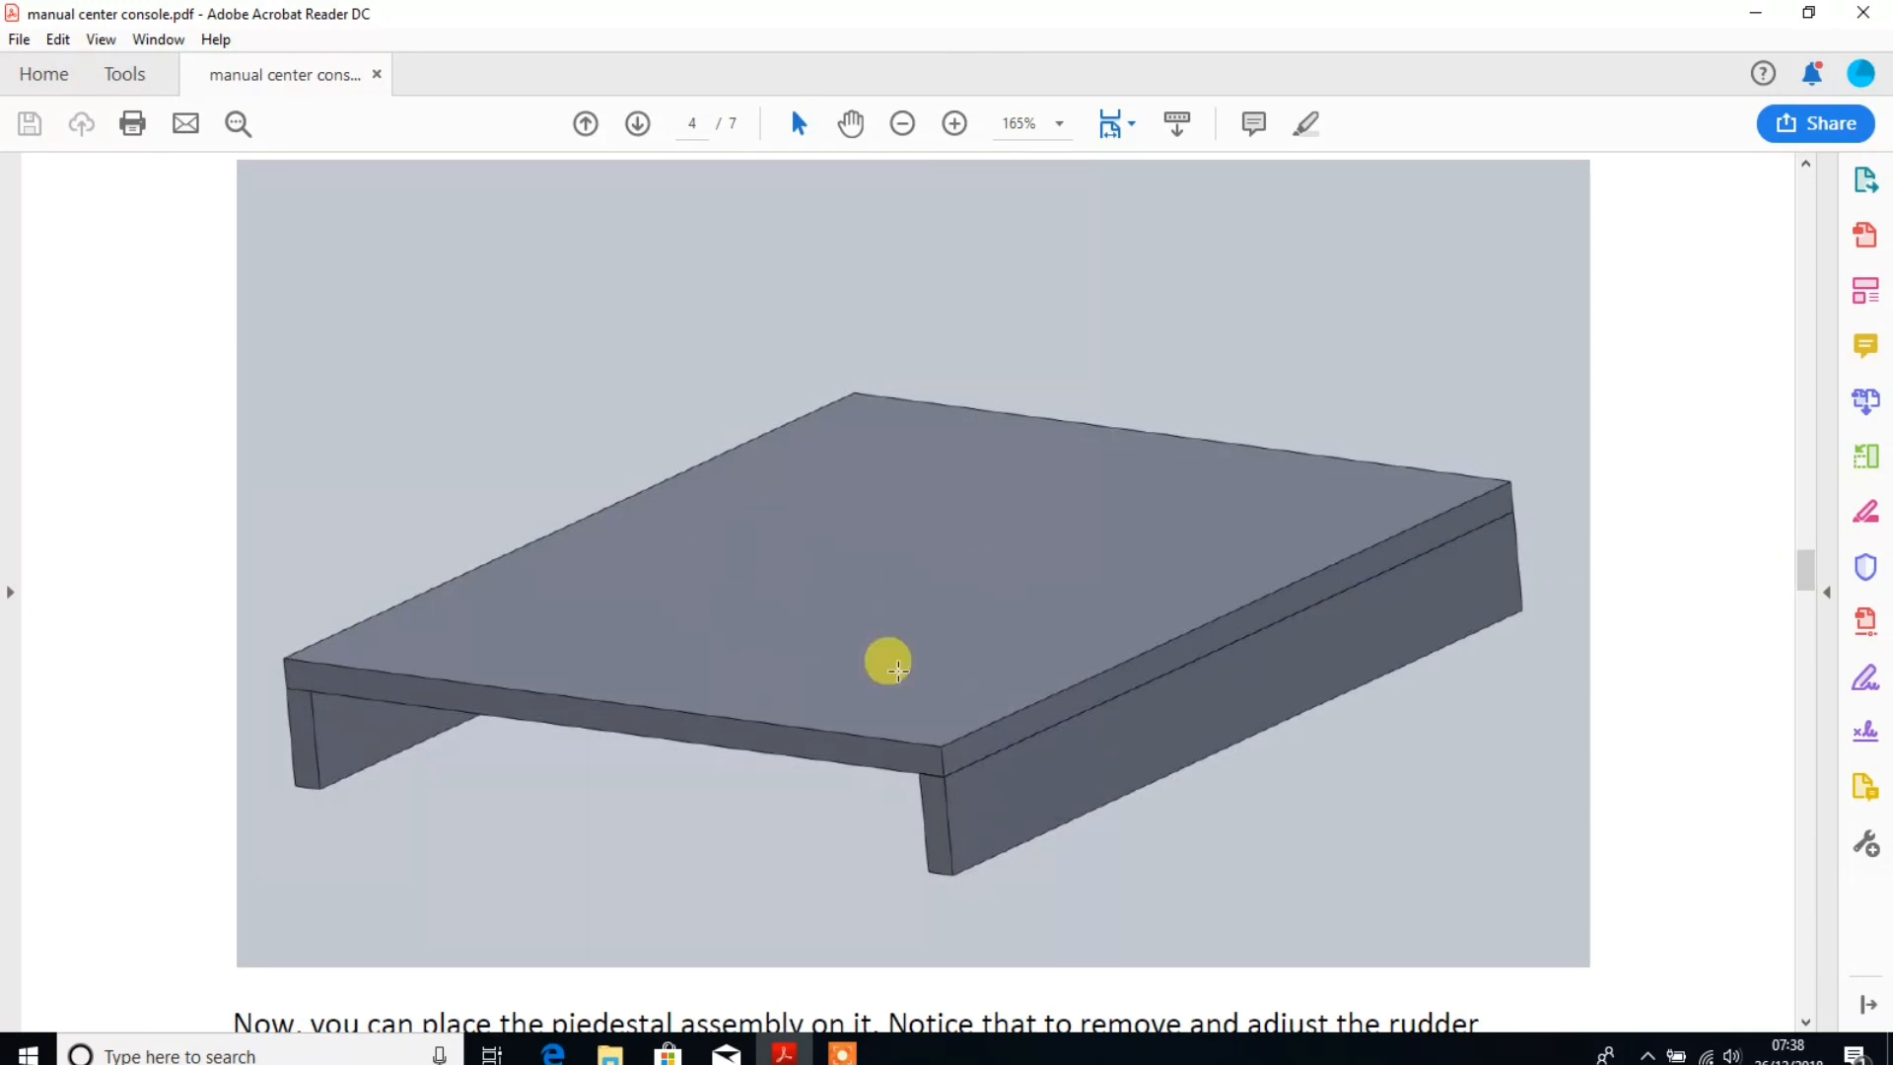
mouse_move(398, 731)
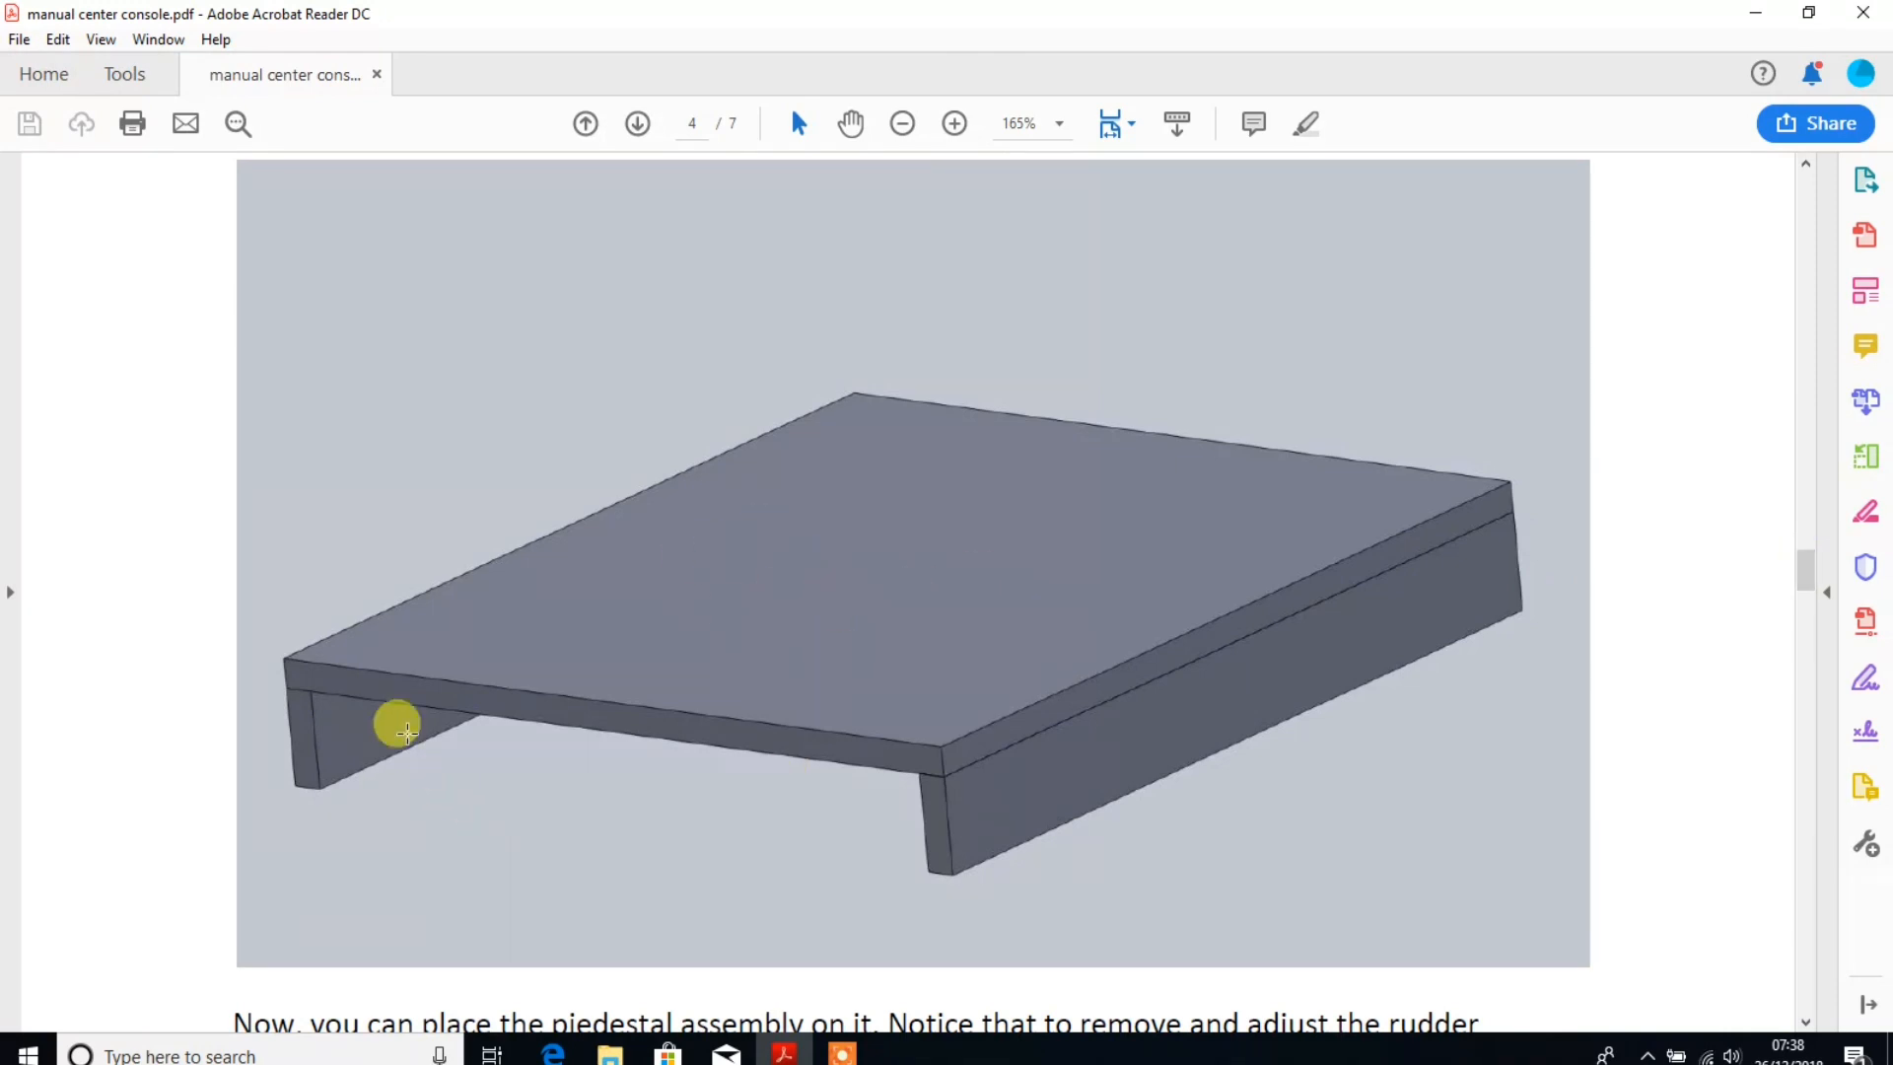
mouse_move(1059, 773)
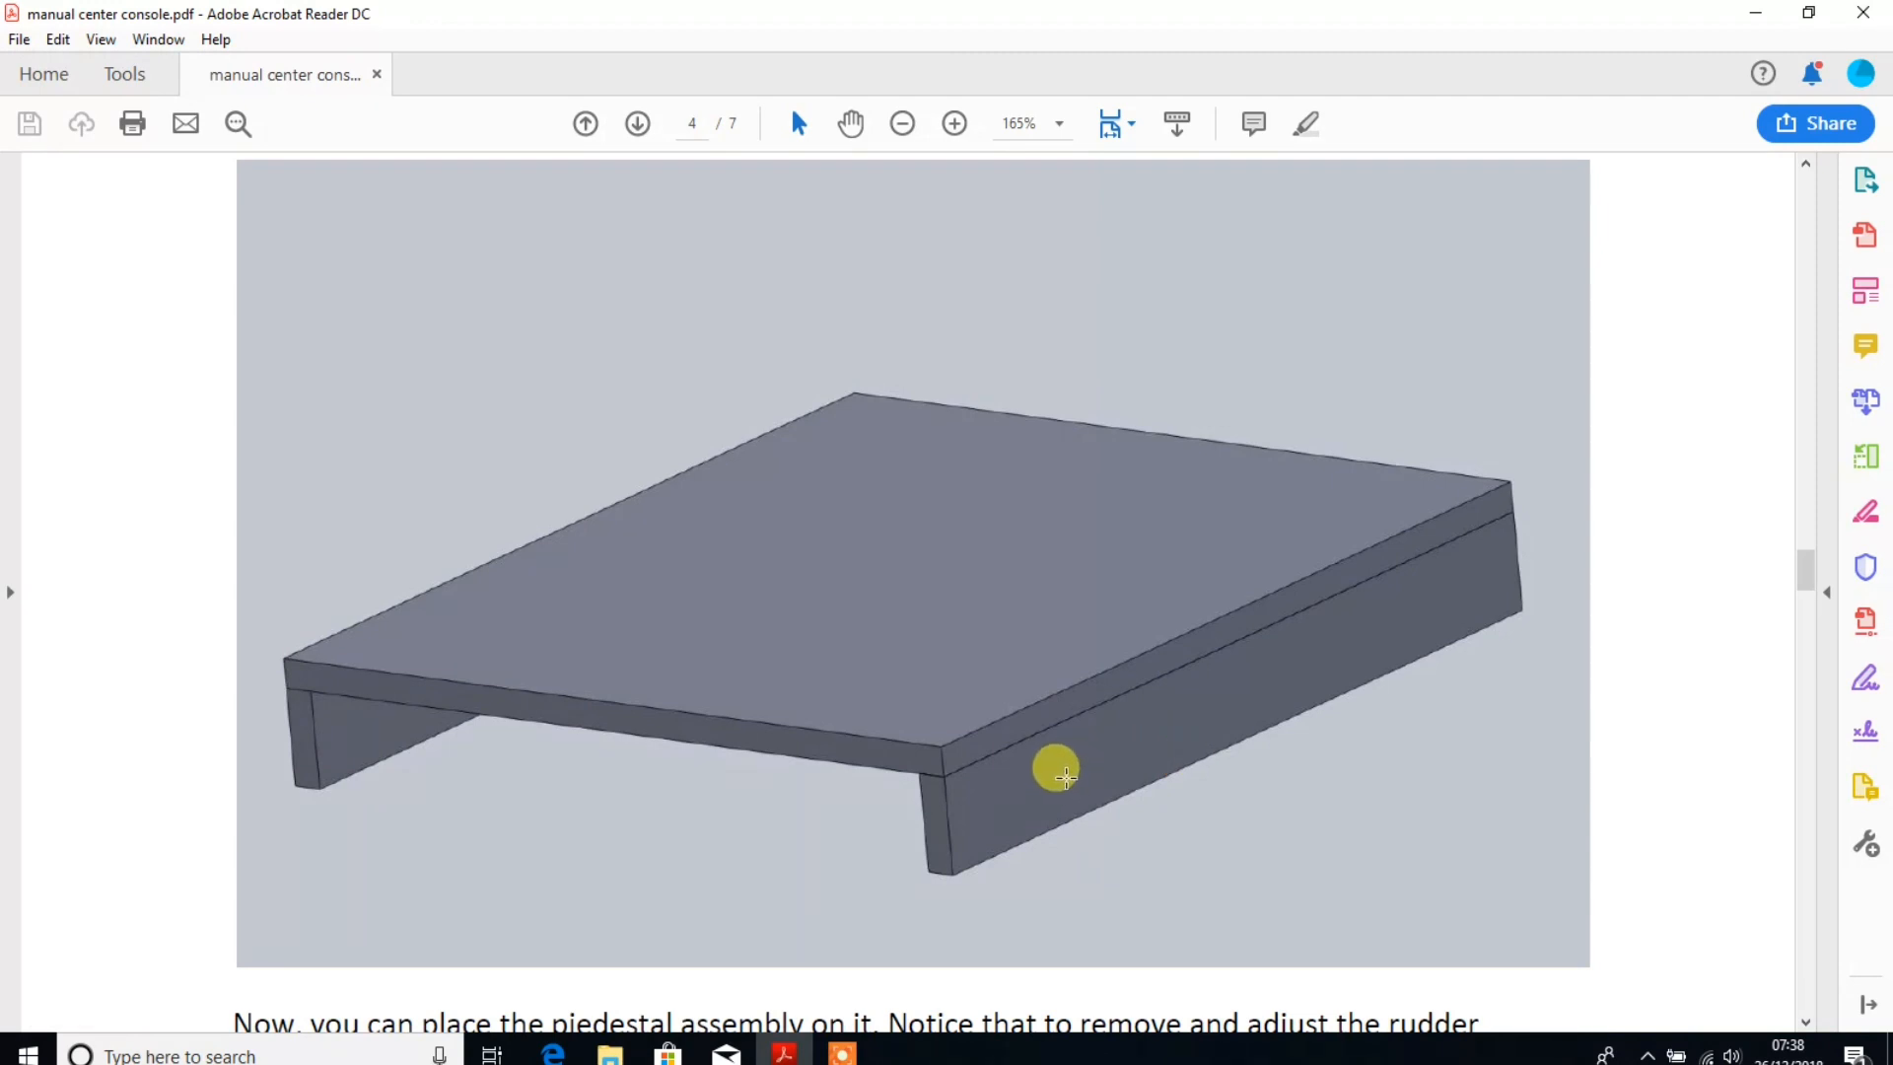
scroll(down, 3)
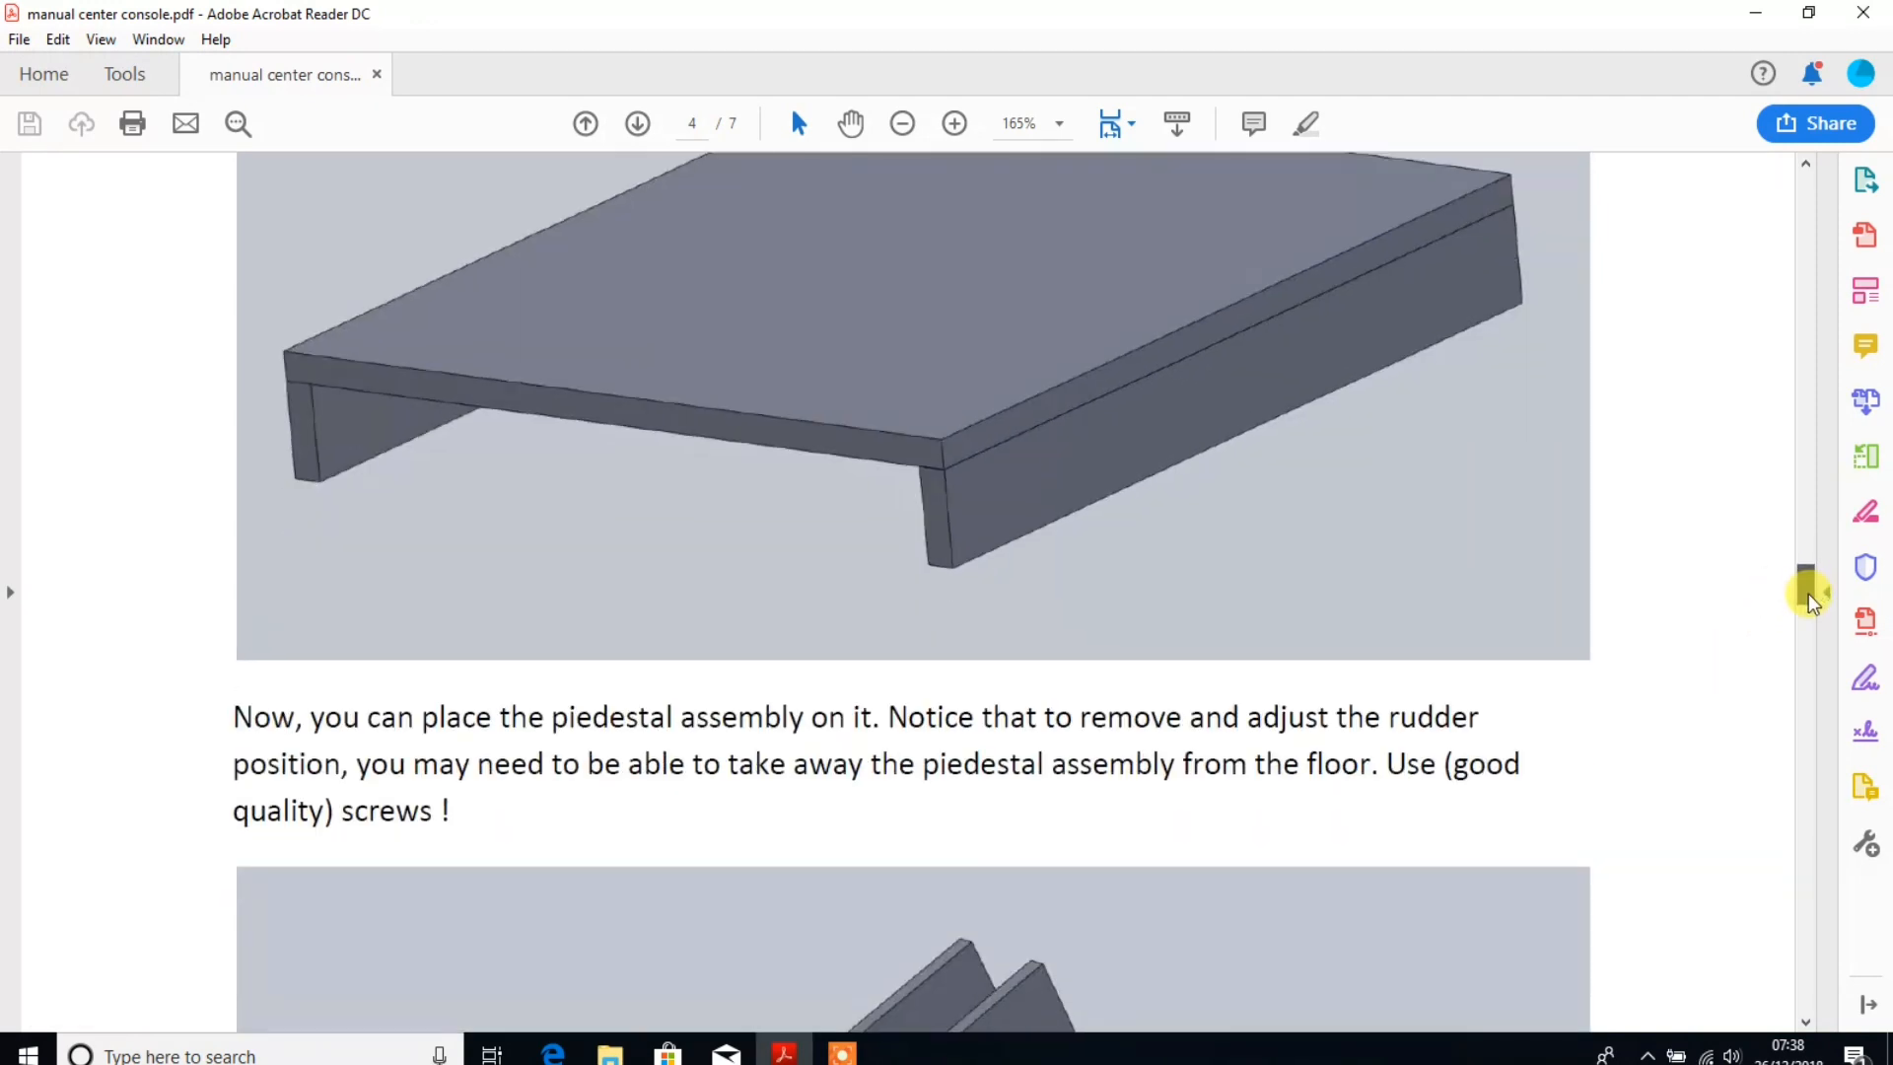
scroll(down, 3)
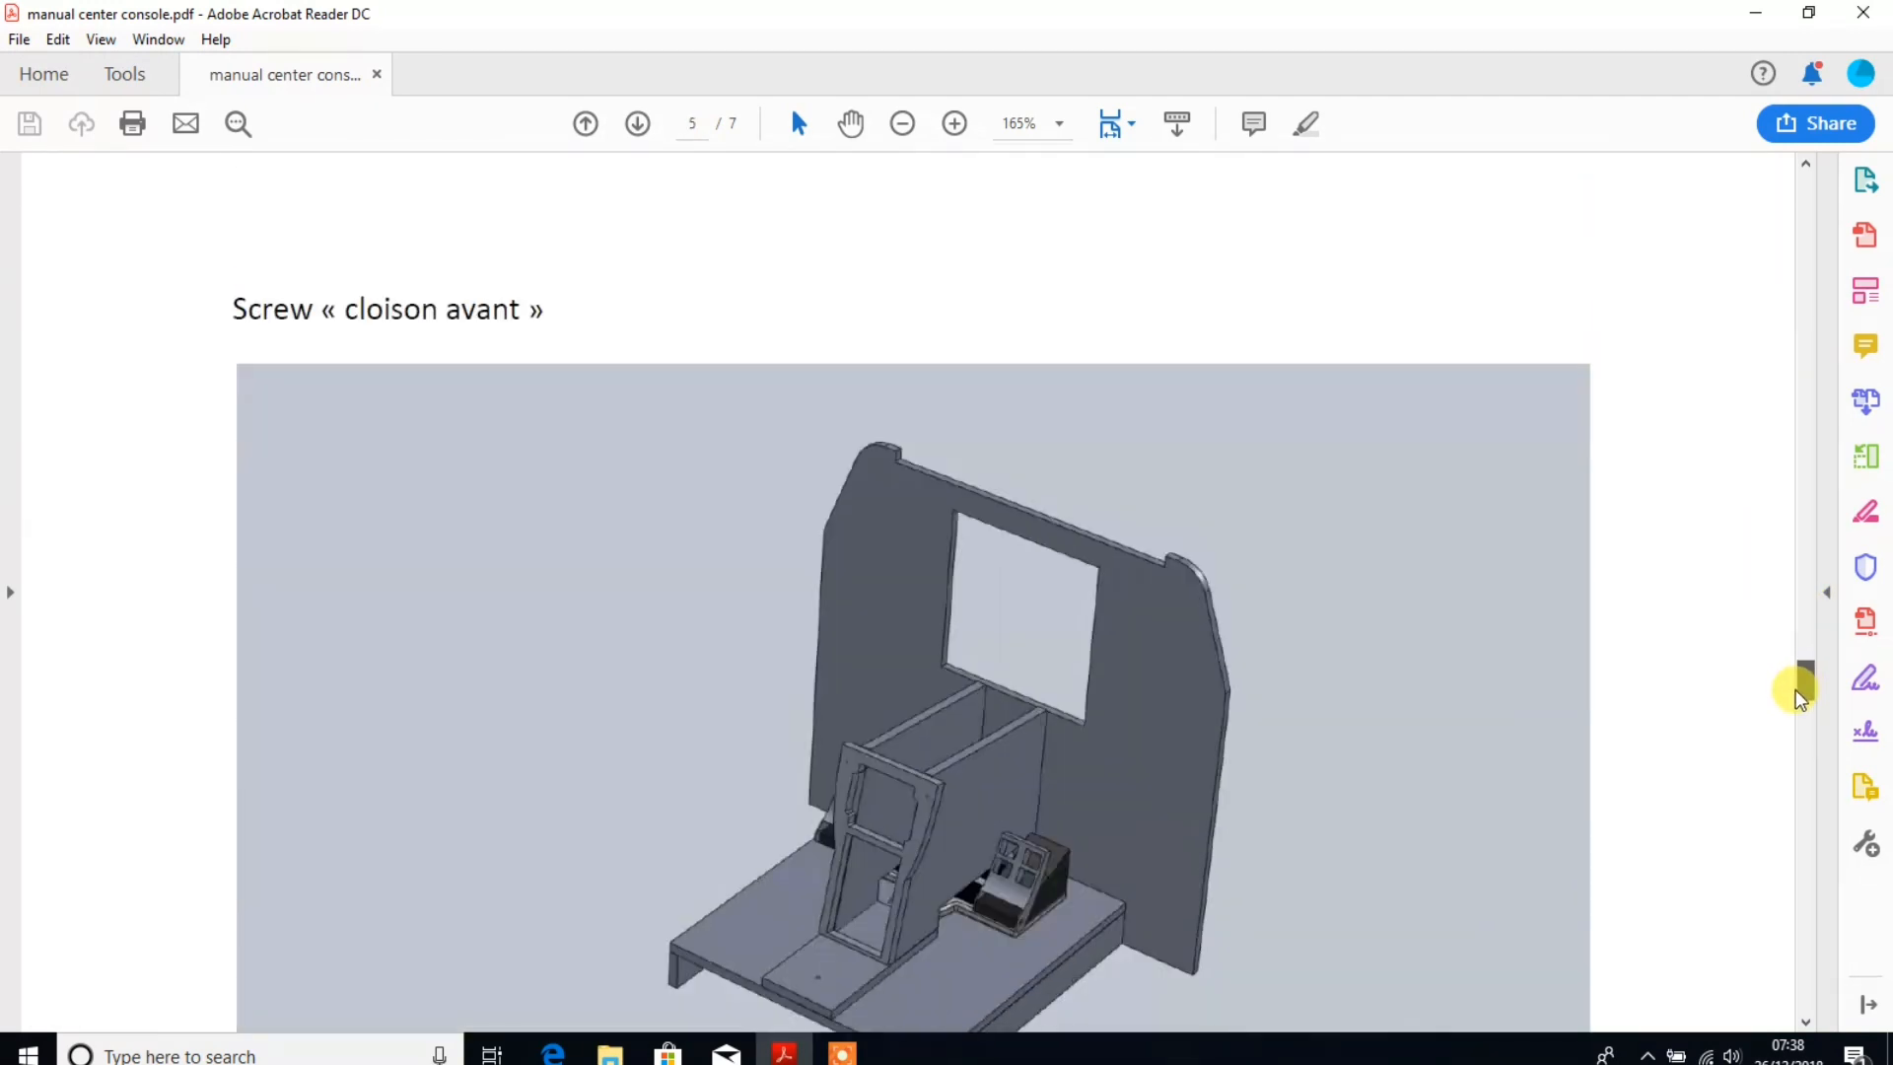
scroll(down, 3)
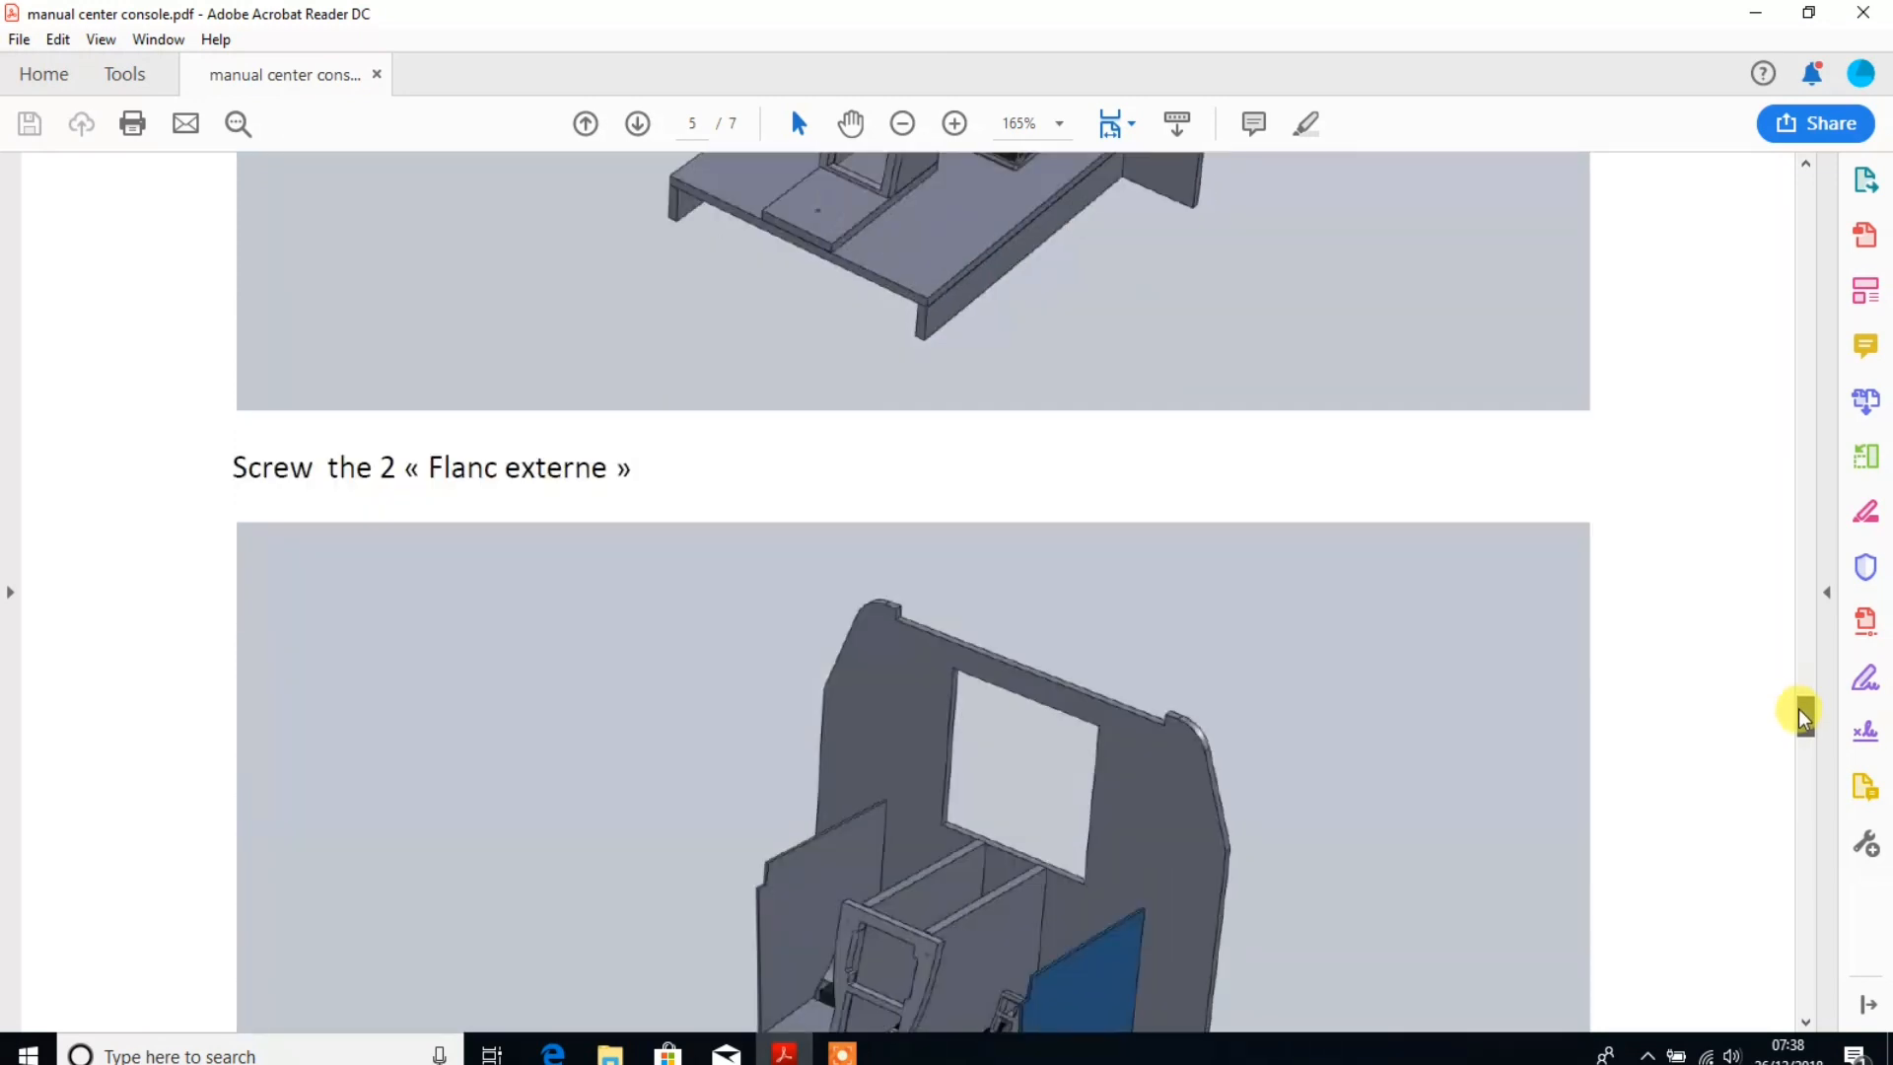
scroll(down, 3)
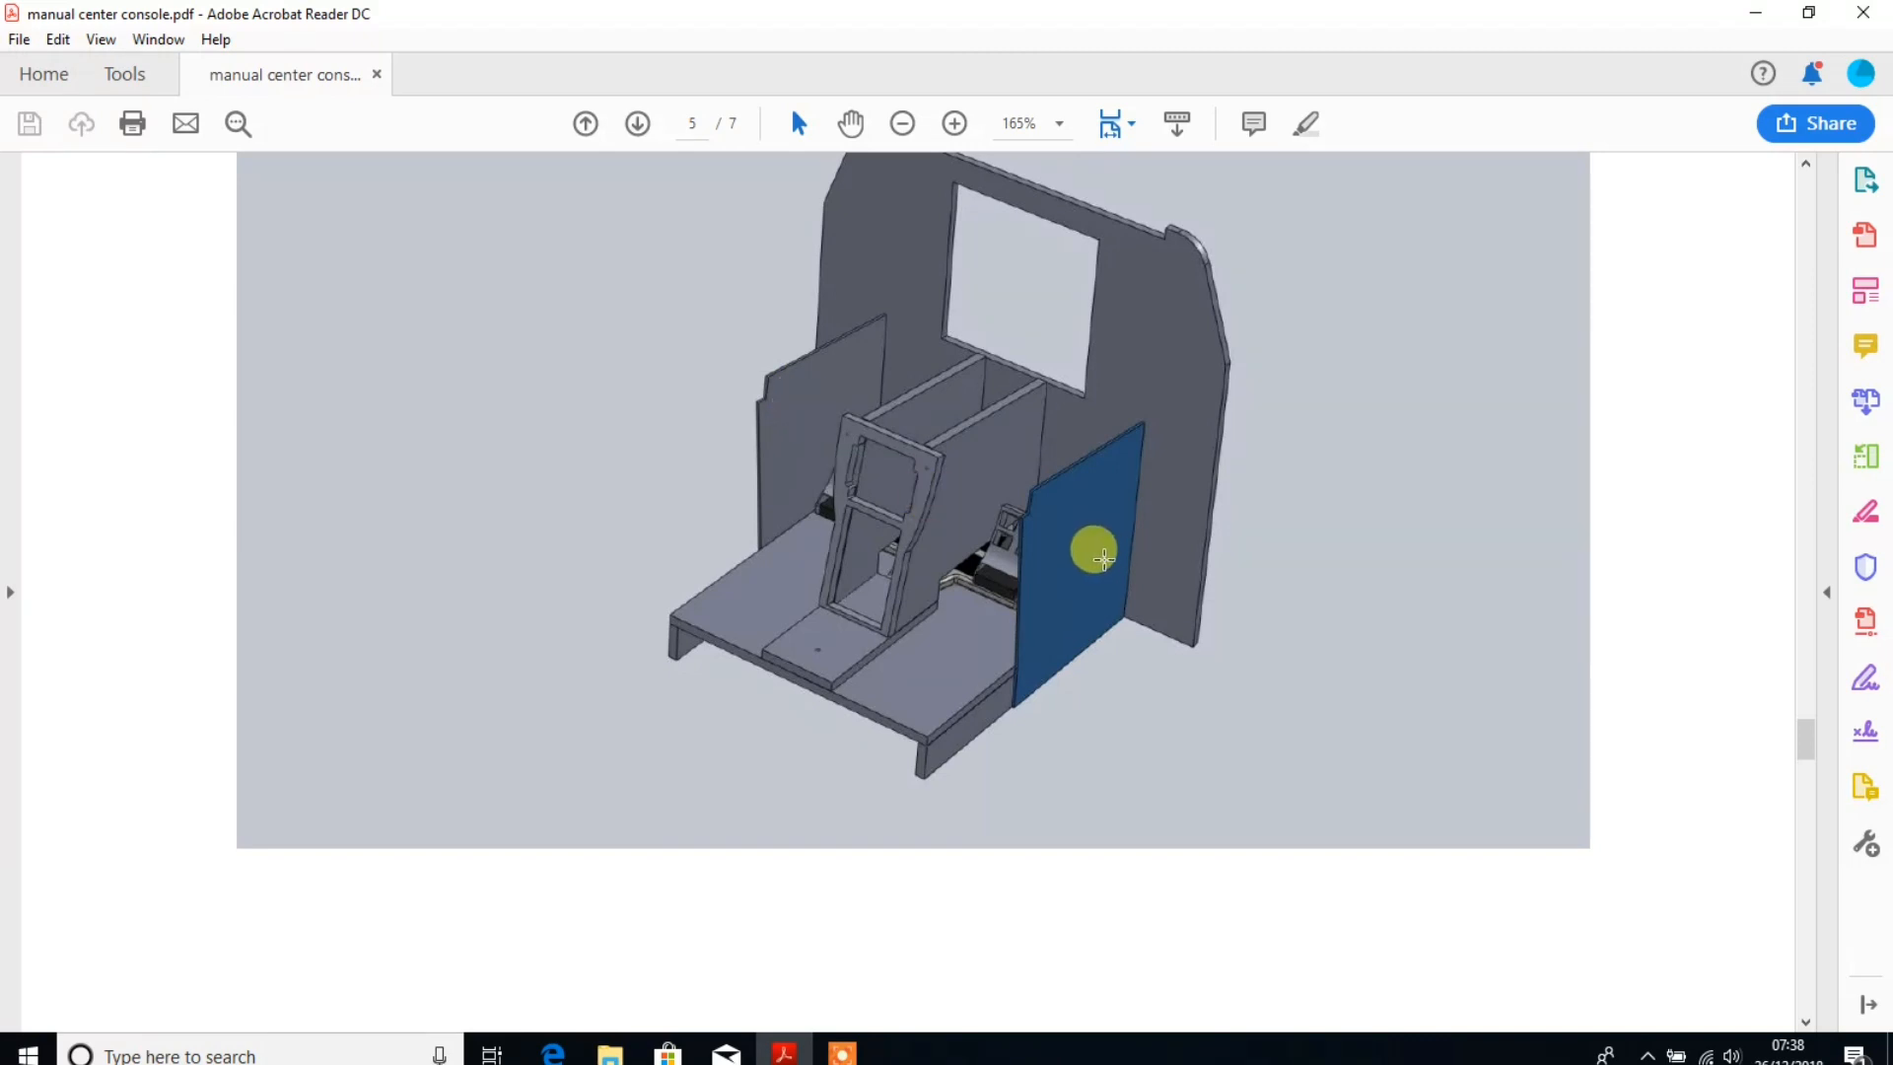
scroll(down, 3)
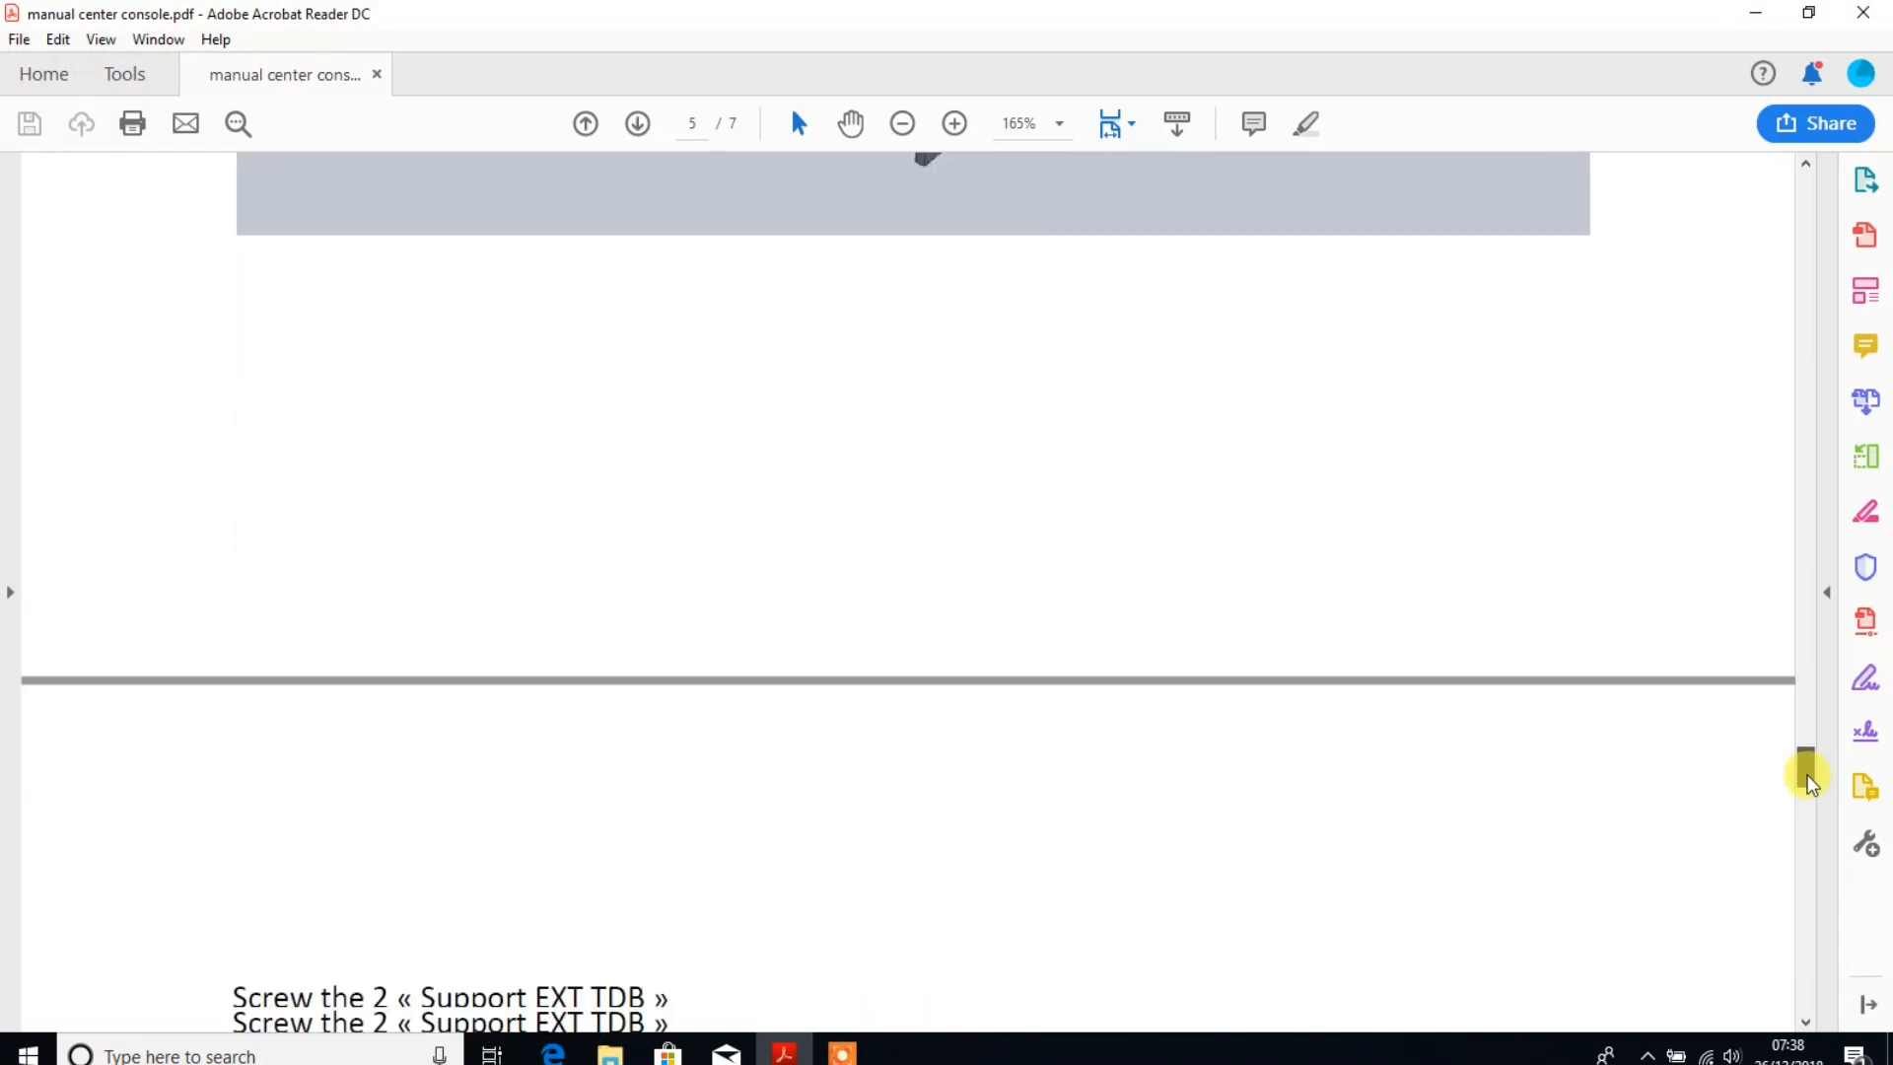
scroll(down, 3)
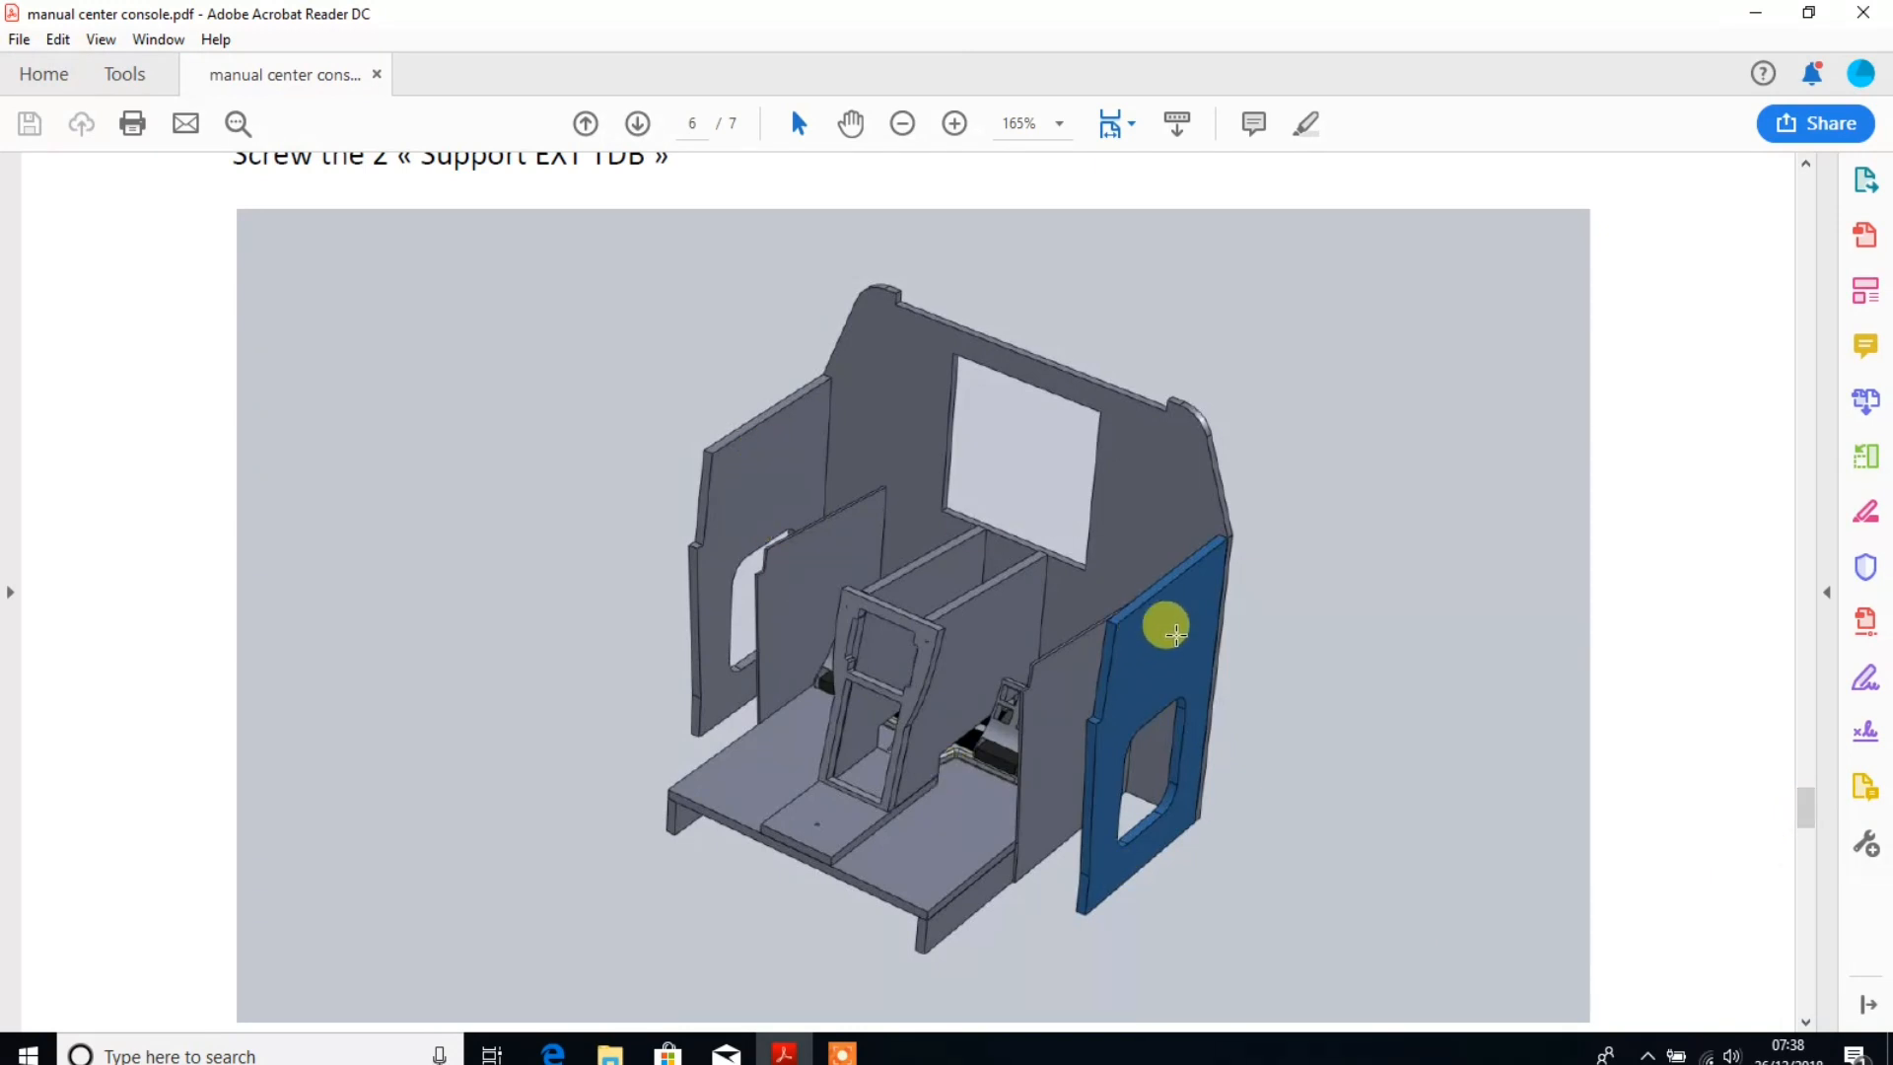
scroll(down, 3)
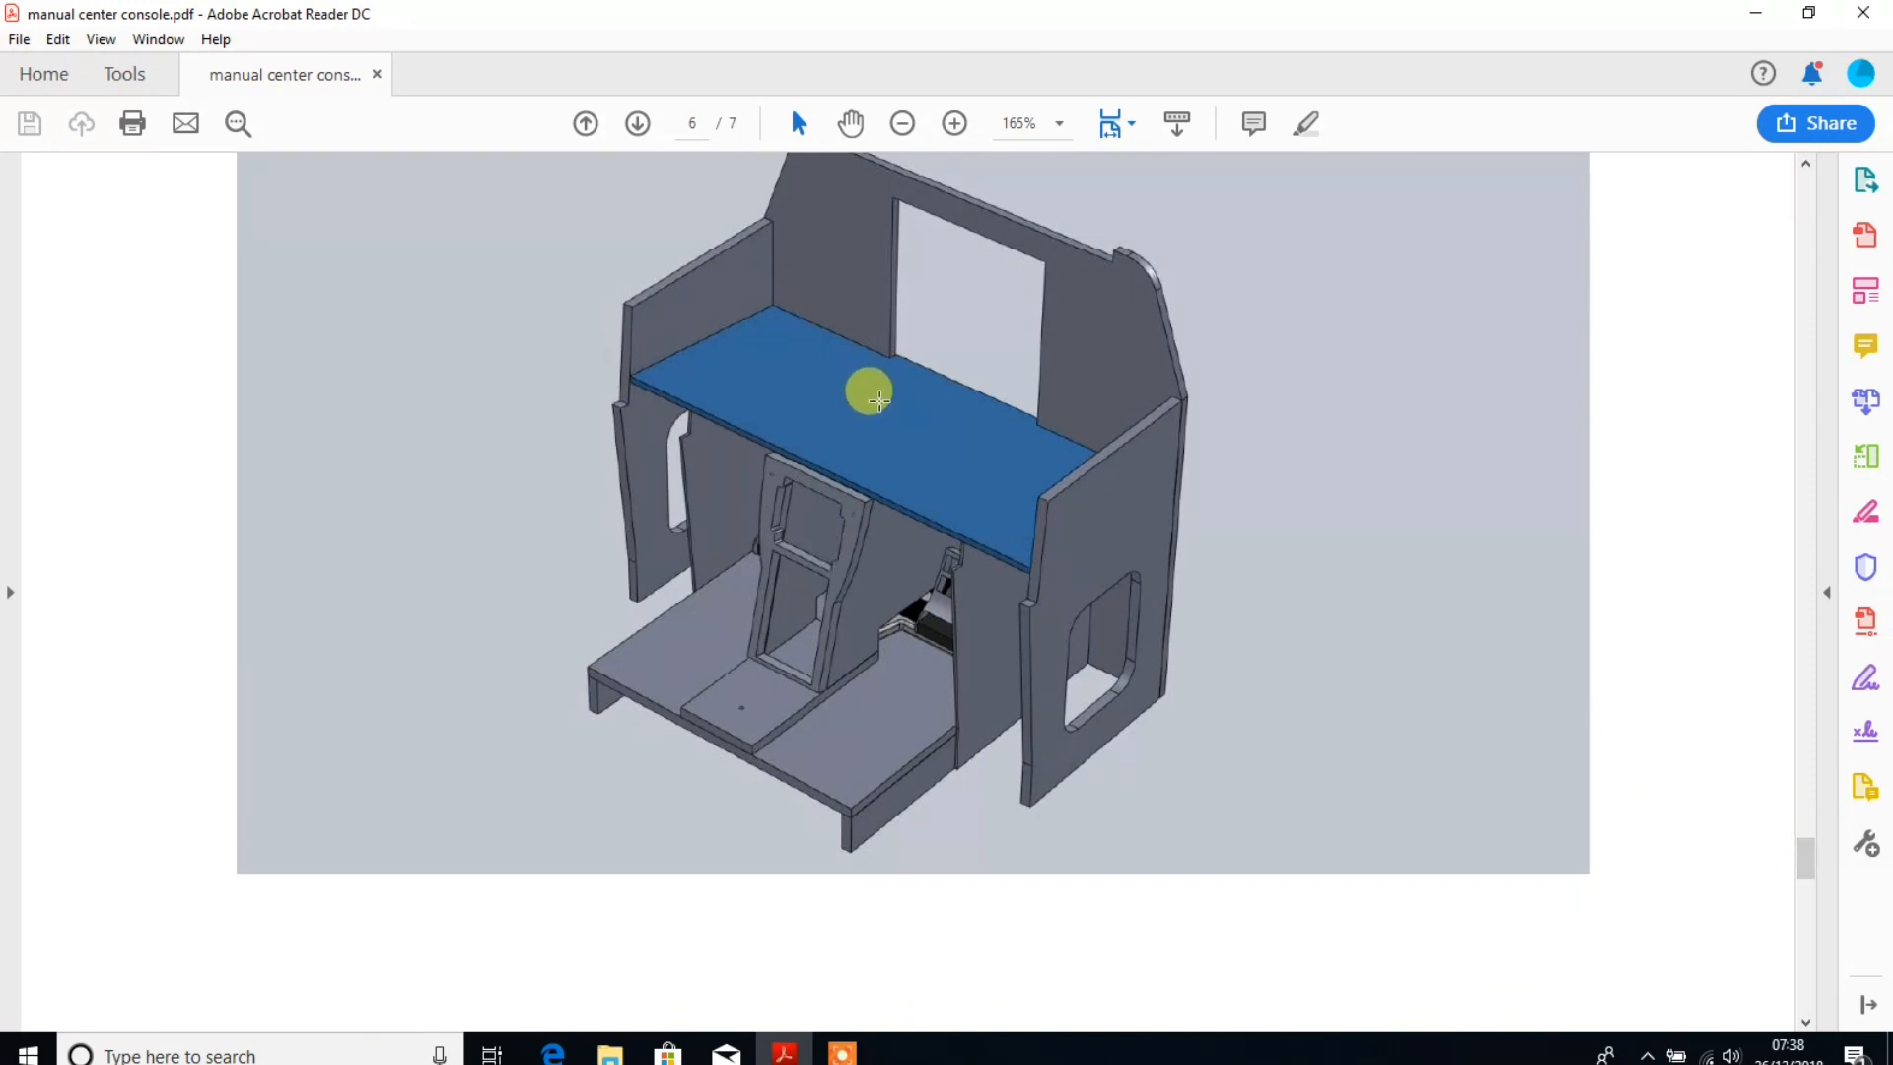
scroll(down, 3)
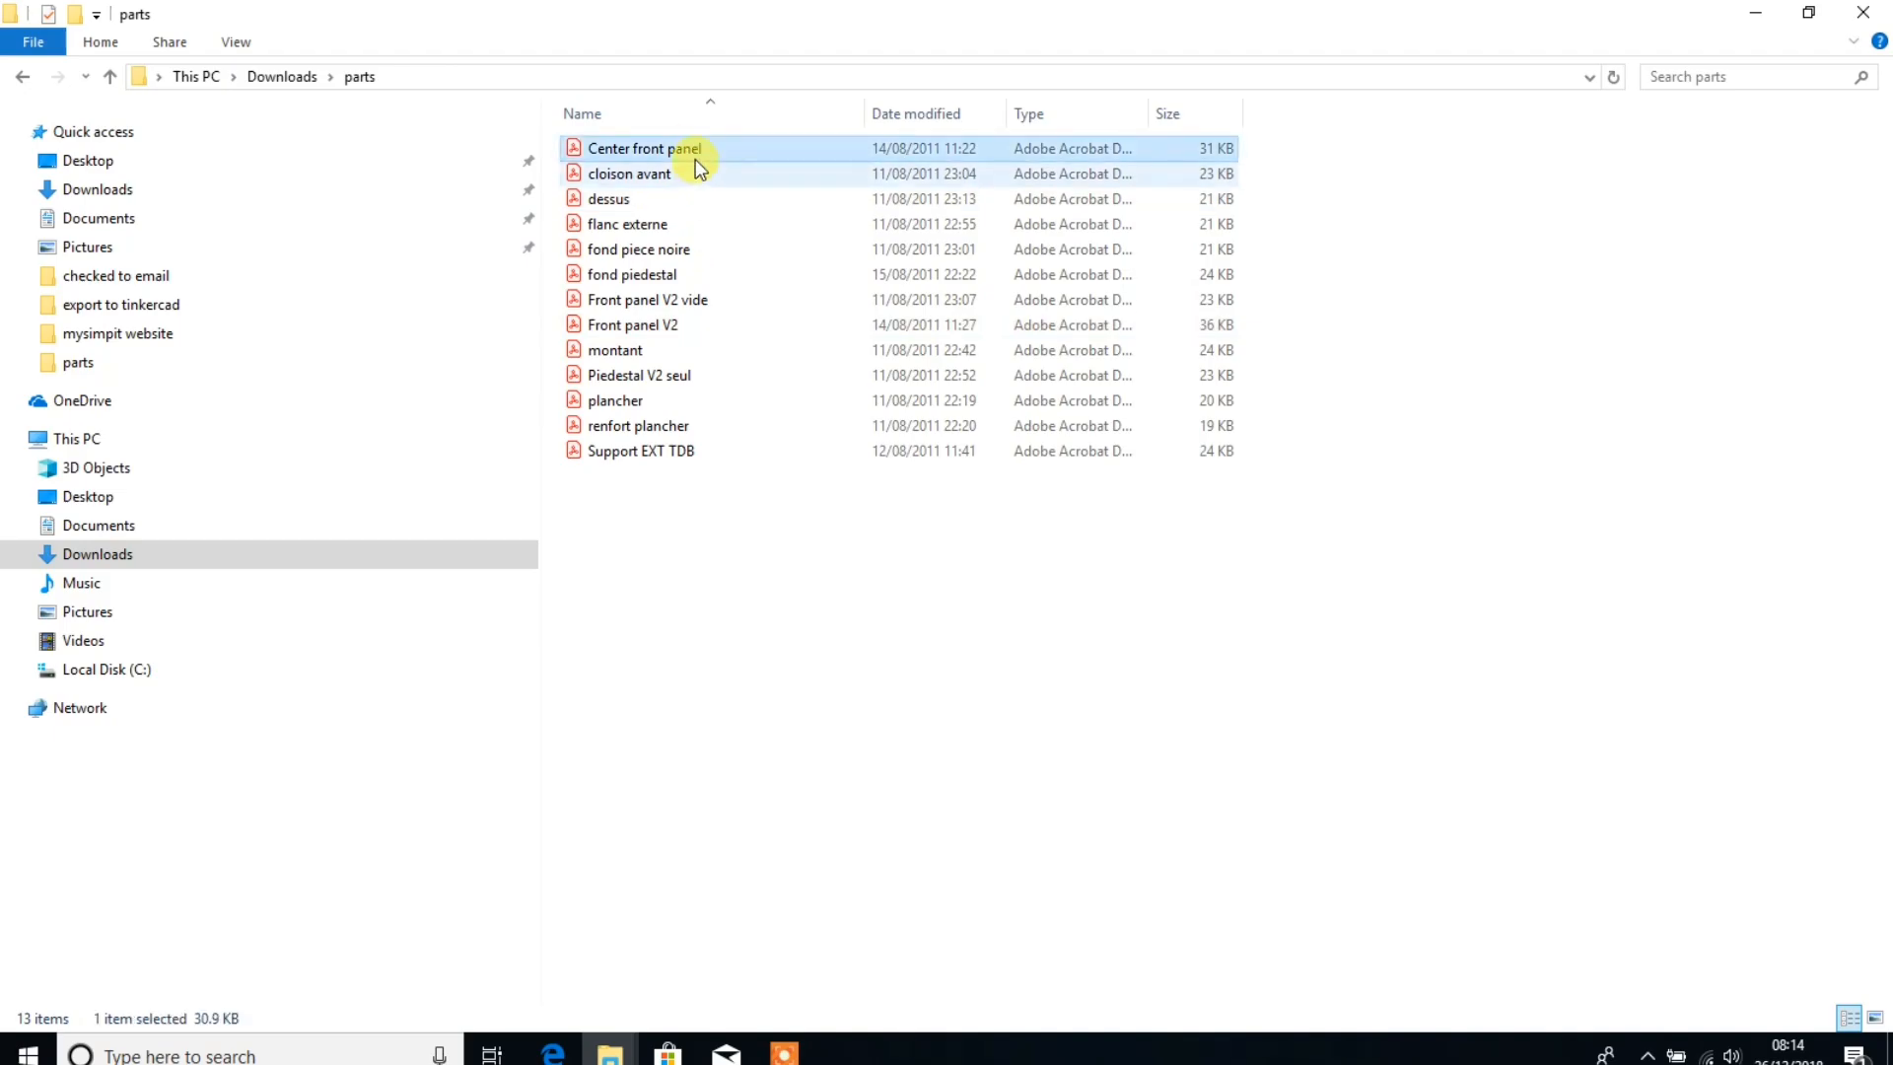
Rename Center front panel and the other part PDFs with numbered English names.
click(643, 147)
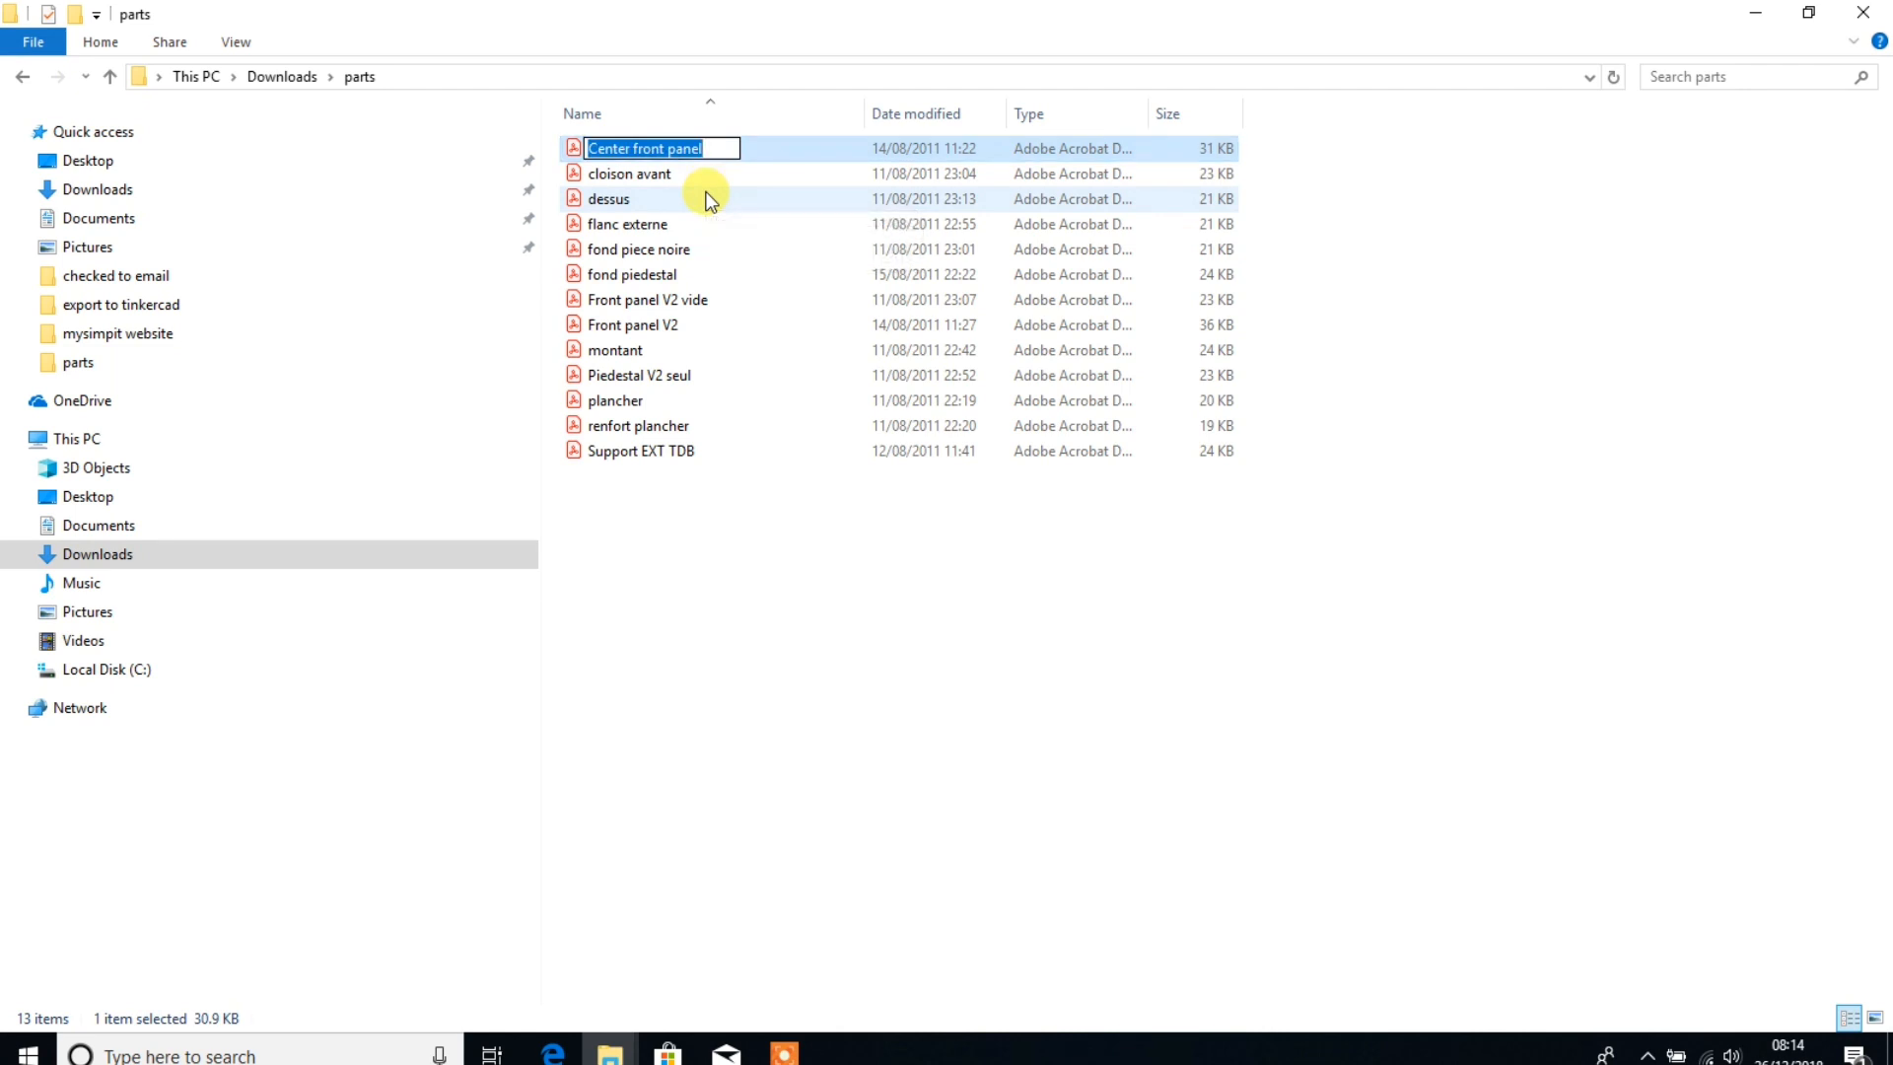
text(10 3 Main Facia)
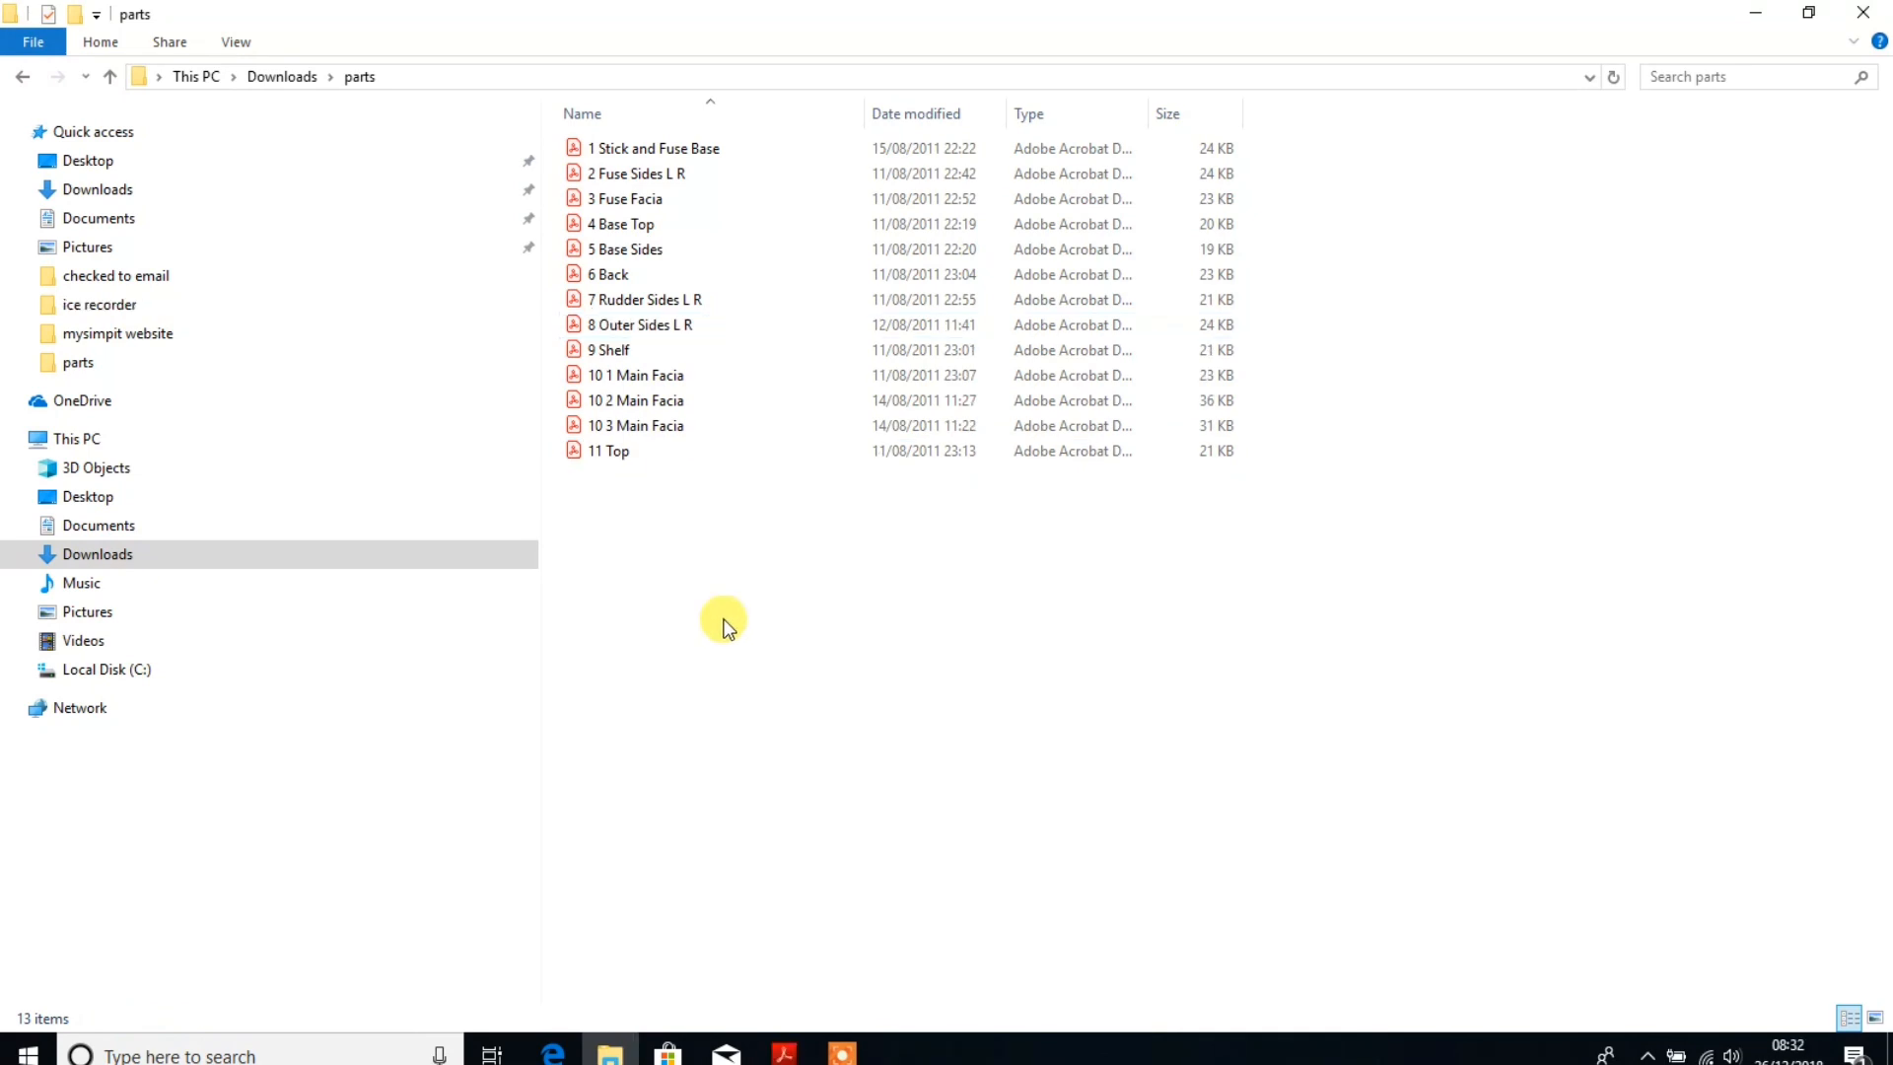
click(636, 172)
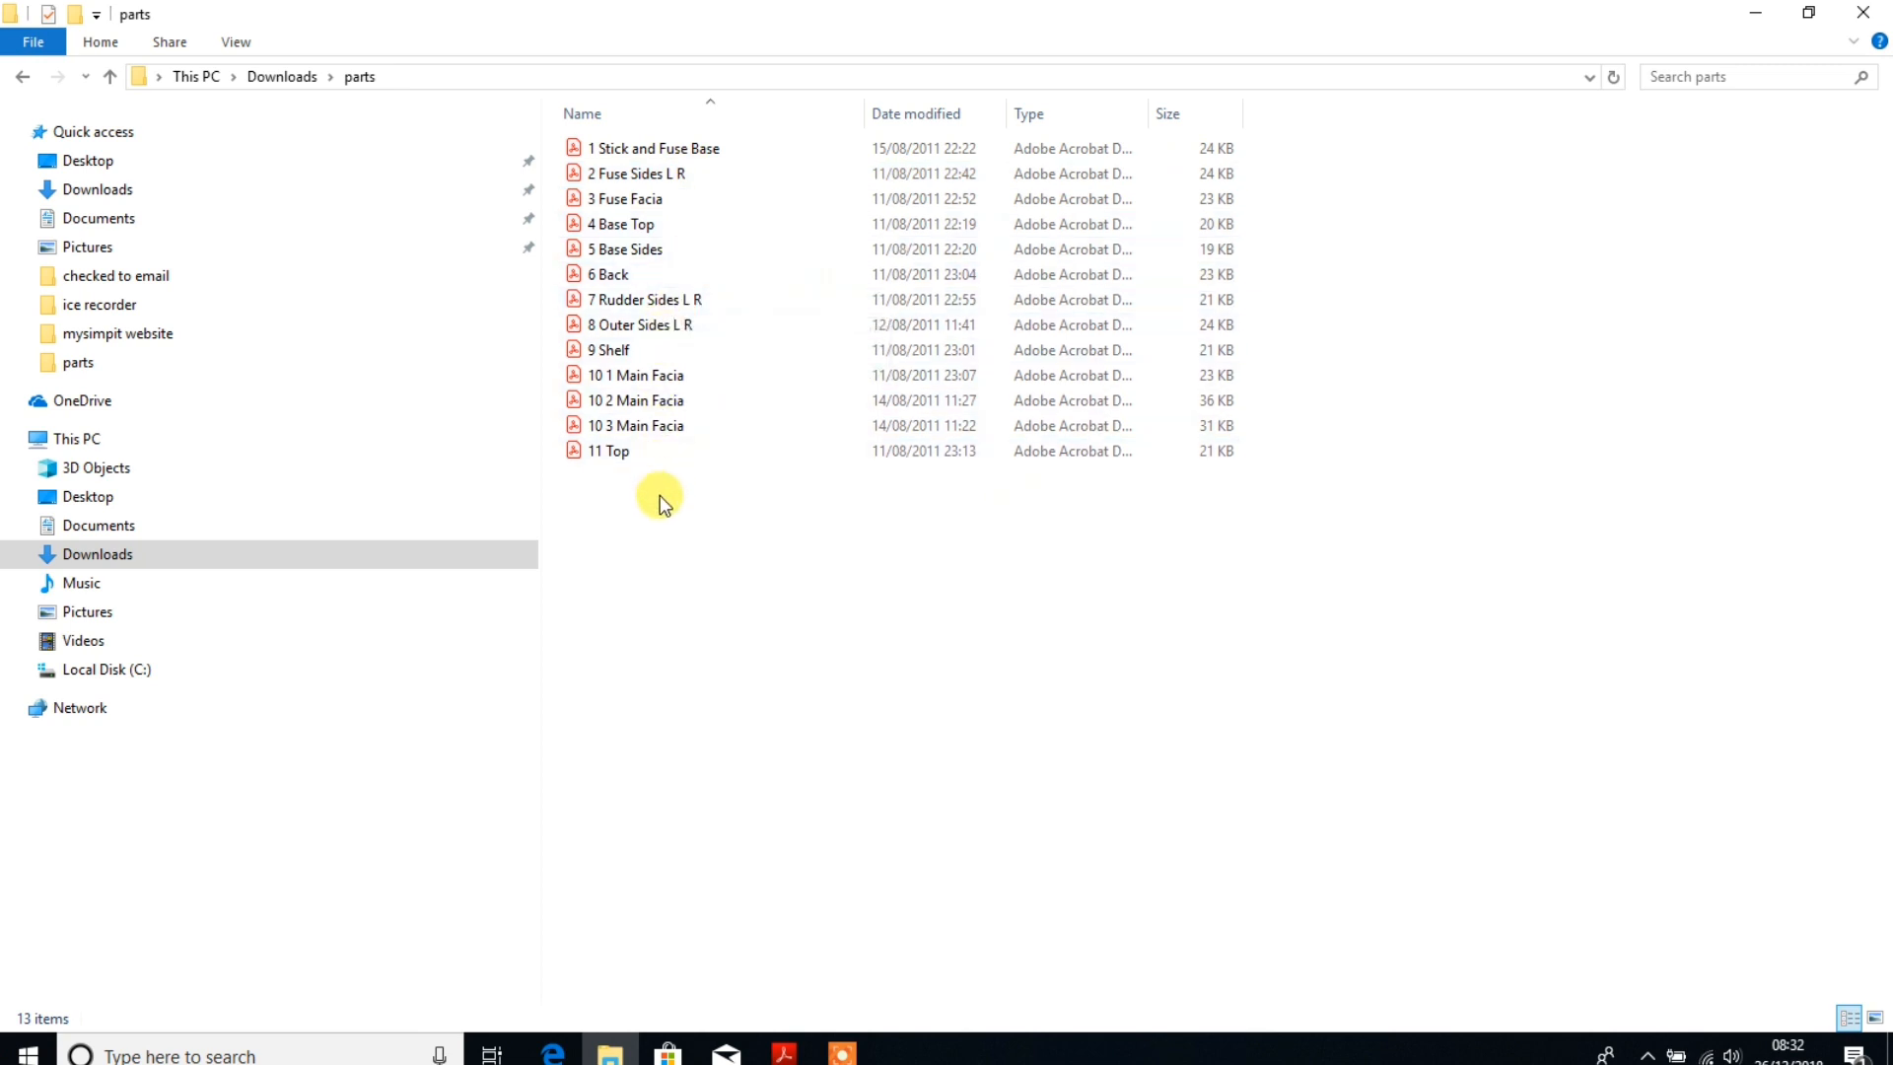
mouse_move(871, 633)
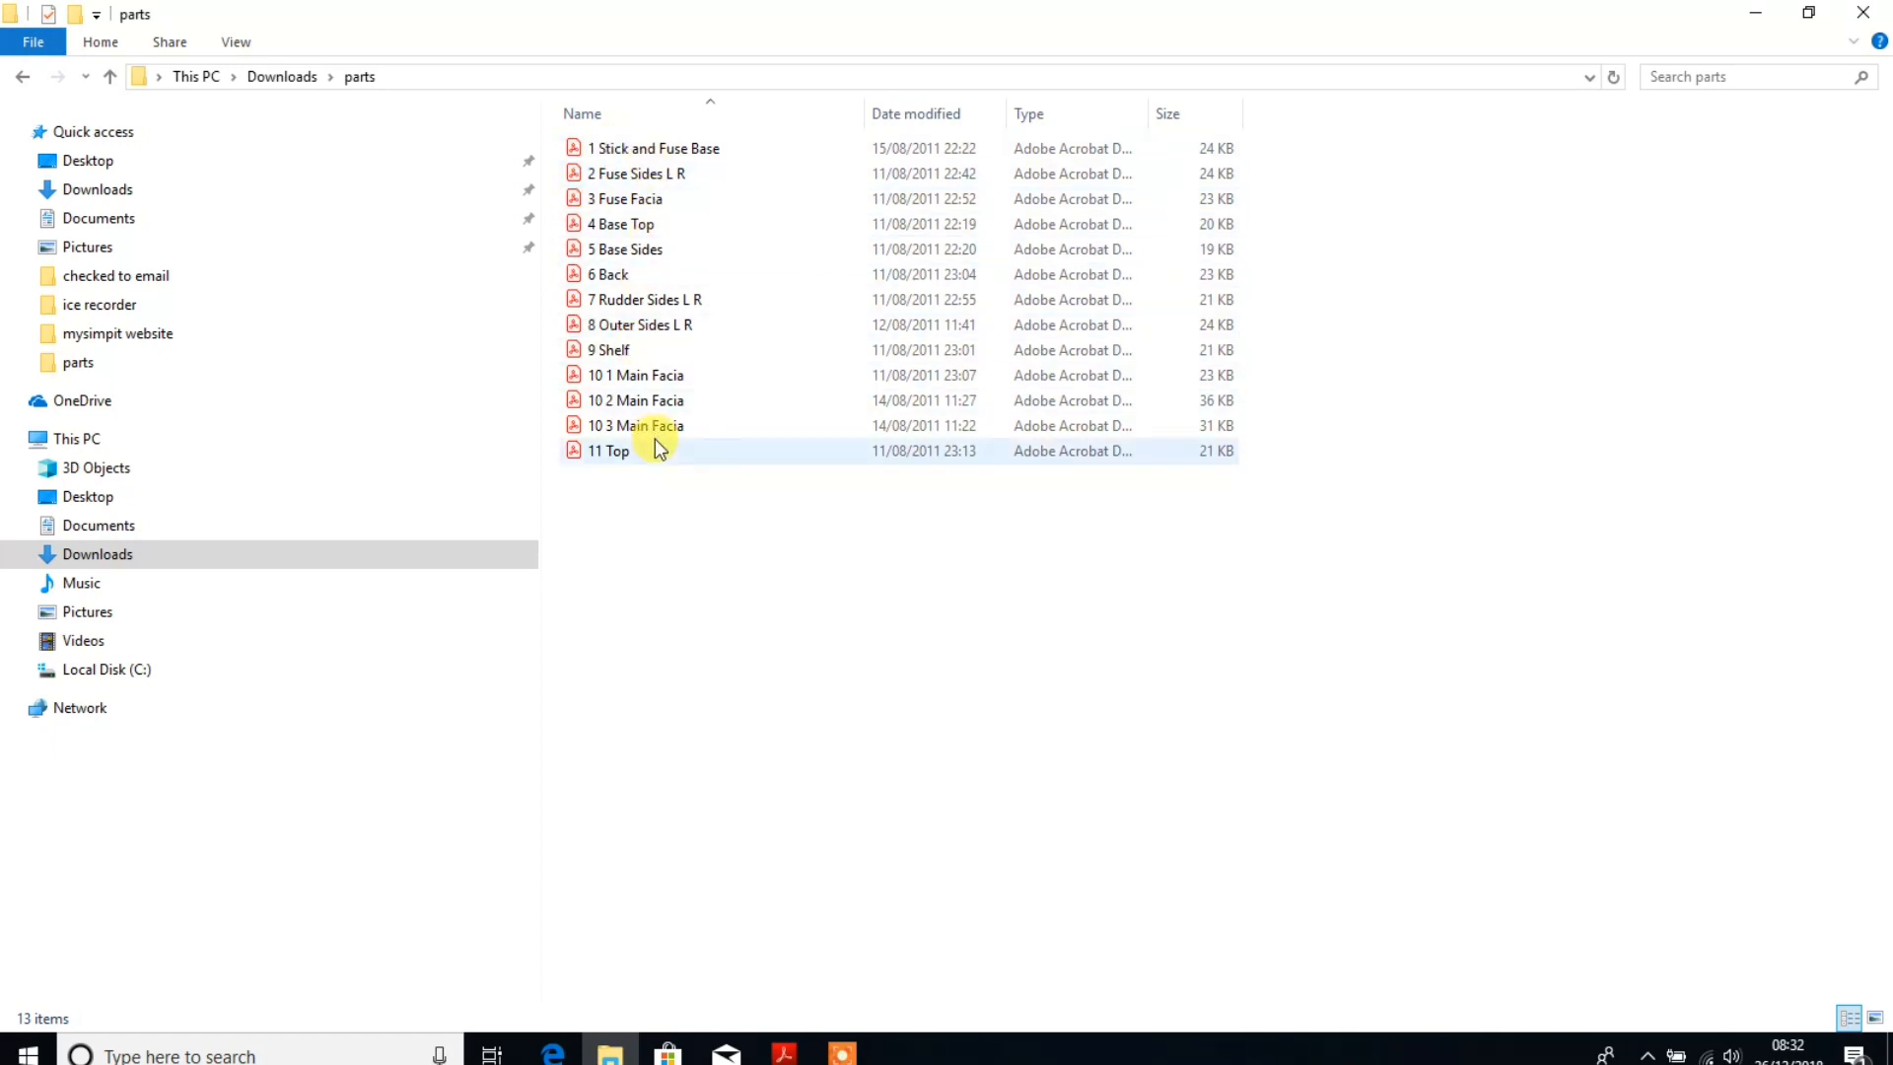
mouse_move(640, 400)
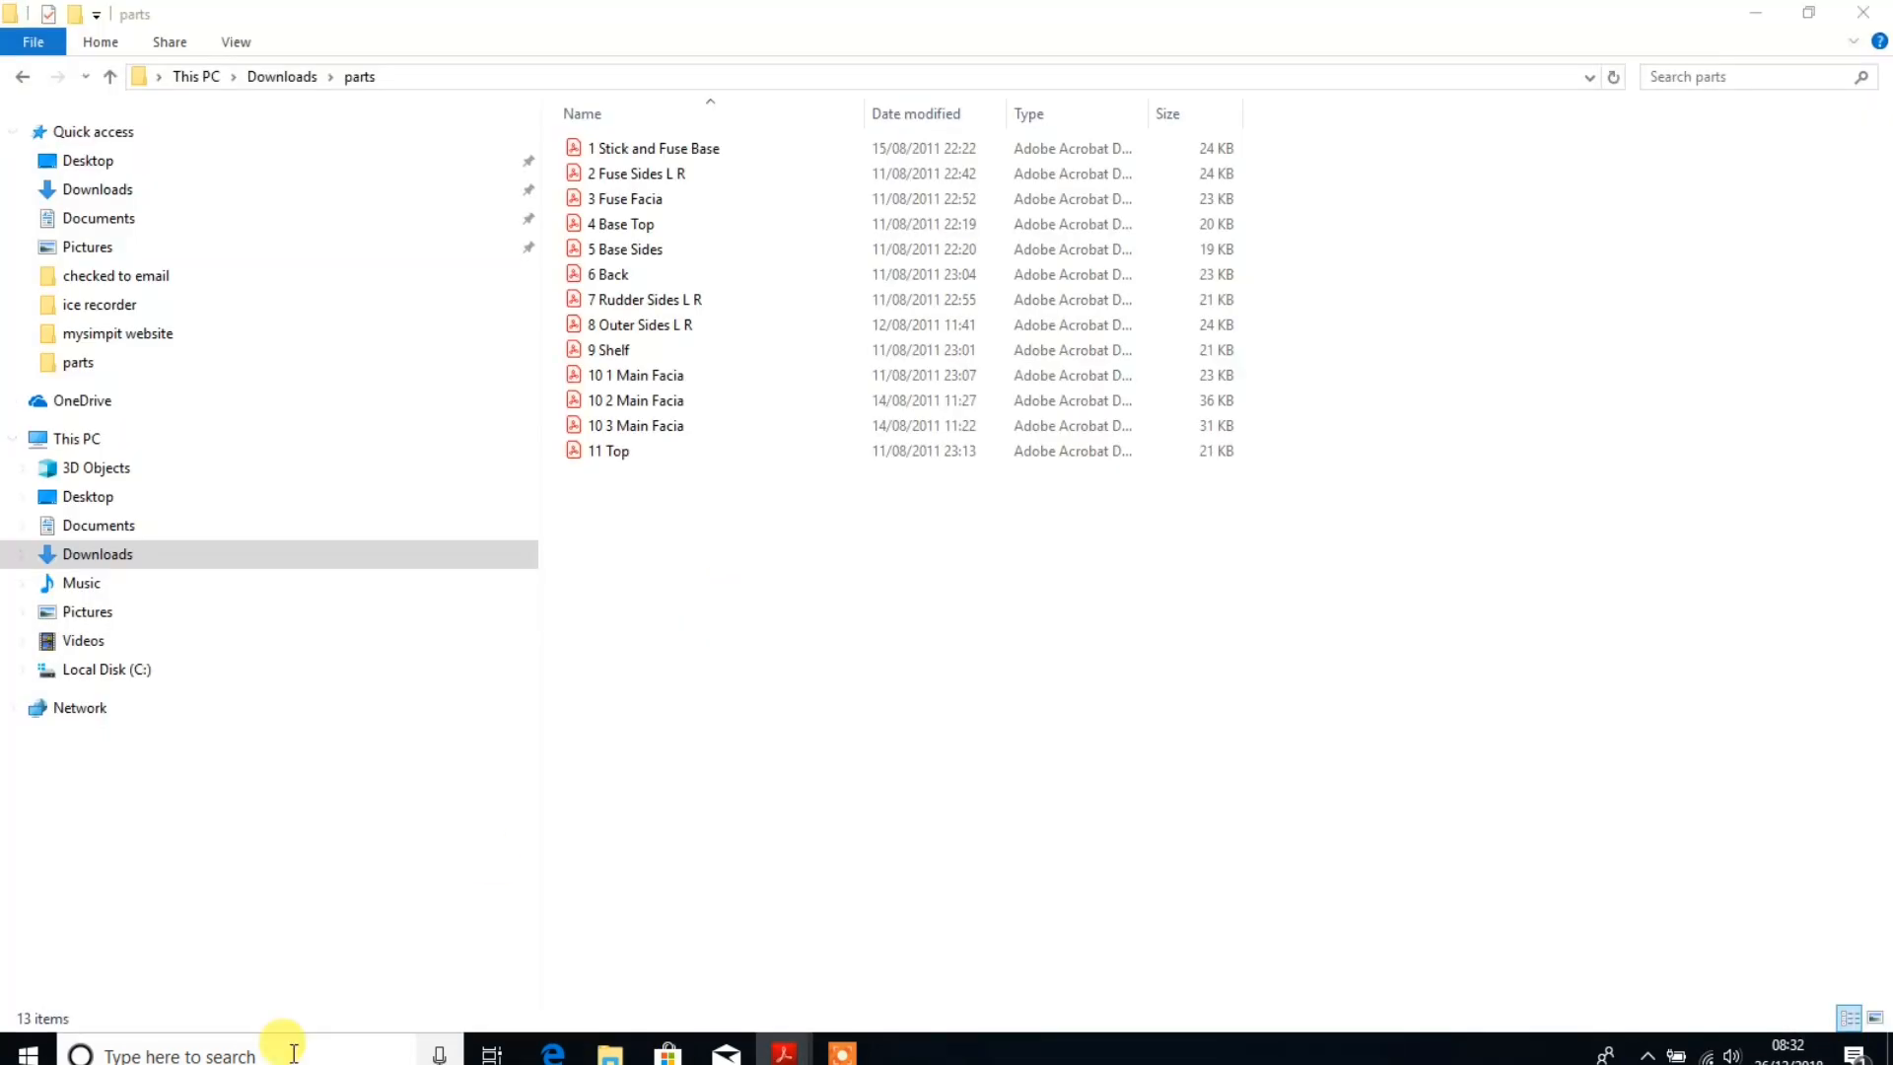
Open the renamed part PDFs and view drawings from 2 Fuse Sides L R to 10 1 Main Facia.
double_click(650, 147)
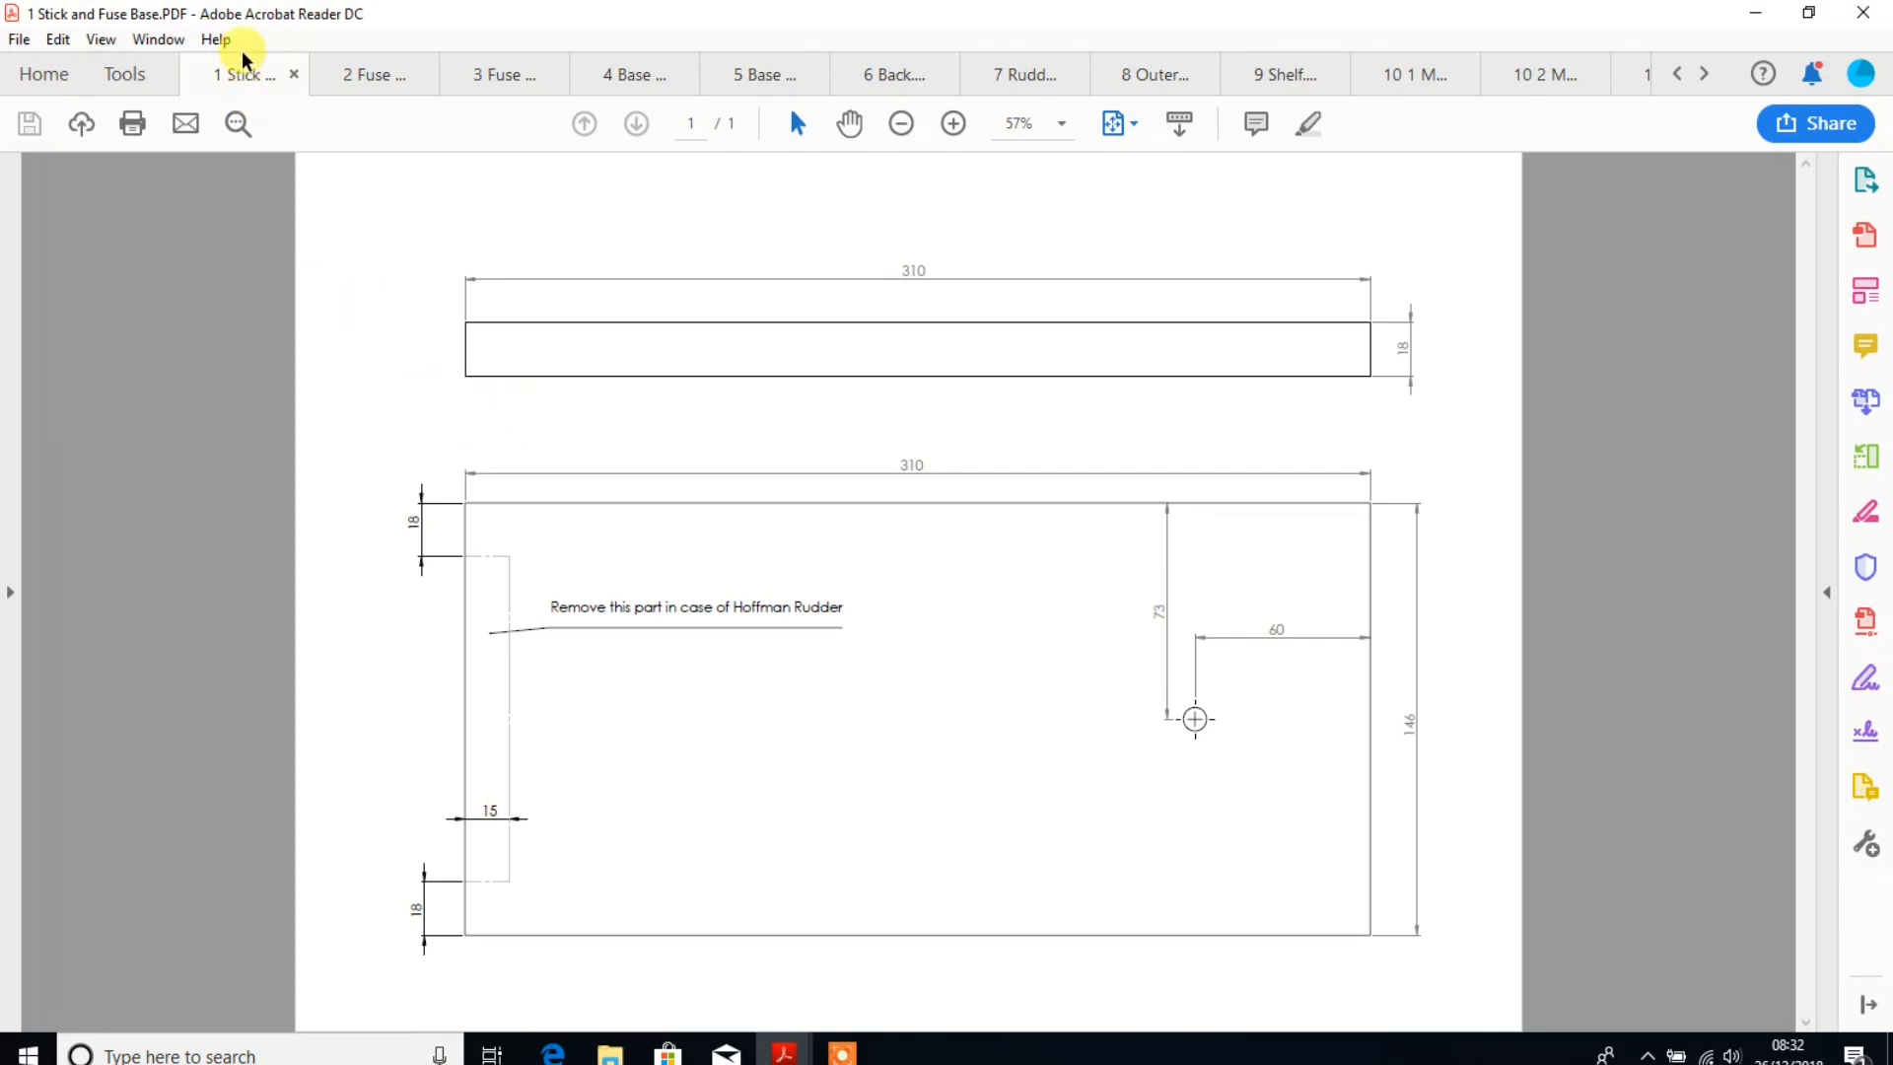
click(368, 74)
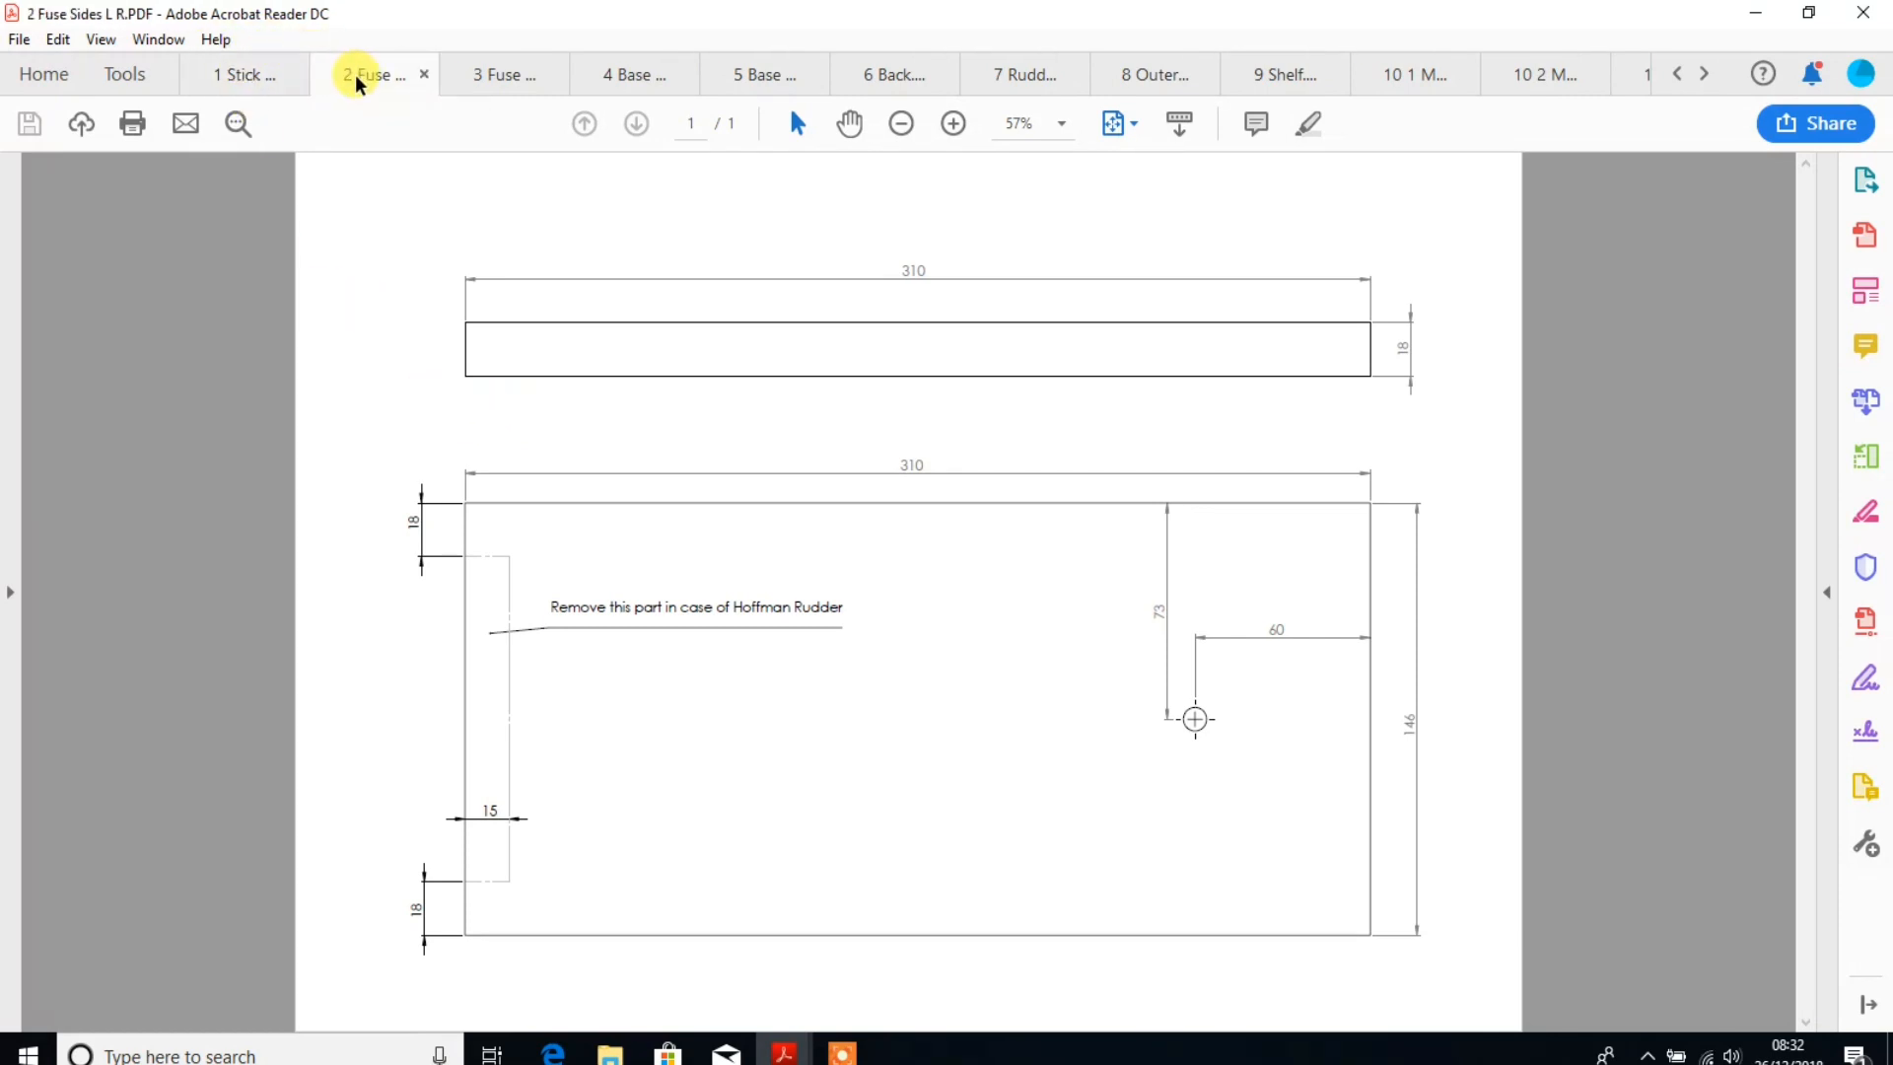
click(502, 74)
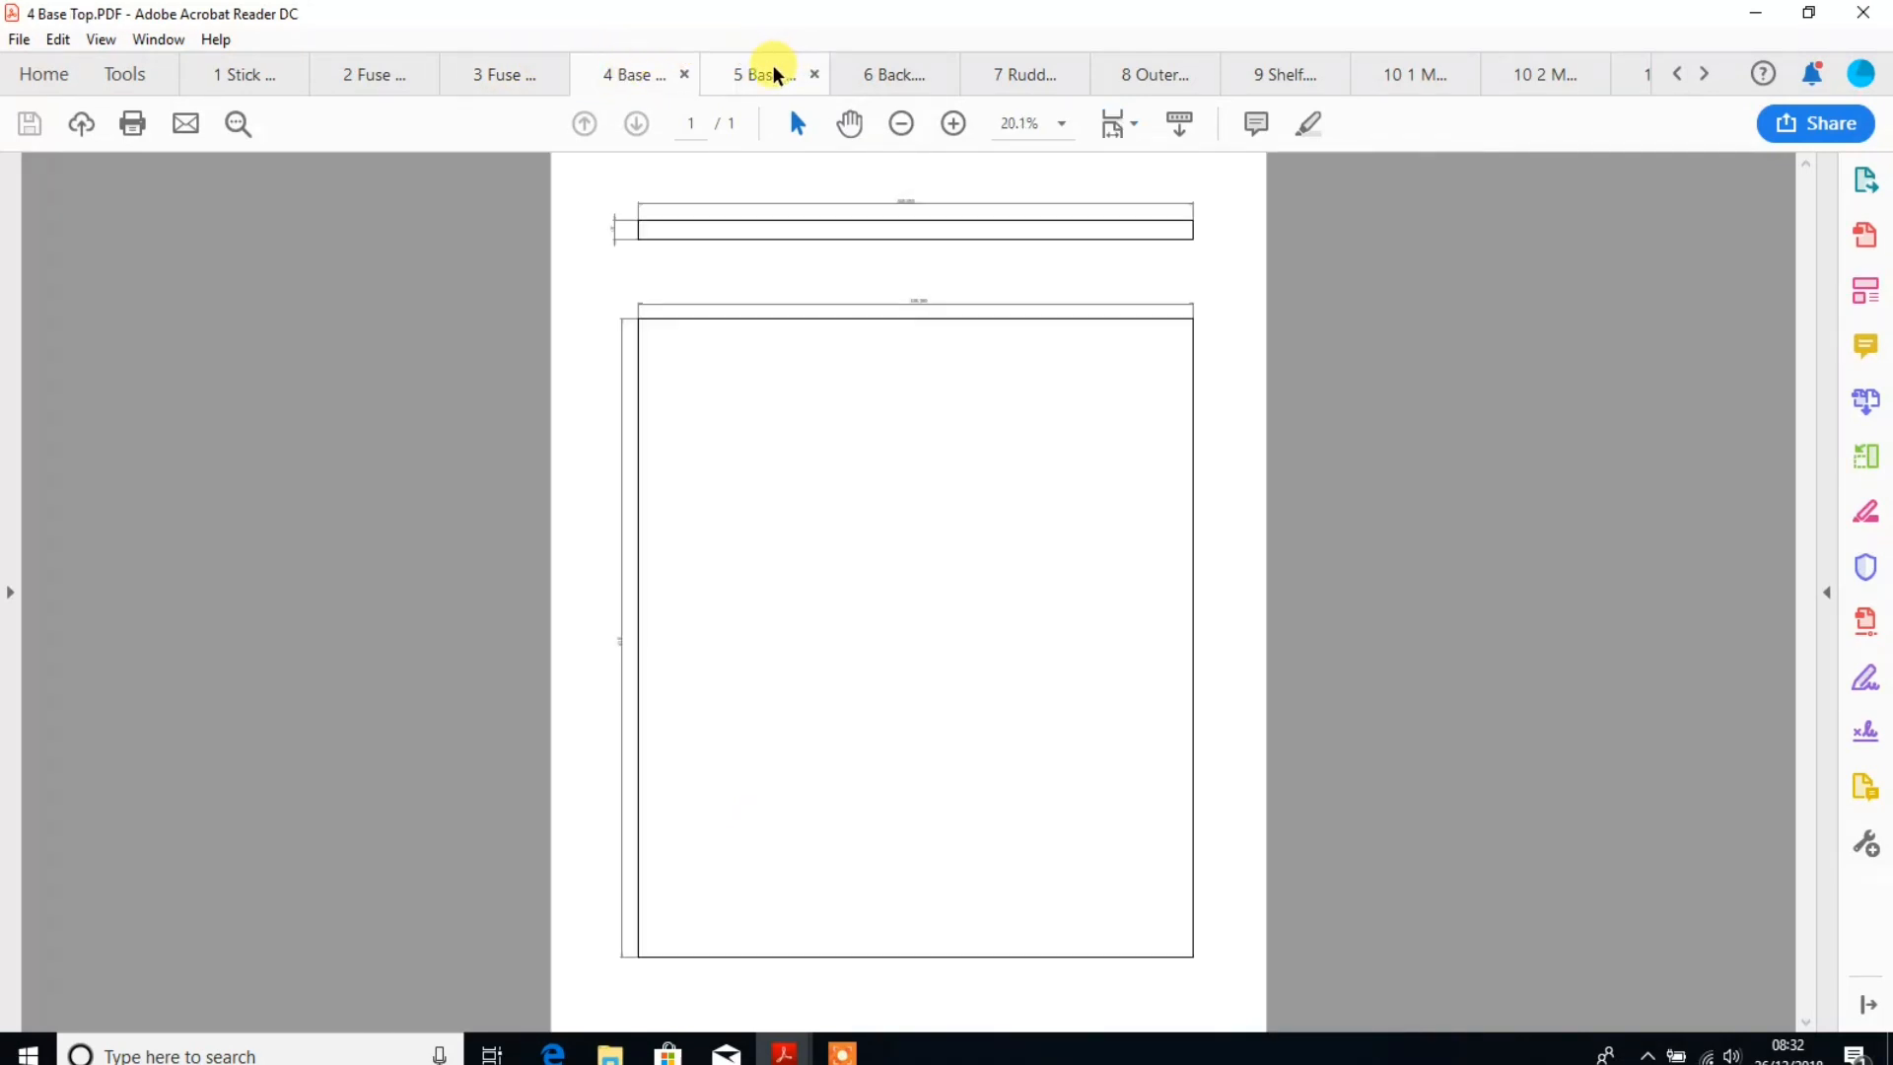
click(893, 74)
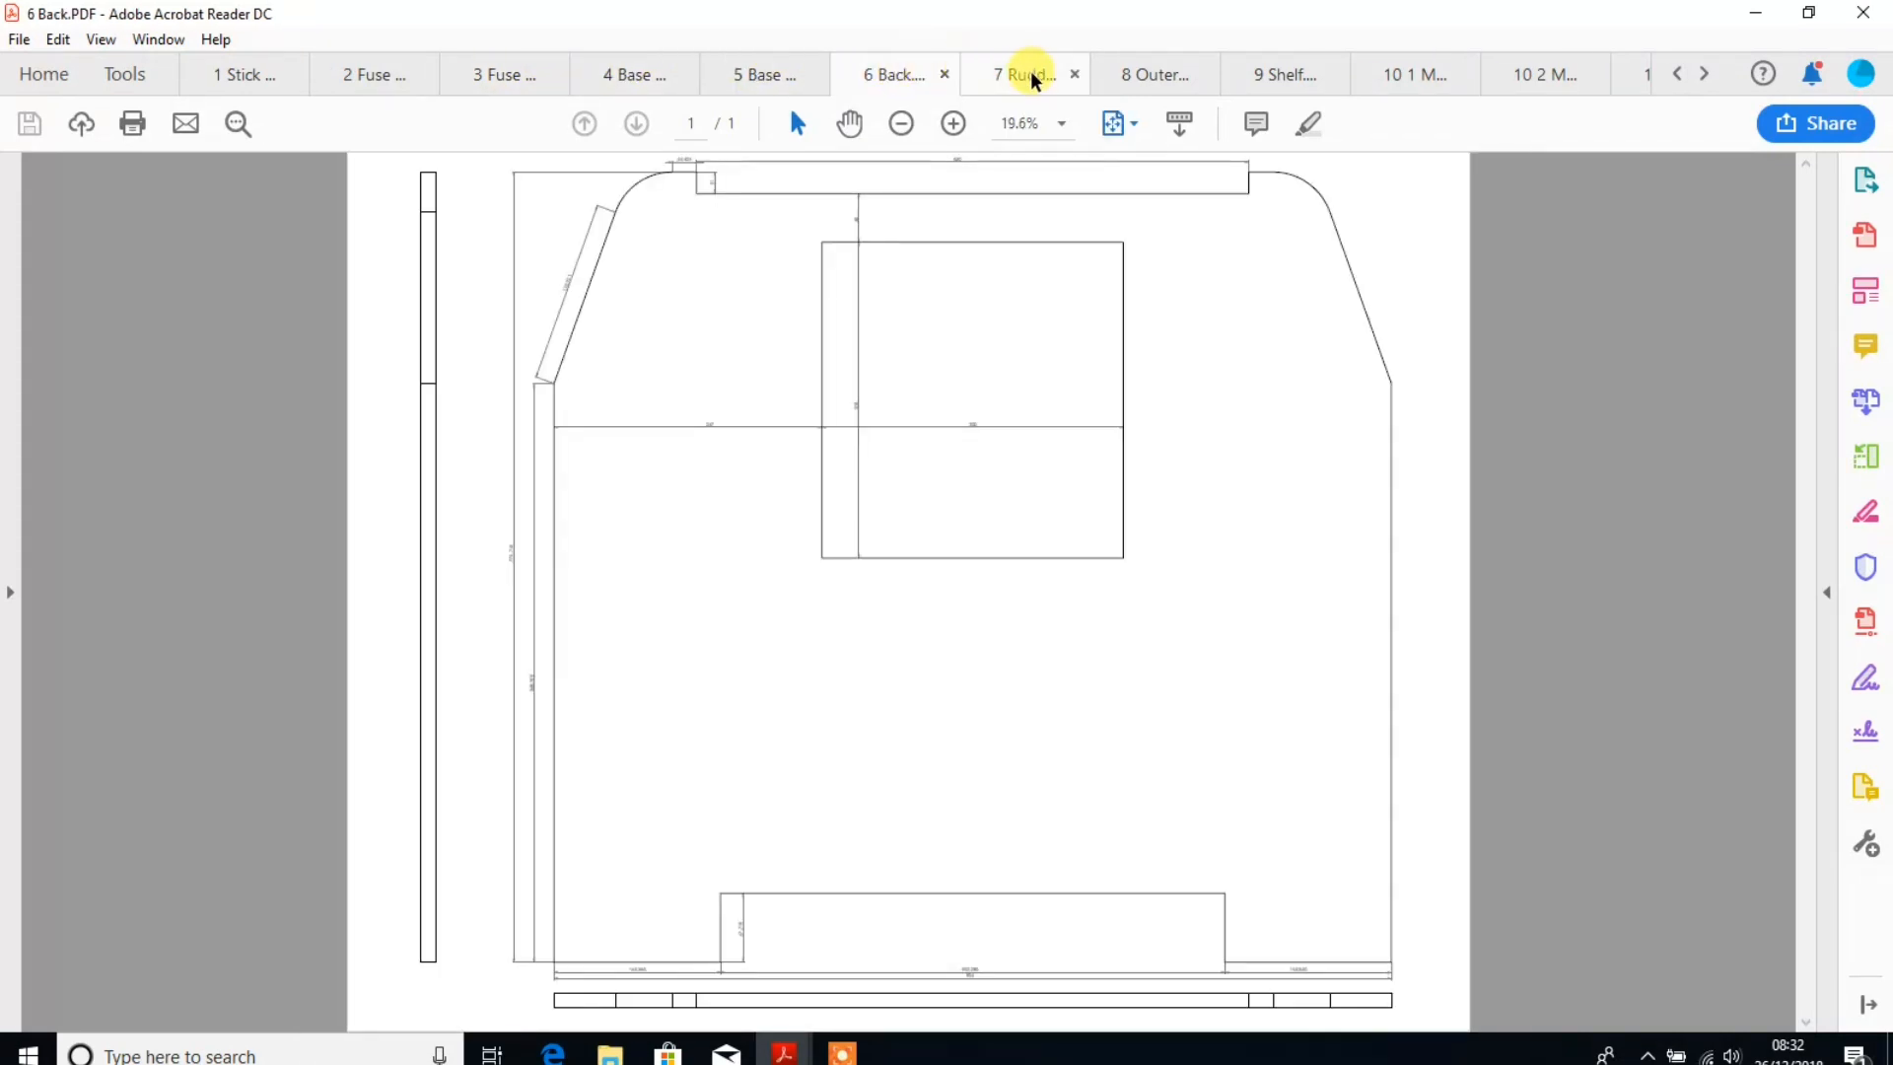
click(1152, 74)
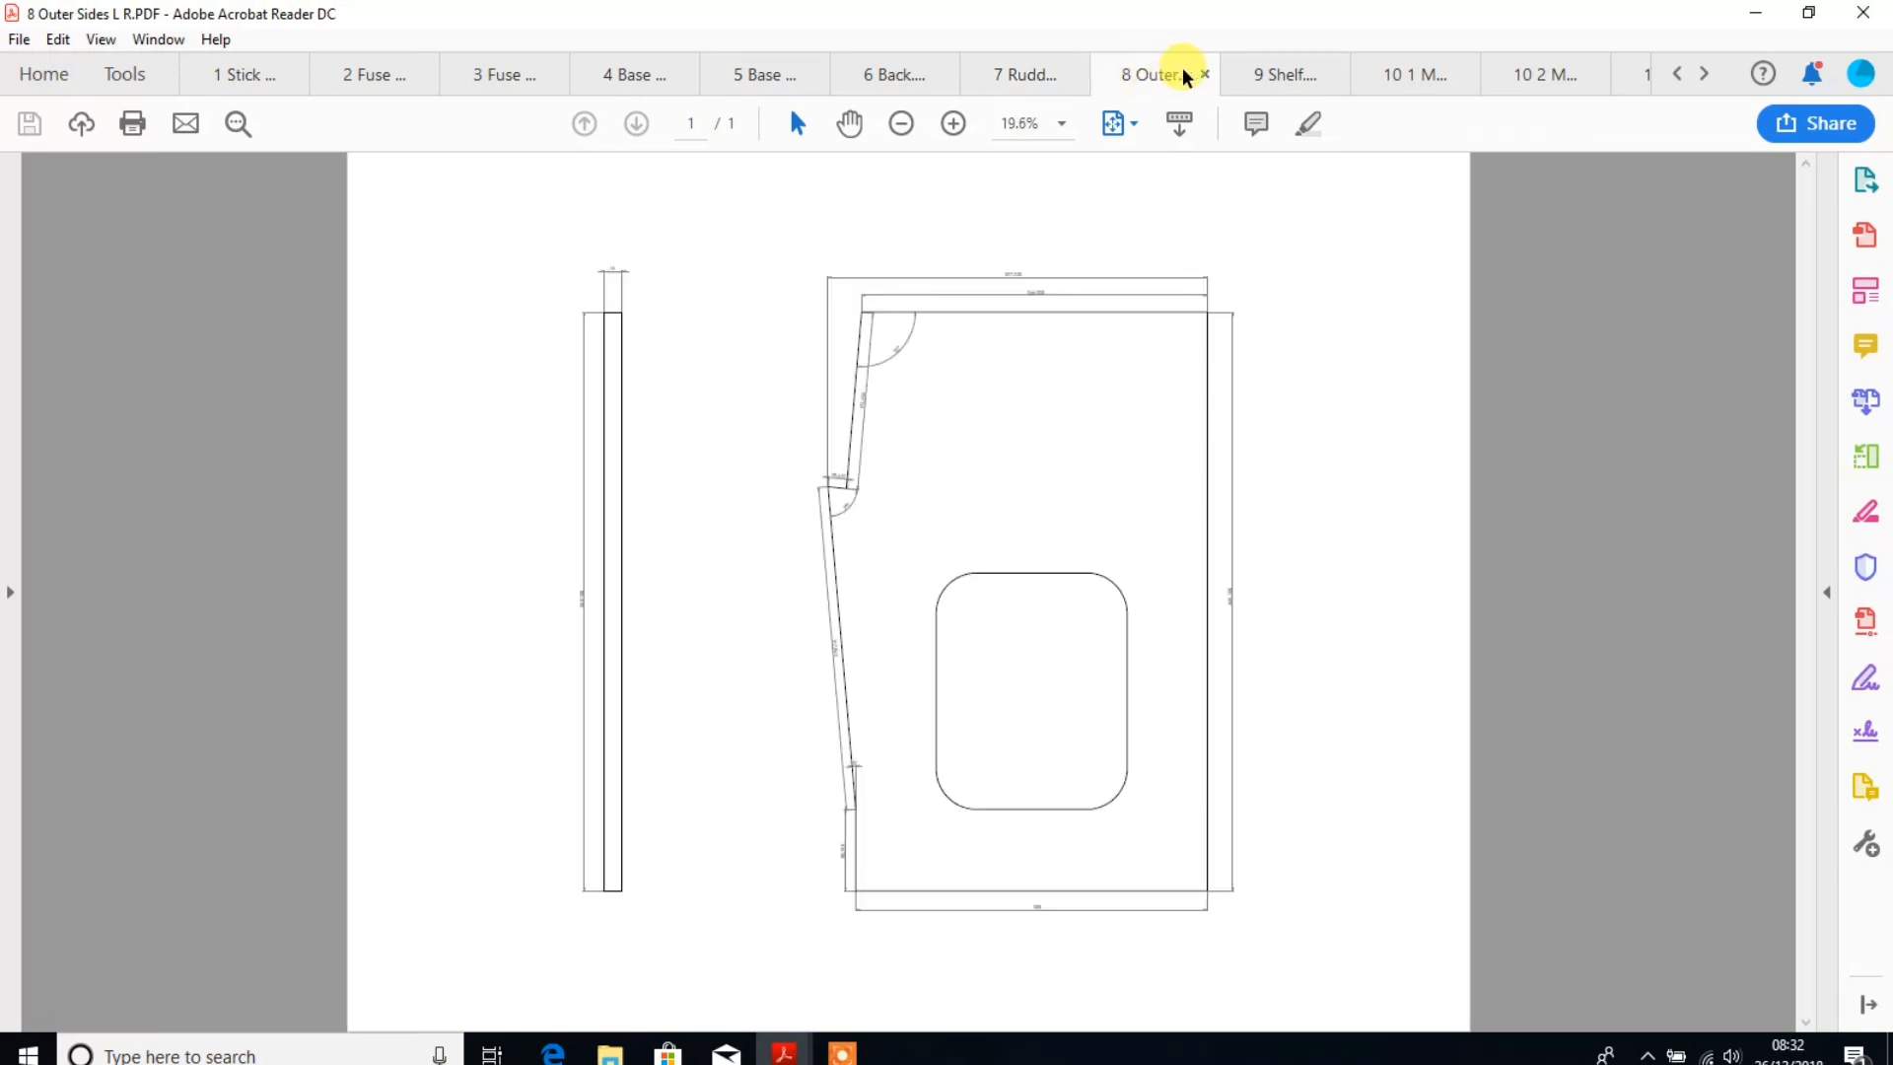
click(1283, 74)
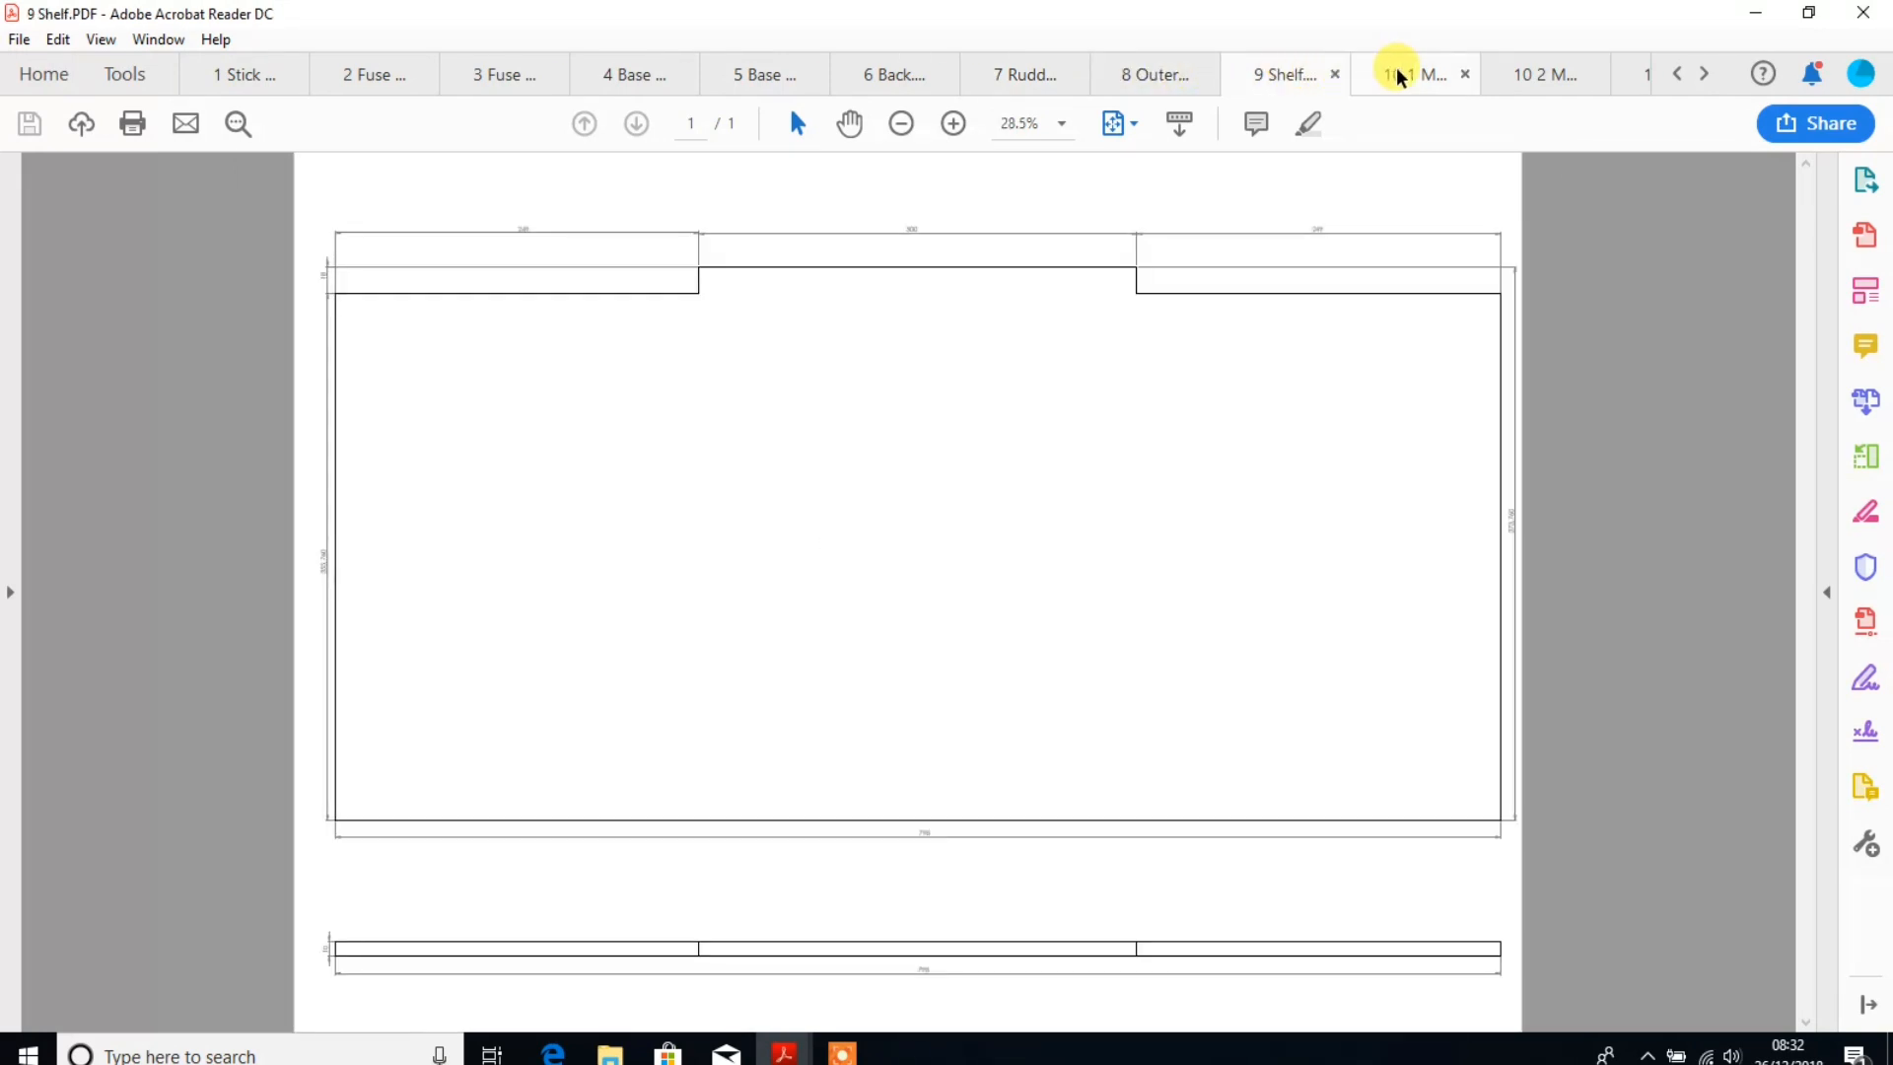
click(1418, 74)
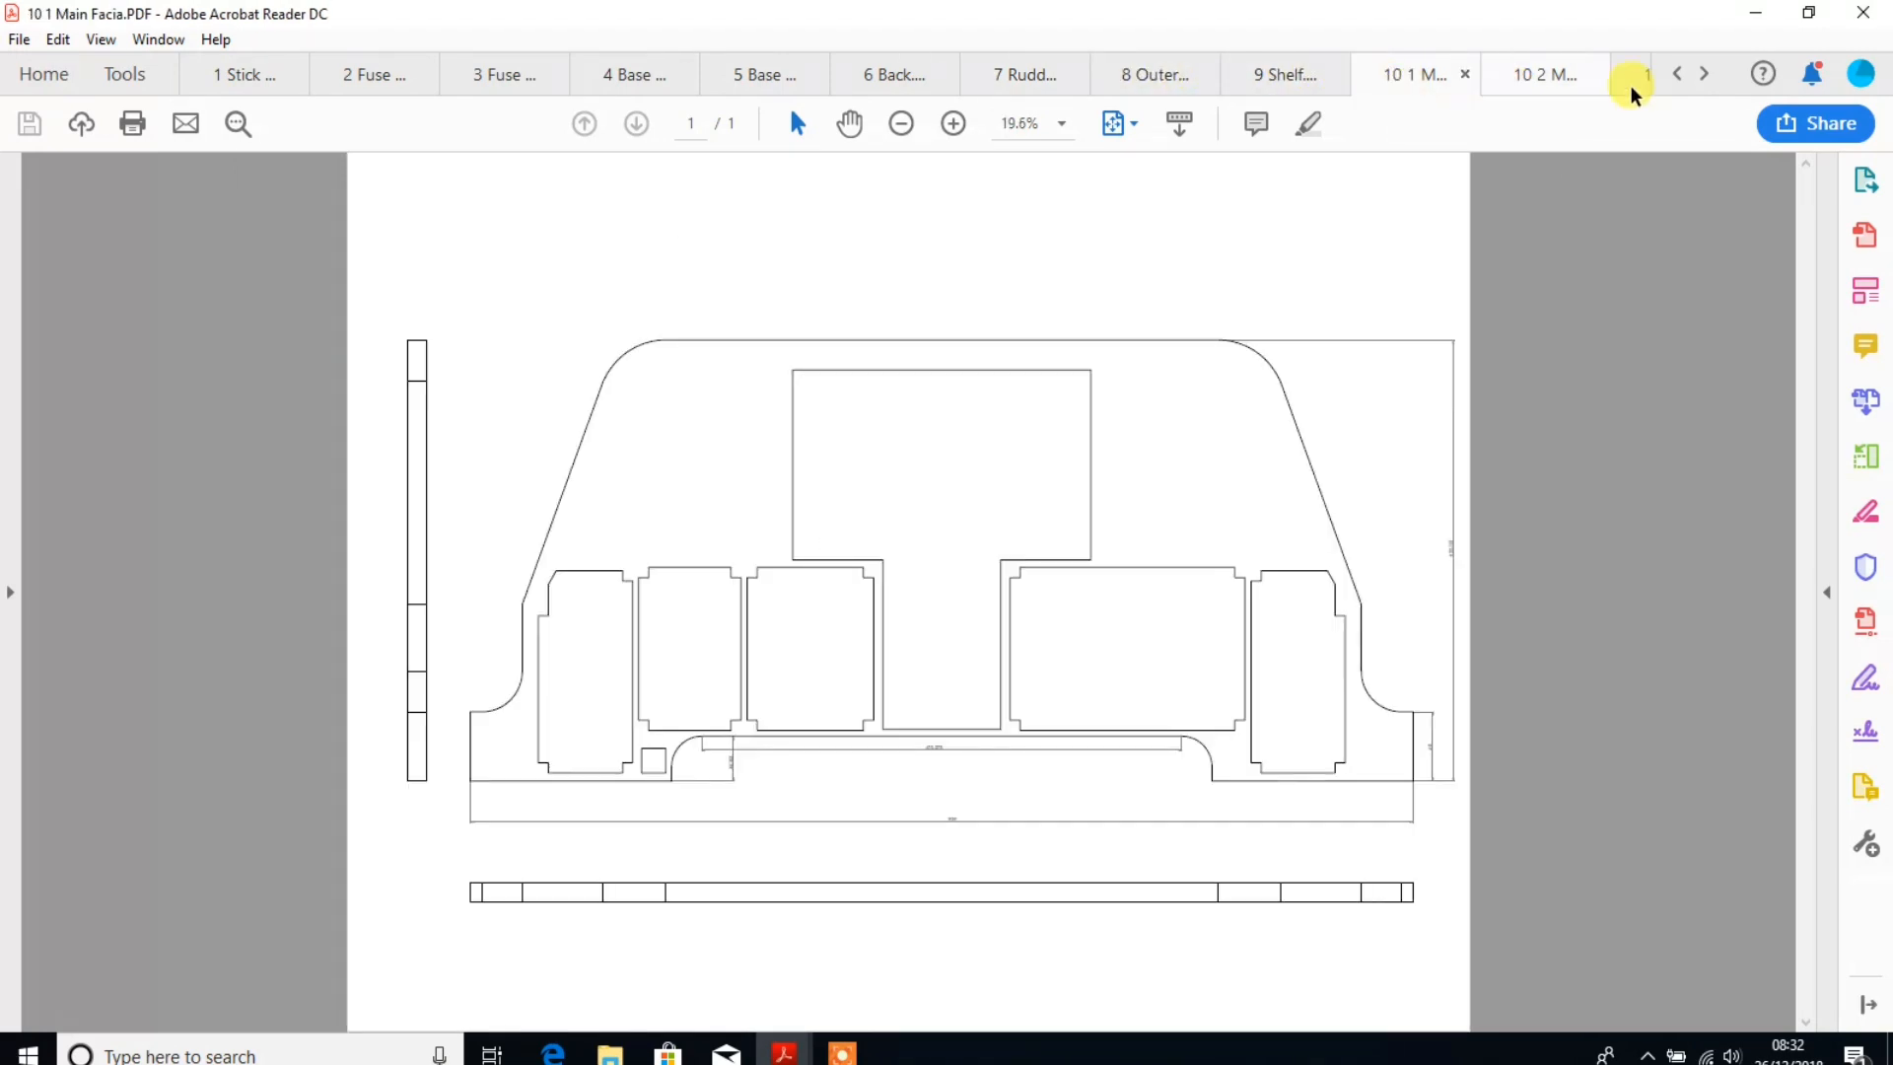
View the 10 2 and 10 3 Main Facia and 11 Top drawings, then return to the manual.
click(1625, 74)
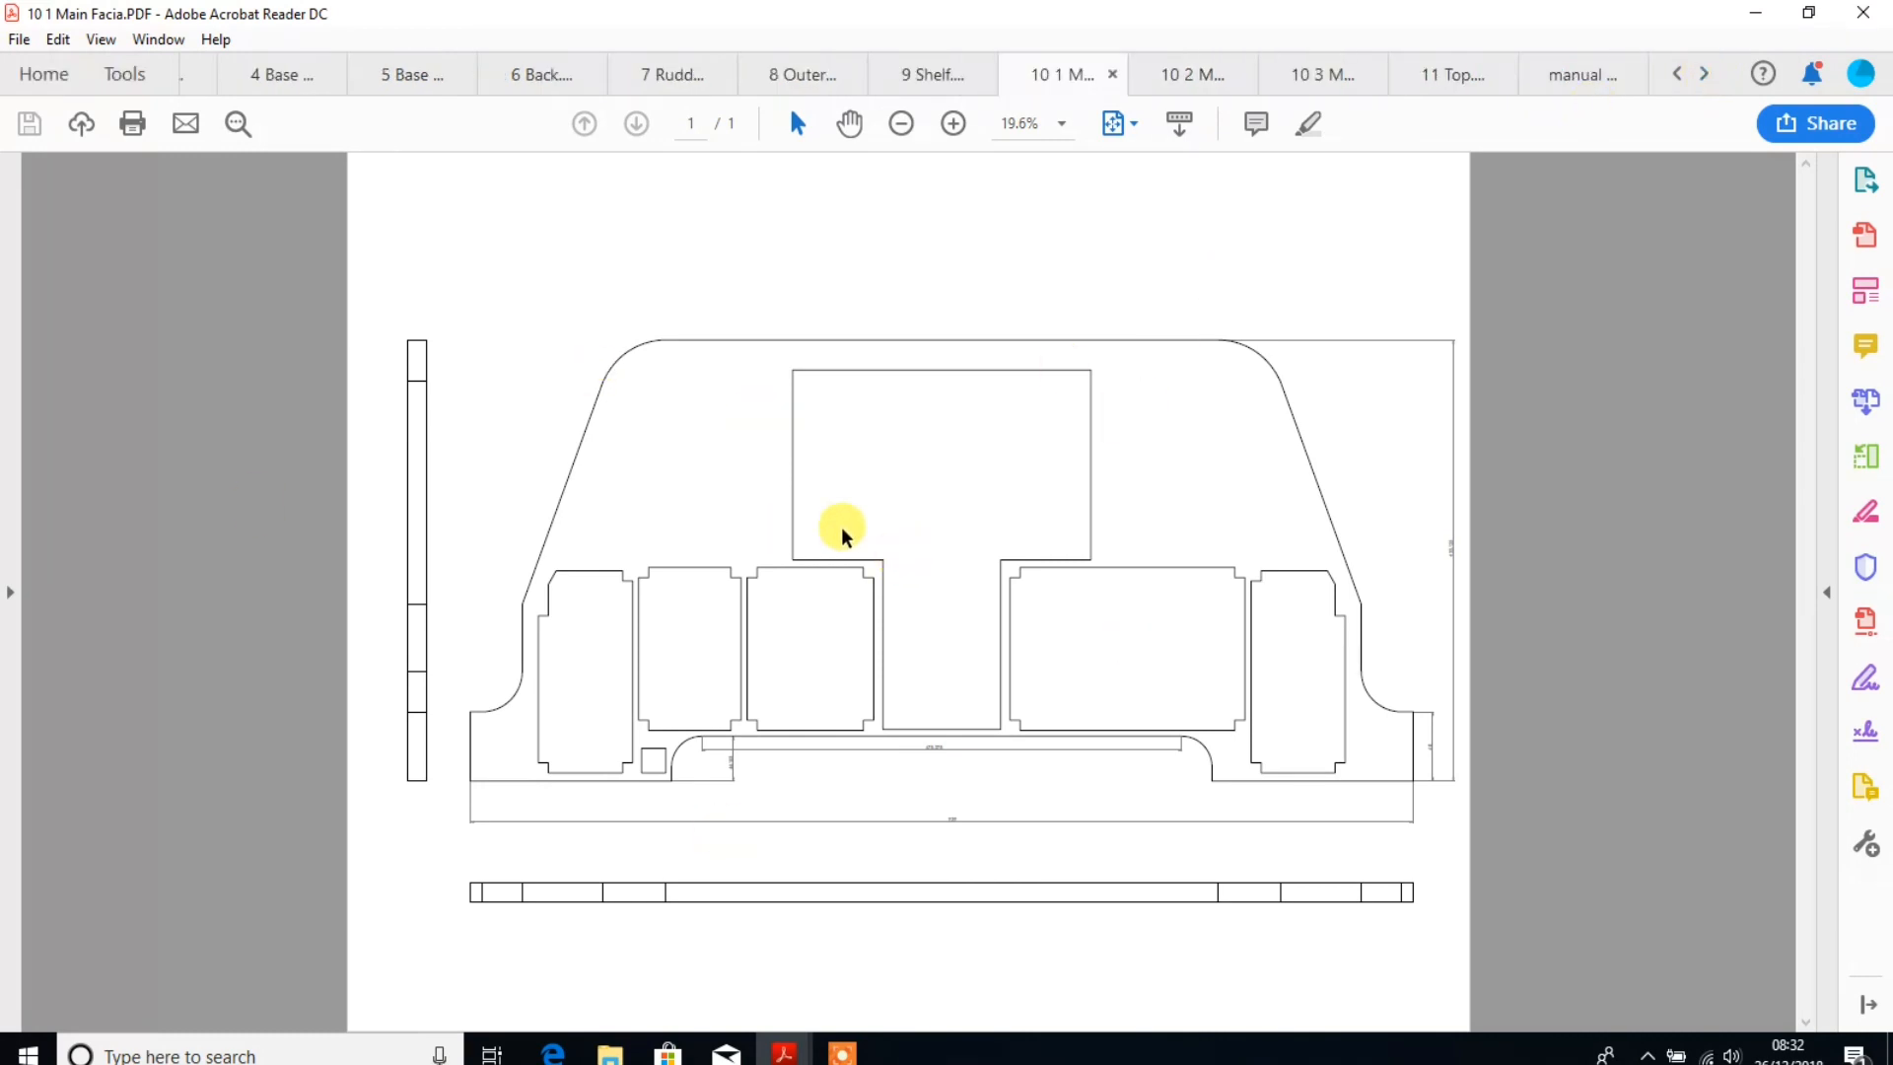
mouse_move(473, 748)
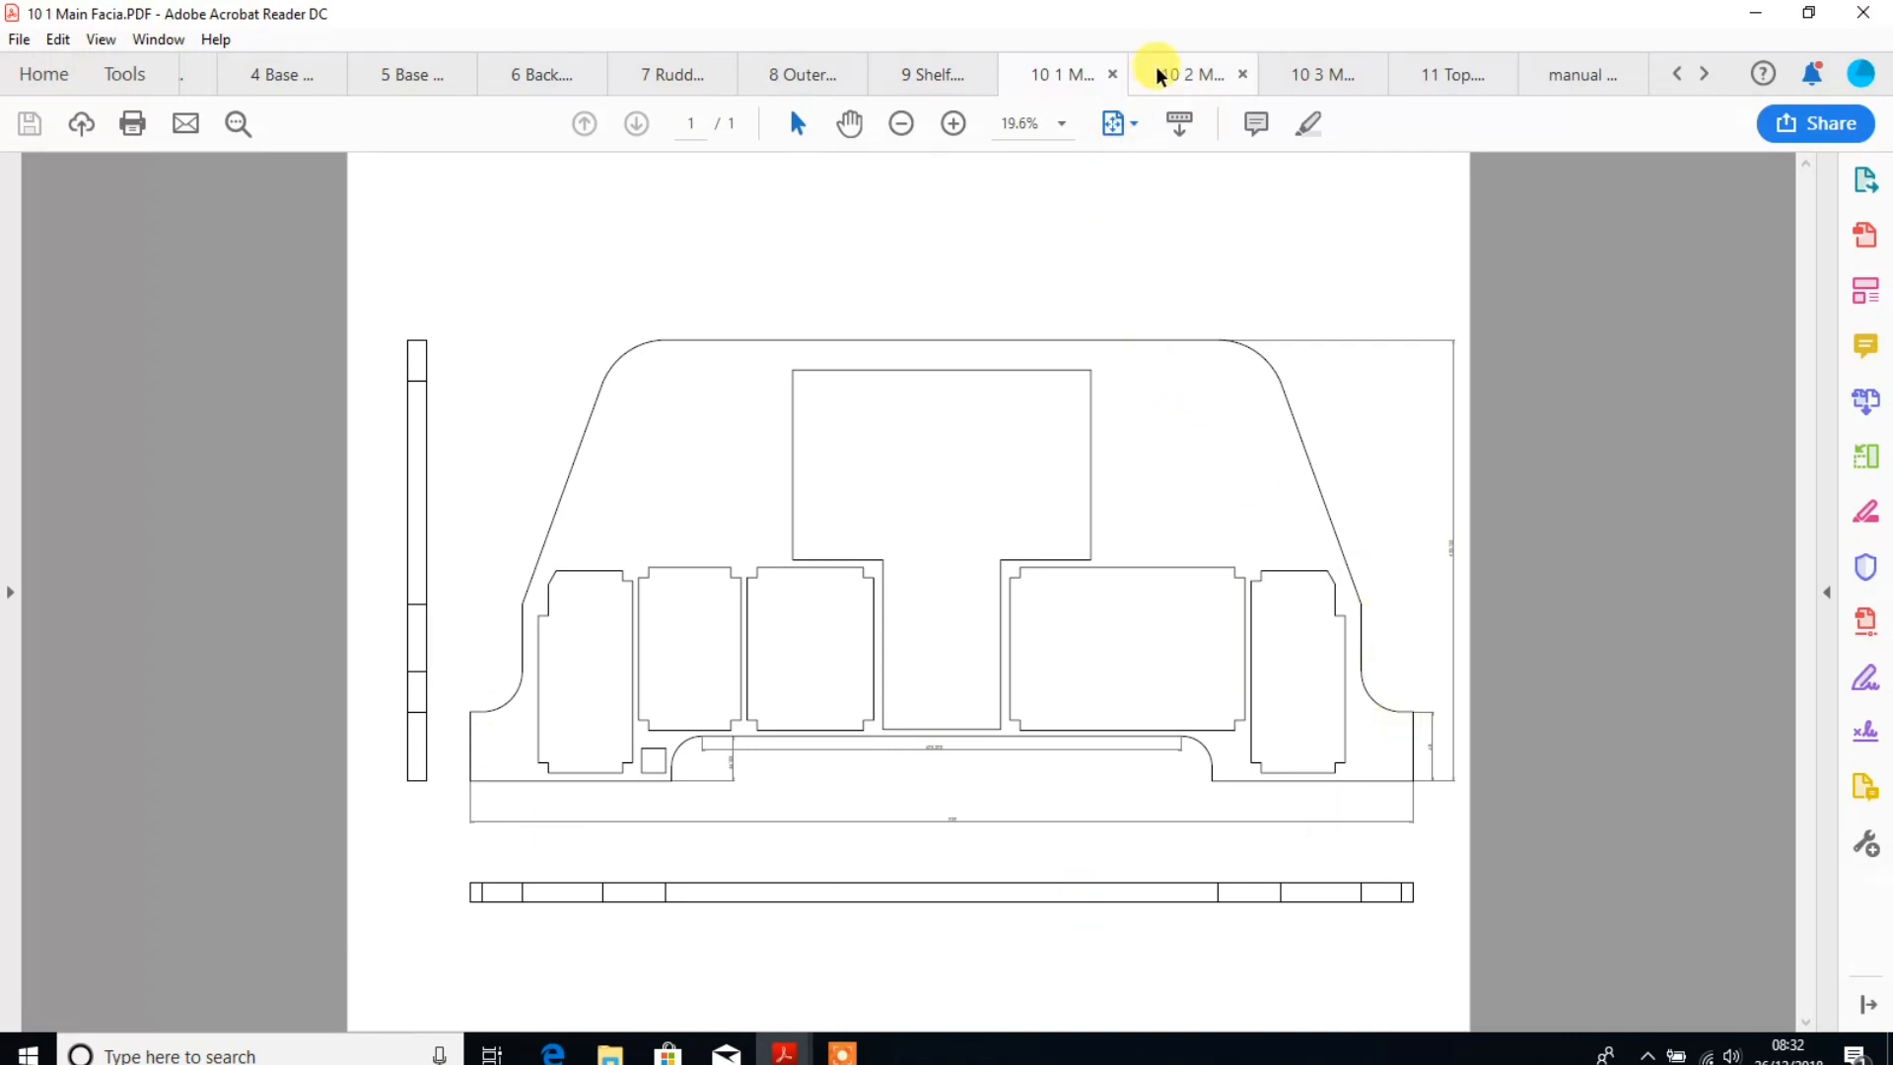
click(1188, 74)
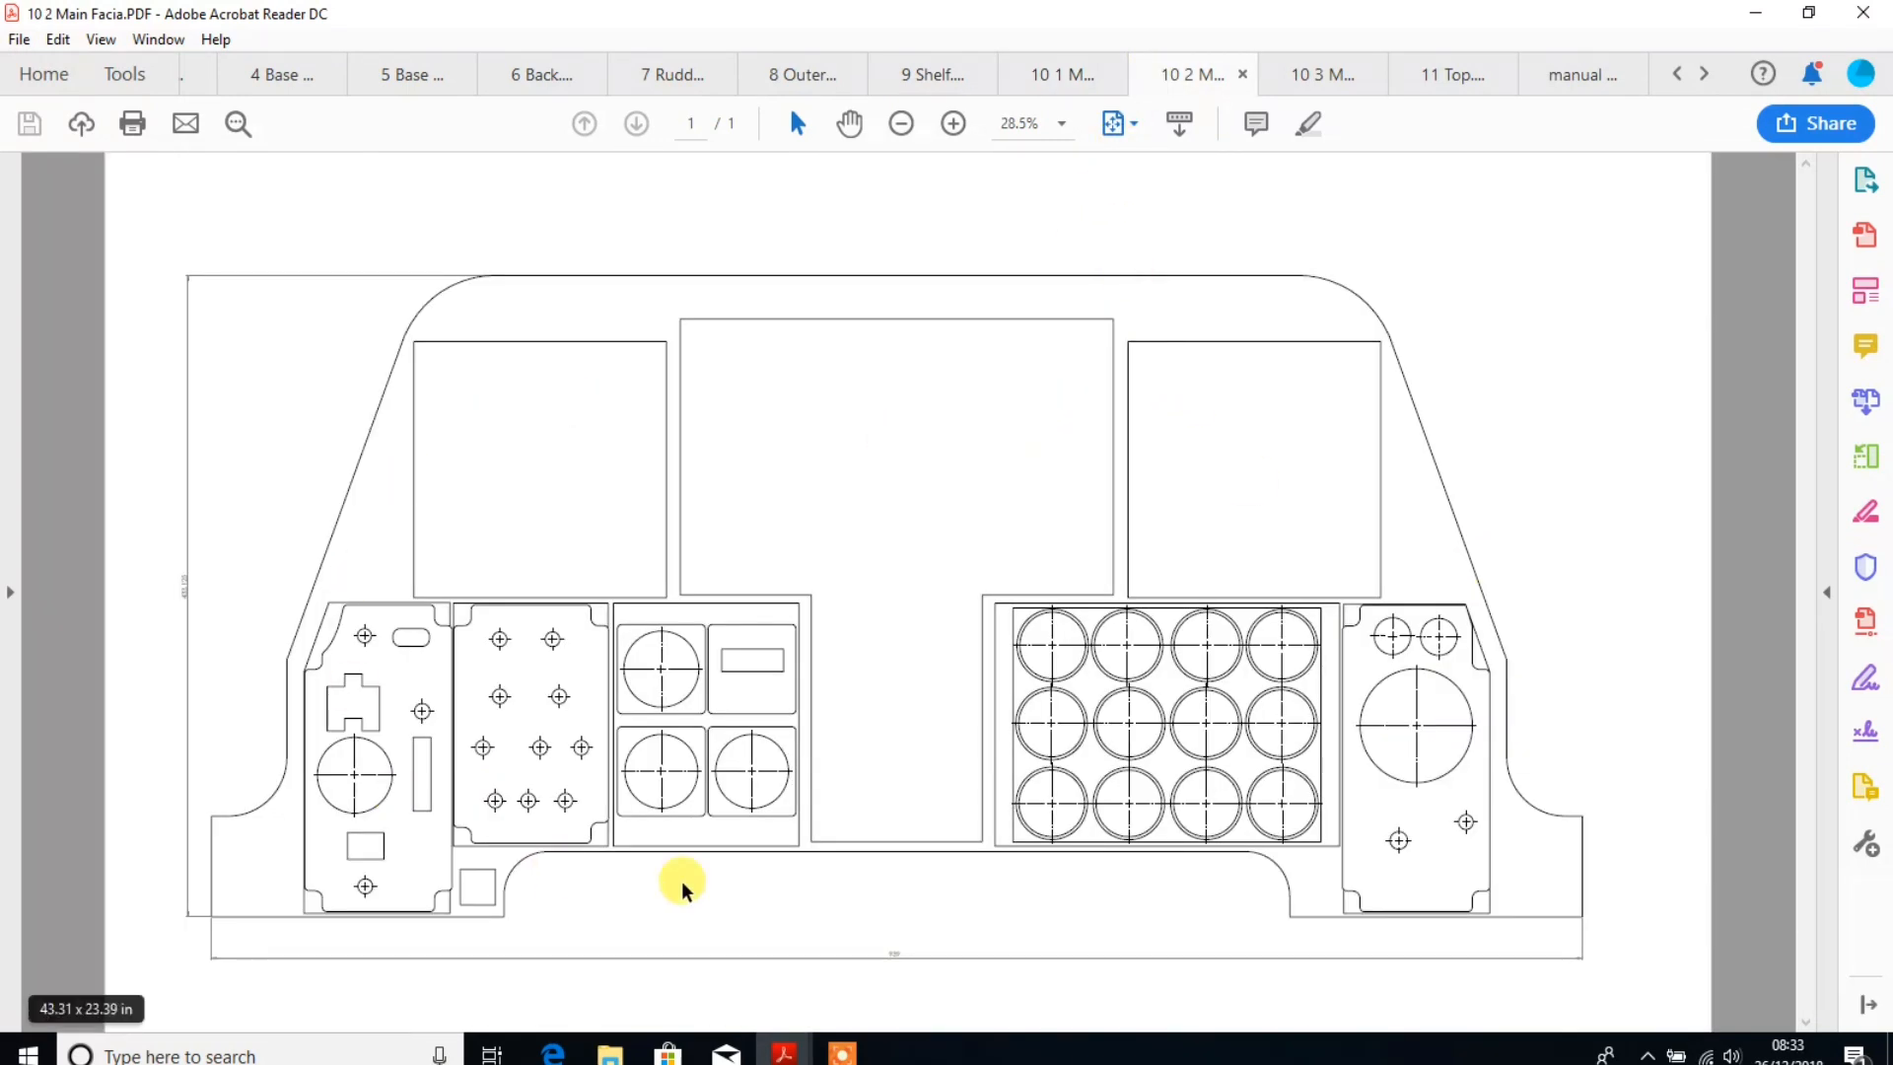
mouse_move(1273, 265)
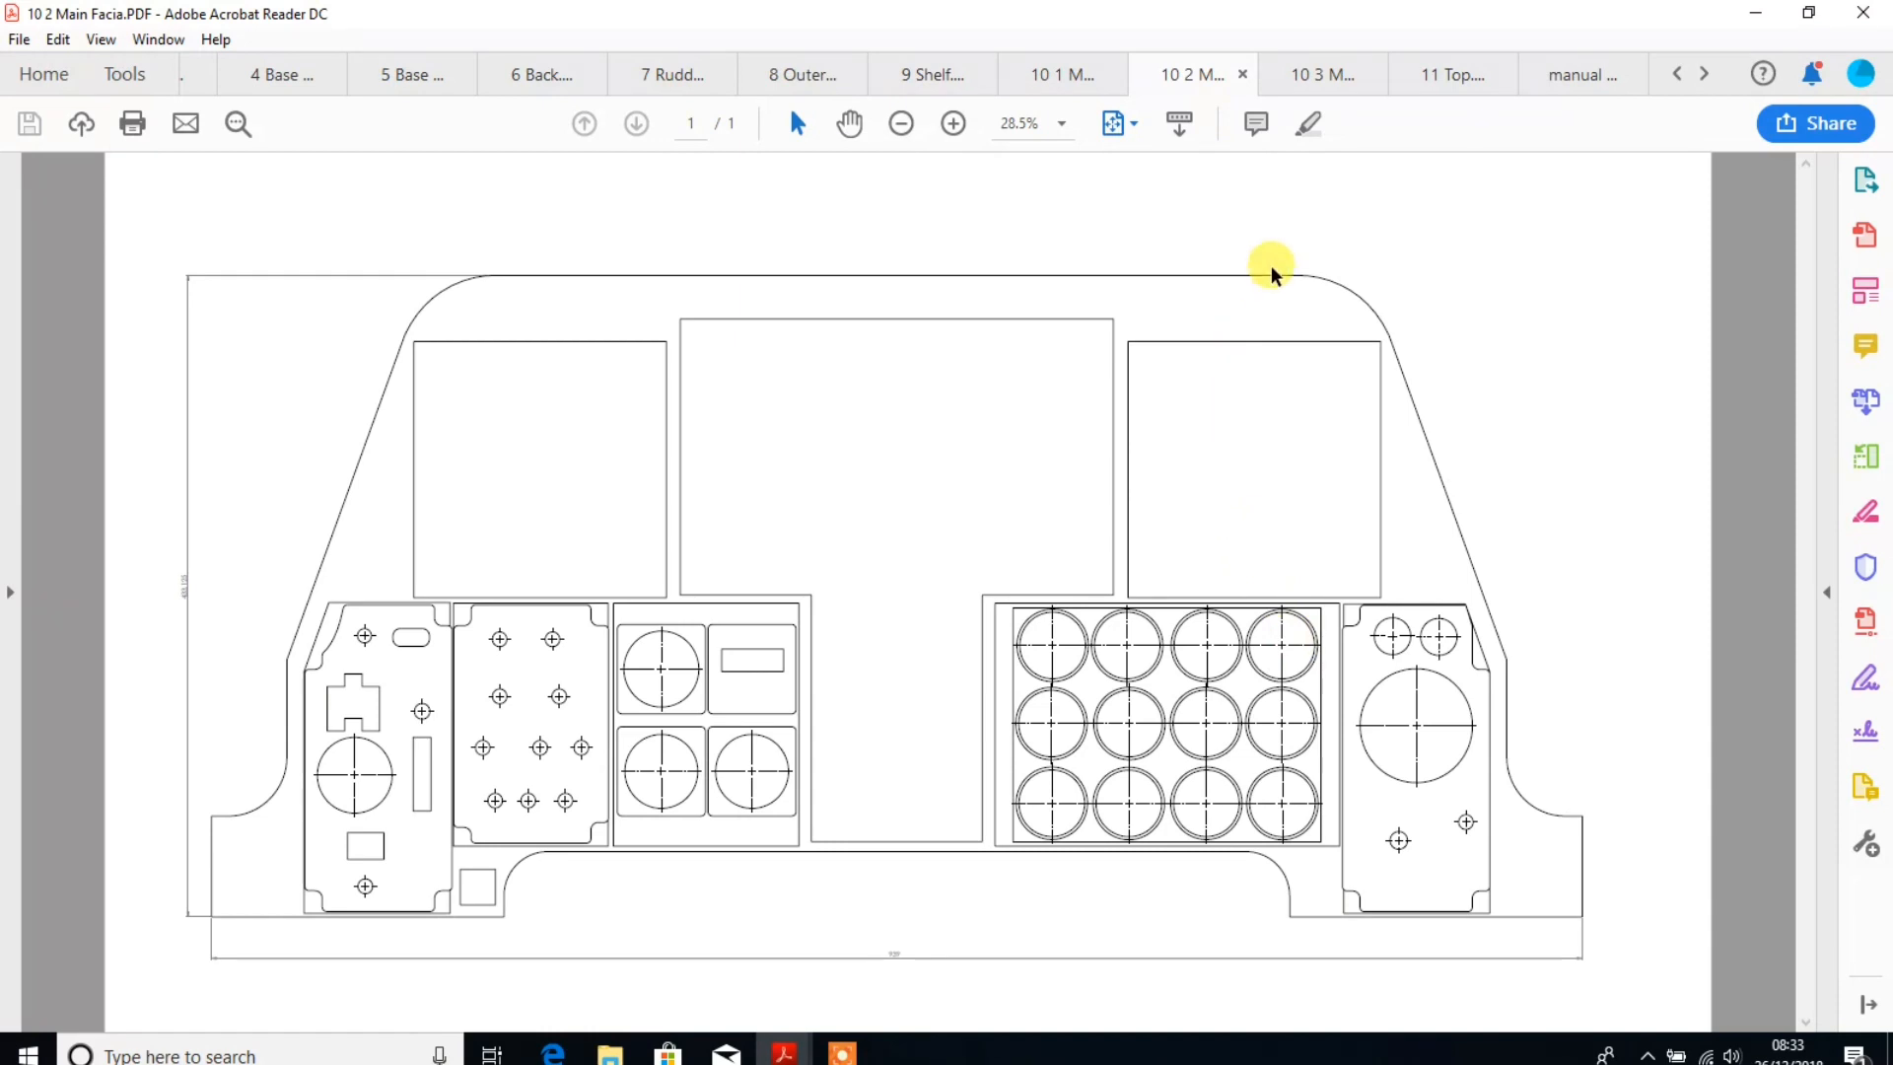
click(1321, 74)
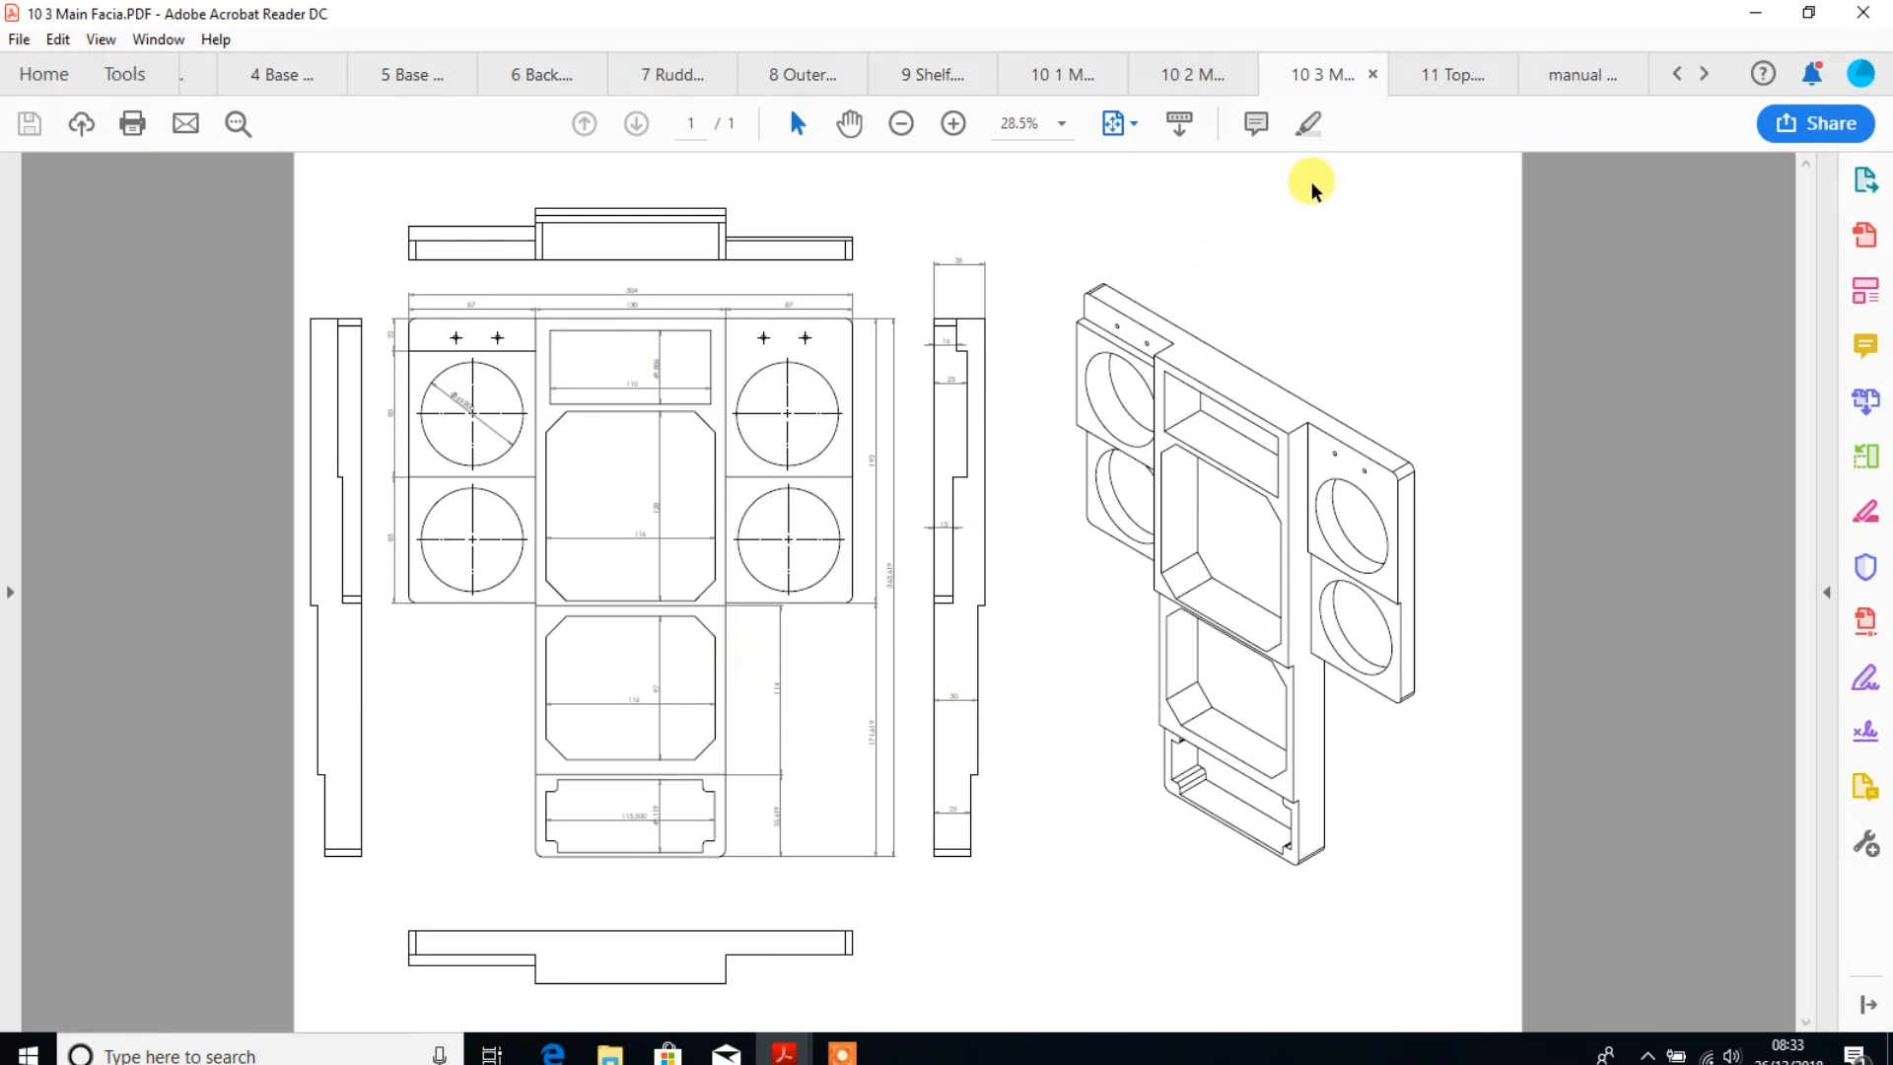
click(1448, 74)
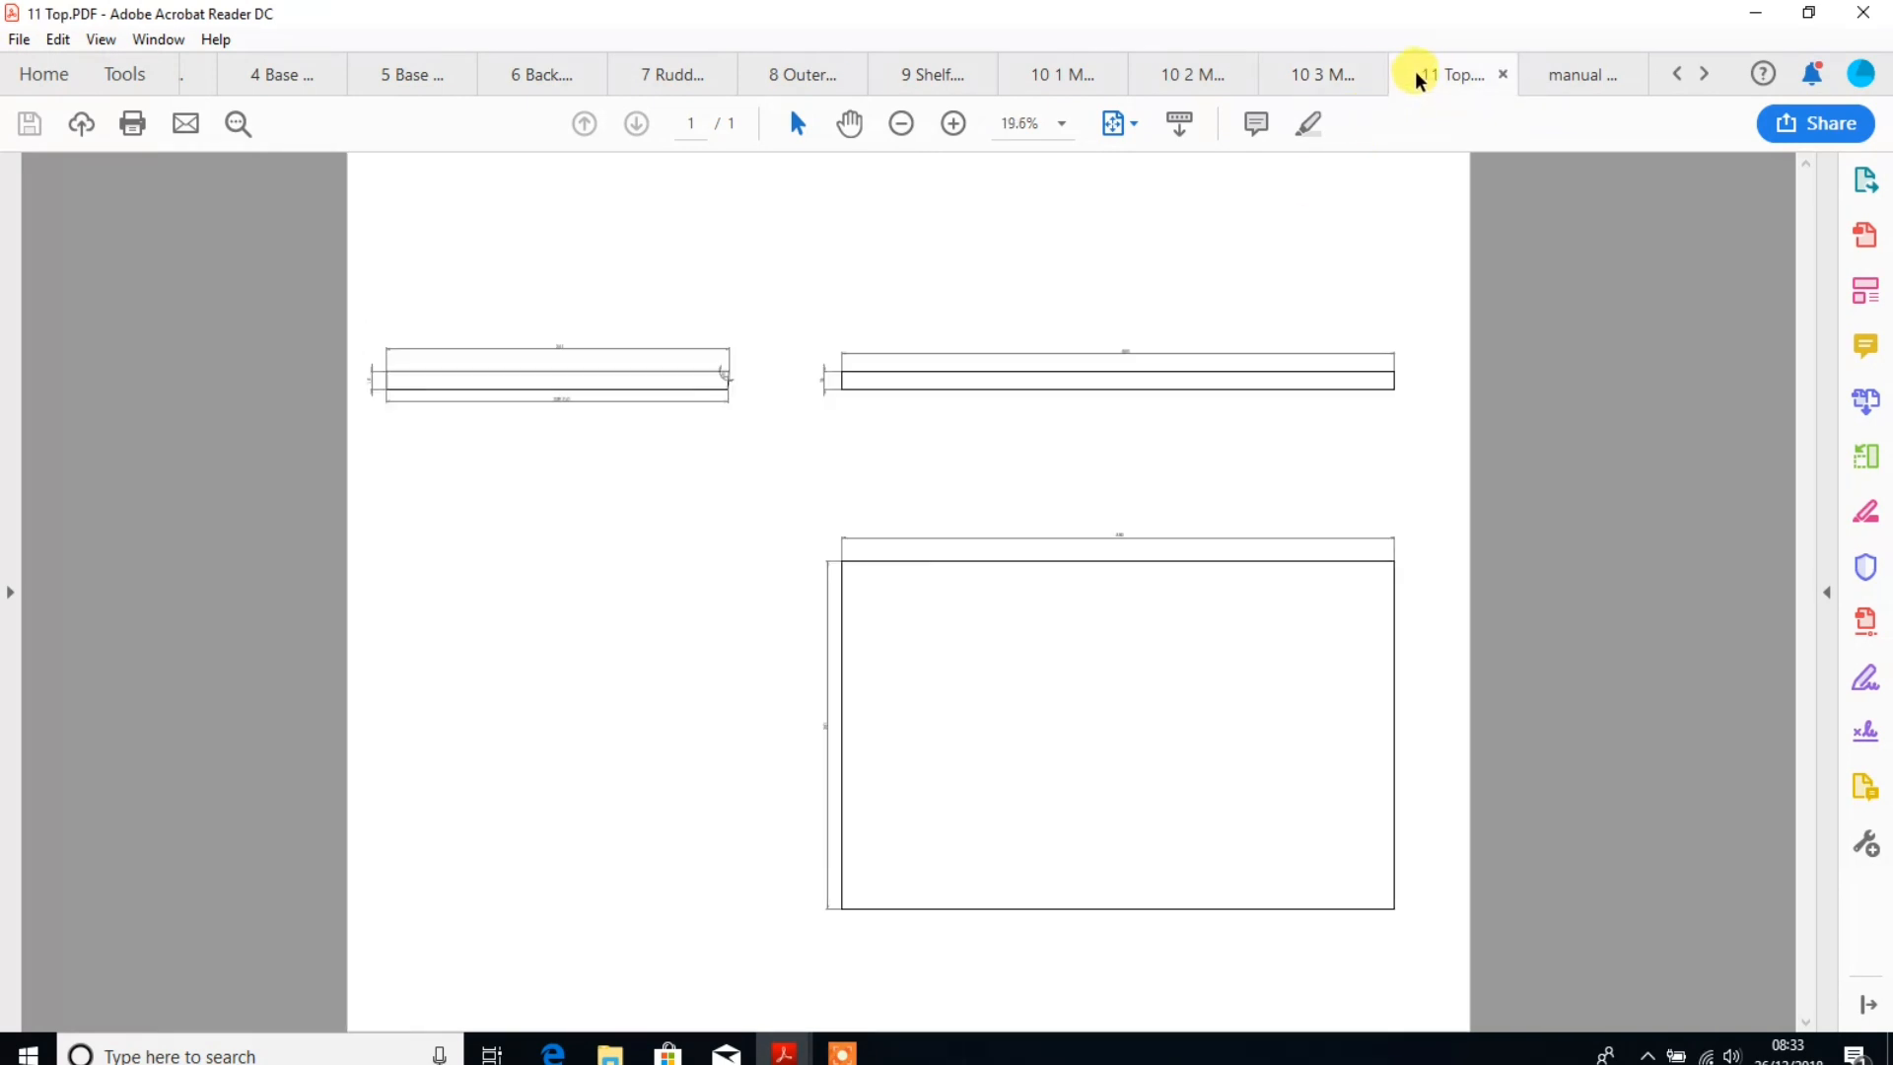
click(1583, 74)
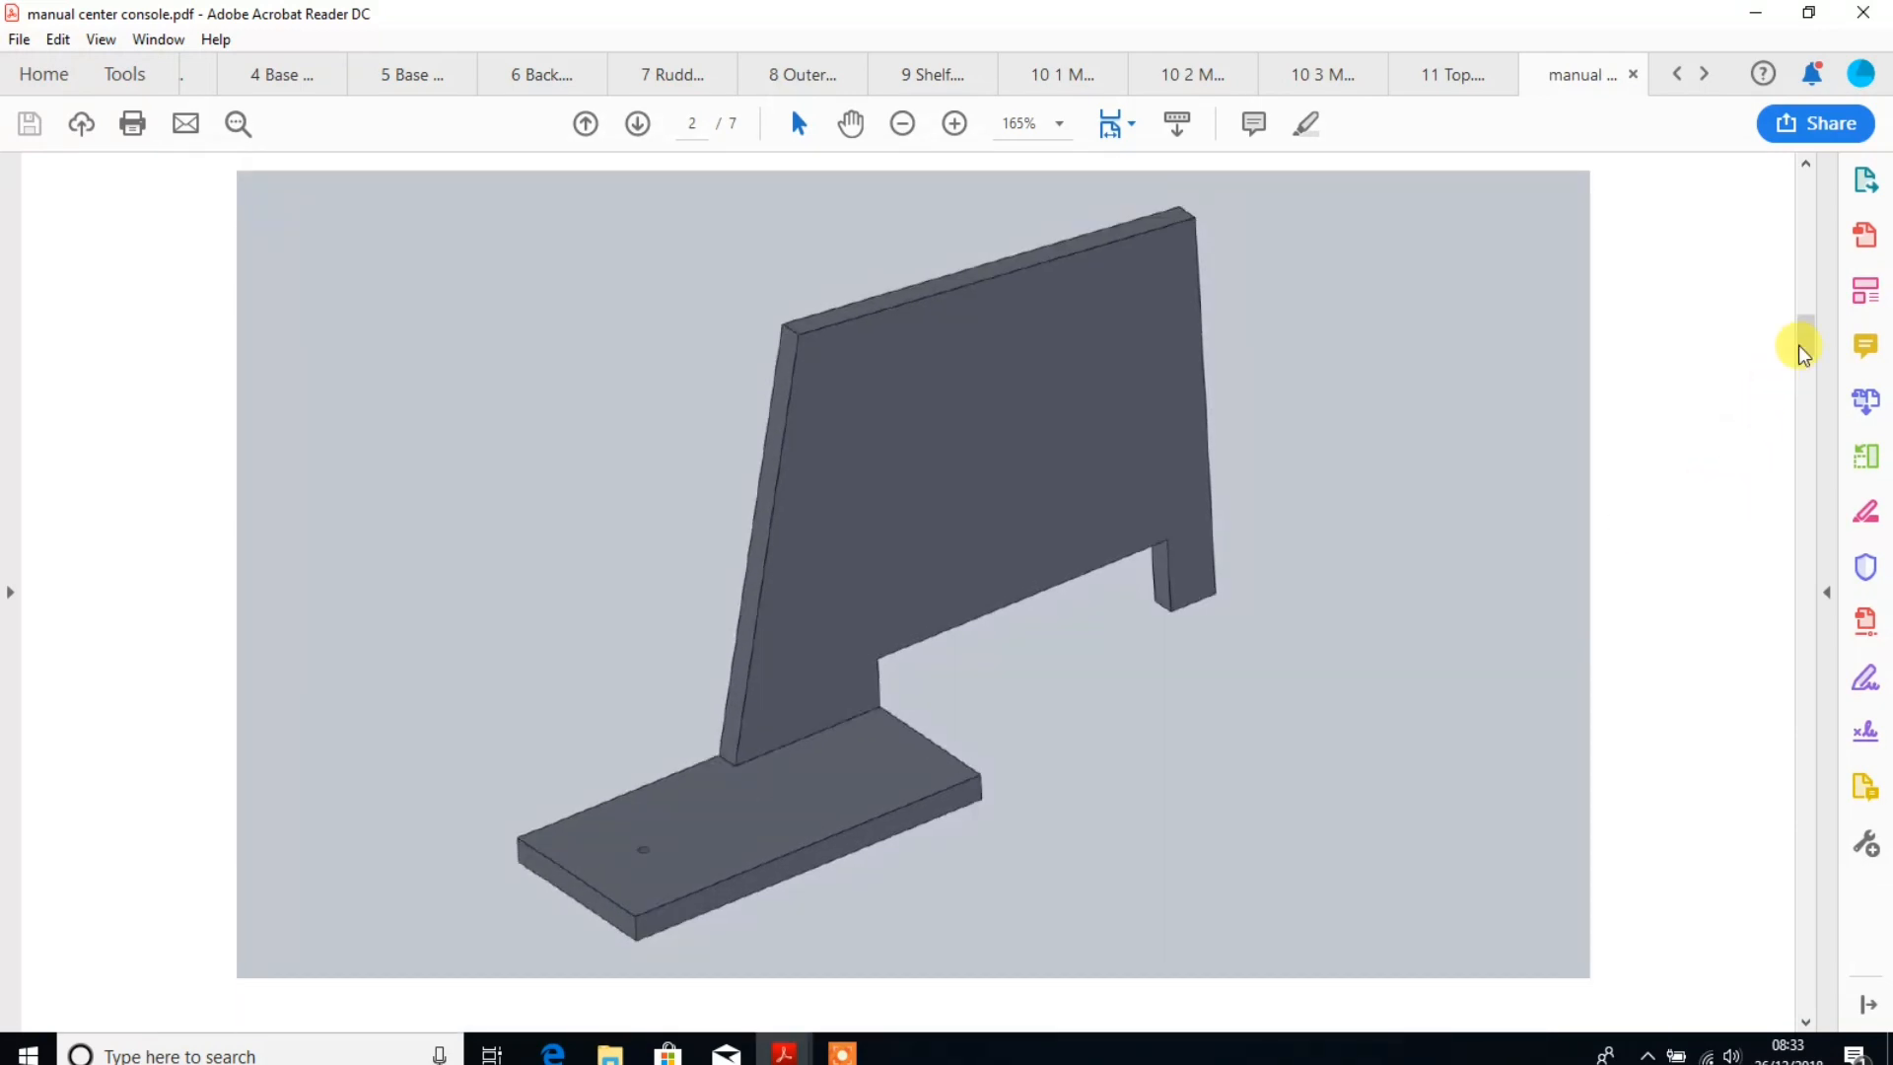
scroll(down, 3)
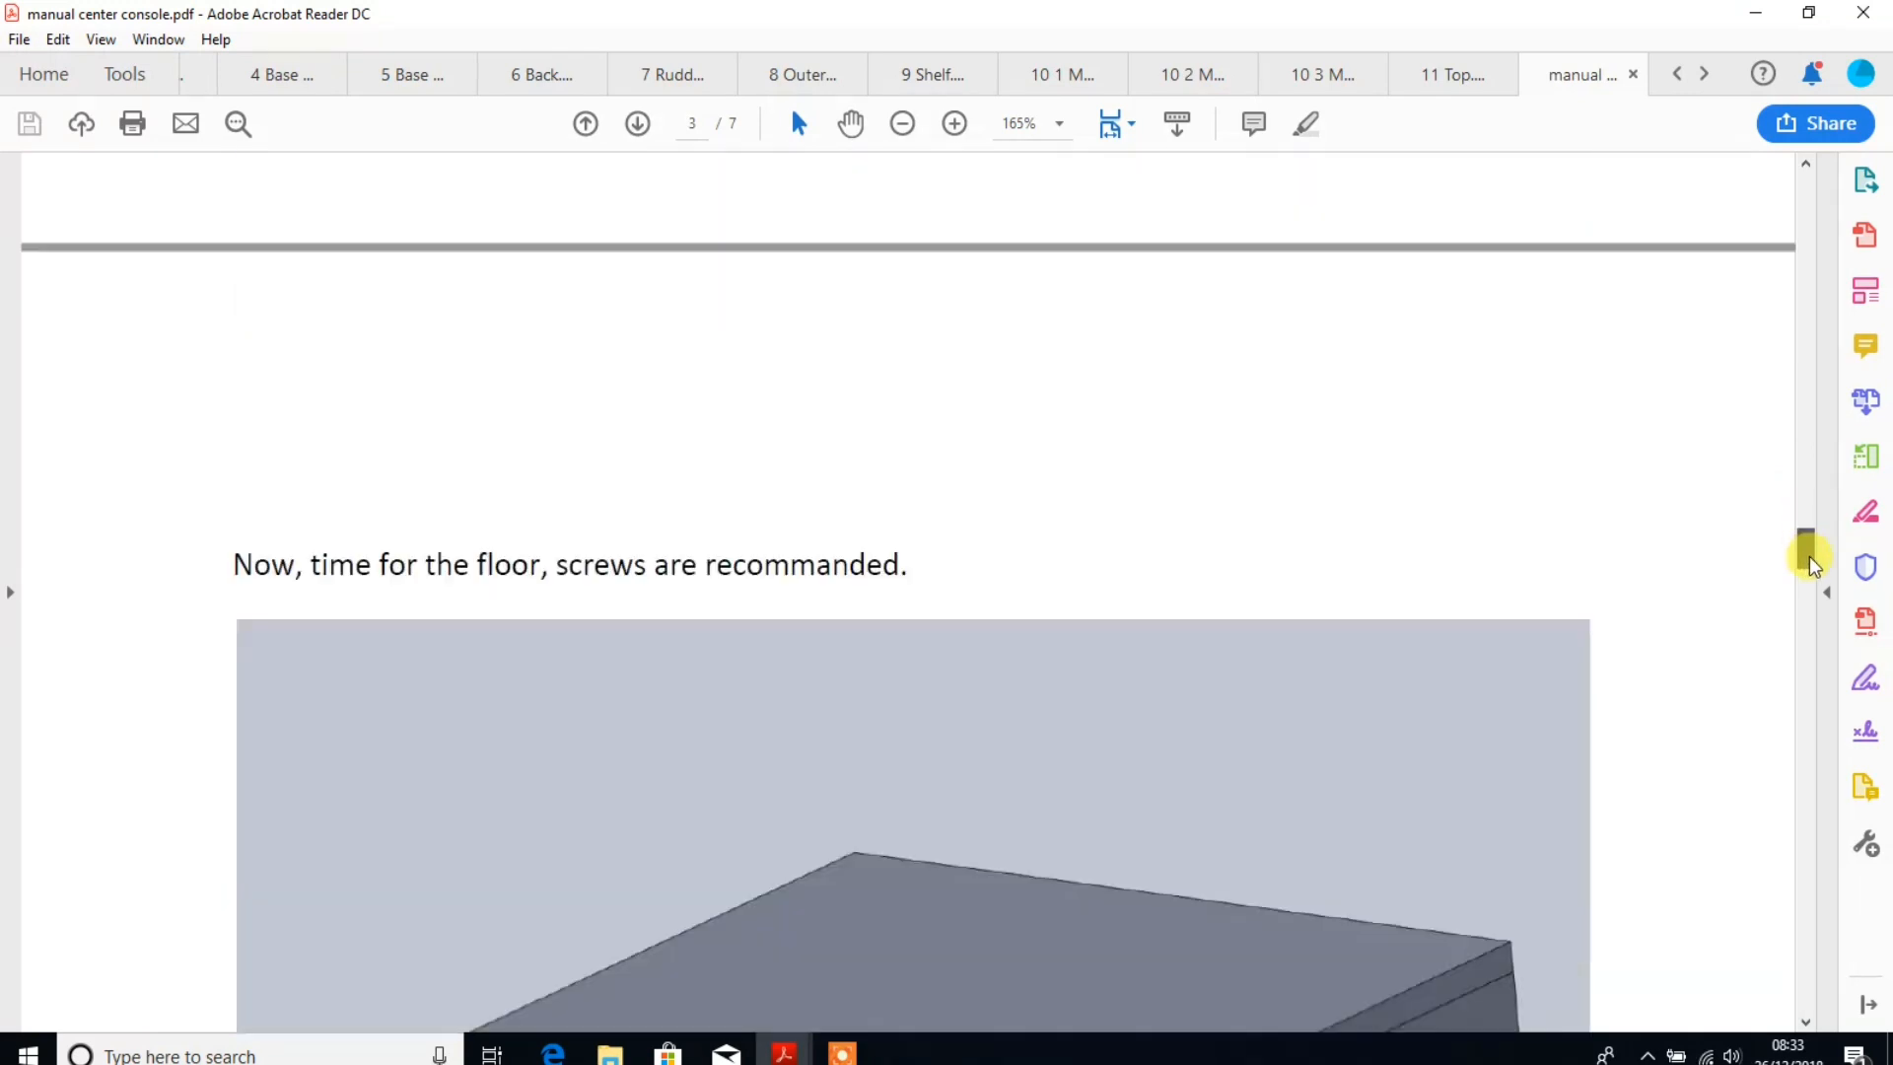
drag(1807, 549, 1807, 754)
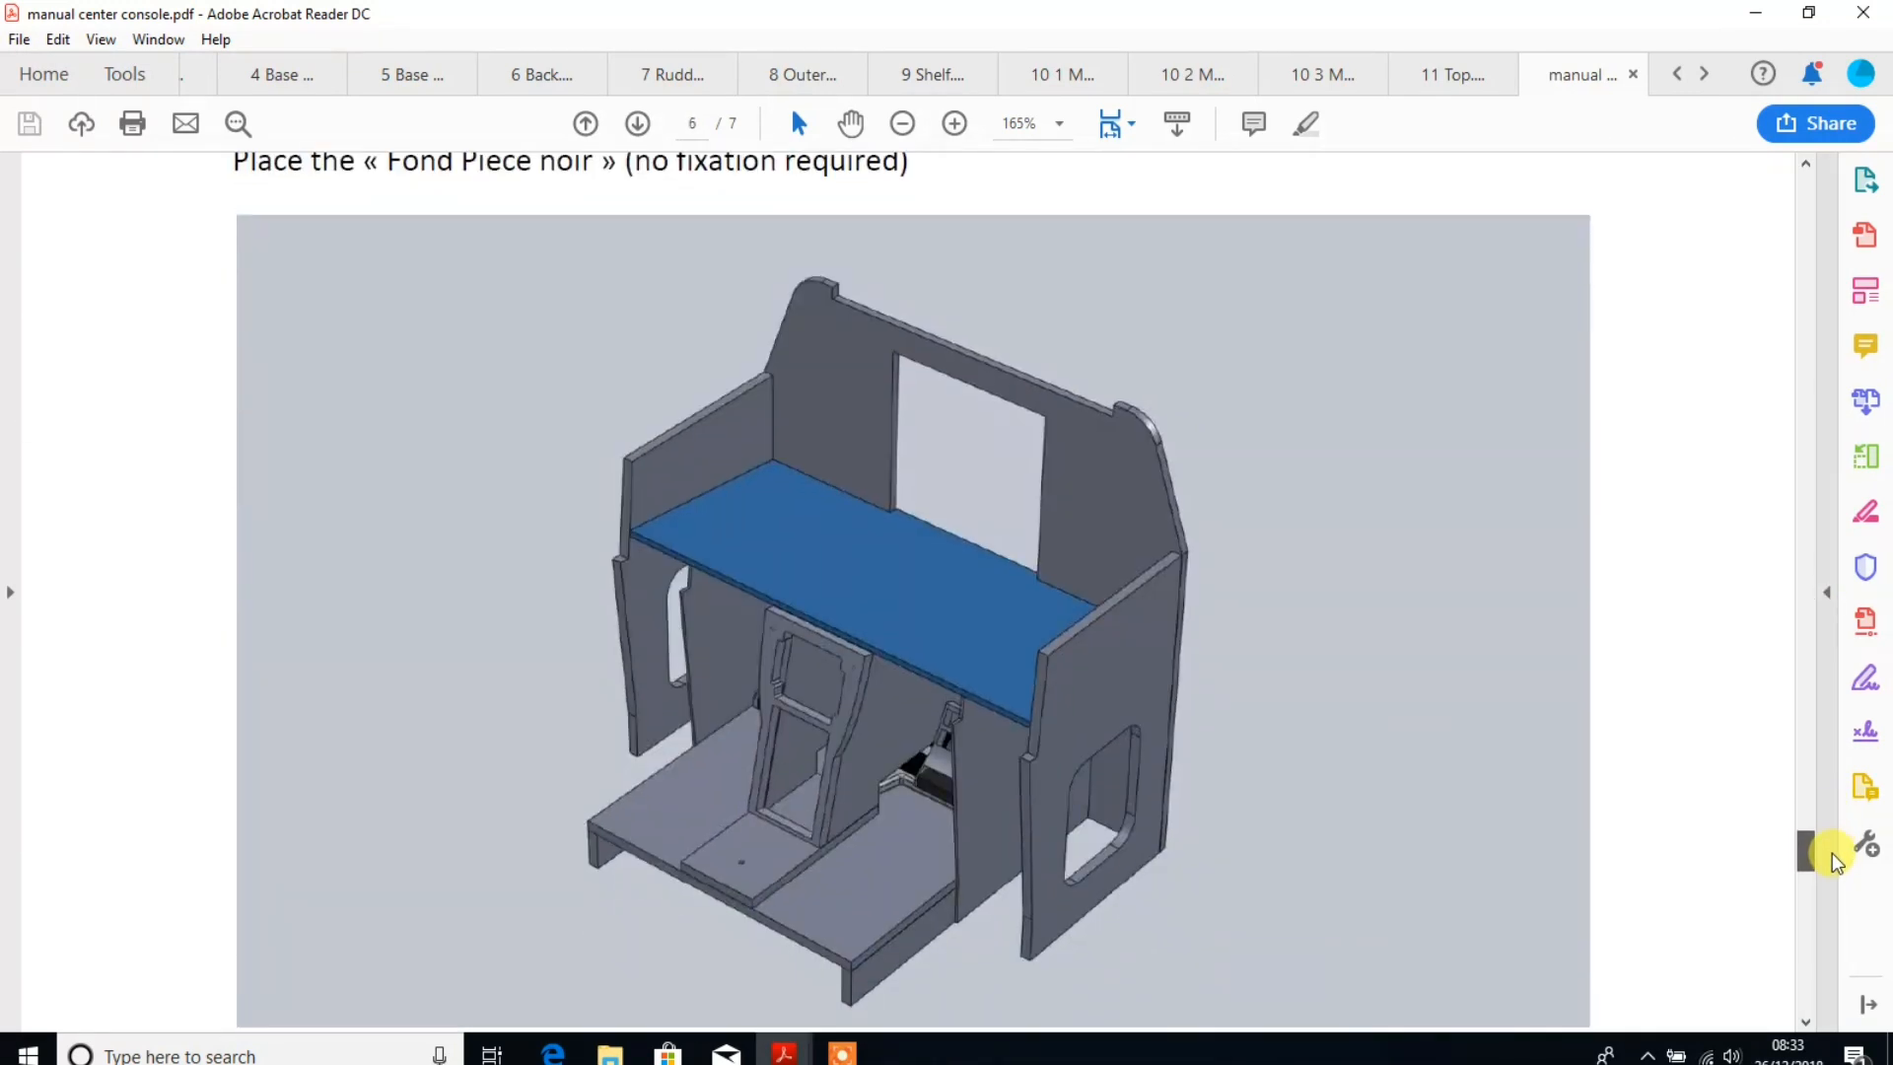
scroll(down, 3)
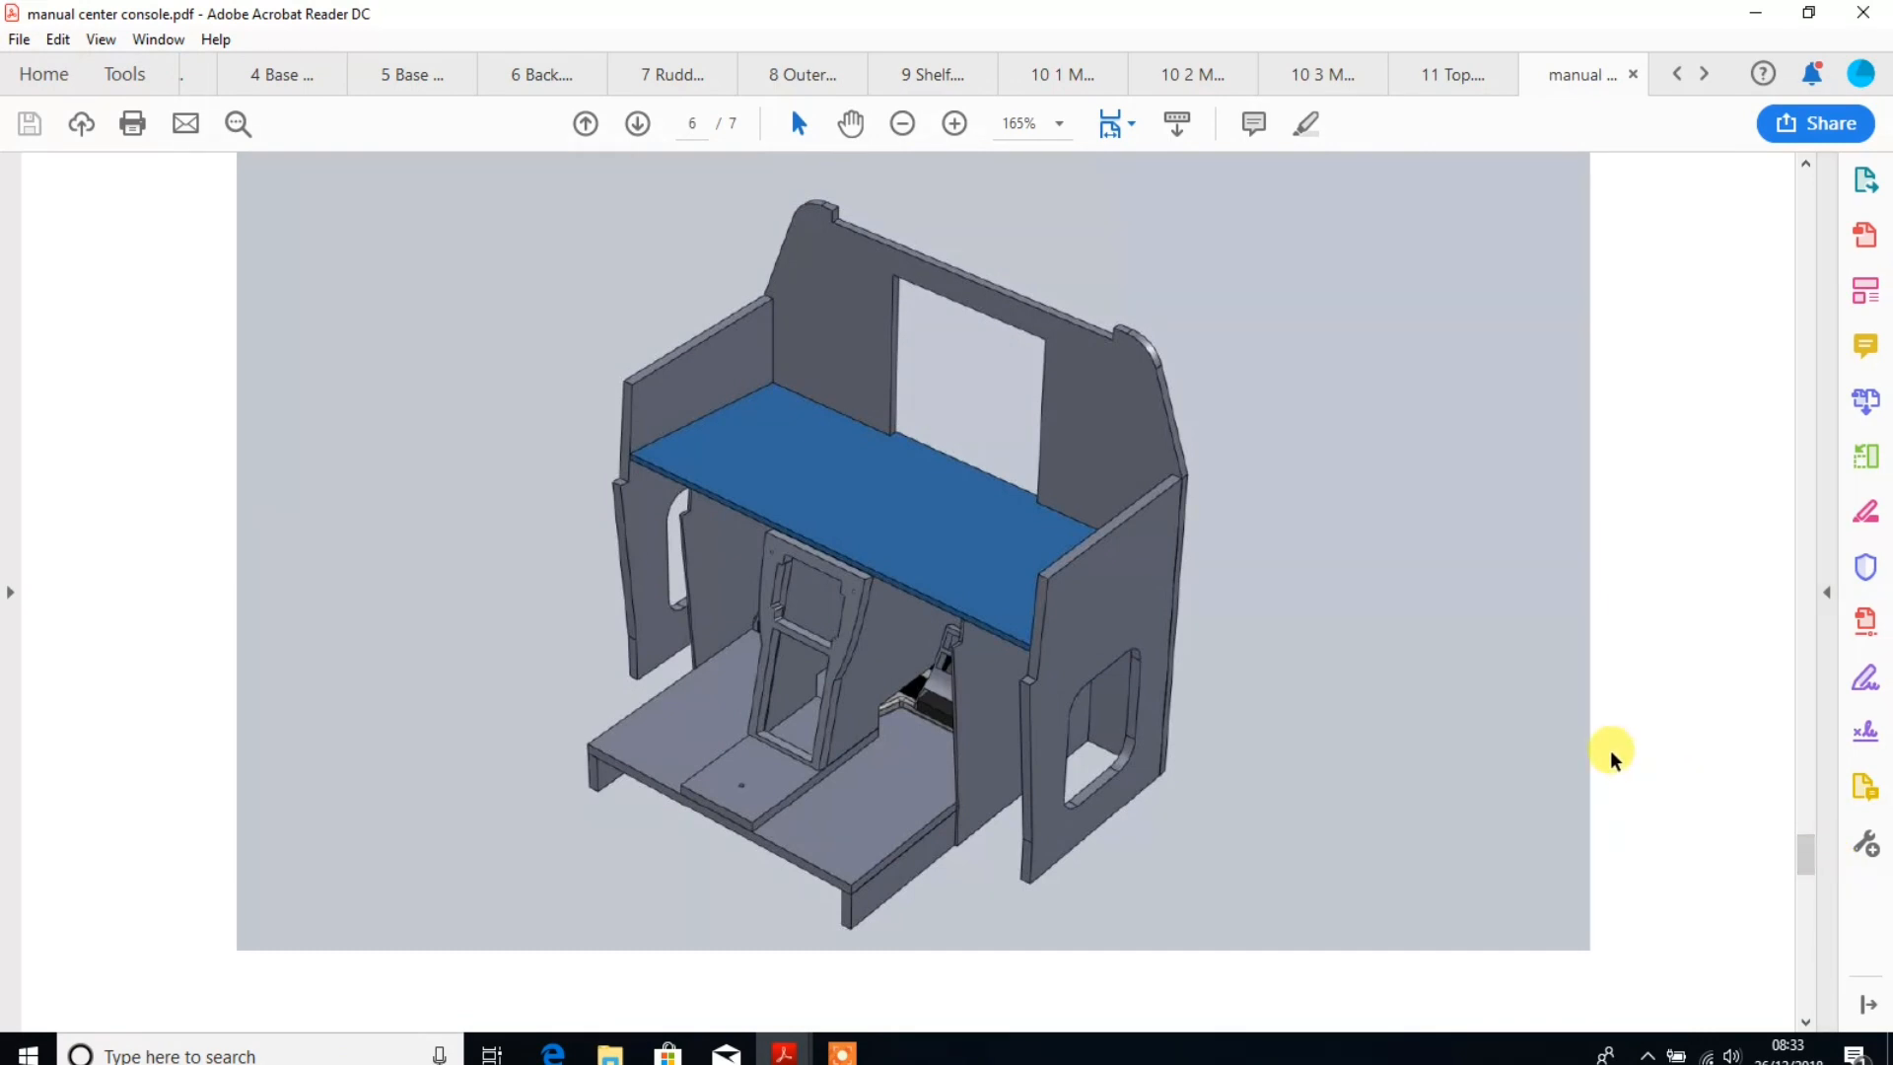
mouse_move(1748, 812)
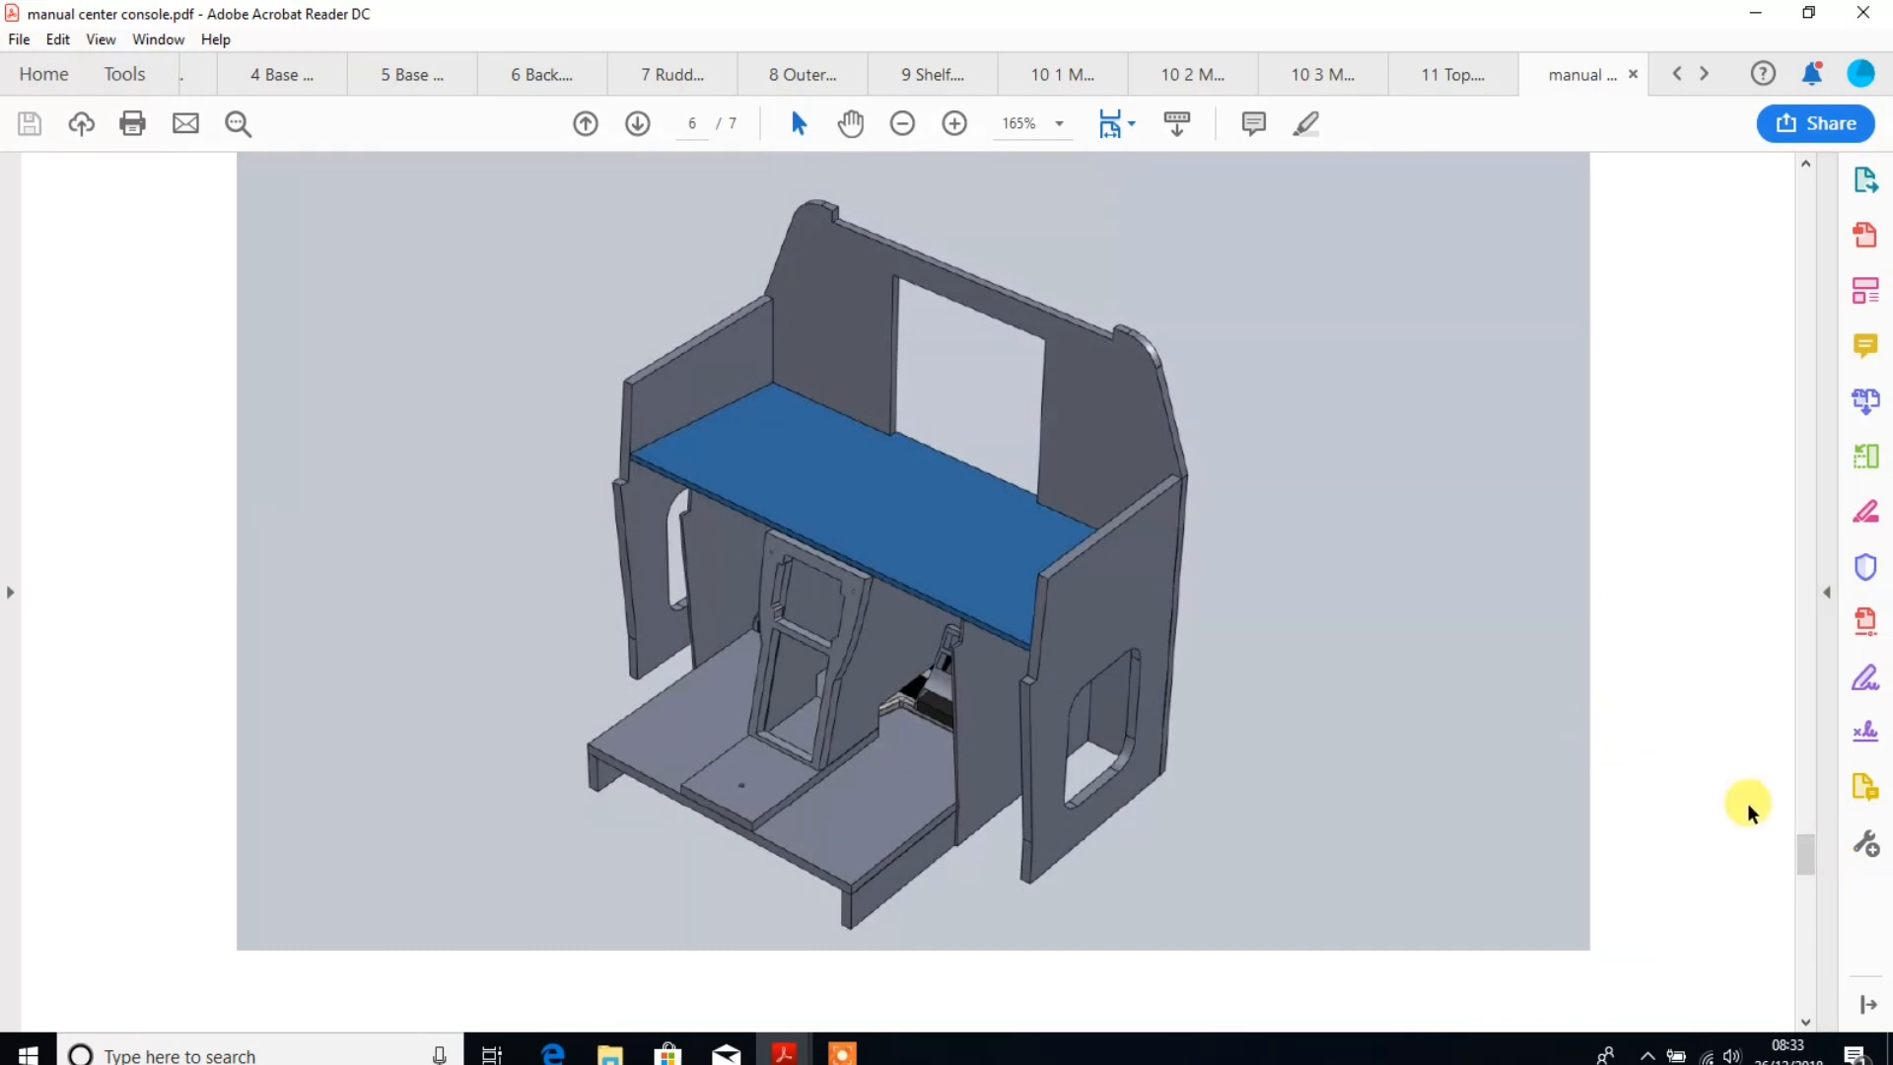
scroll(down, 3)
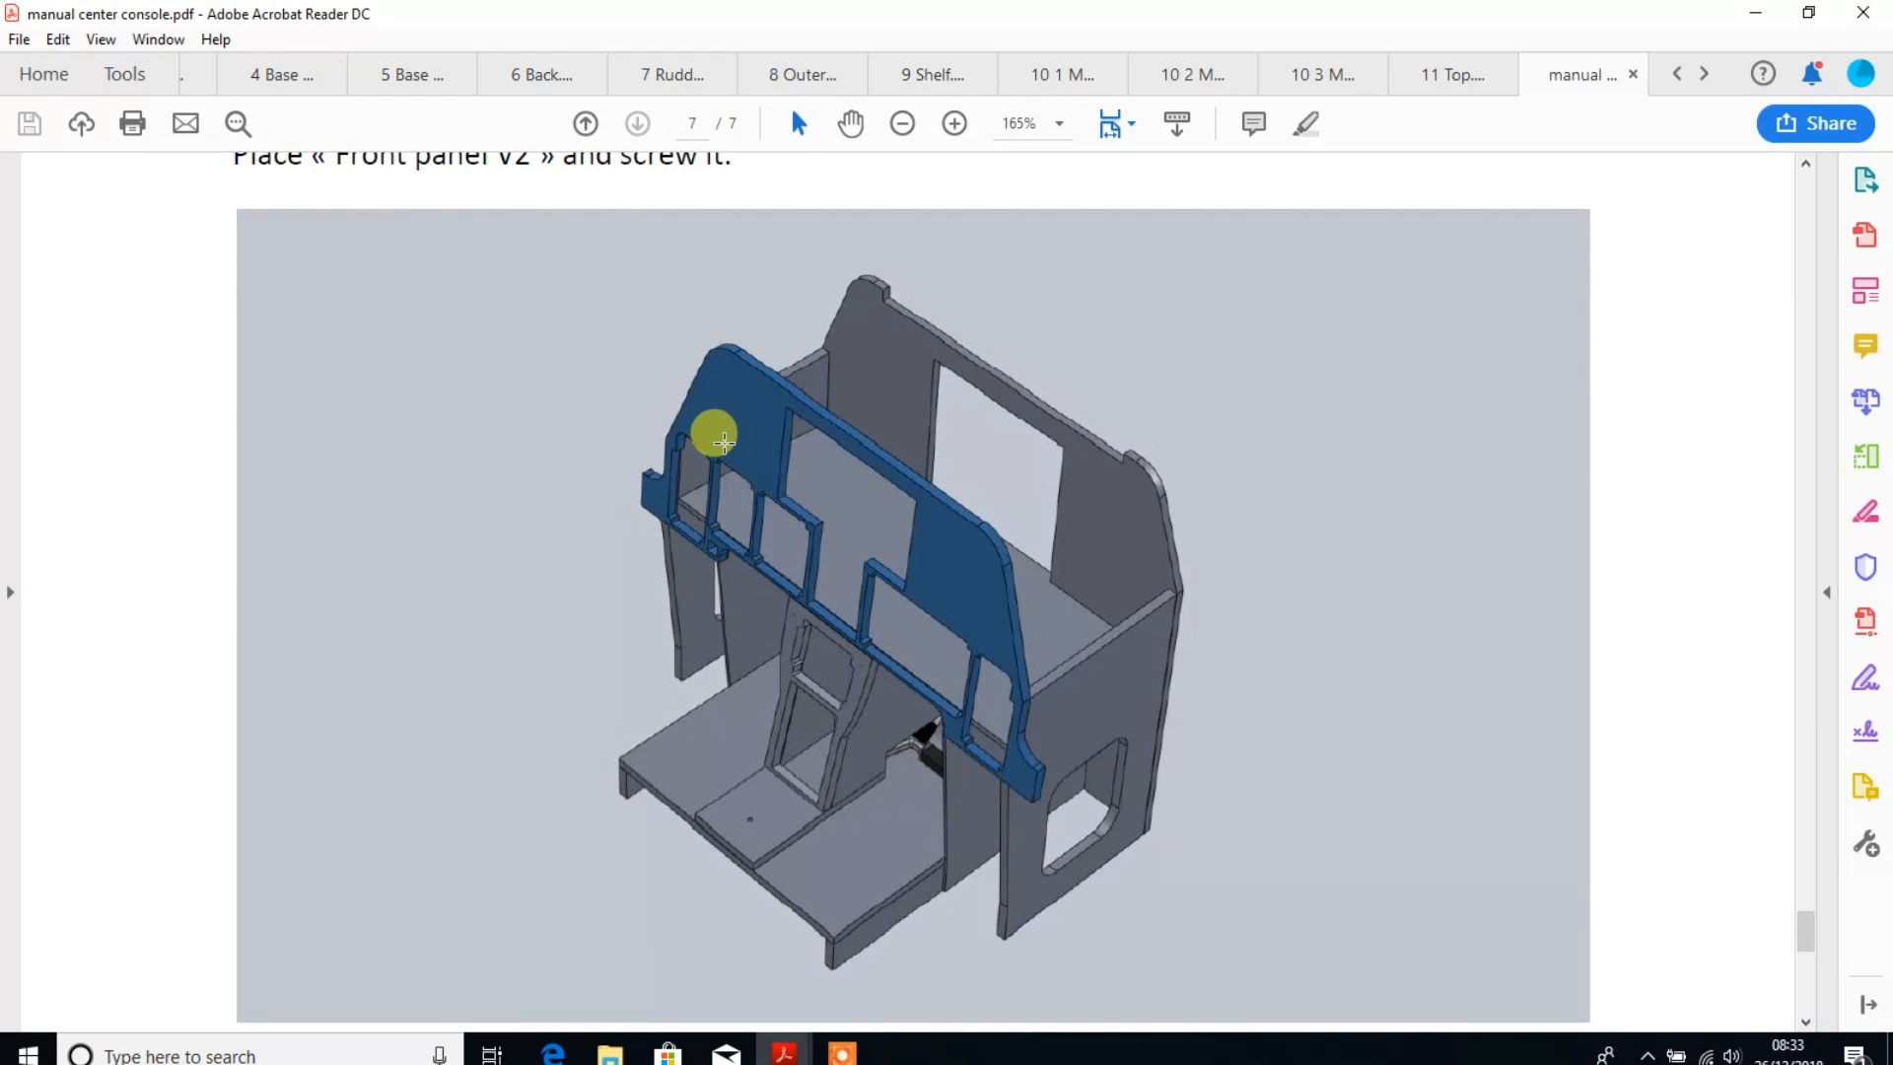
mouse_move(725, 381)
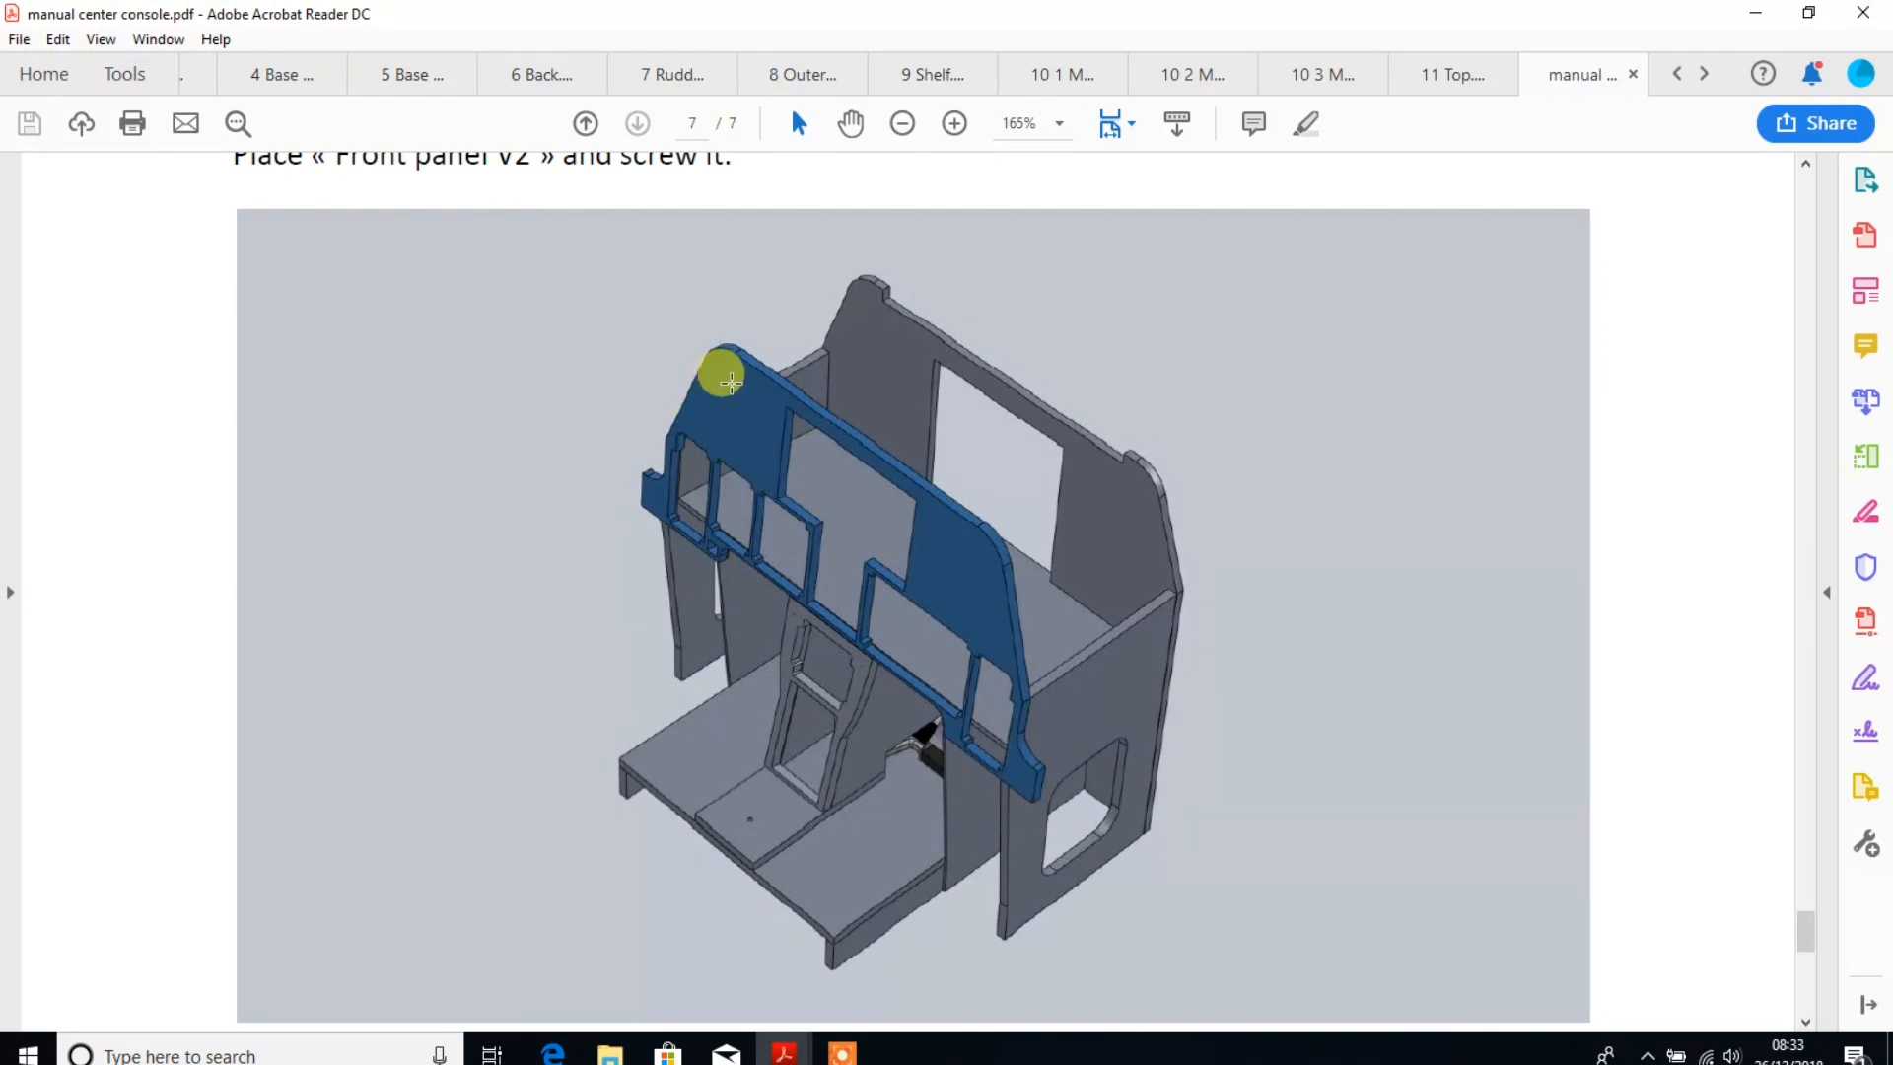
mouse_move(649, 471)
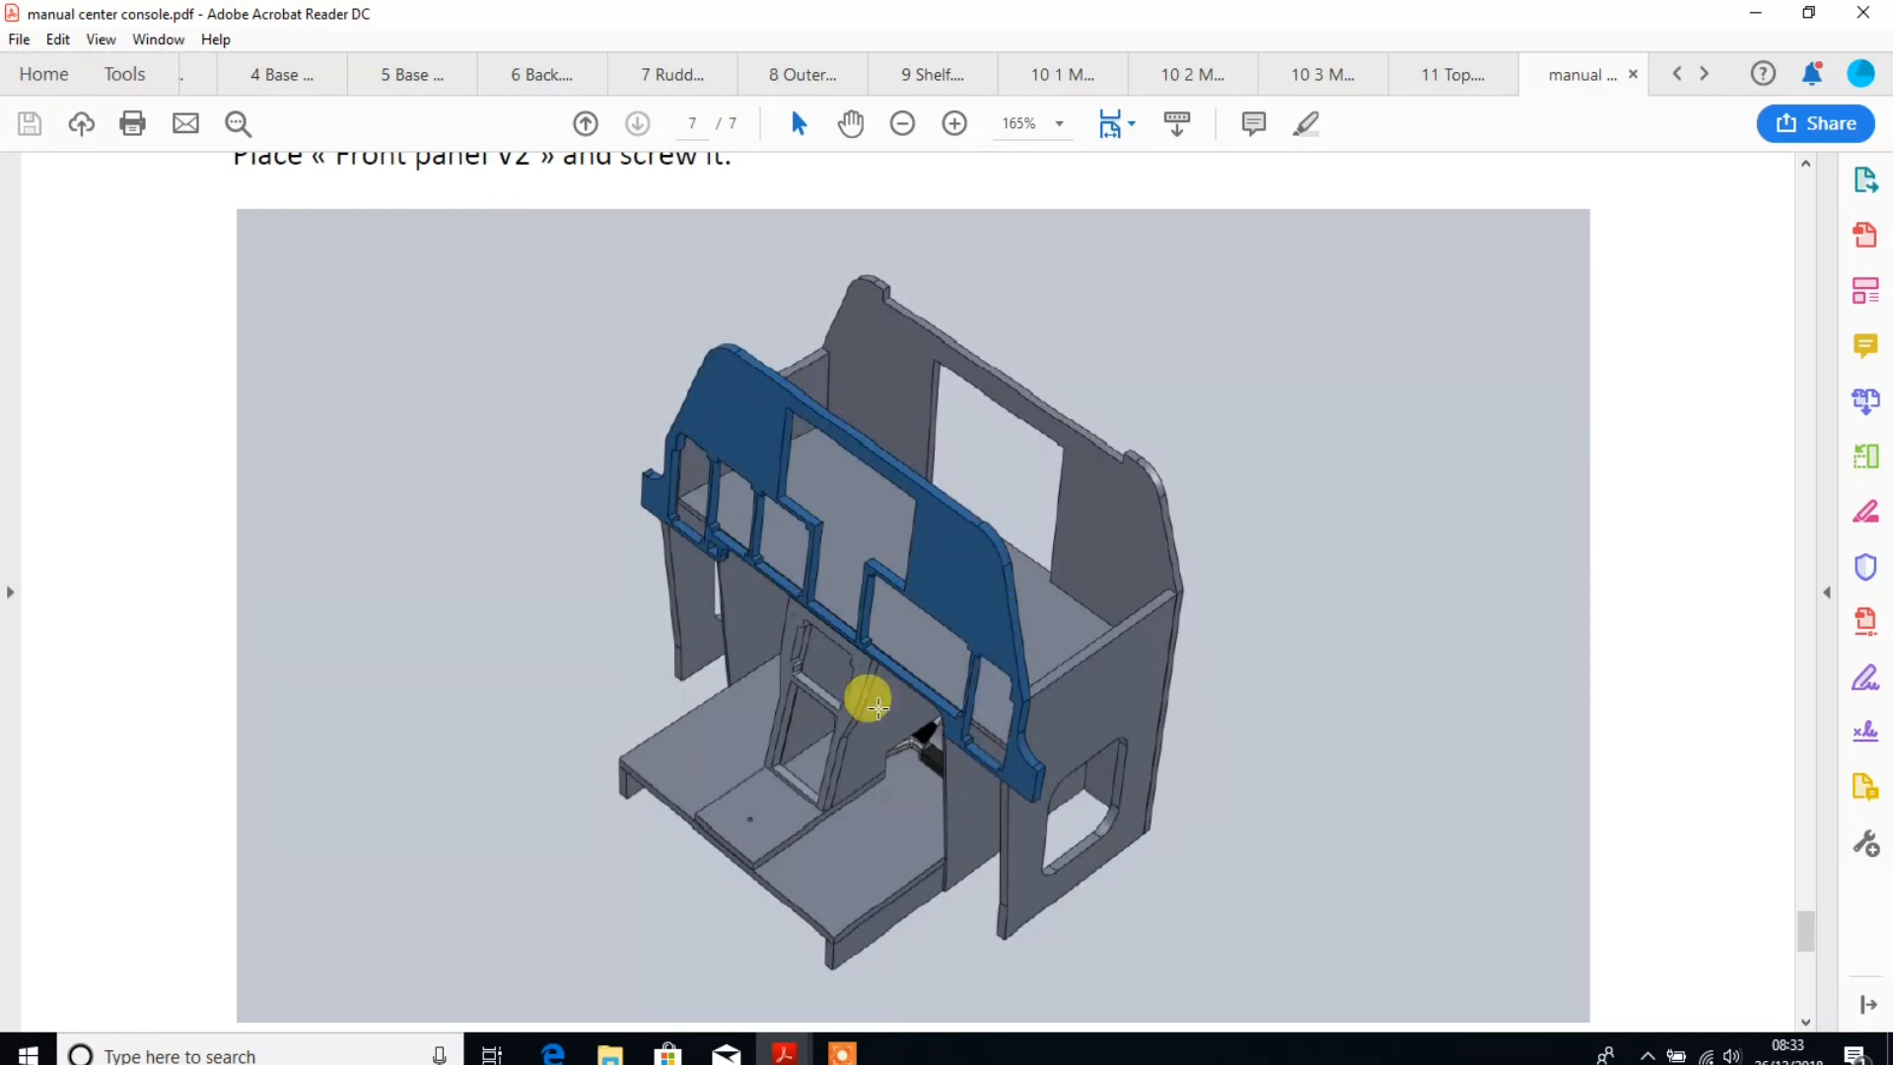
mouse_move(794, 597)
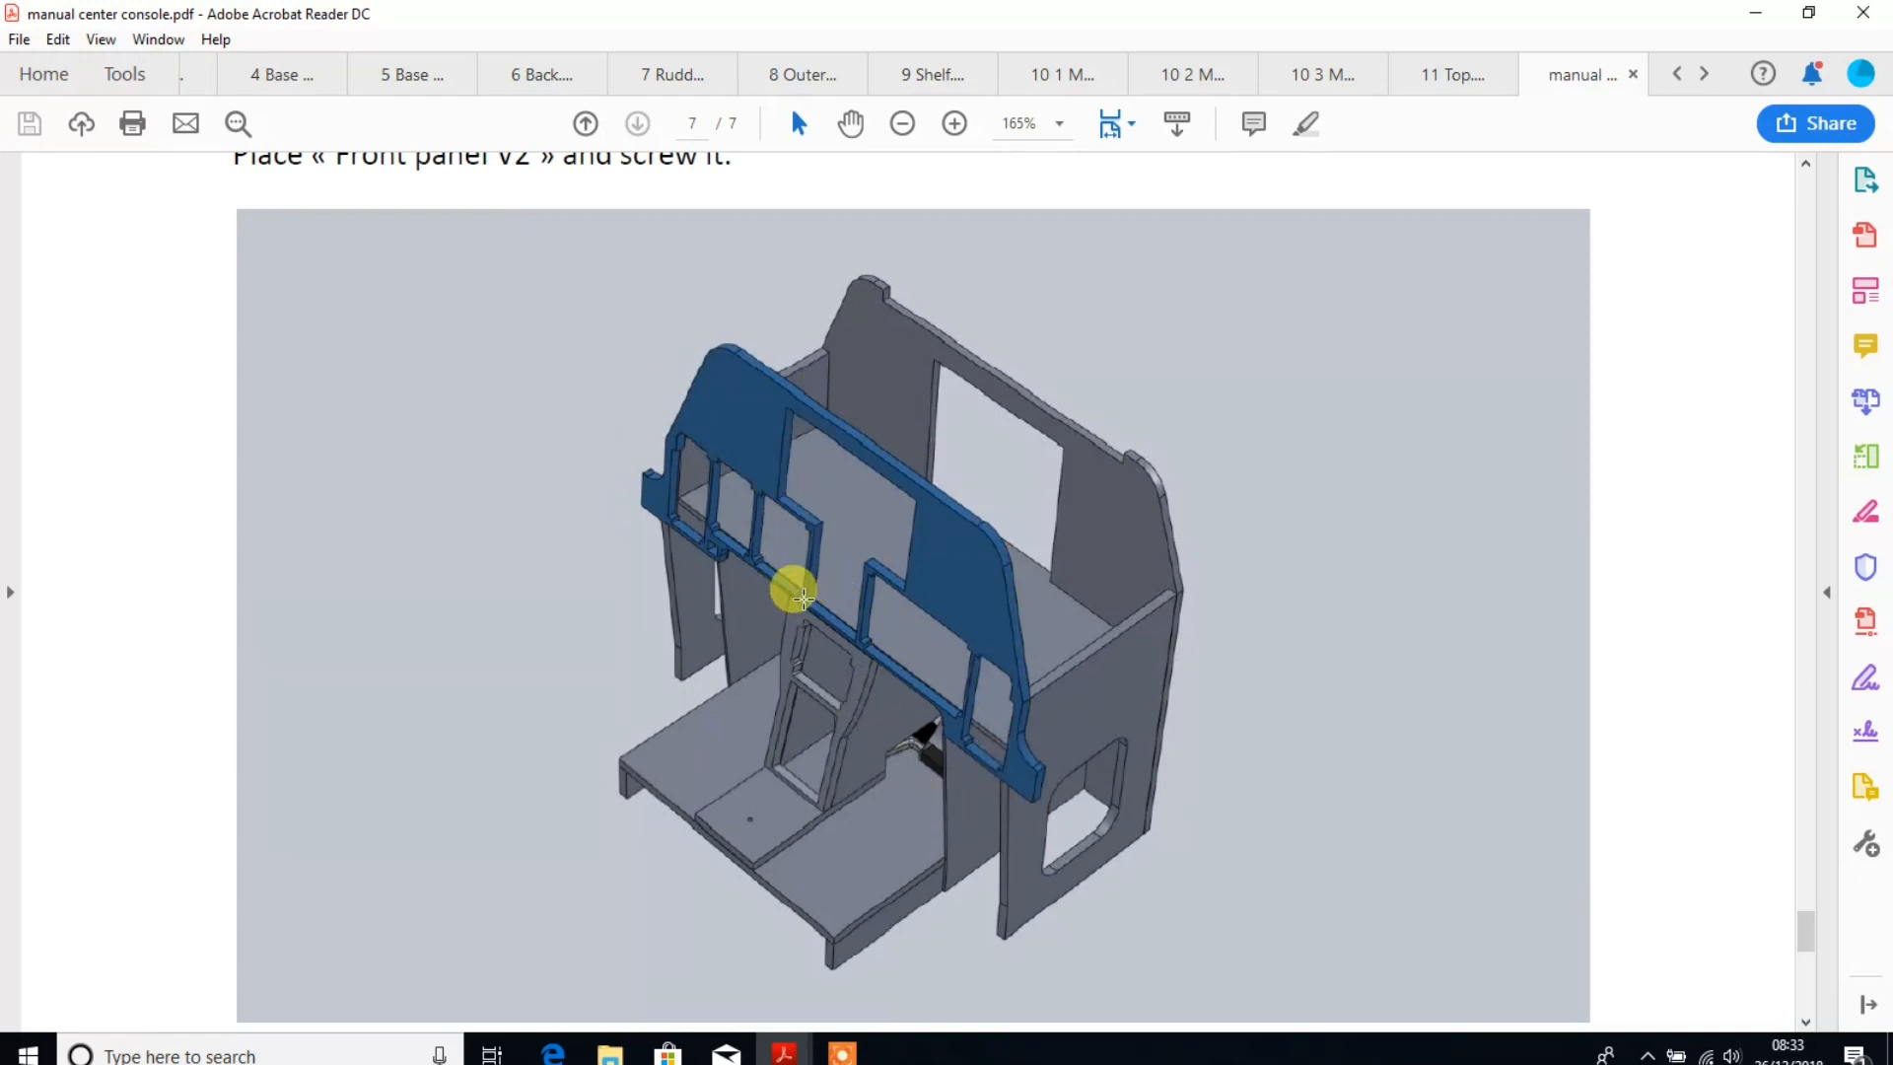
mouse_move(803, 588)
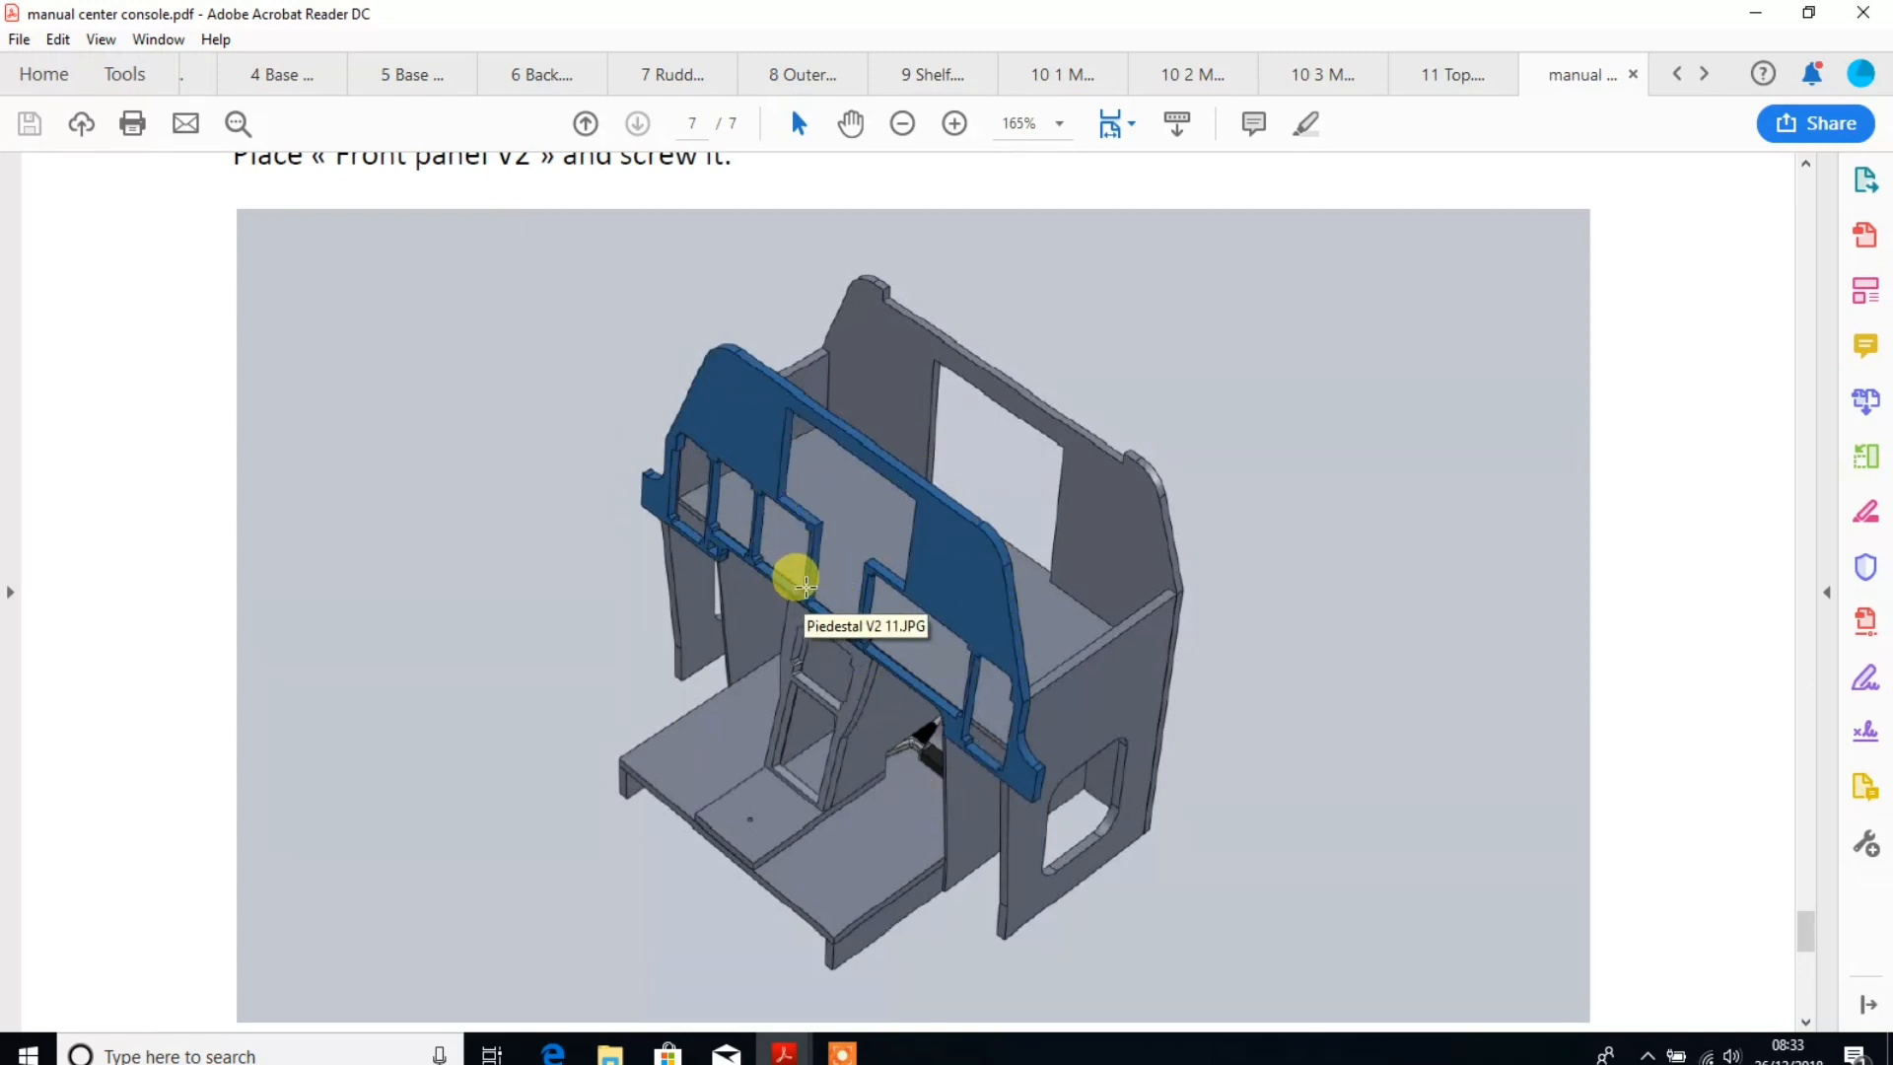
scroll(down, 3)
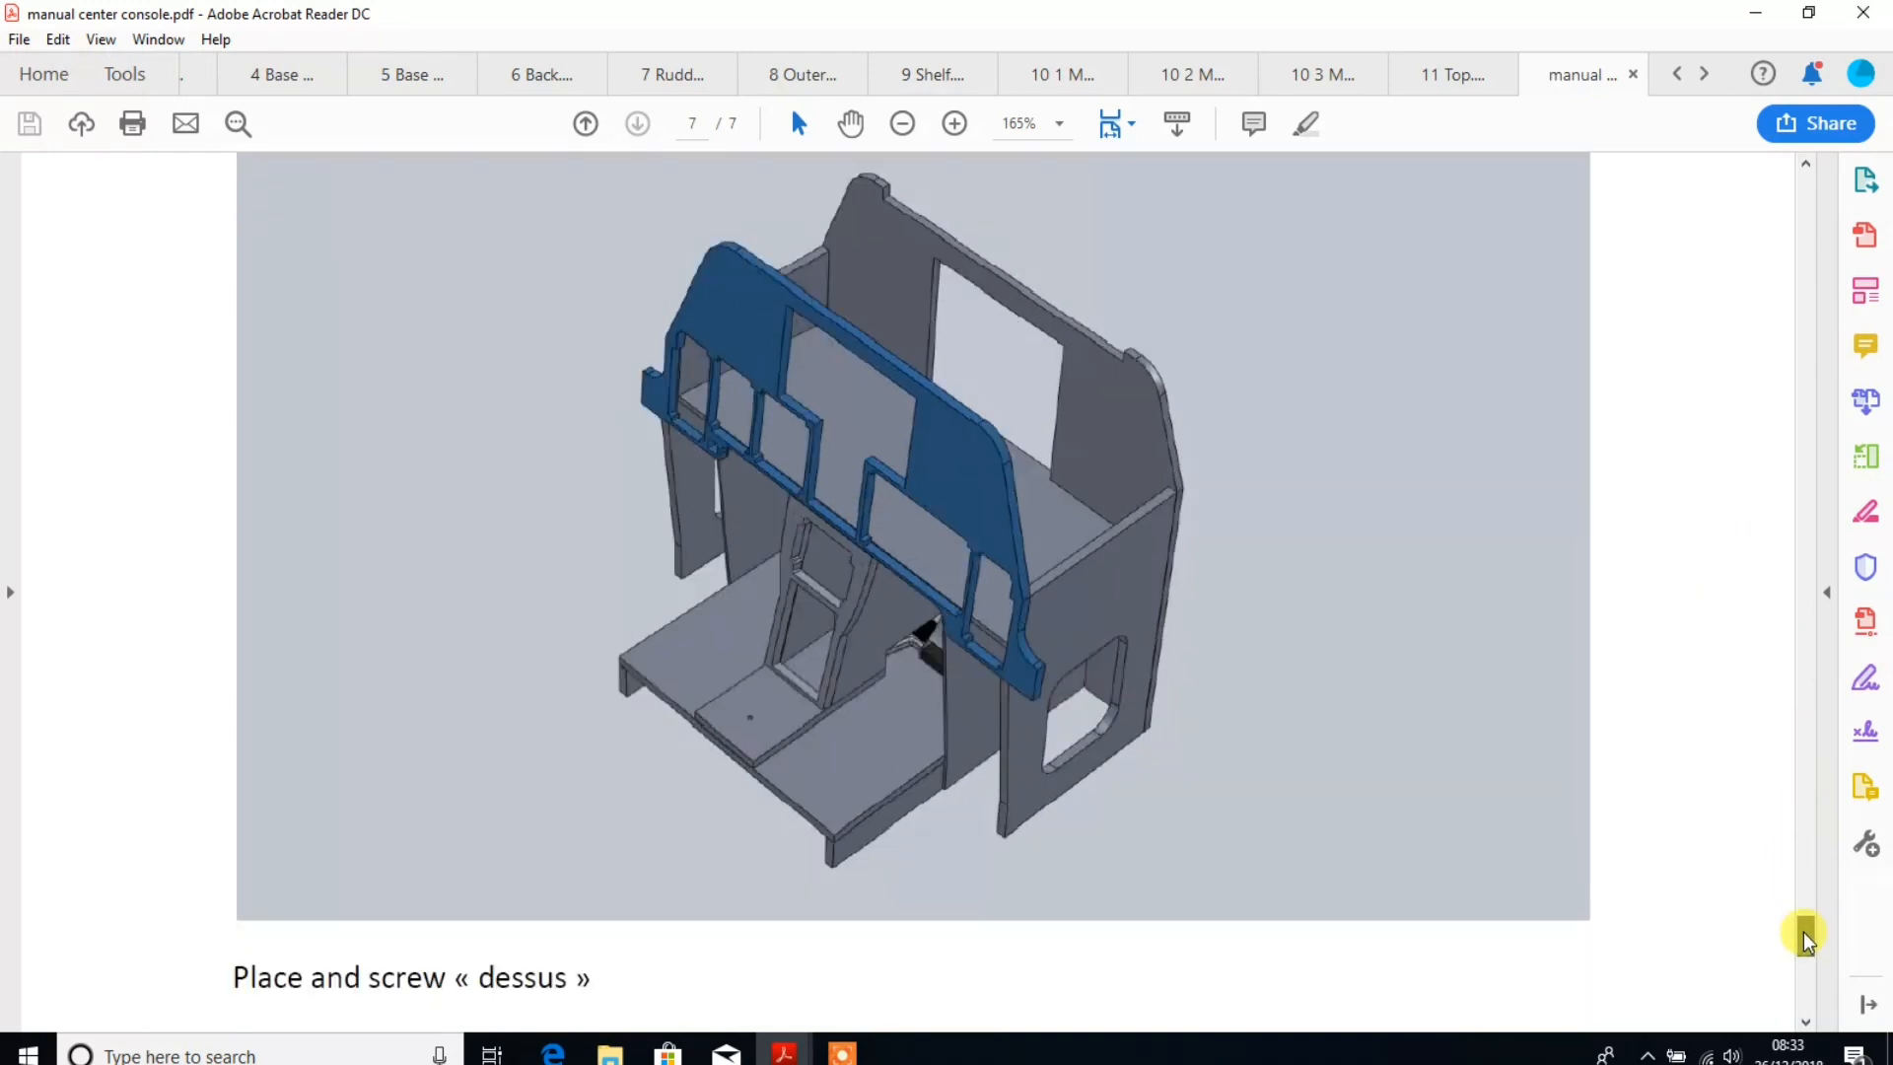
scroll(down, 3)
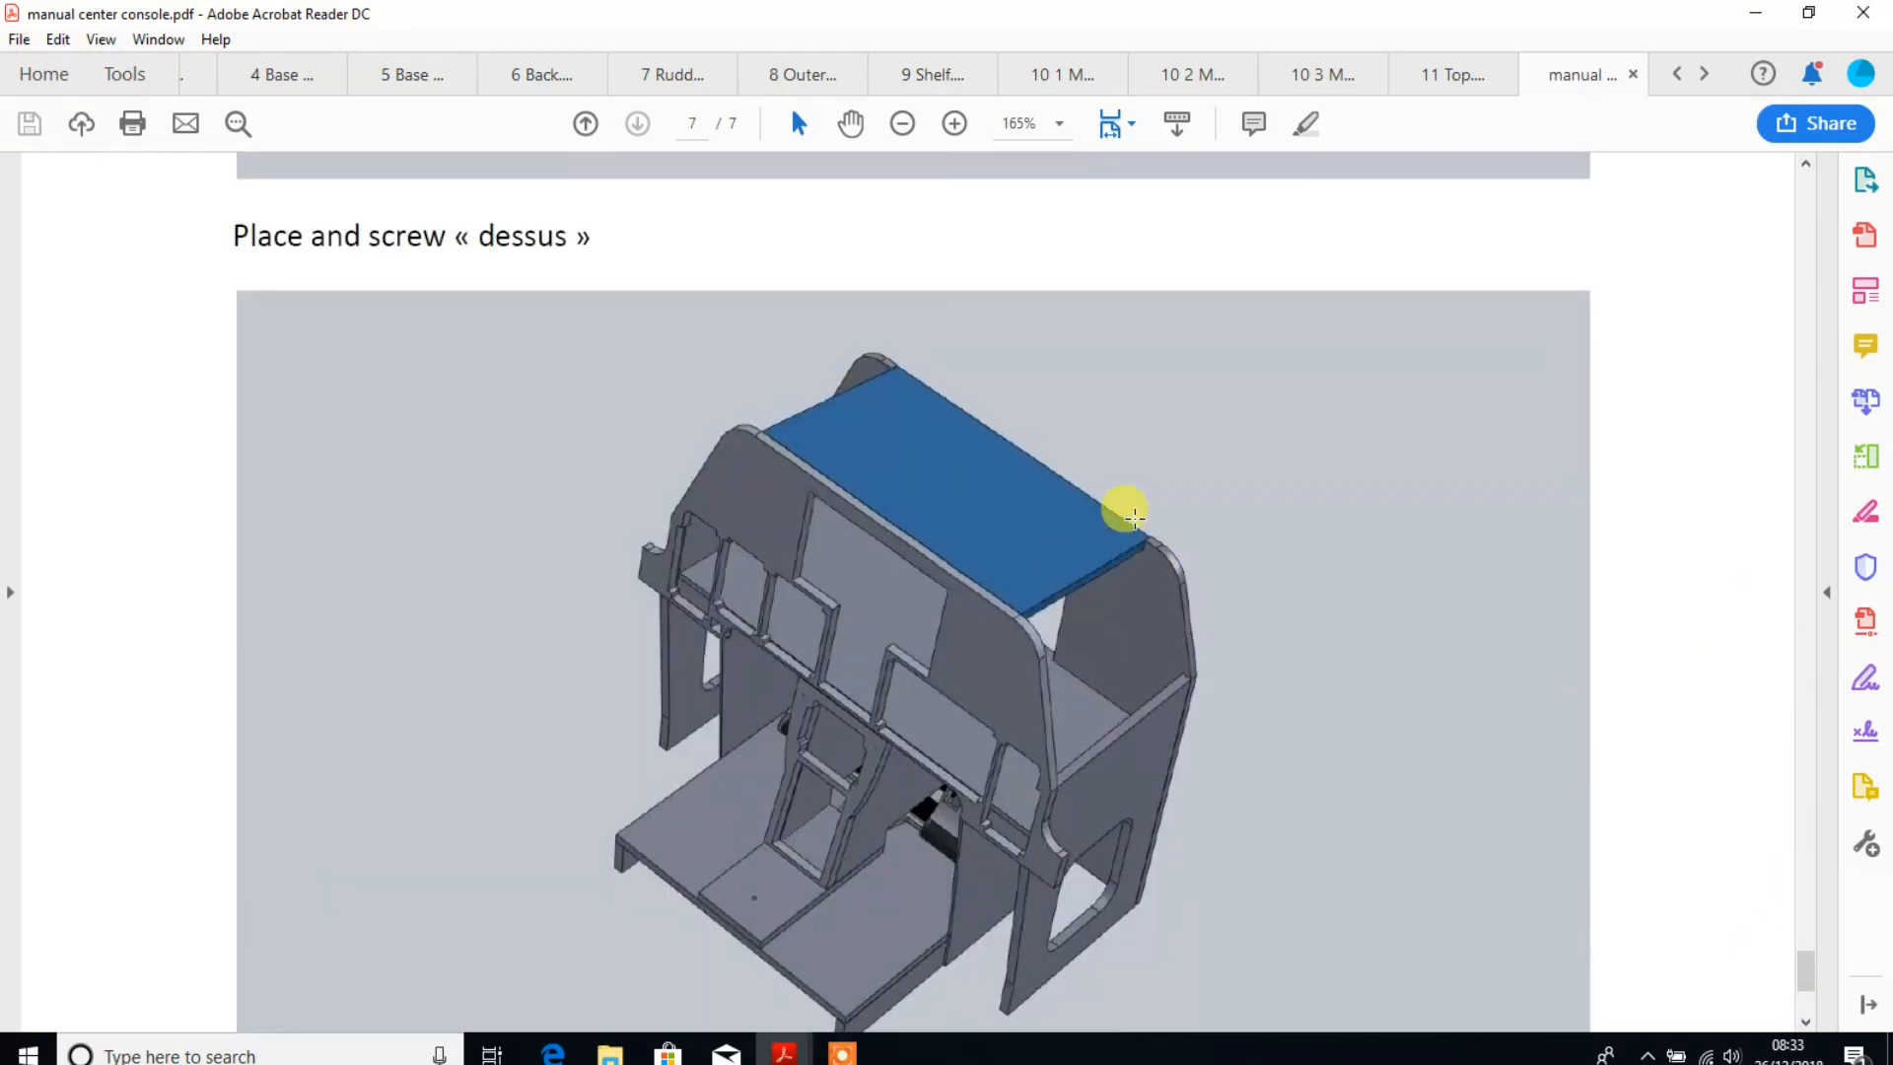
scroll(down, 3)
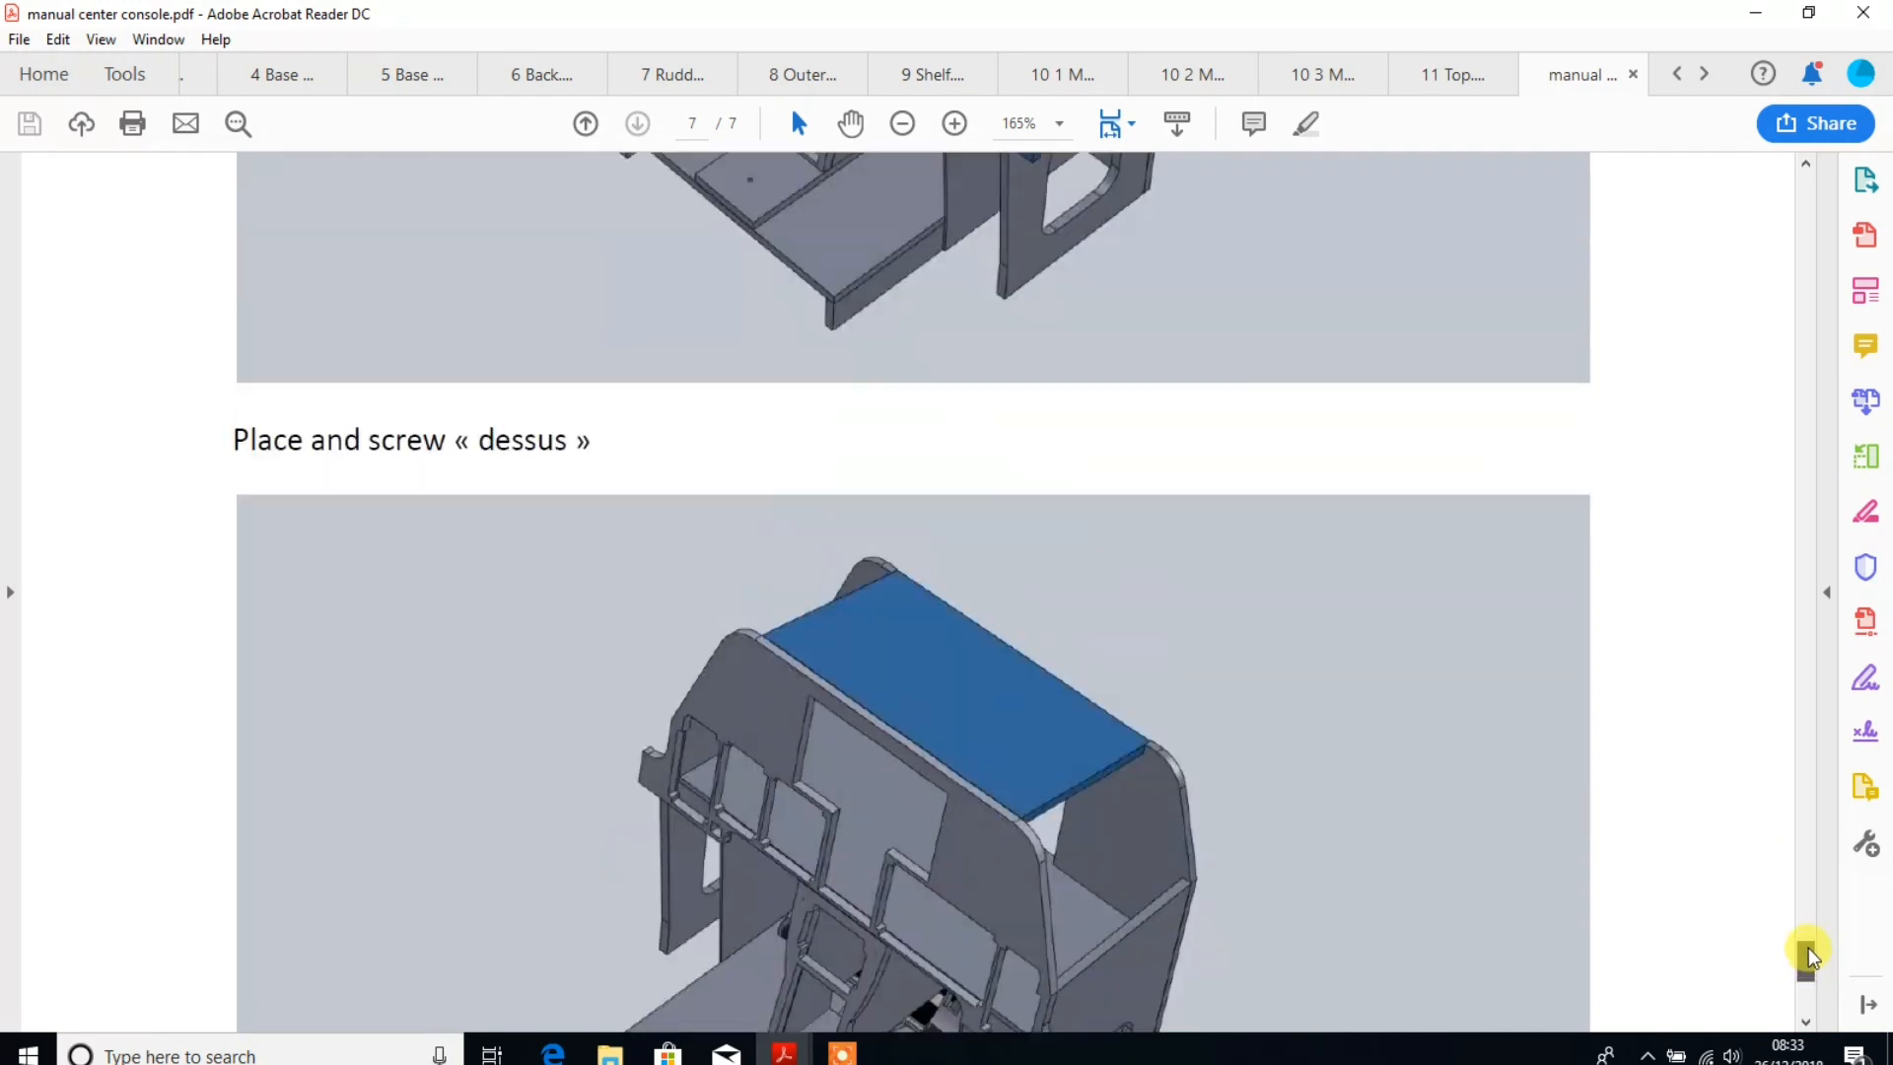
scroll(down, 3)
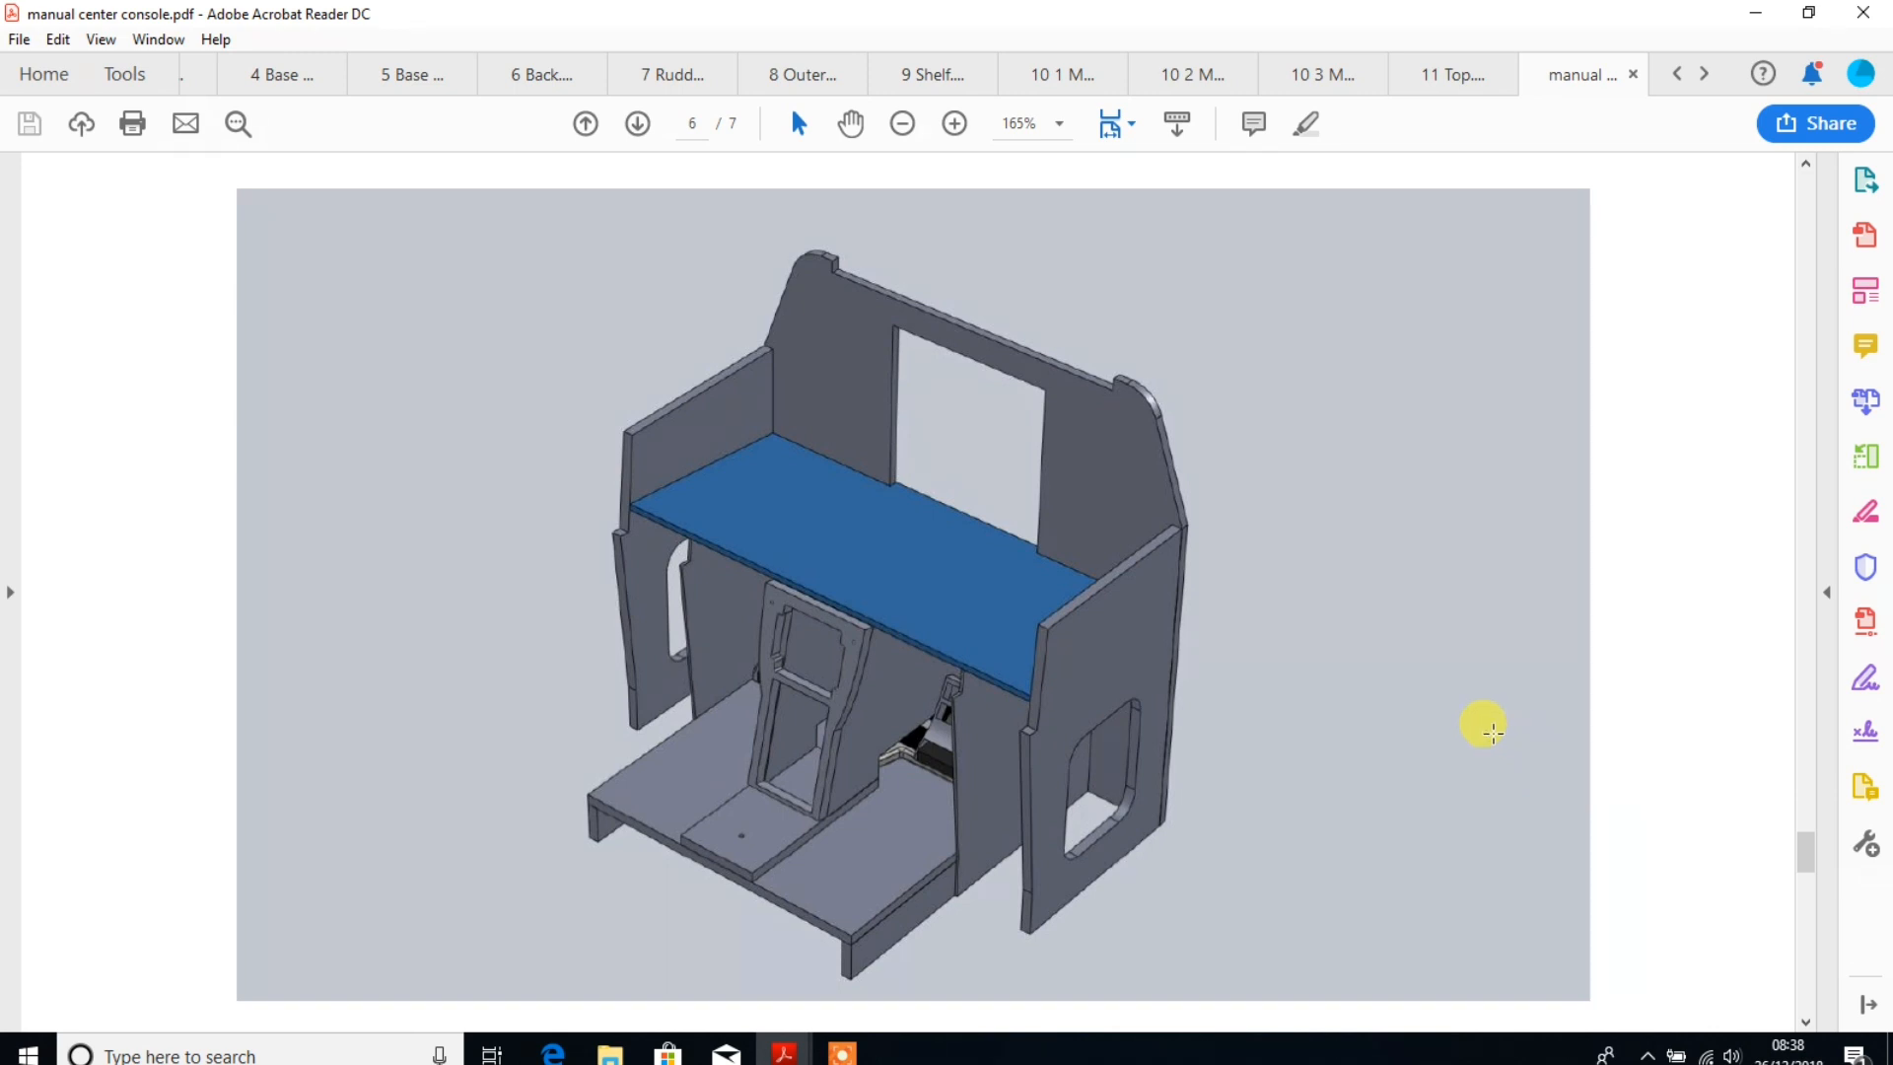
mouse_move(1486, 729)
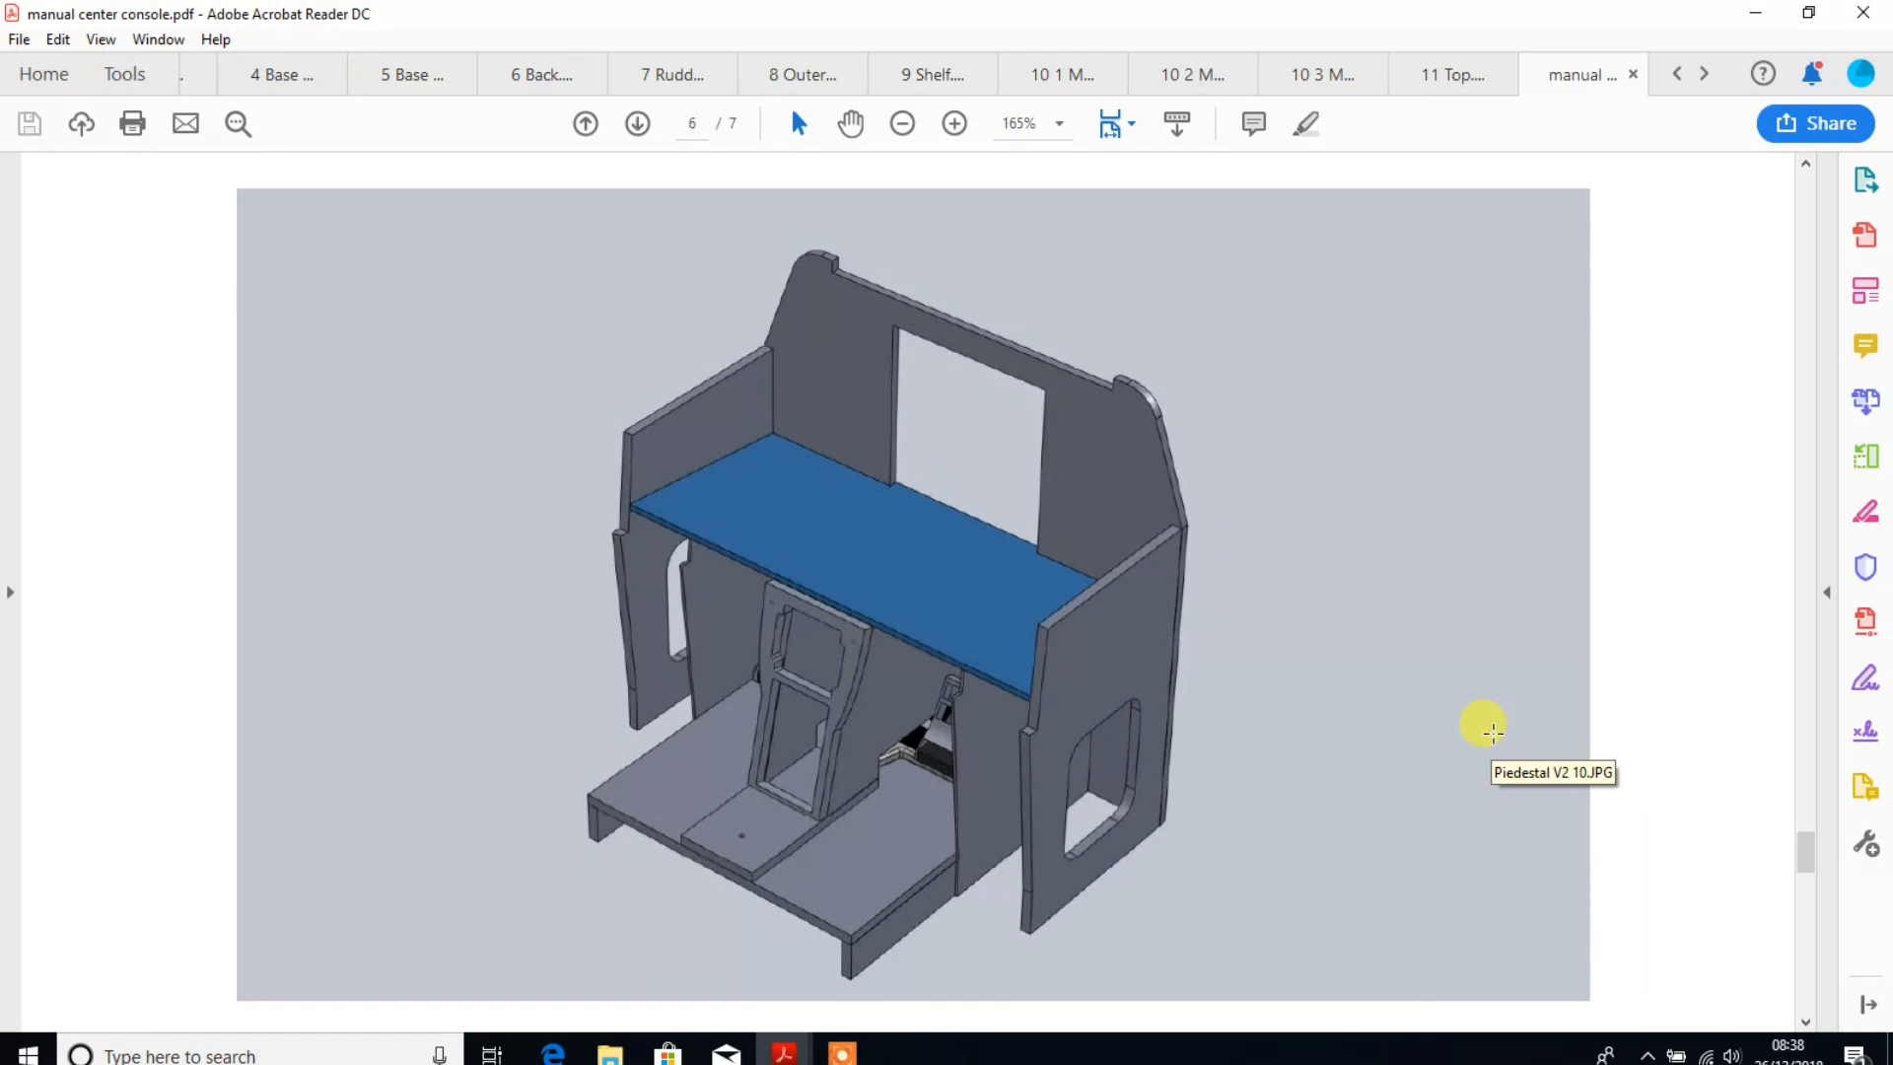